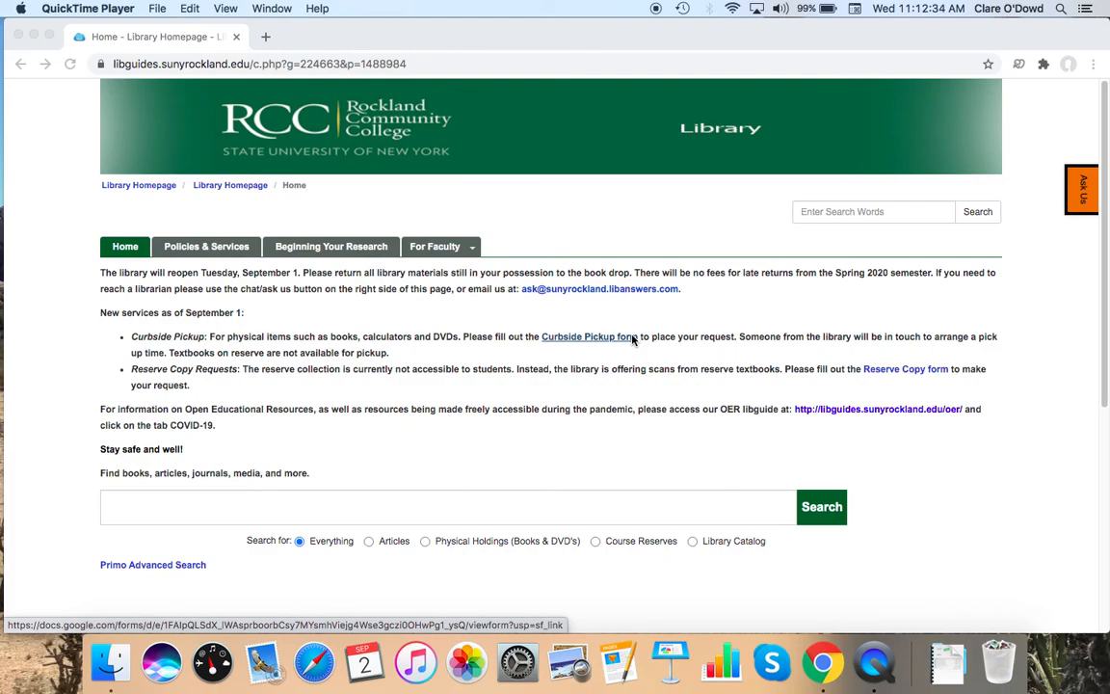
mouse_move(417, 146)
text(my)
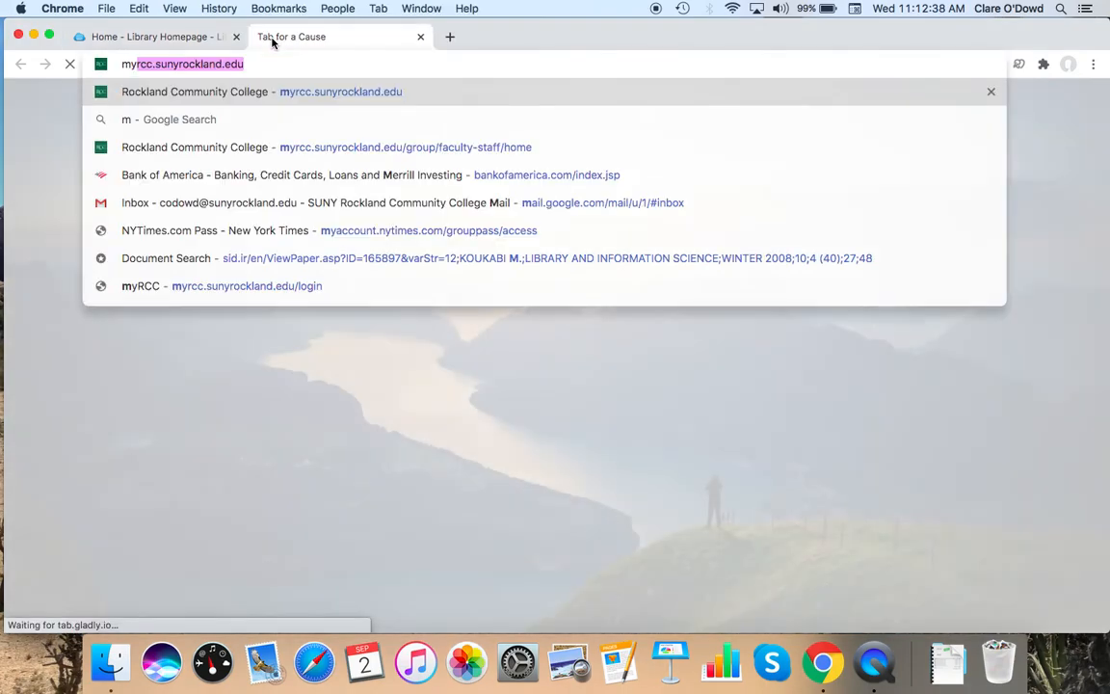
Step: Visit the myRCC student portal and return to the RCC Library homepage through its Library app
click(260, 92)
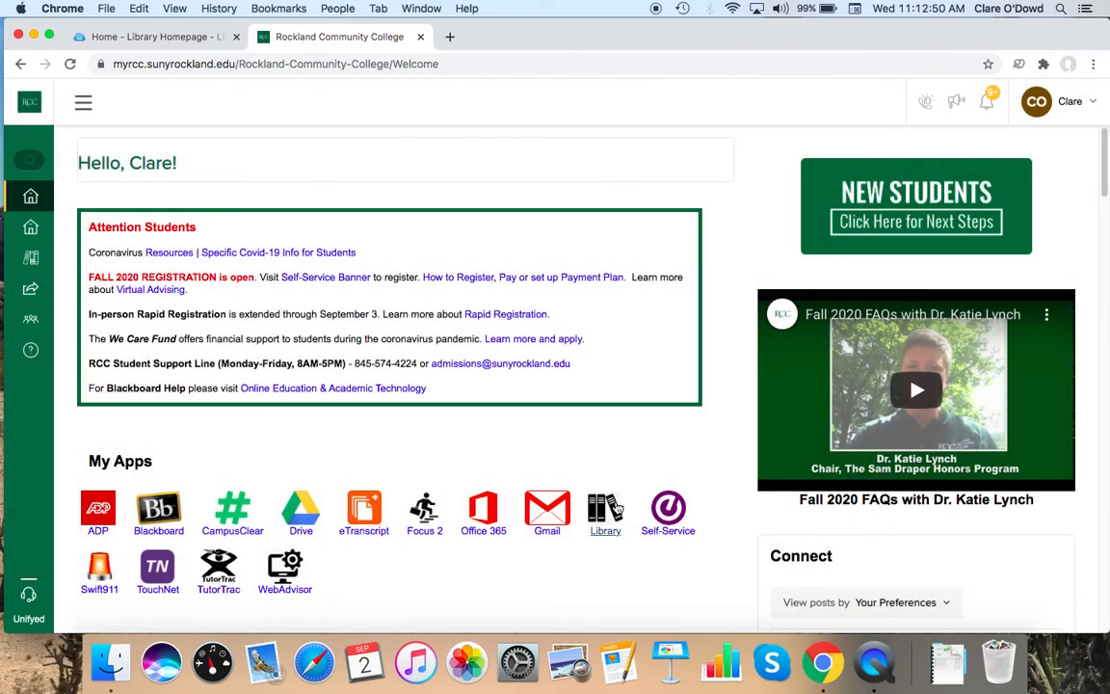
click(338, 37)
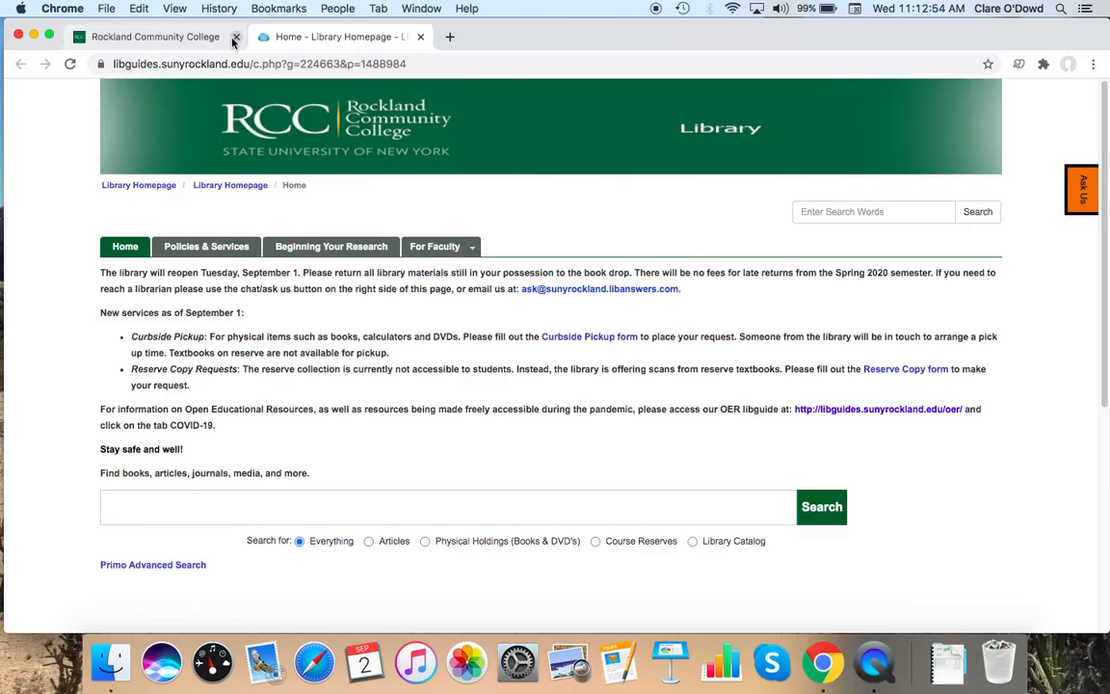
Step: Close the myRCC portal tab and bring up the LibChat Ask Us form
click(235, 39)
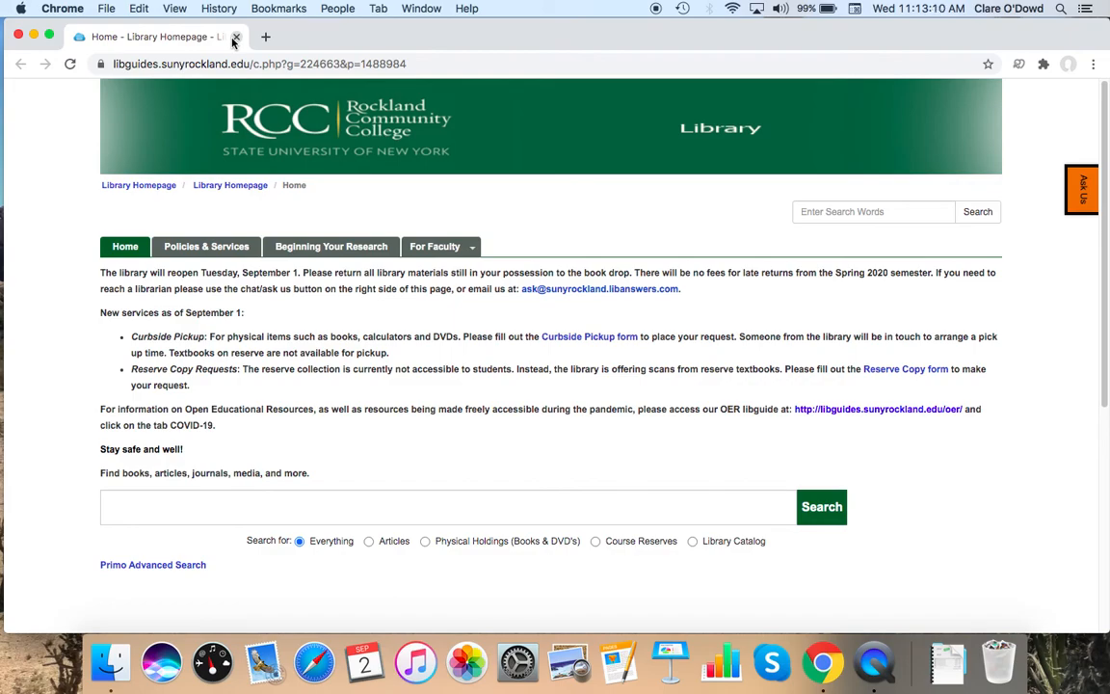
mouse_move(1009, 238)
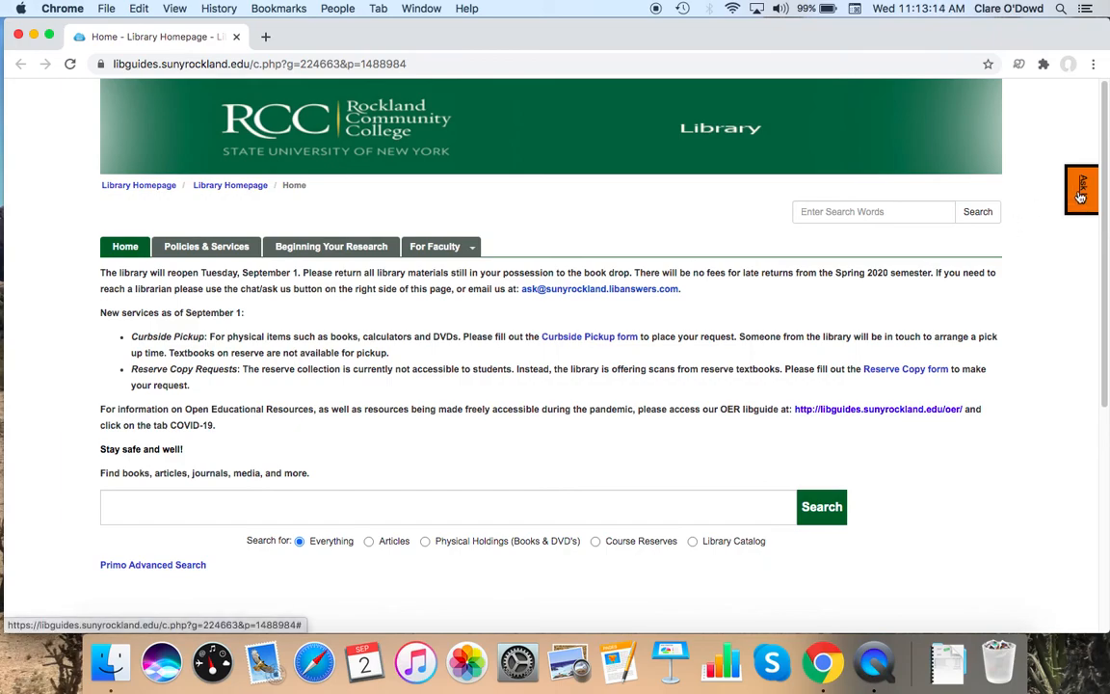
click(1083, 190)
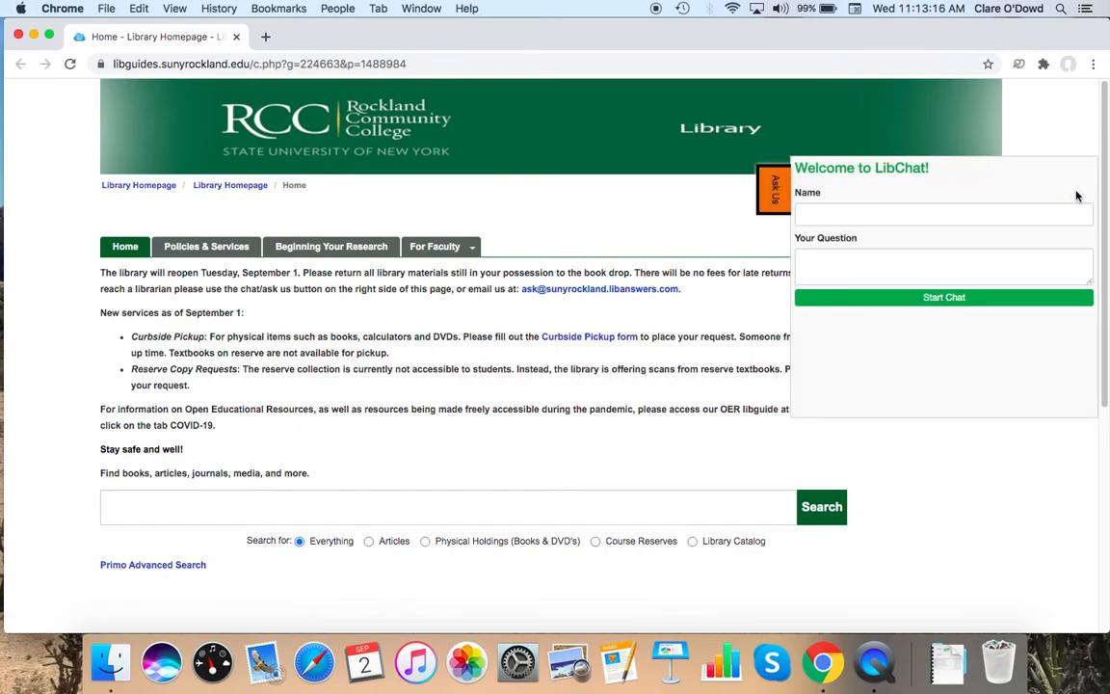
mouse_move(1077, 194)
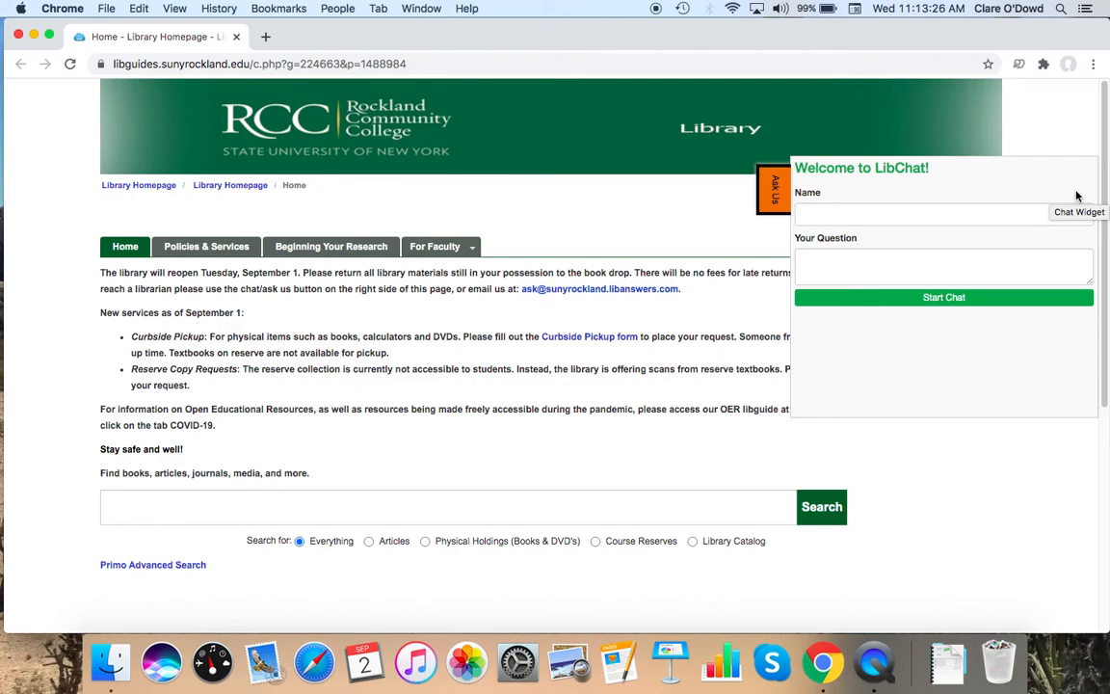
mouse_move(784, 216)
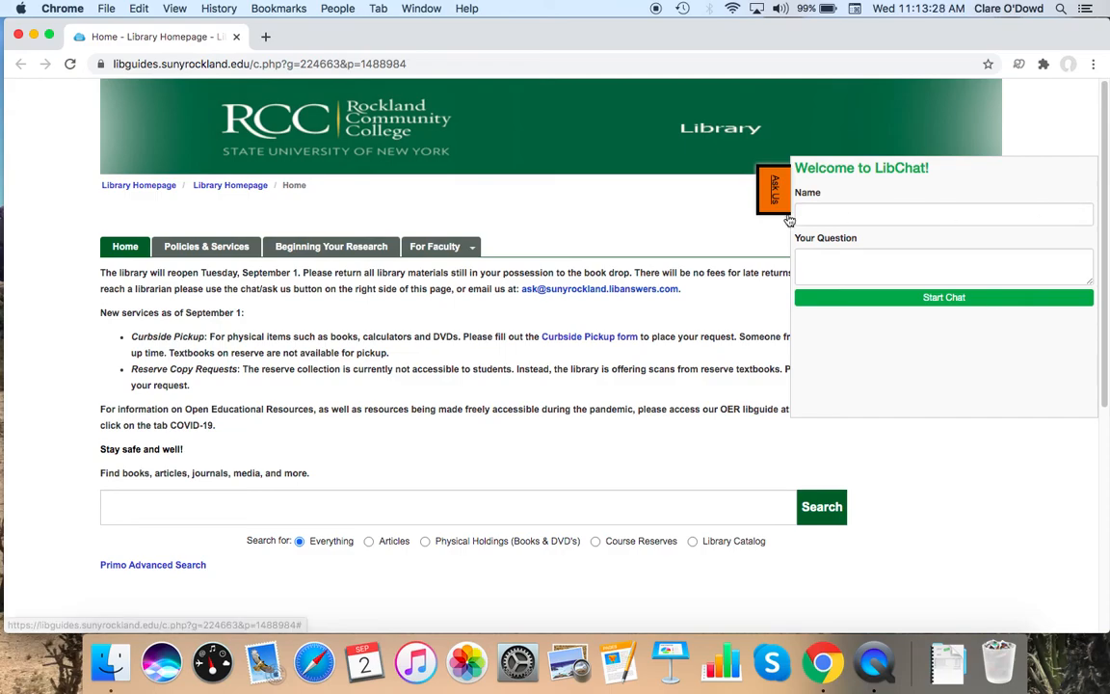
Step: Dismiss LibChat, open the LibAnswers FAQ from Research Help, then close that tab
click(775, 192)
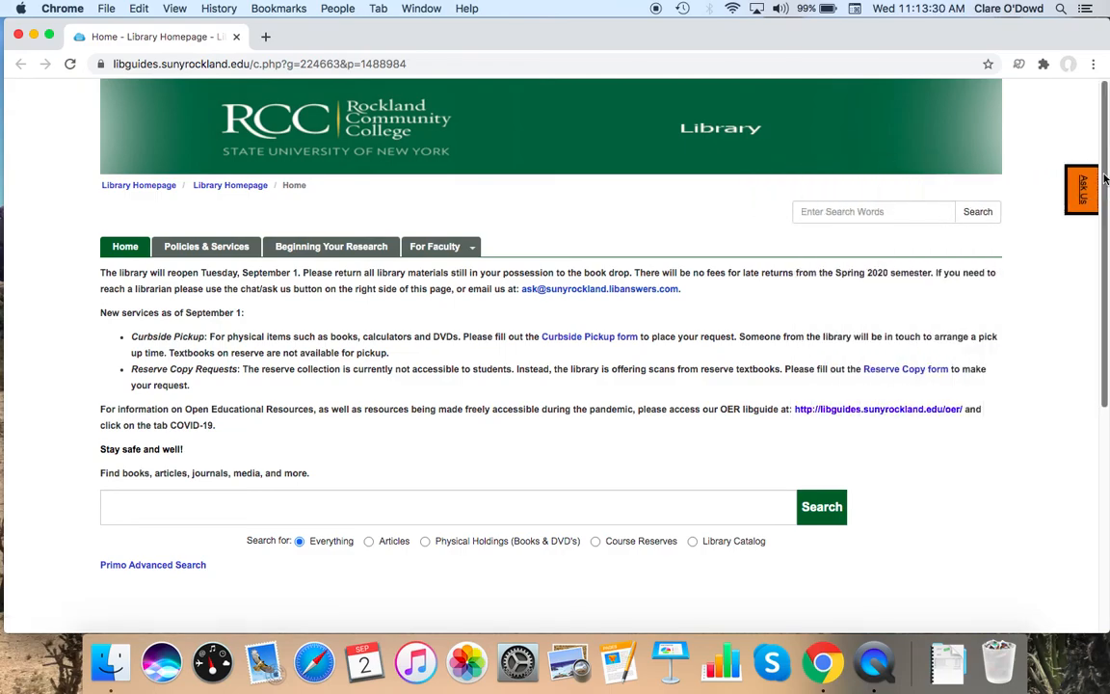
scroll(down, 3)
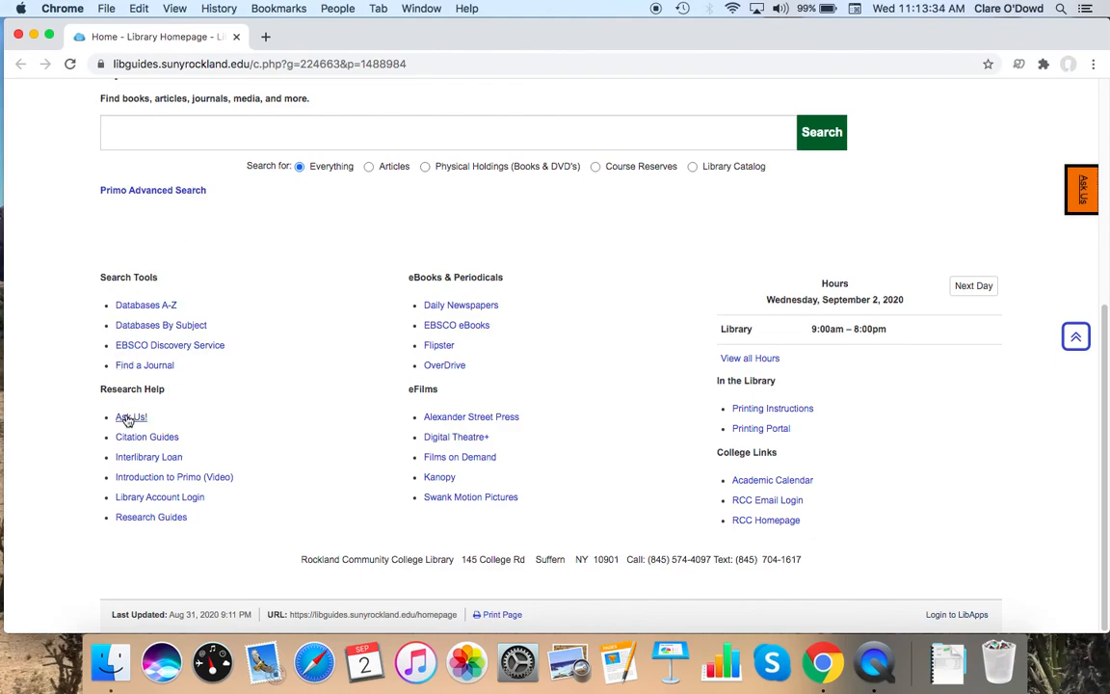
mouse_move(127, 421)
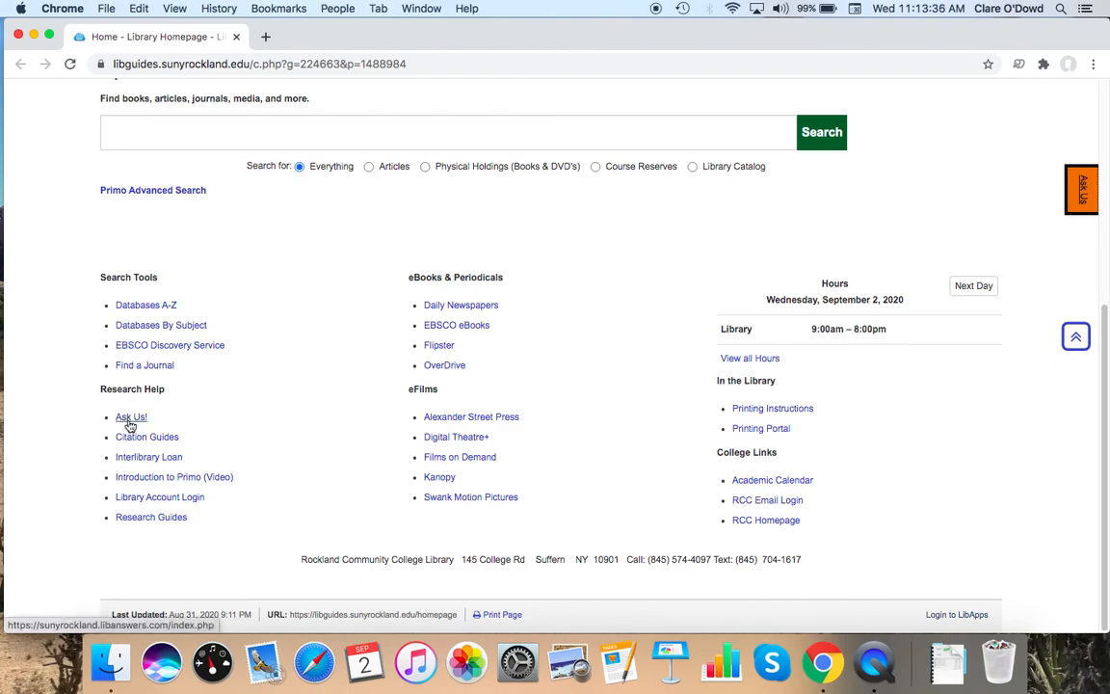
click(127, 416)
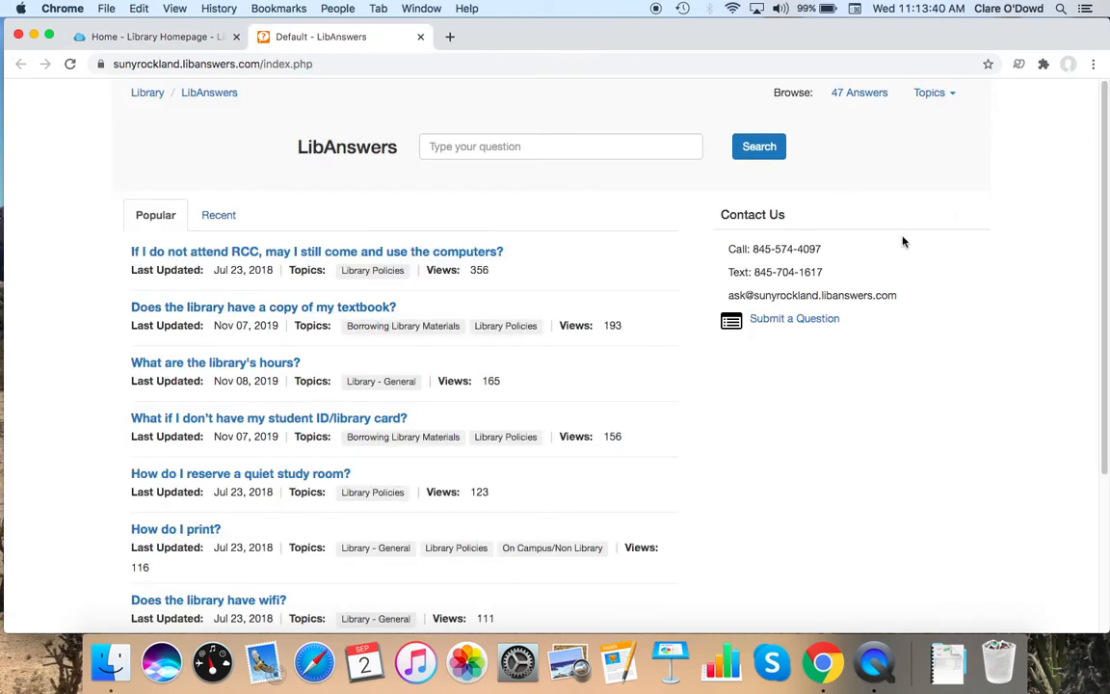
mouse_move(833, 295)
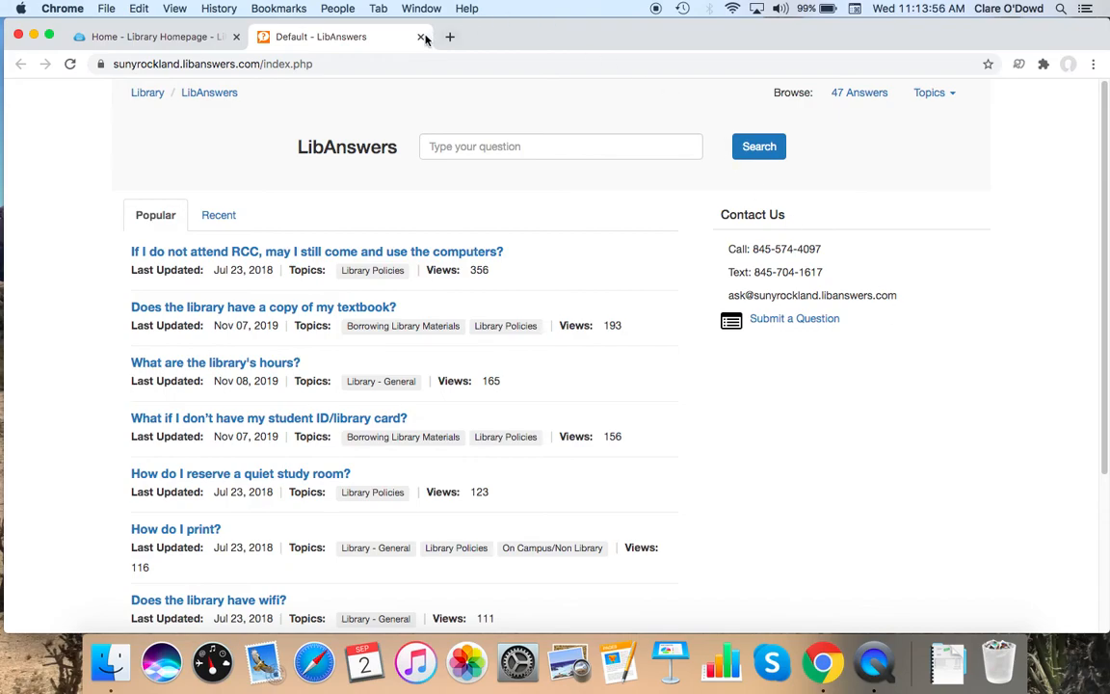
click(420, 37)
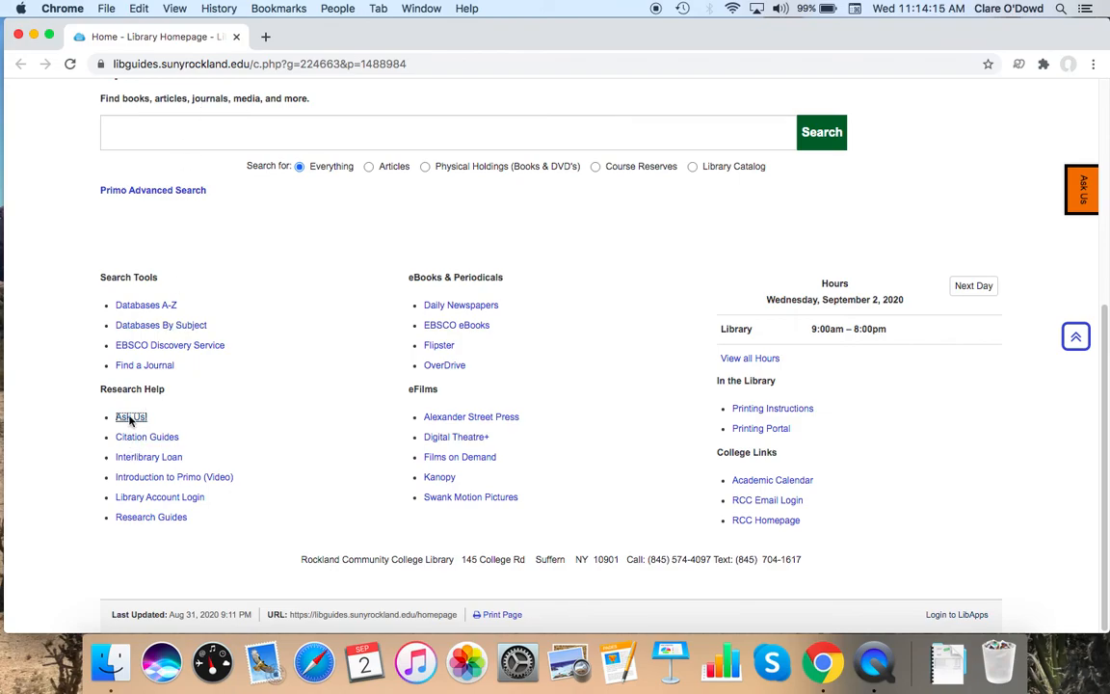
mouse_move(234, 303)
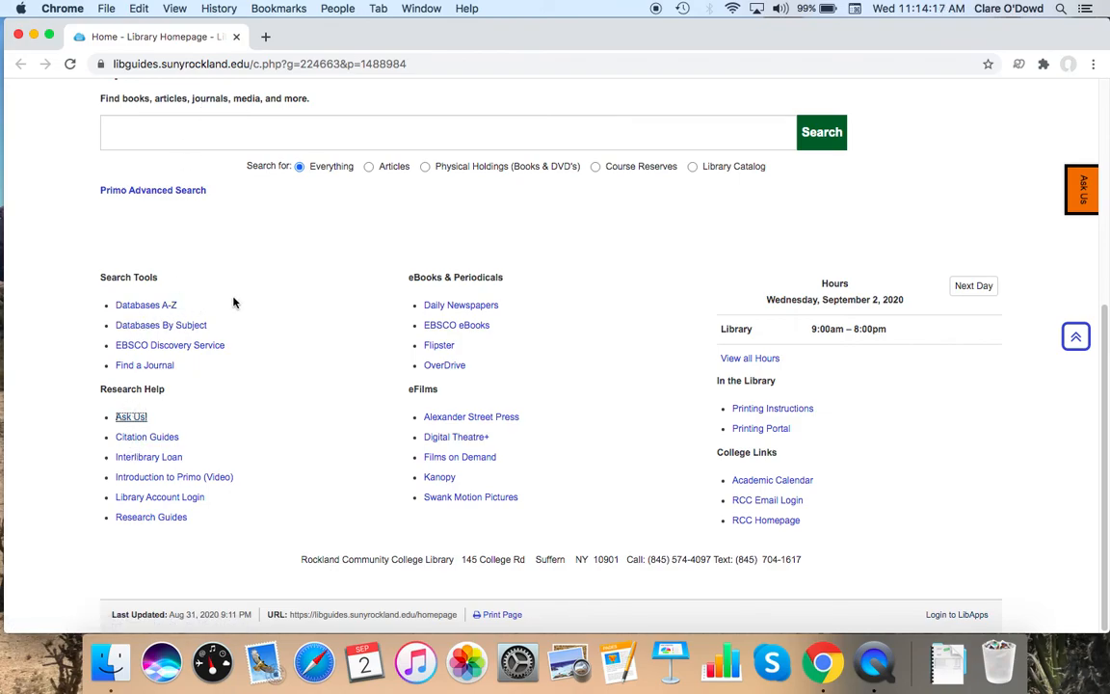
mouse_move(183, 327)
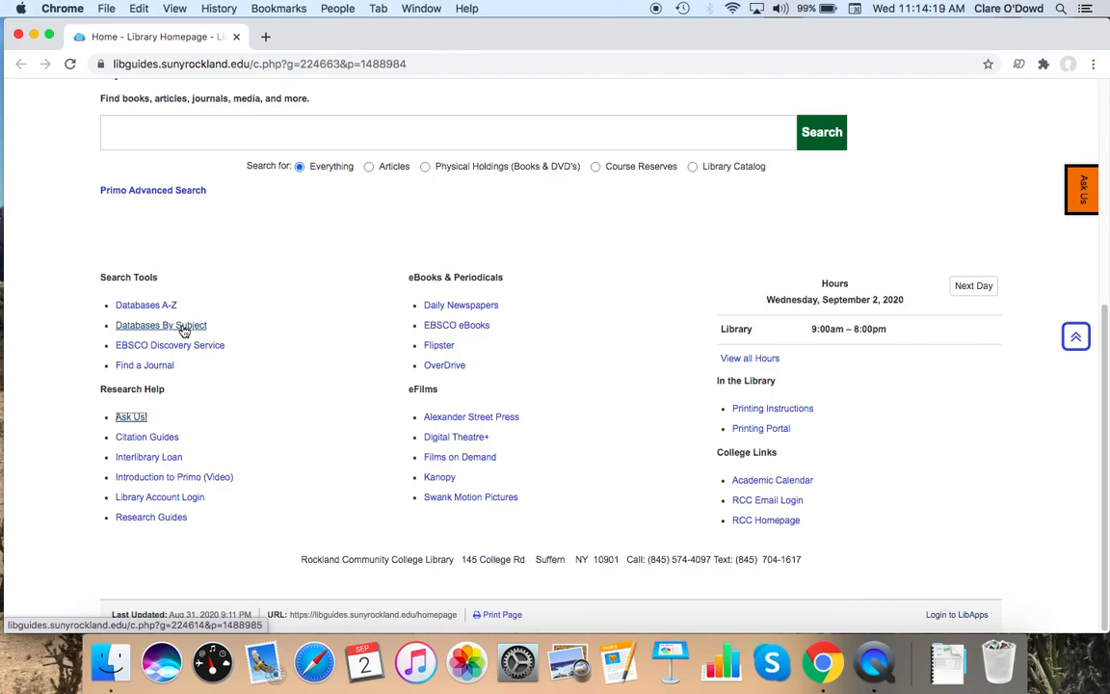
Step: Browse Databases By Subject to Nursing & Allied Health and open EBSCO CINAHL Plus with Full Text
click(160, 325)
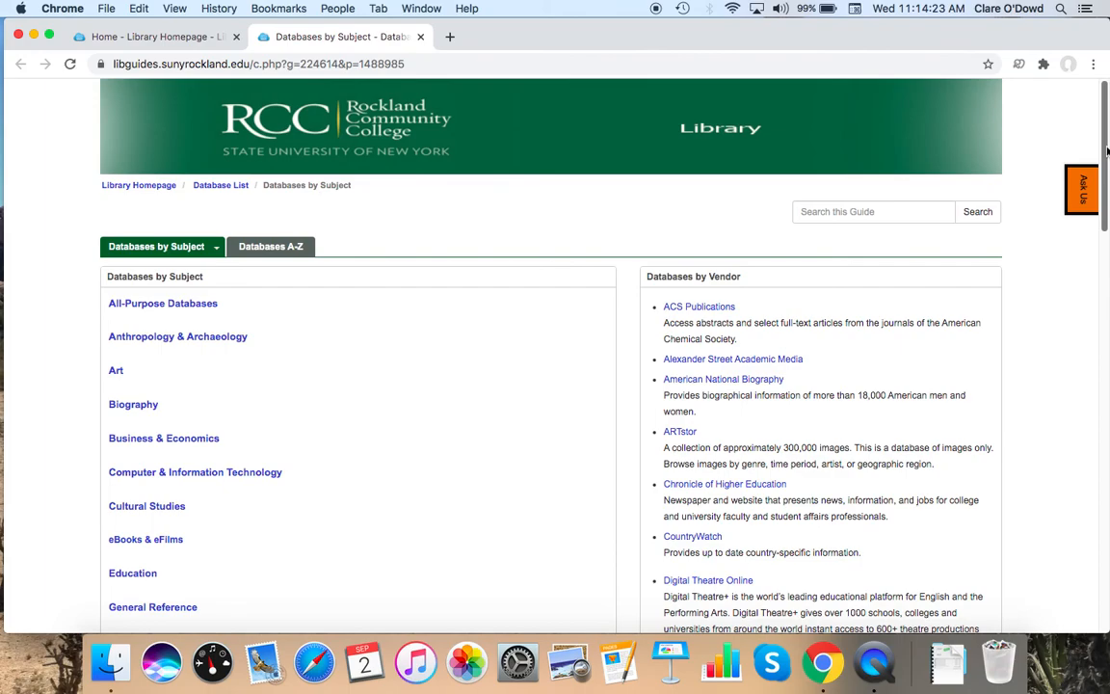
scroll(down, 3)
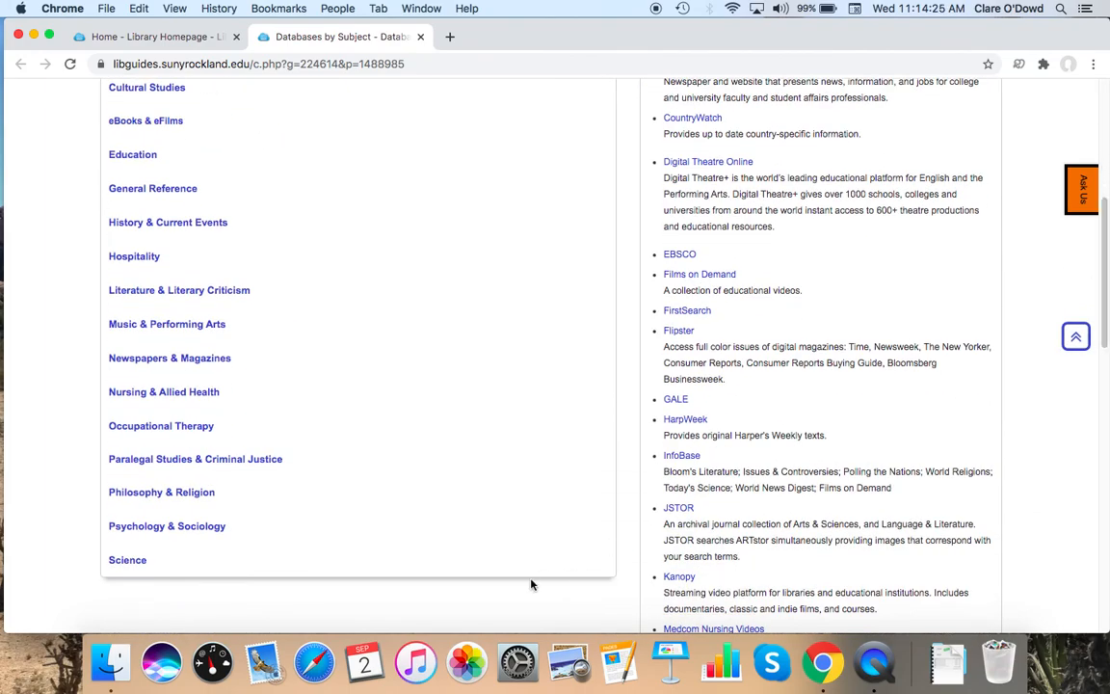
mouse_move(156, 399)
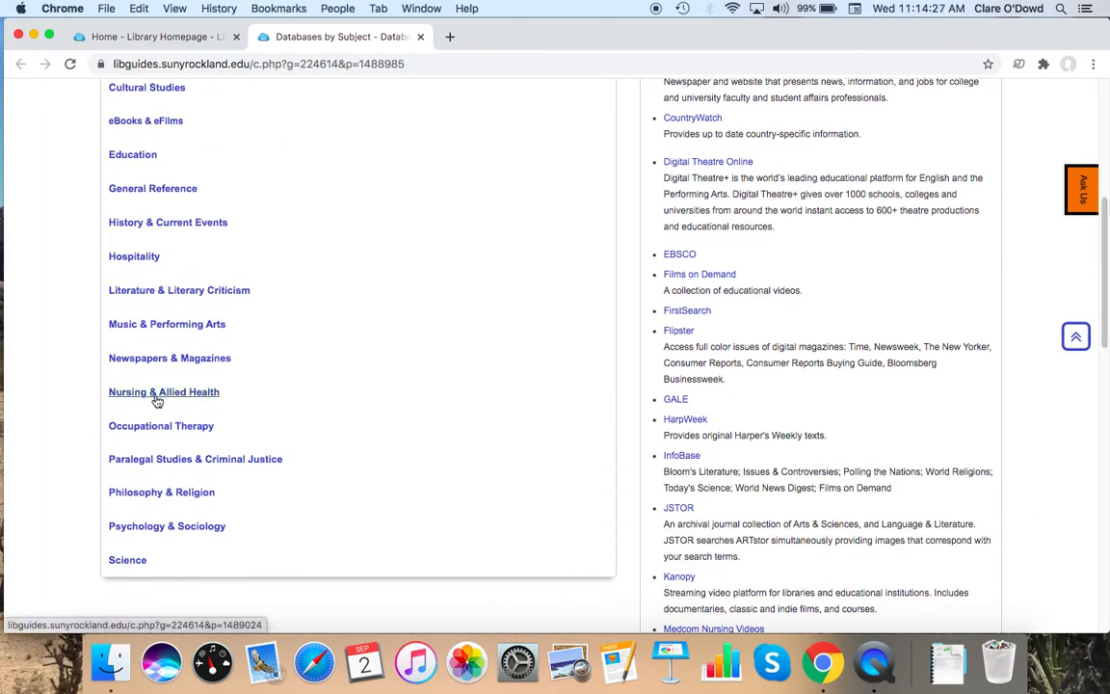
click(163, 393)
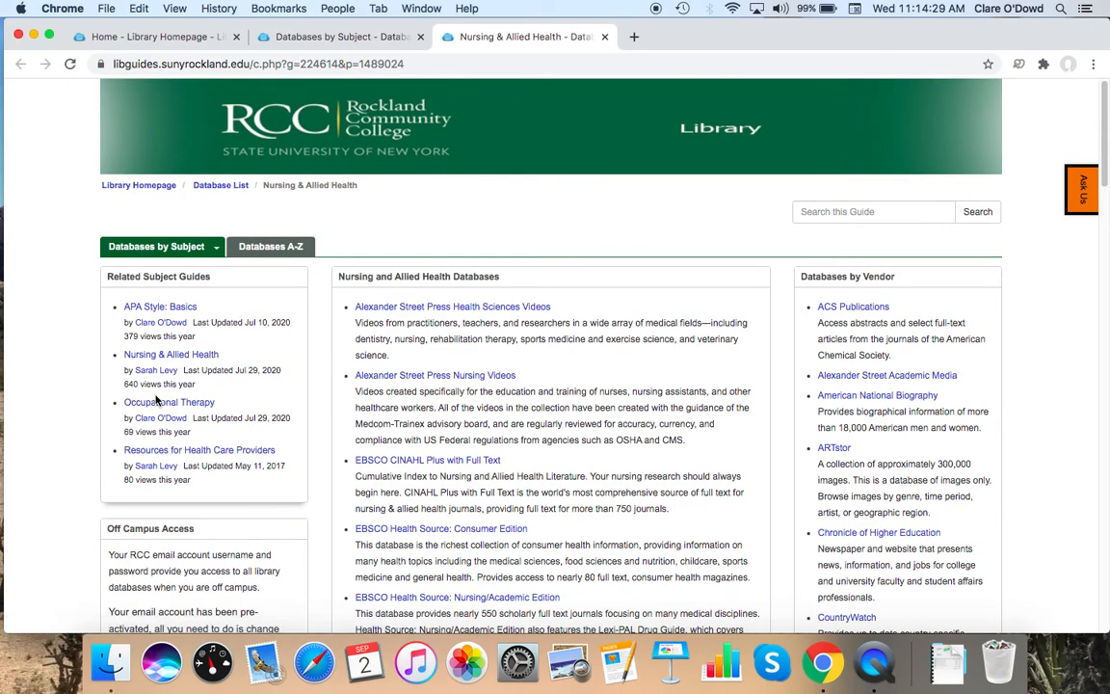
mouse_move(249, 334)
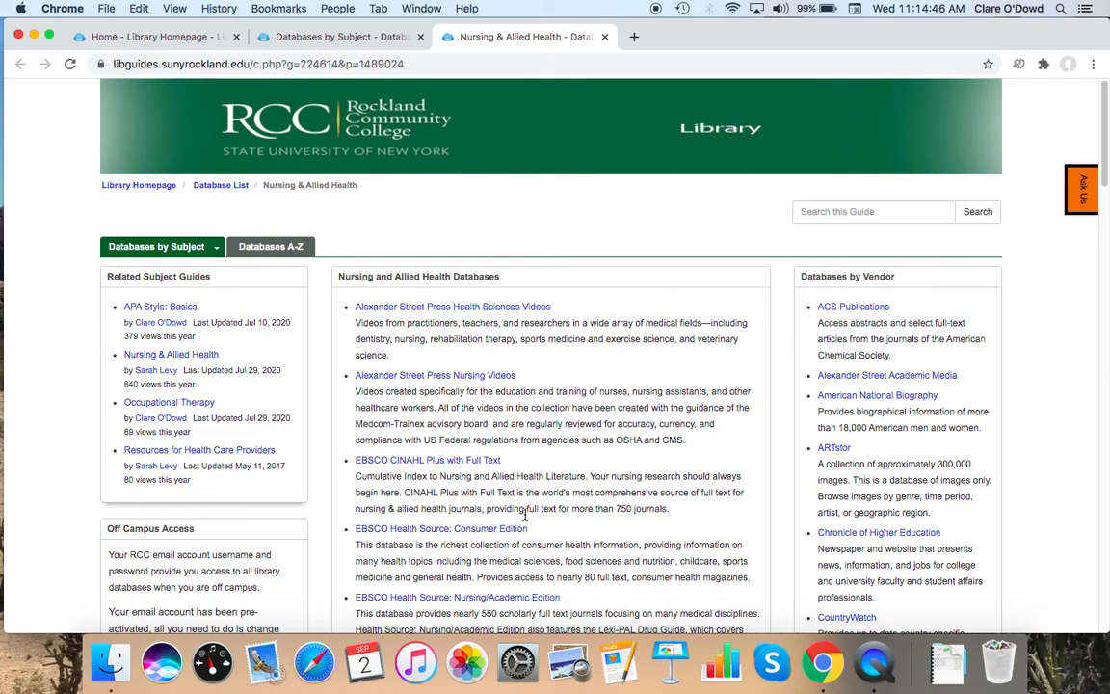
mouse_move(490, 313)
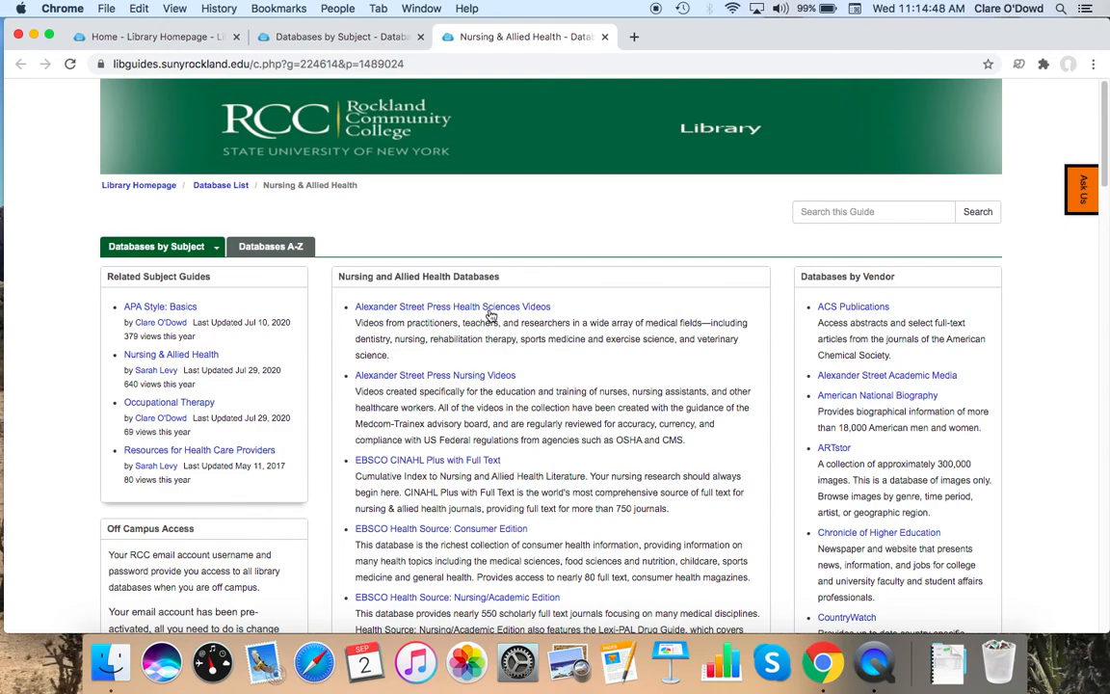
mouse_move(1105, 111)
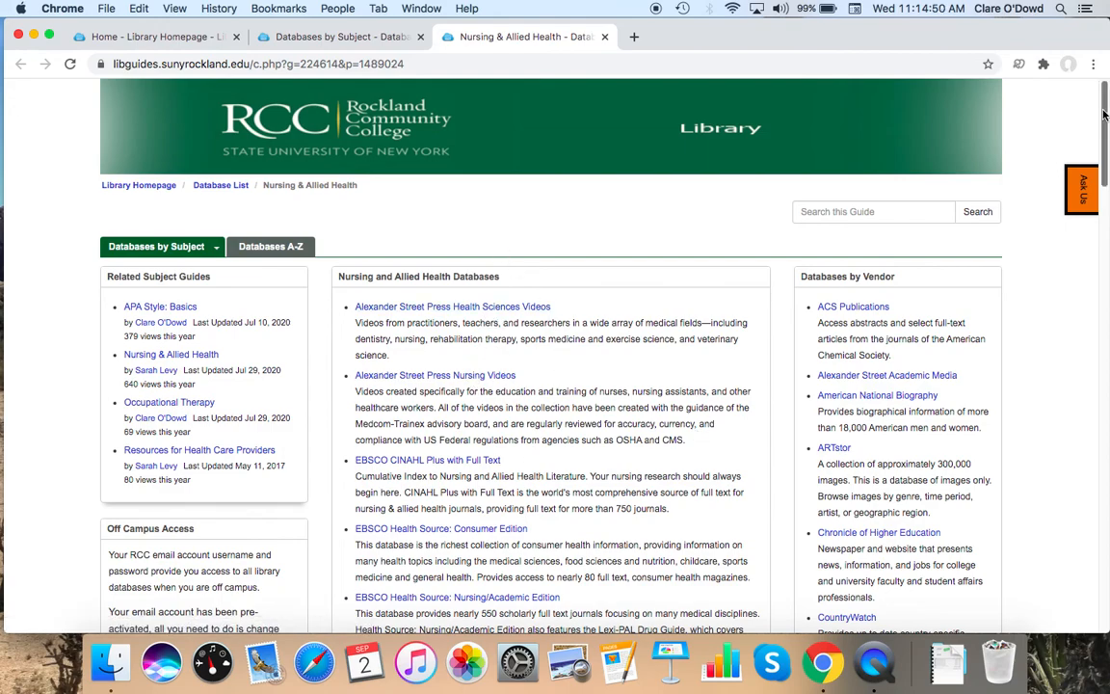
scroll(down, 3)
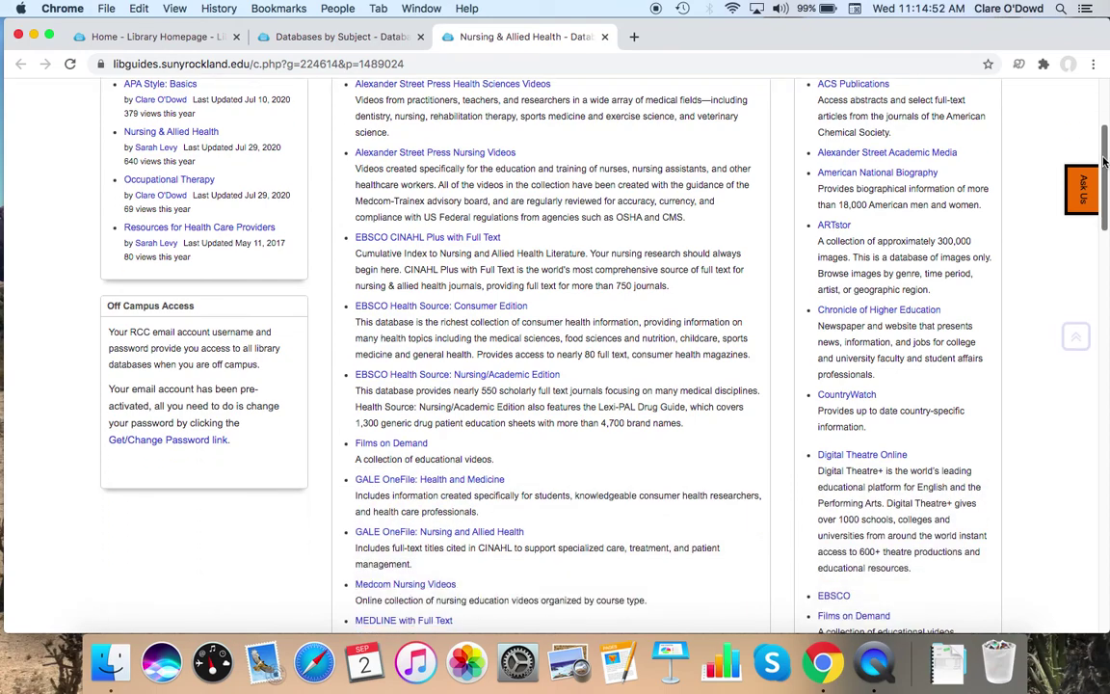
scroll(down, 3)
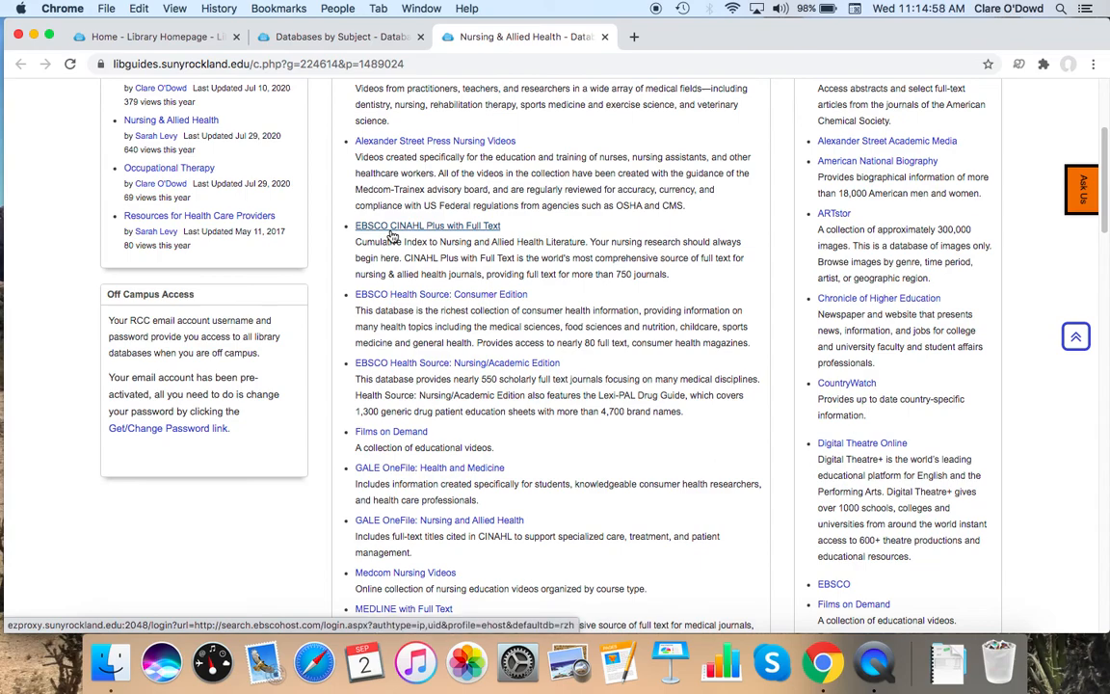
mouse_move(534, 206)
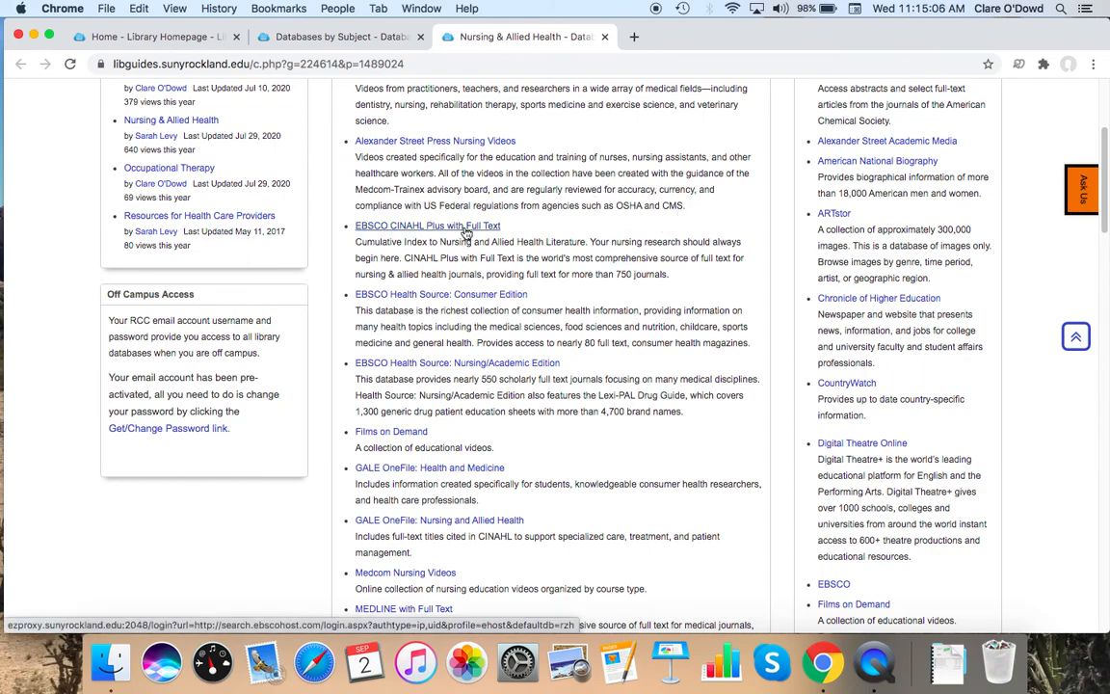
click(414, 225)
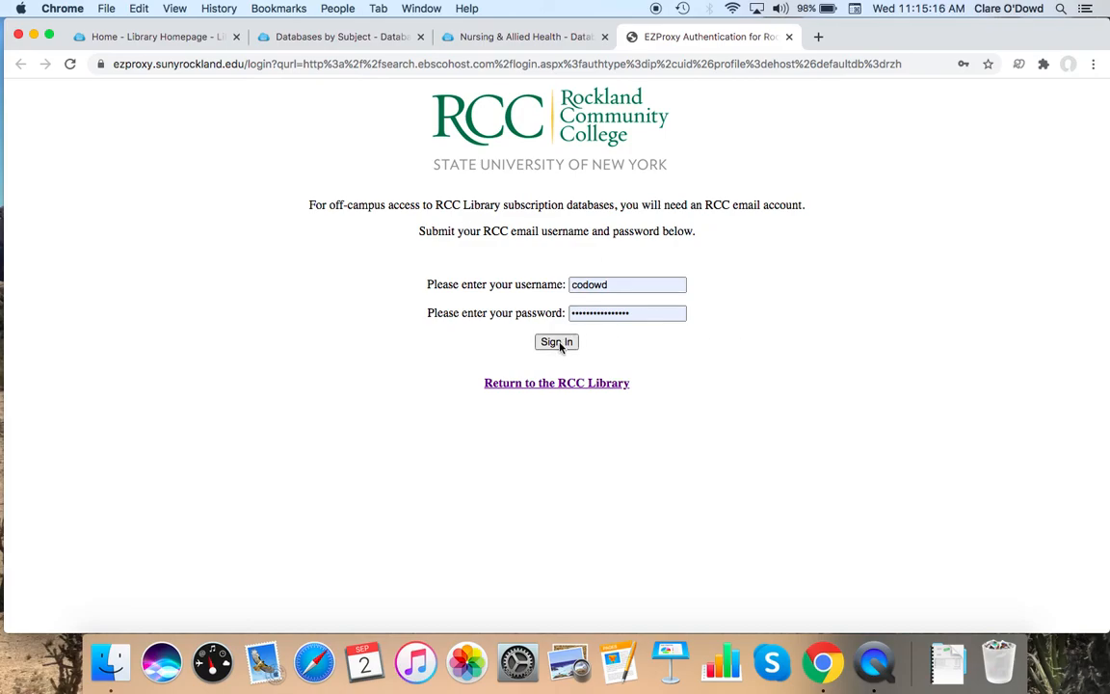
Step: Sign in on the EZProxy page to reach the CINAHL Plus Advanced Search
click(556, 342)
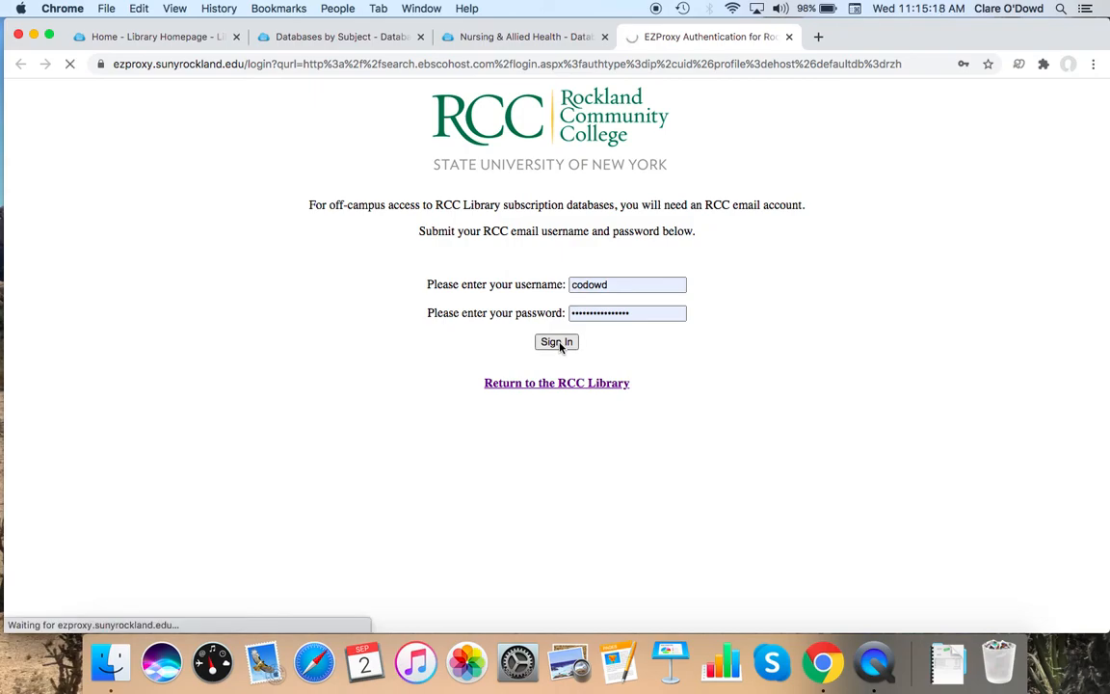
click(556, 342)
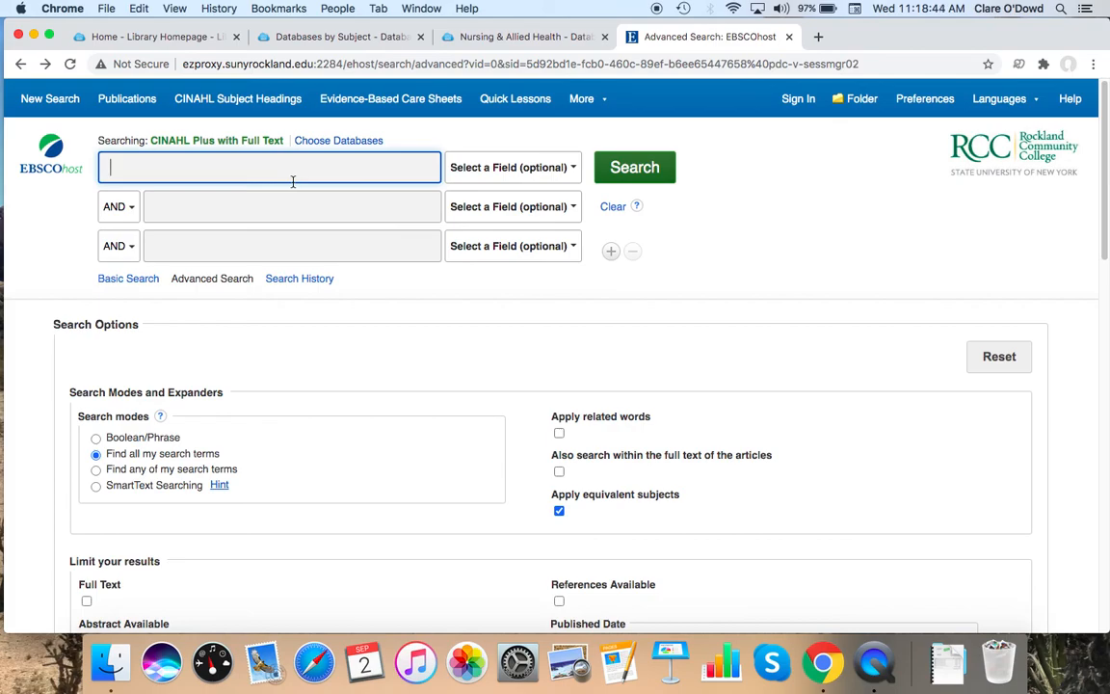
Step: Enter 'american indian health practices' and limit results to Peer Reviewed and Full Text
text(american indian health p)
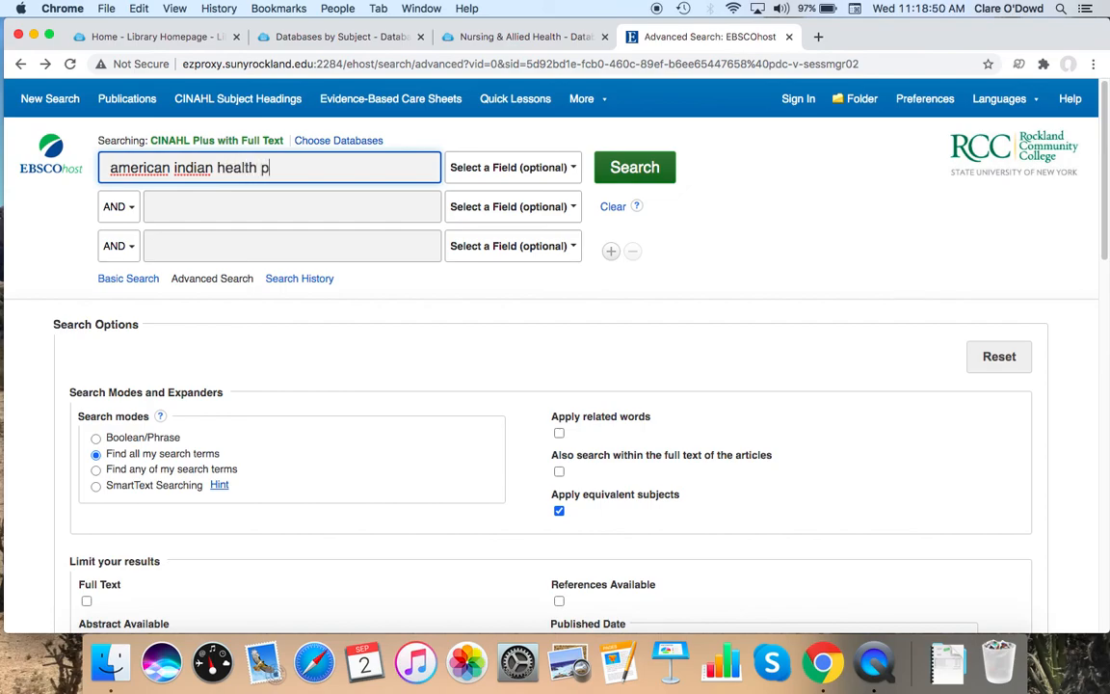
text(ractices)
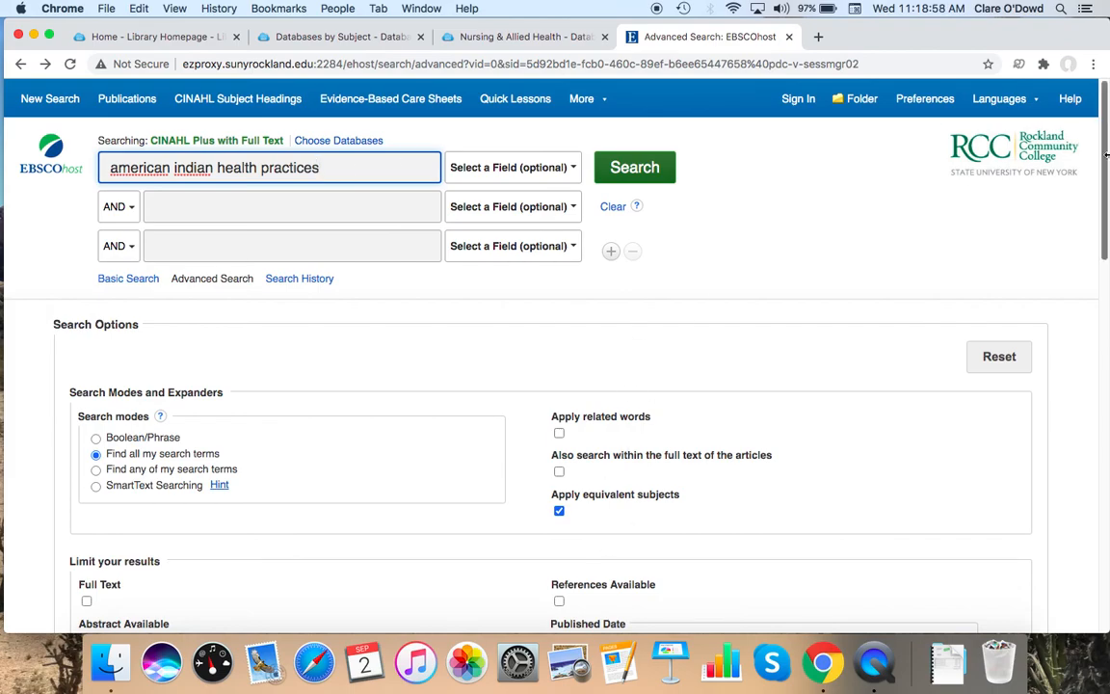
scroll(down, 3)
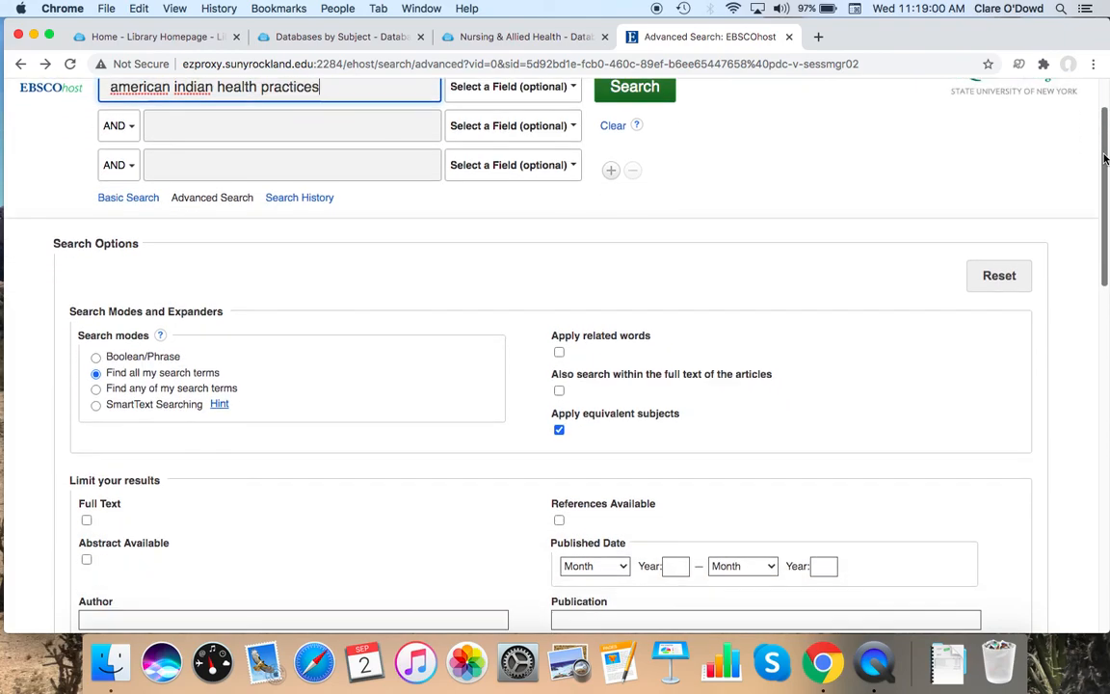
scroll(down, 3)
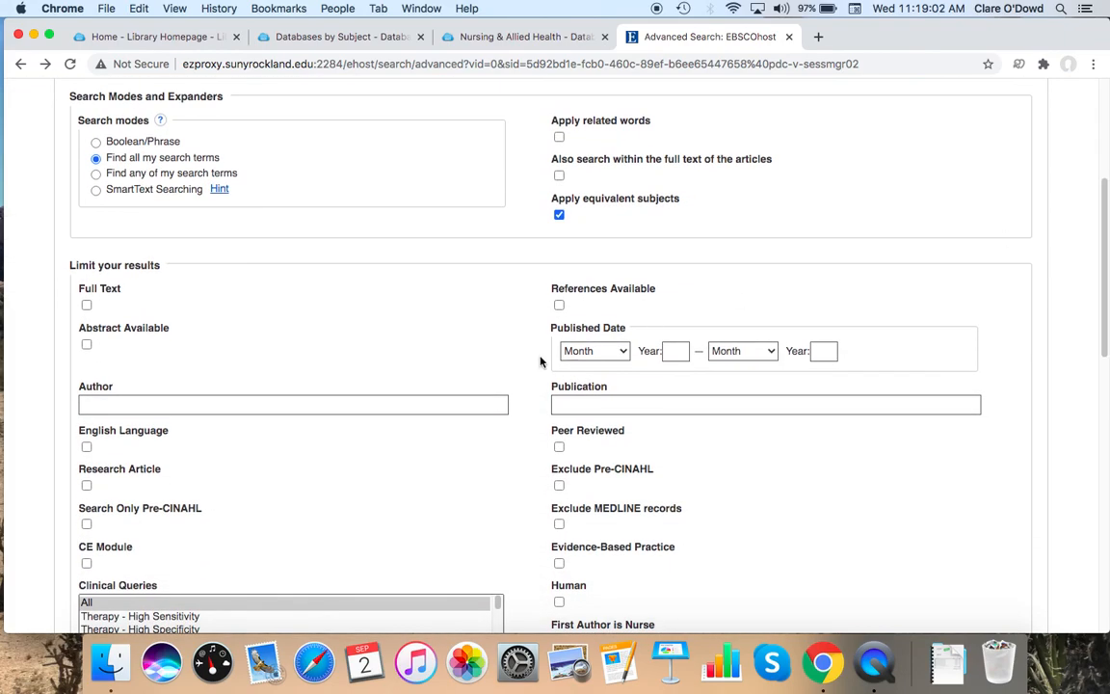
click(558, 447)
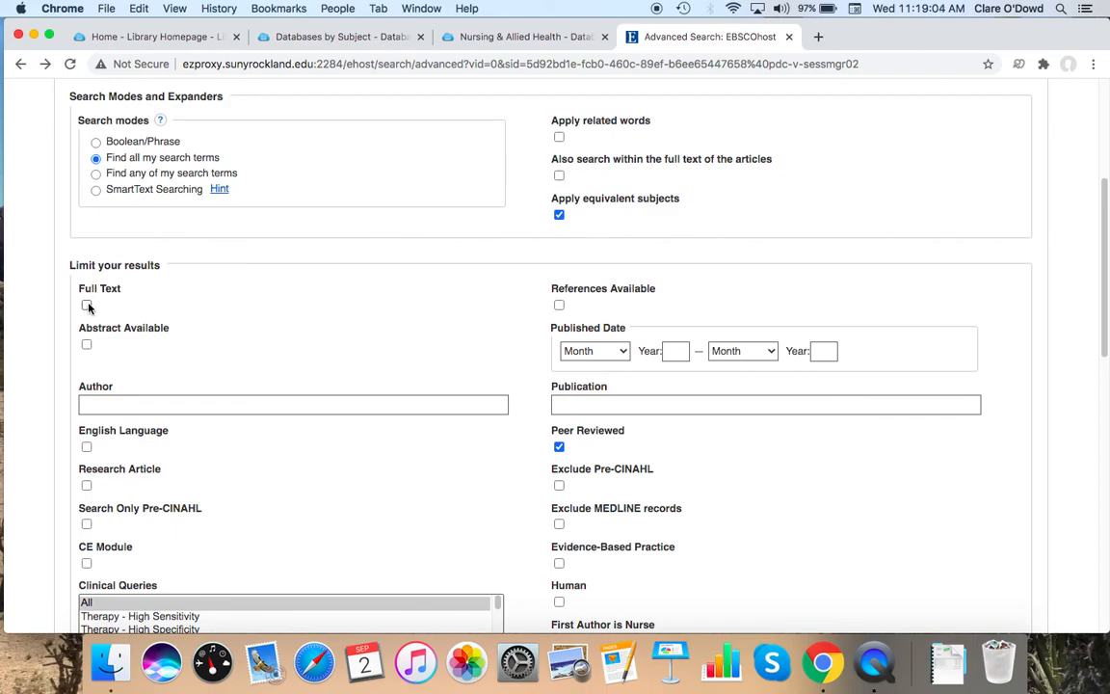
click(86, 305)
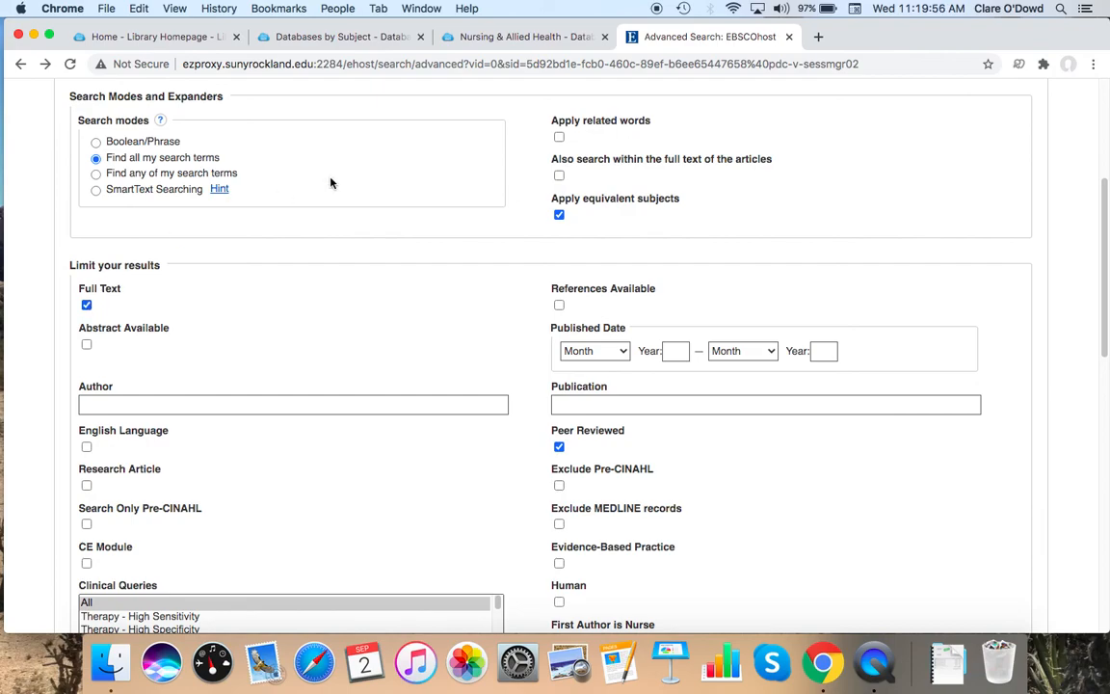
scroll(up, 3)
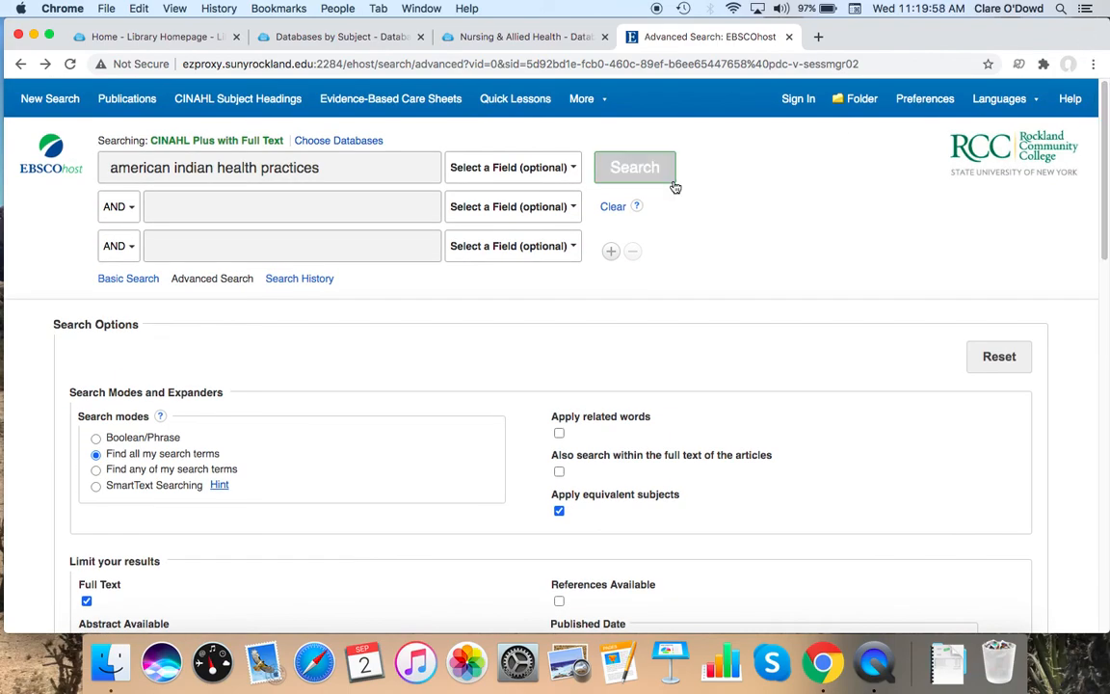
Step: Run the limited search (172 results) and read the first article's abstract
click(635, 166)
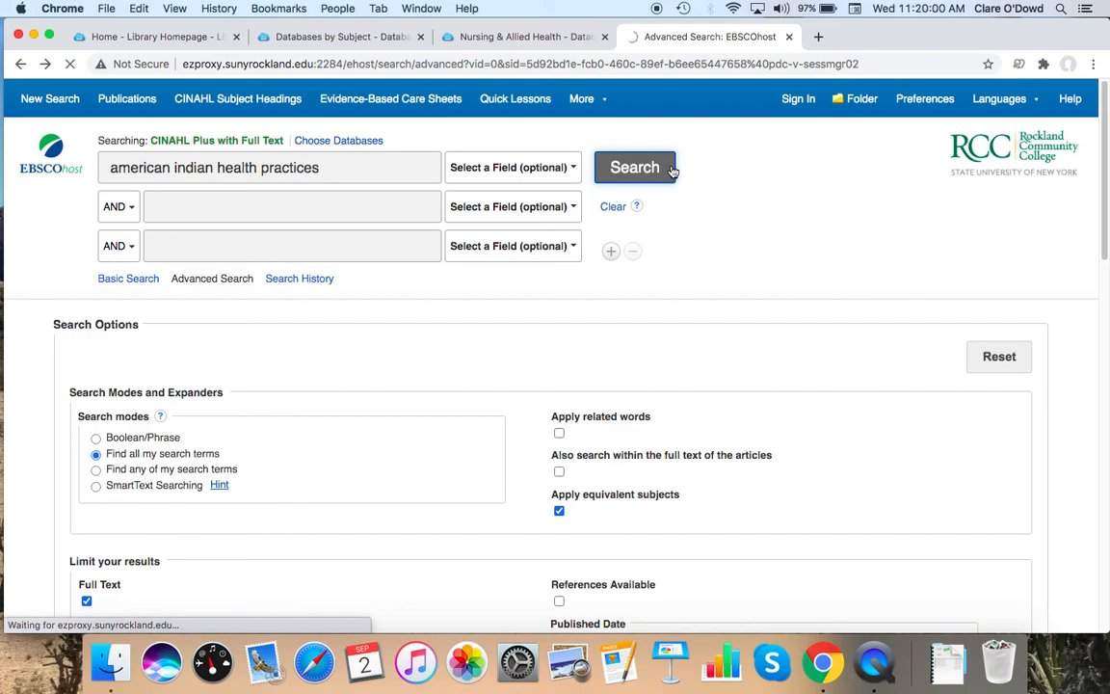
click(635, 166)
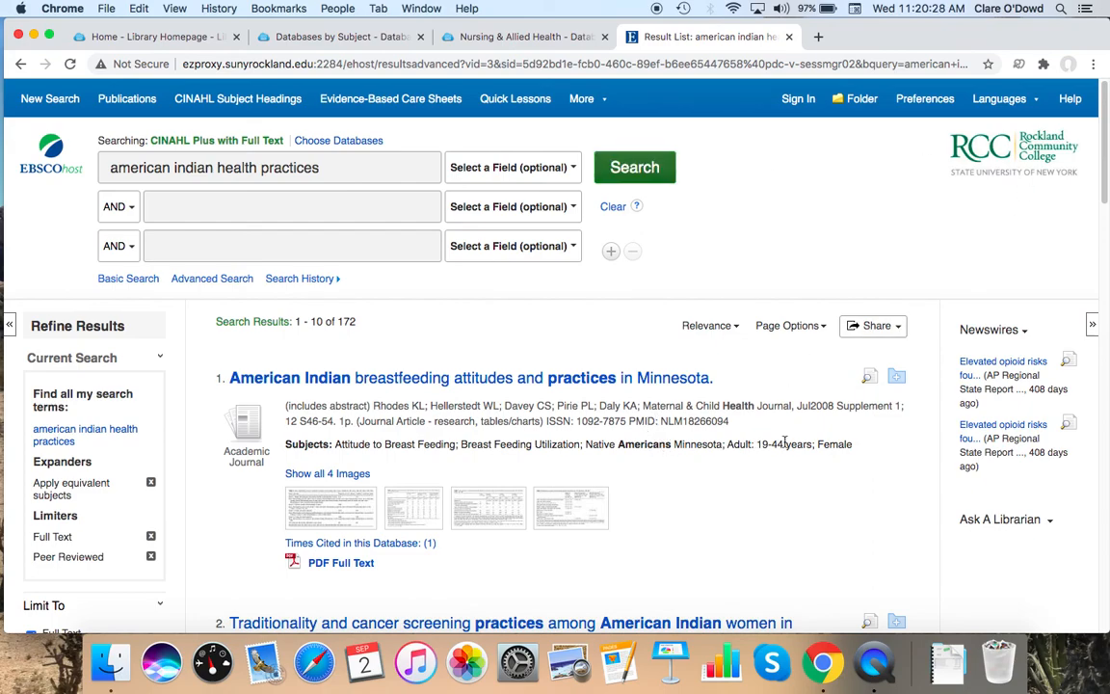
mouse_move(851, 446)
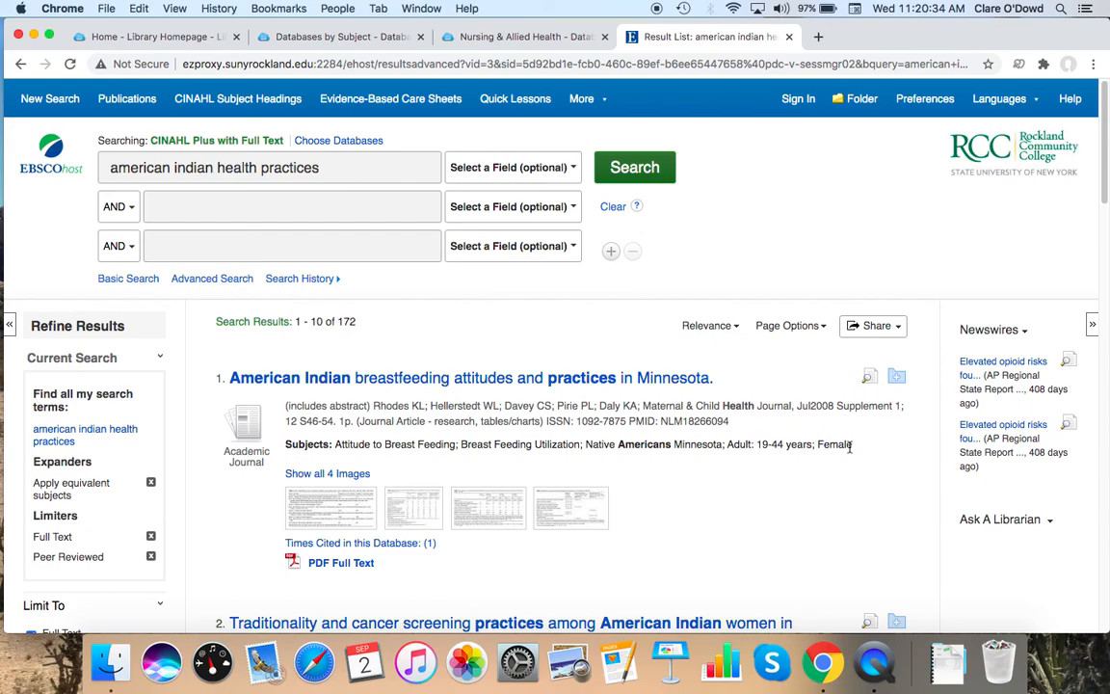
mouse_move(653, 380)
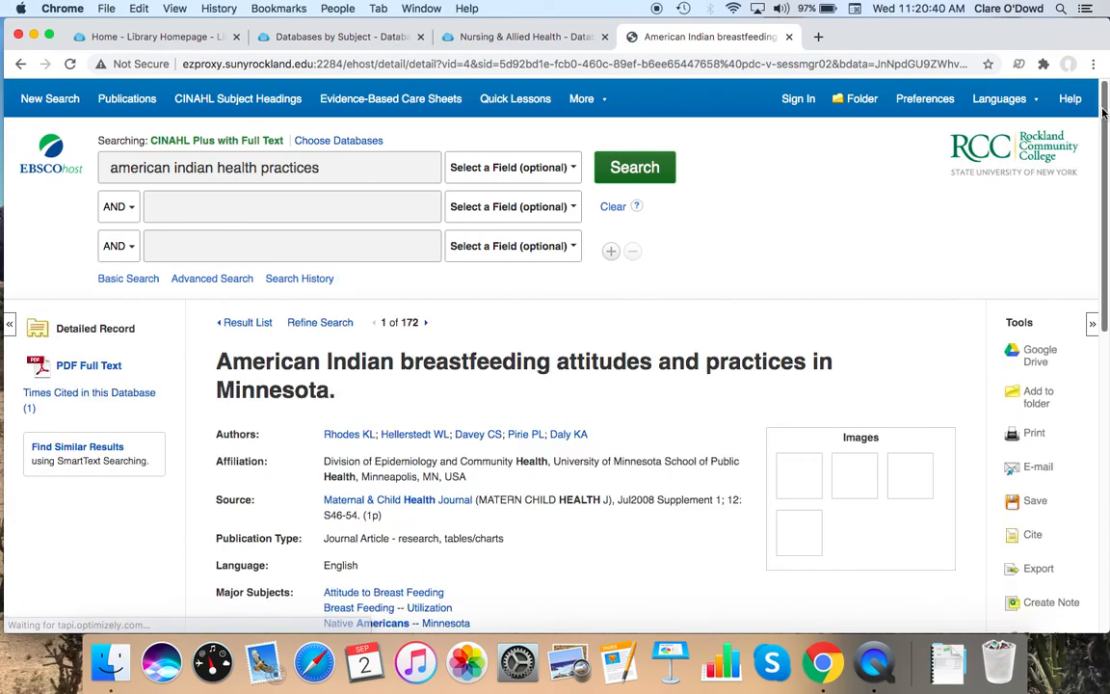
scroll(down, 3)
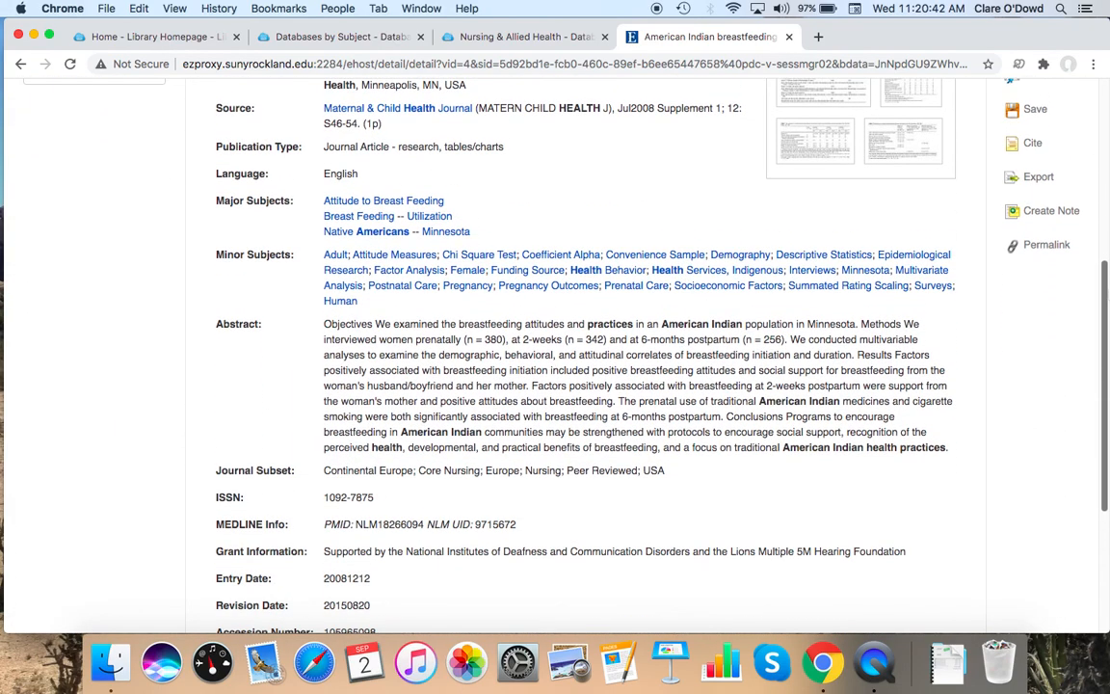
mouse_move(1107, 290)
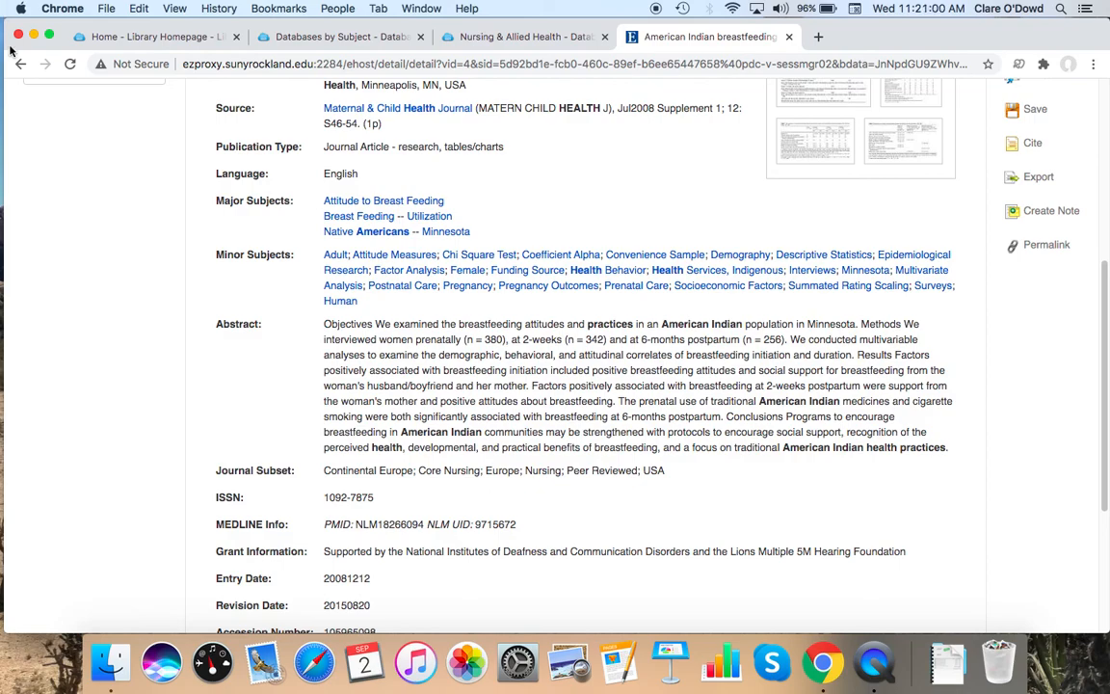
Step: Go back to the result list and scroll down toward result 4
click(15, 69)
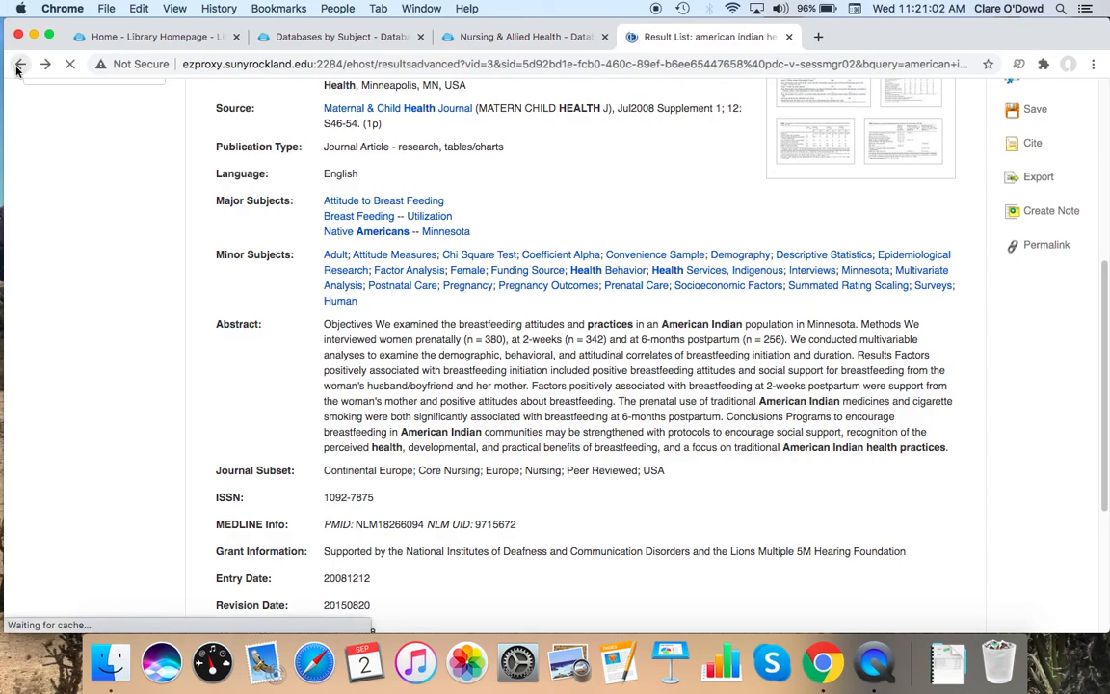
click(20, 70)
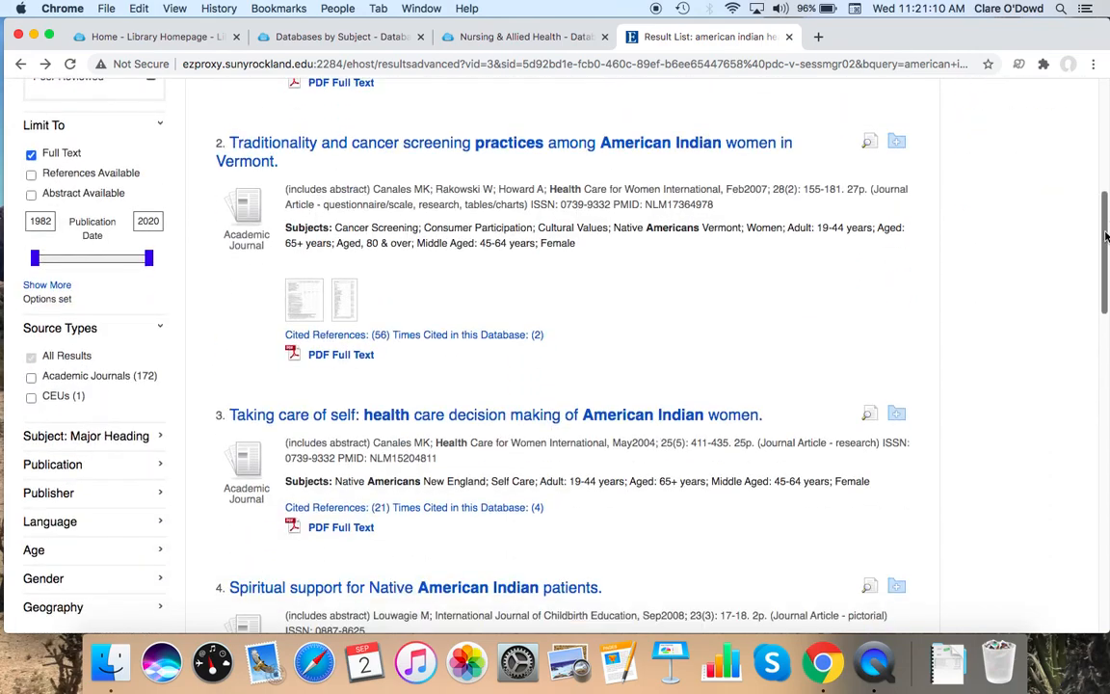
scroll(down, 3)
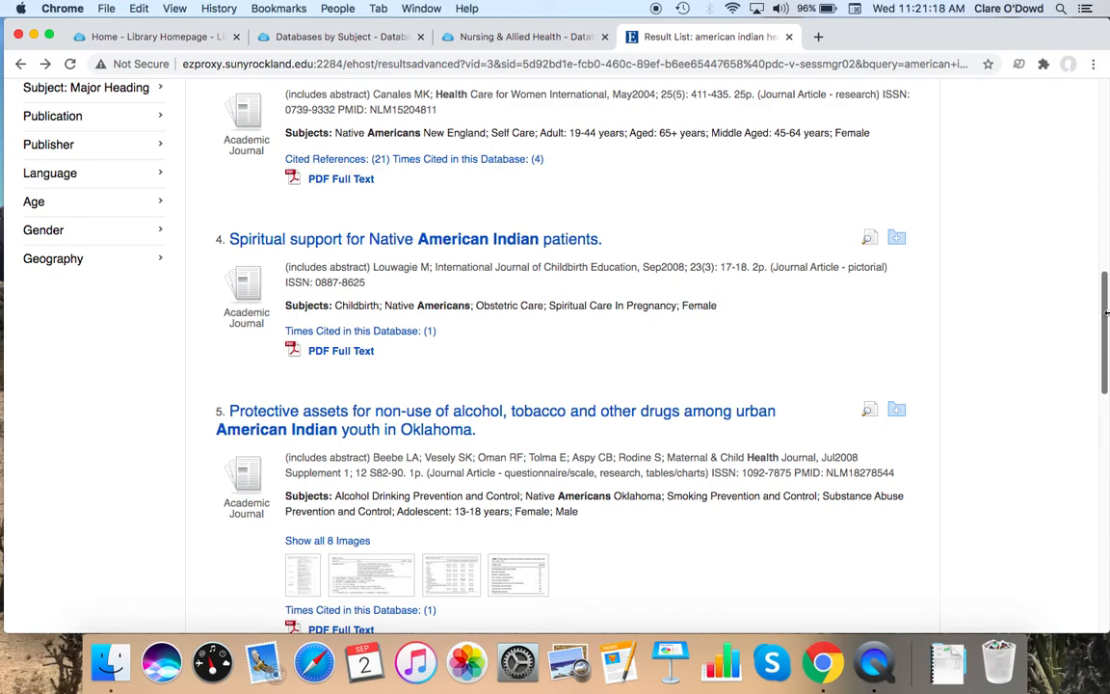
mouse_move(570, 238)
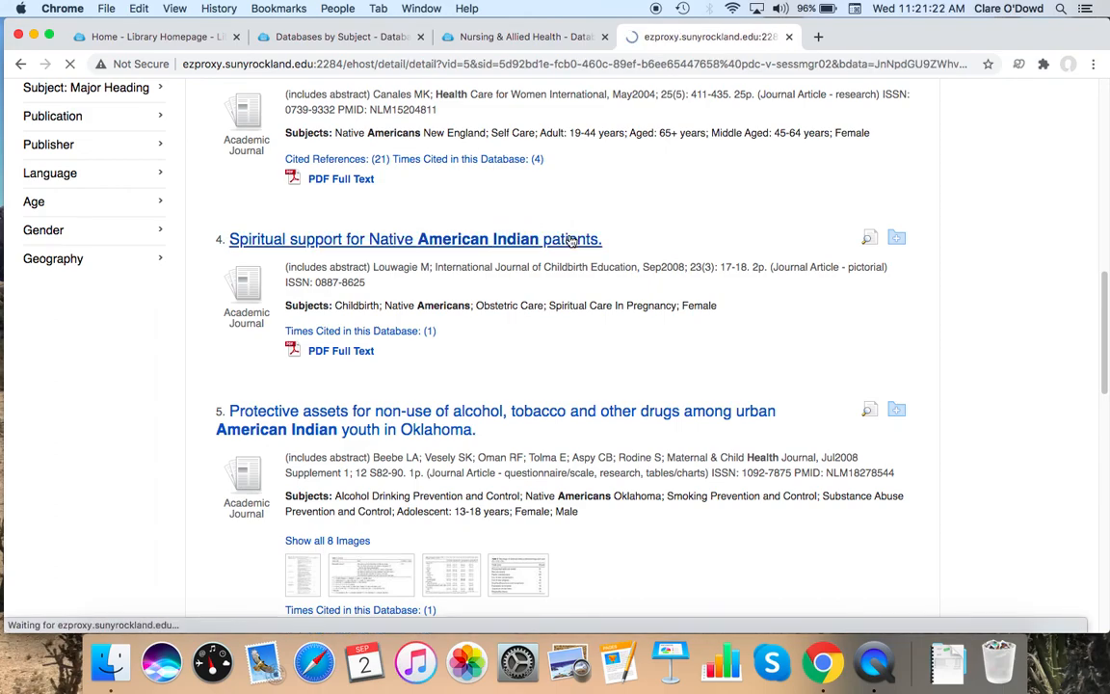
Step: Open result 4, 'Spiritual support for Native American Indian patients', and load its PDF Full Text
click(414, 238)
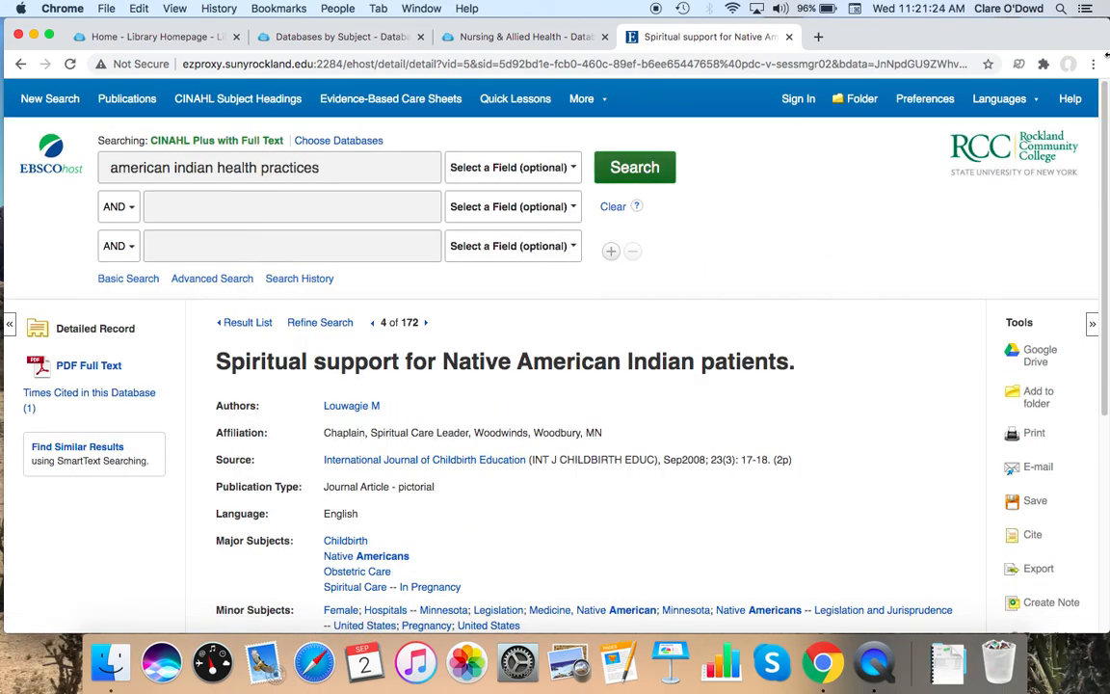
scroll(down, 3)
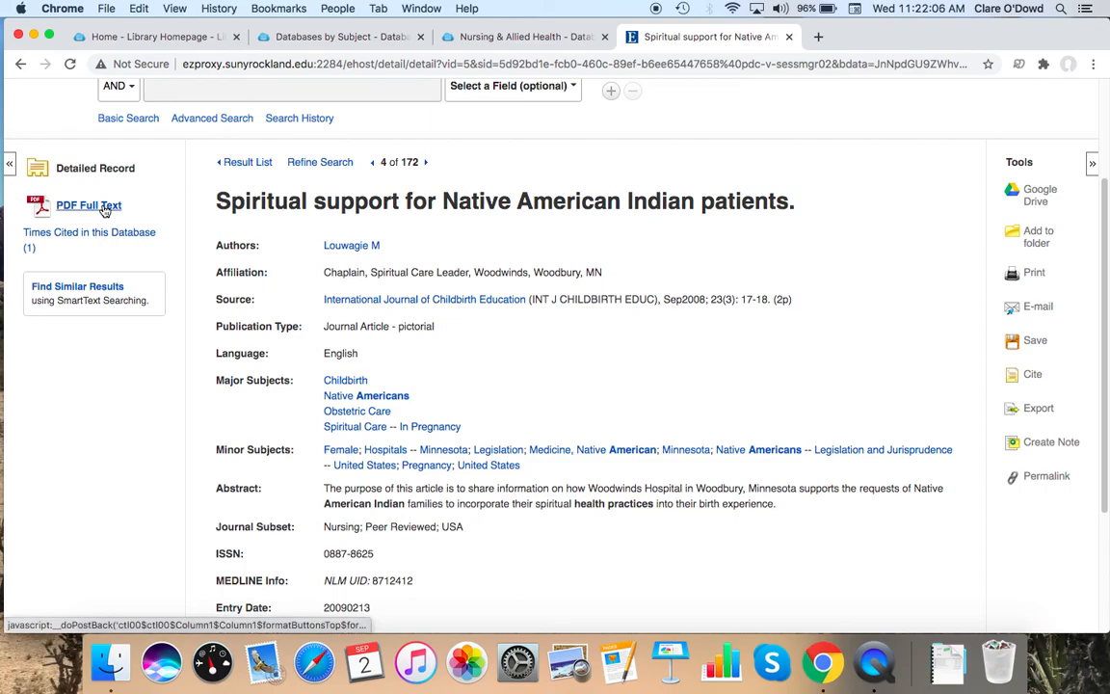
click(82, 205)
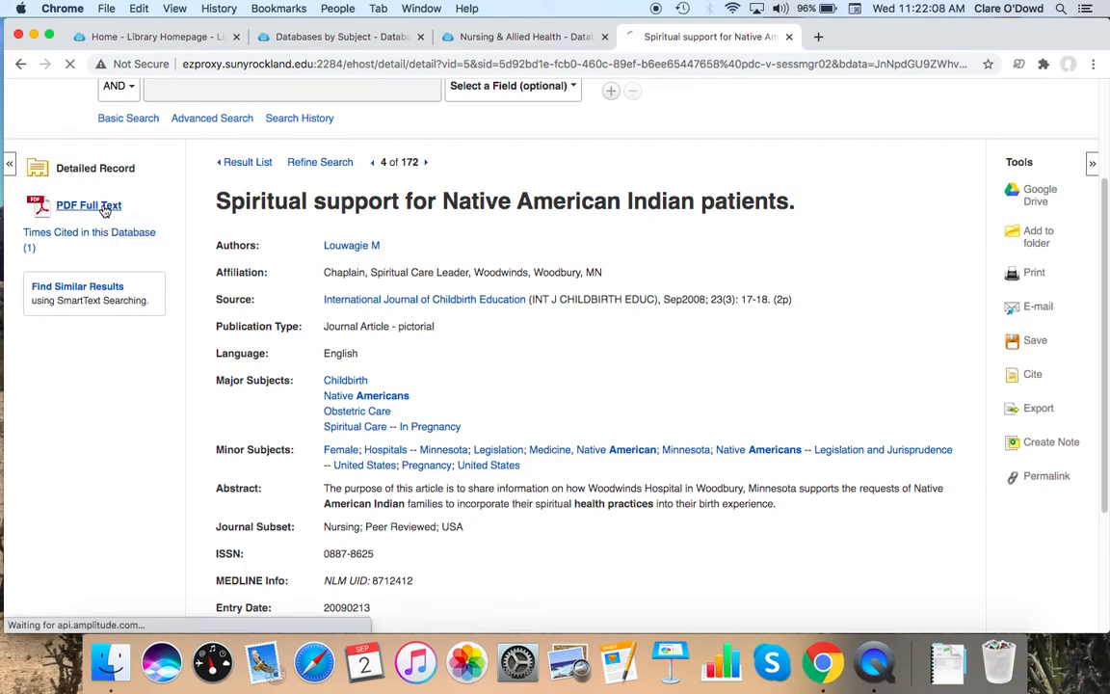
click(87, 205)
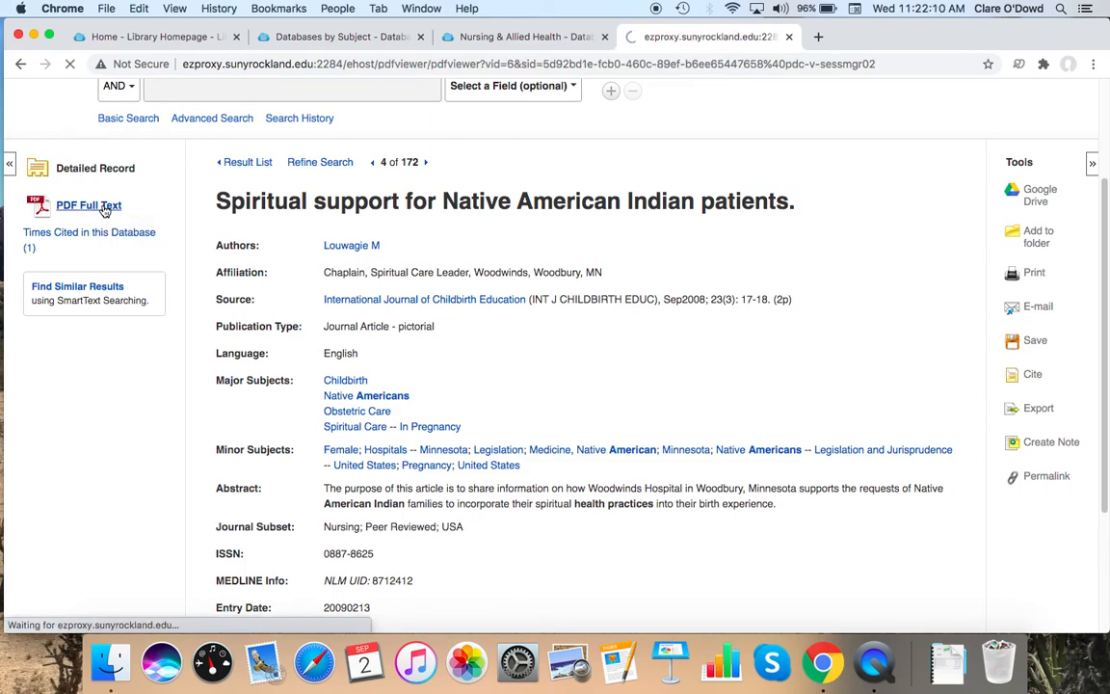
Step: Scroll through page 1 of the Spiritual support article's PDF
click(86, 205)
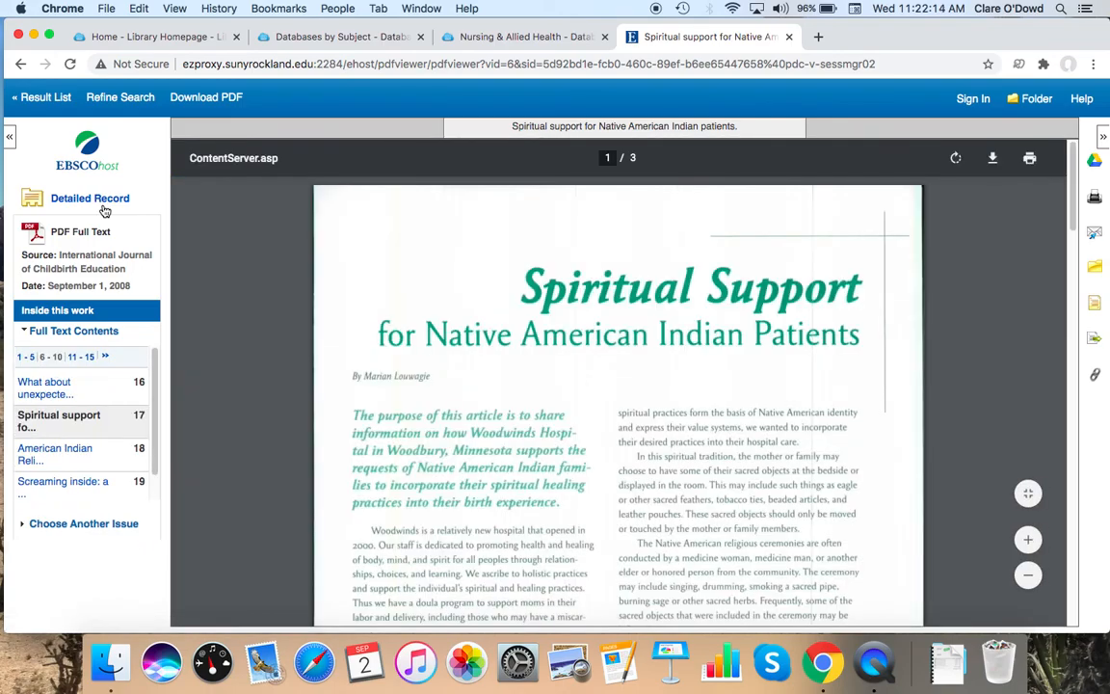
mouse_move(973, 194)
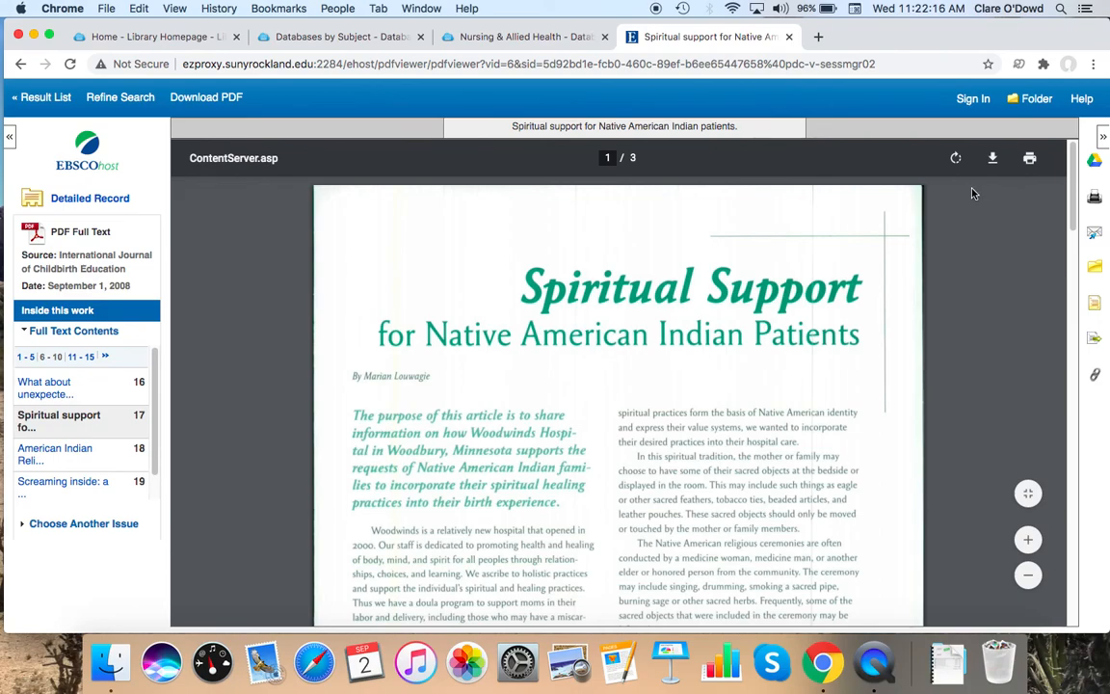
scroll(down, 3)
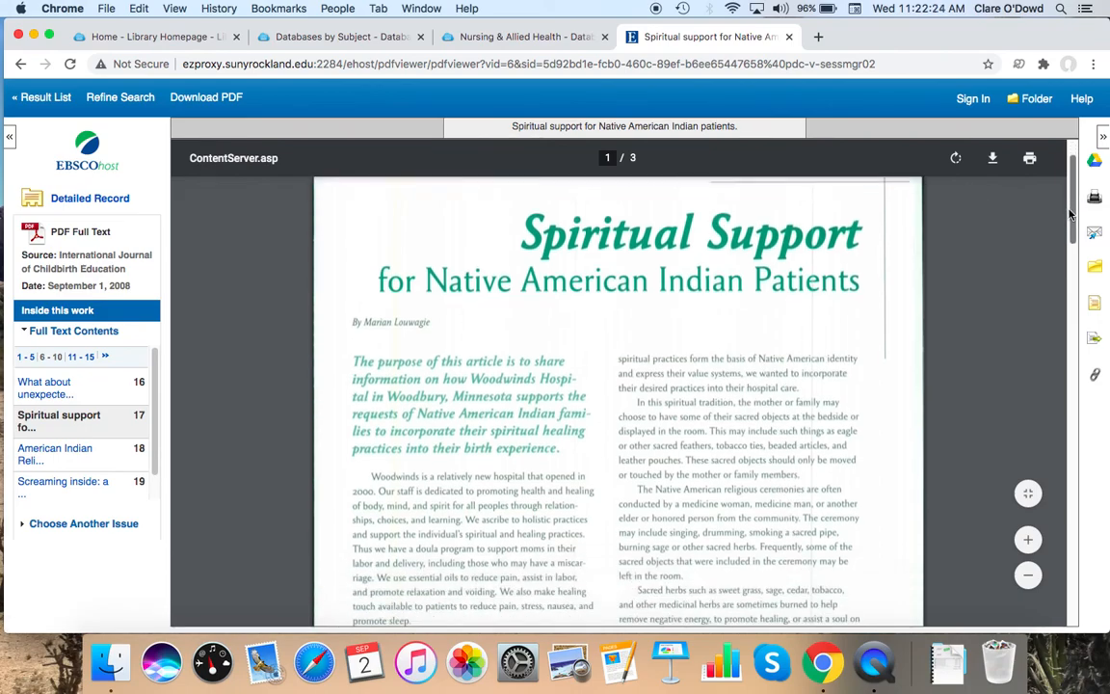
scroll(down, 3)
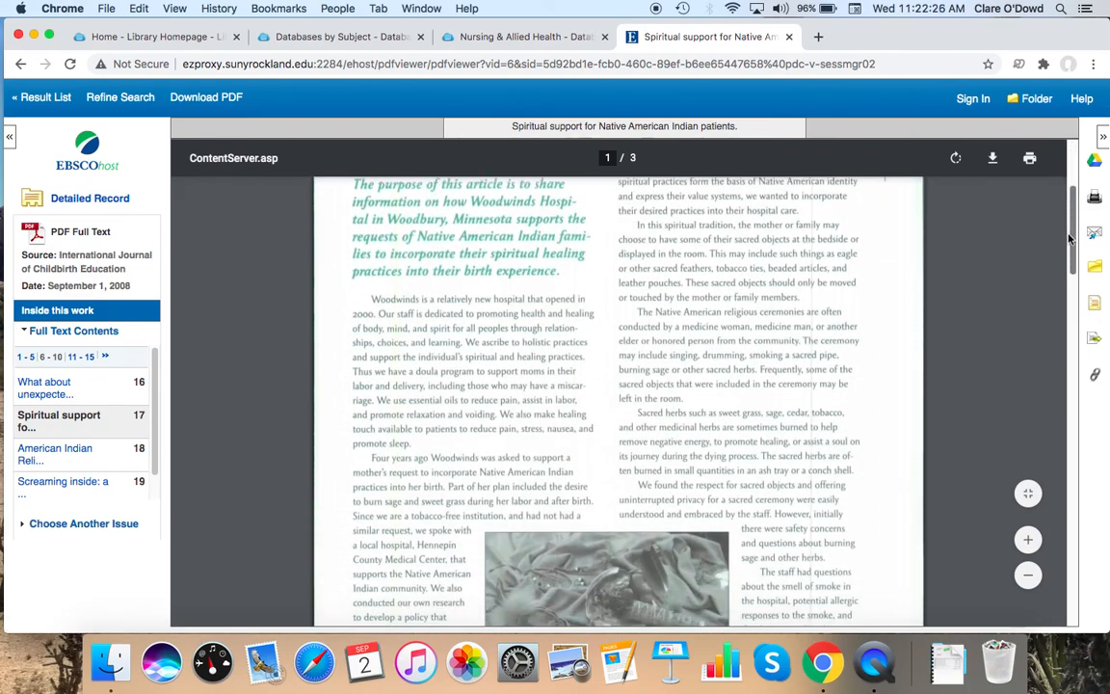
scroll(down, 3)
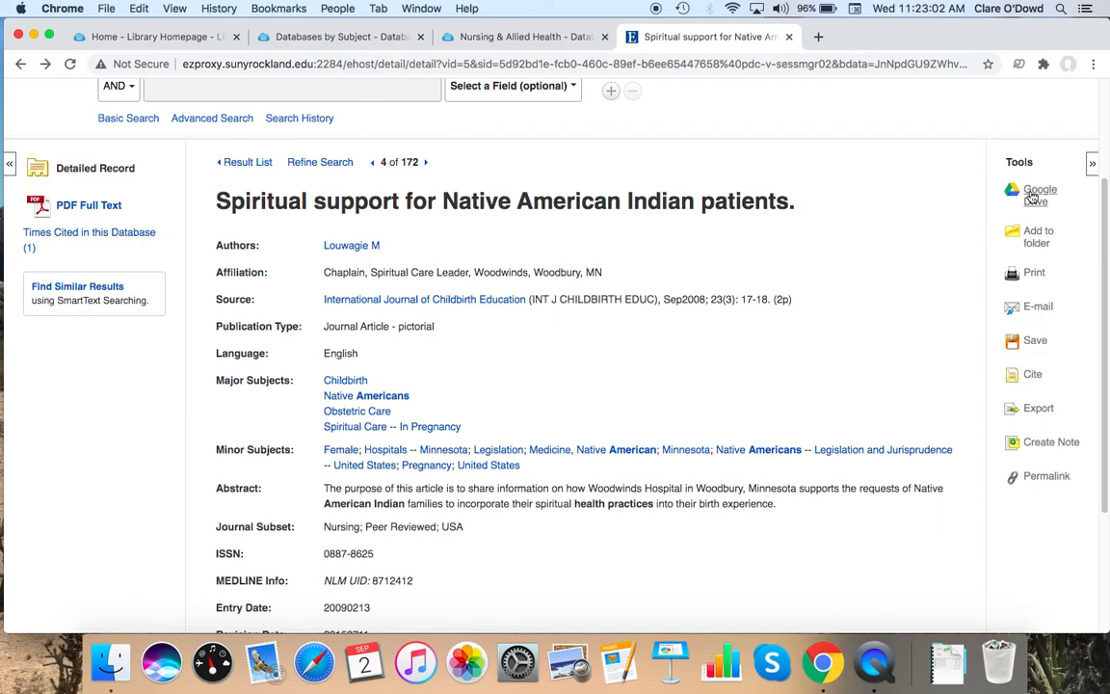
mouse_move(1027, 196)
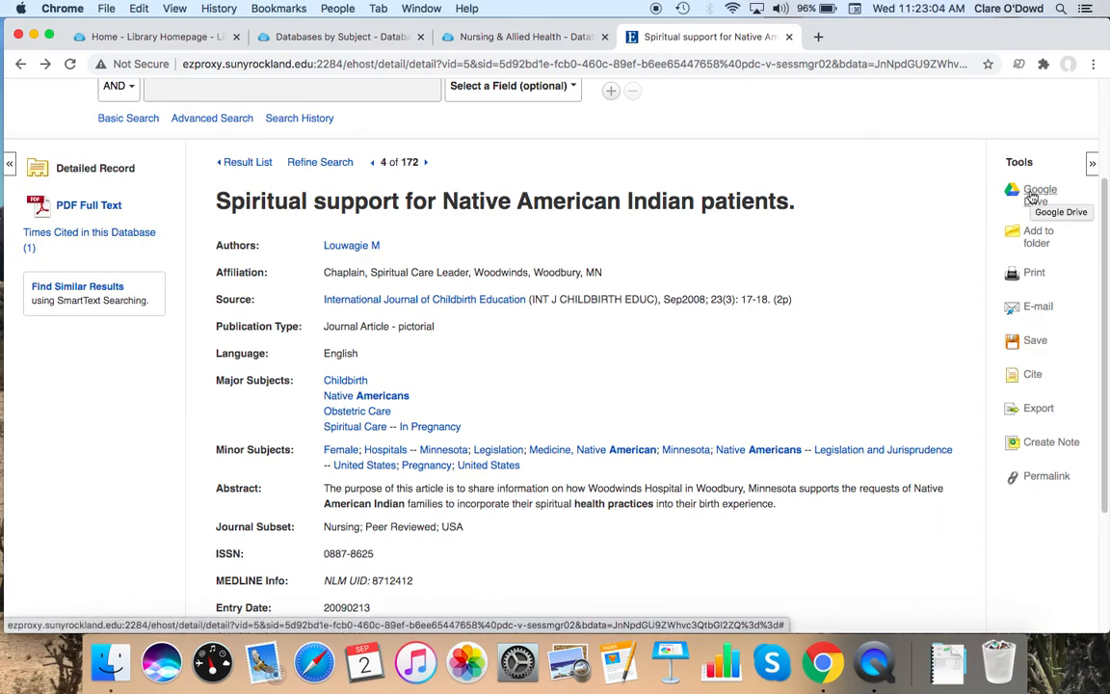
mouse_move(1043, 308)
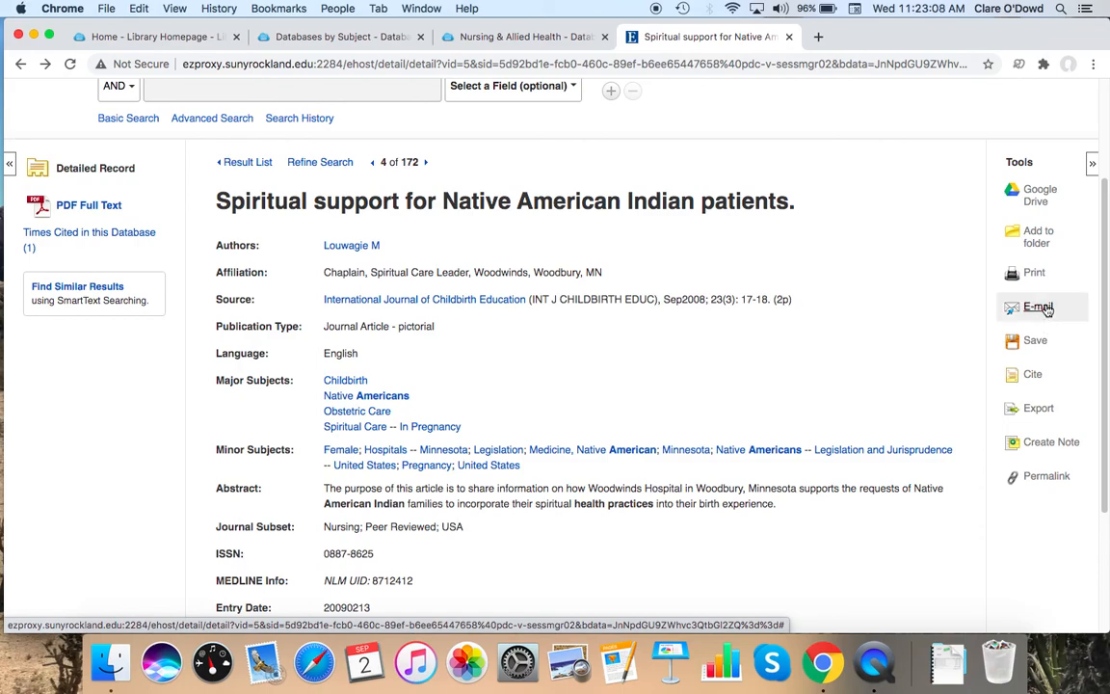
Step: Open the E-mail tool for the Spiritual support article record
click(1034, 307)
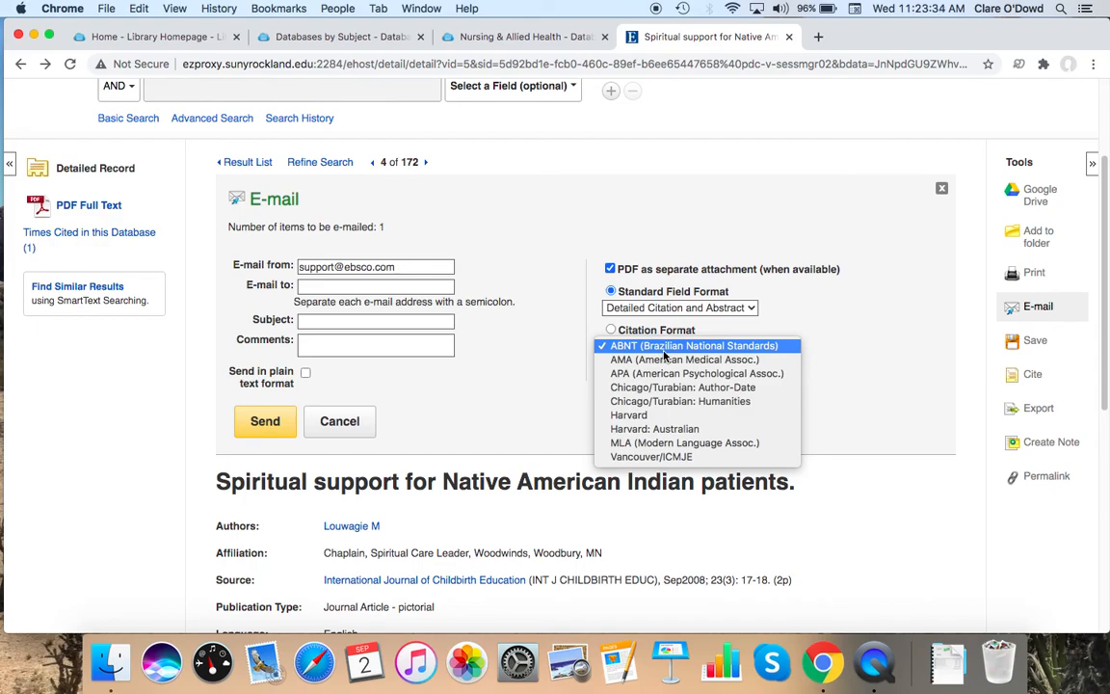
Step: Close the citation style list without changing the citation format
click(692, 345)
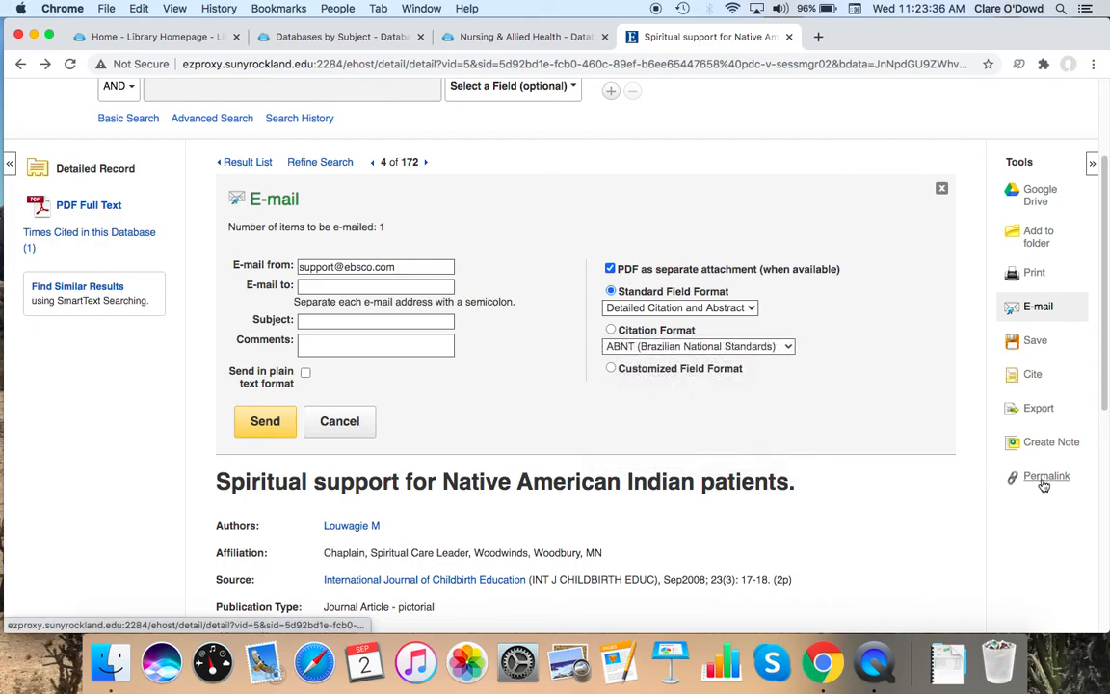
mouse_move(1046, 476)
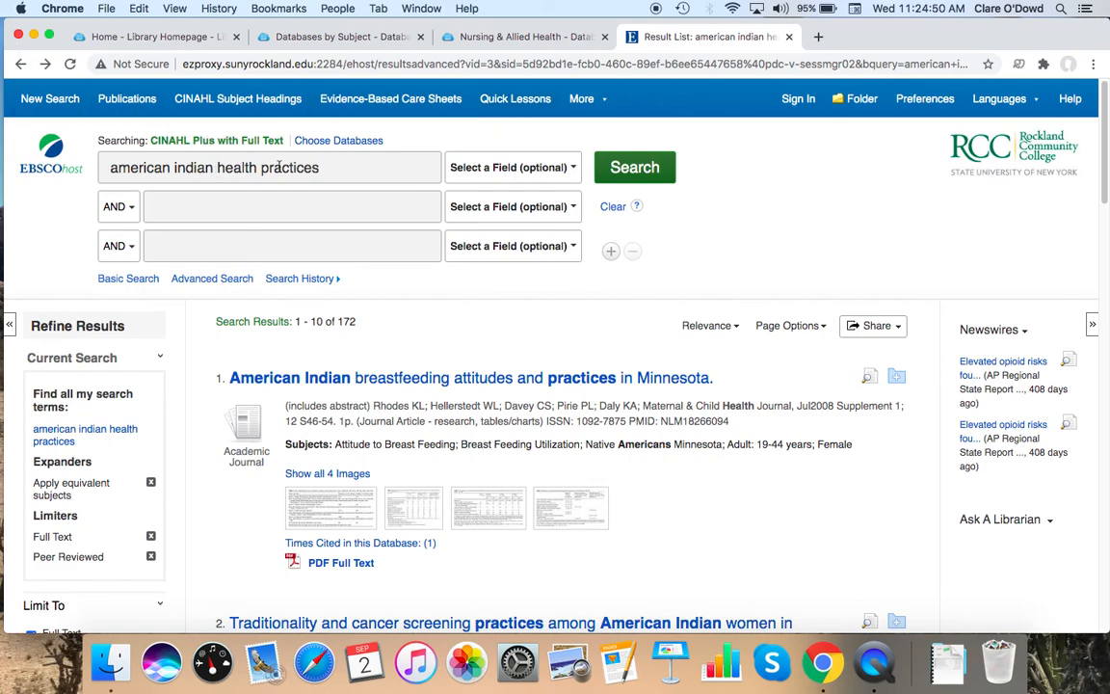
Step: Replace the search query with 'american indian older adults'
triple_click(240, 167)
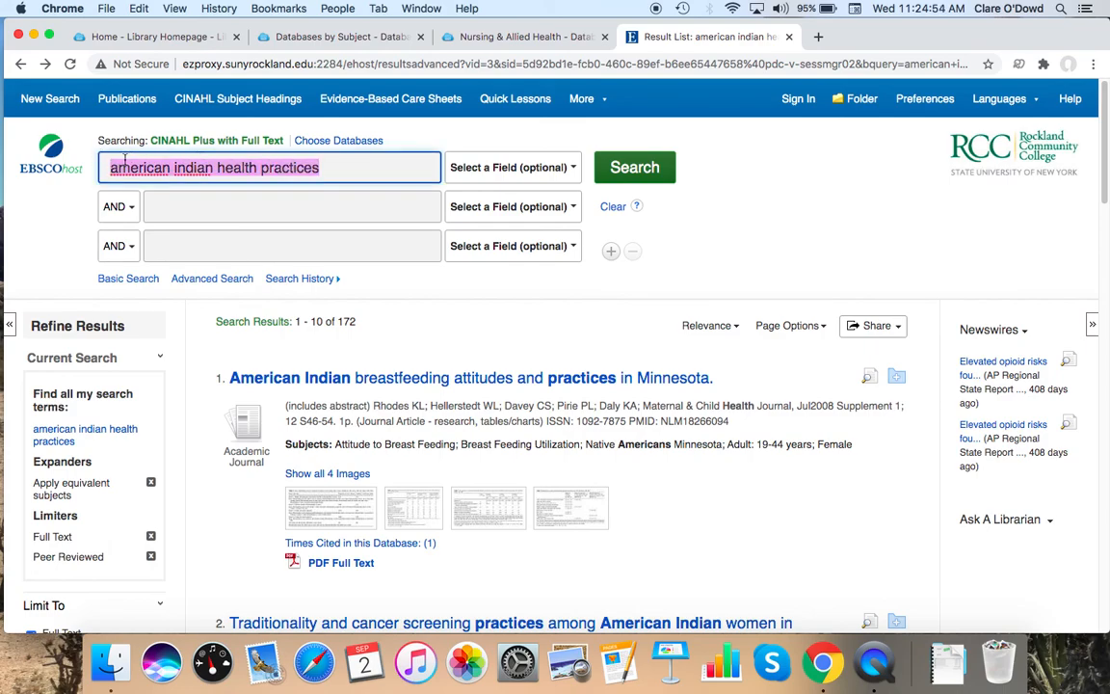
text(american indian o)
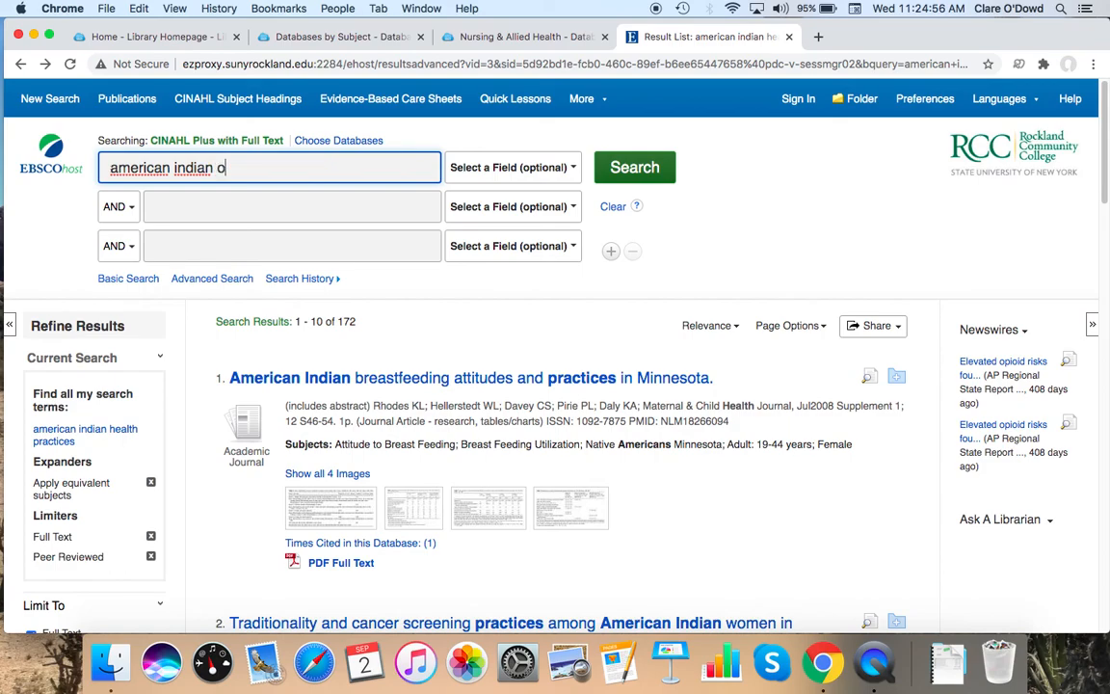
text(lder)
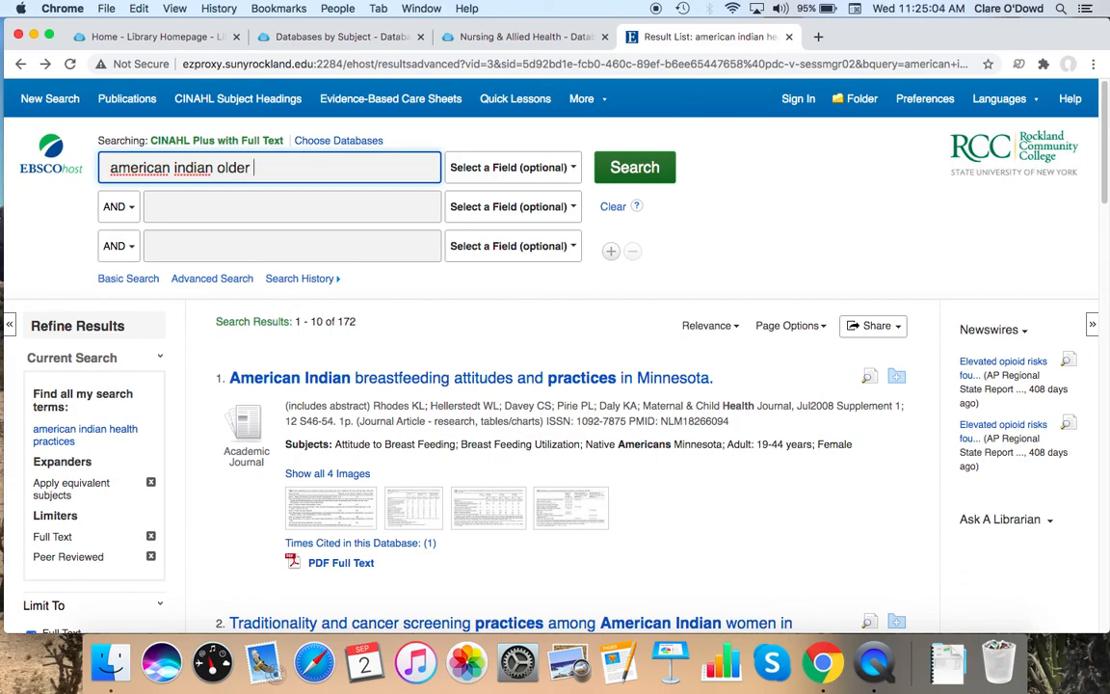
text(adu)
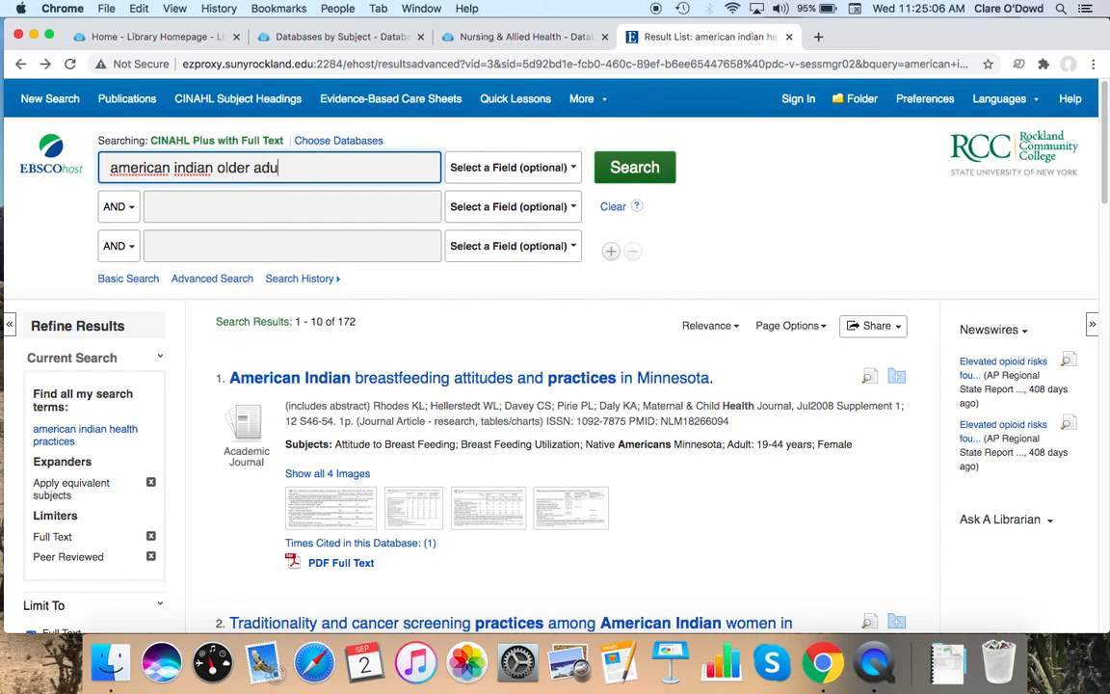
text(lts)
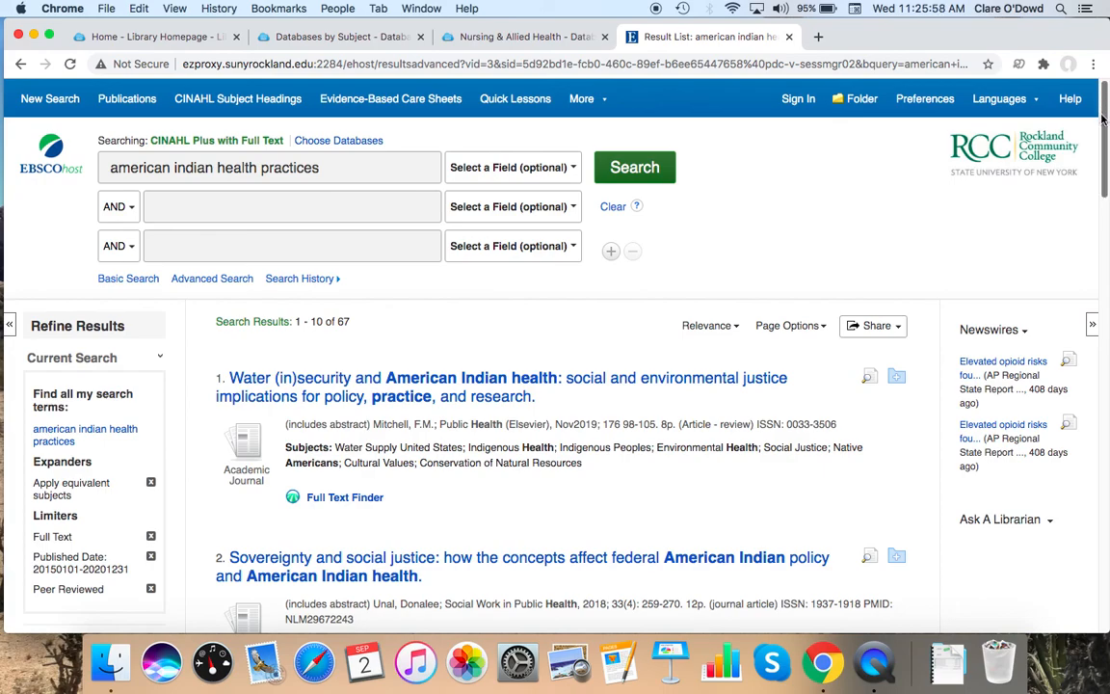
Step: Go to results page 2 (11–20) and open result 11, 'The First Rural Community: Indian Country'
scroll(down, 3)
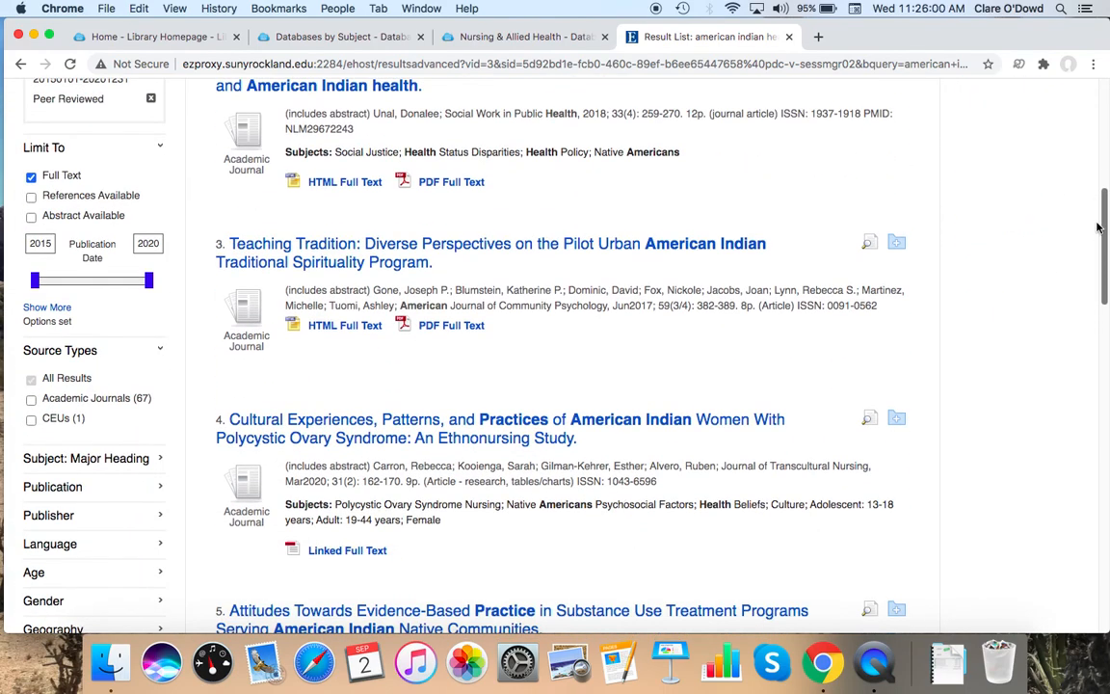
scroll(down, 3)
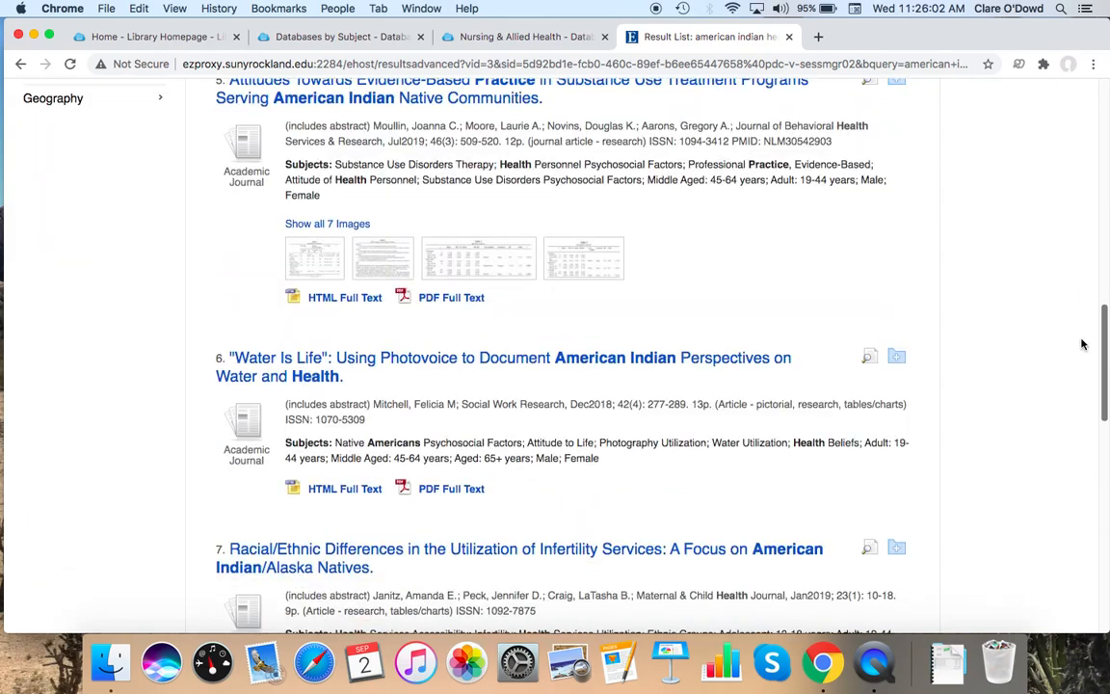
scroll(down, 3)
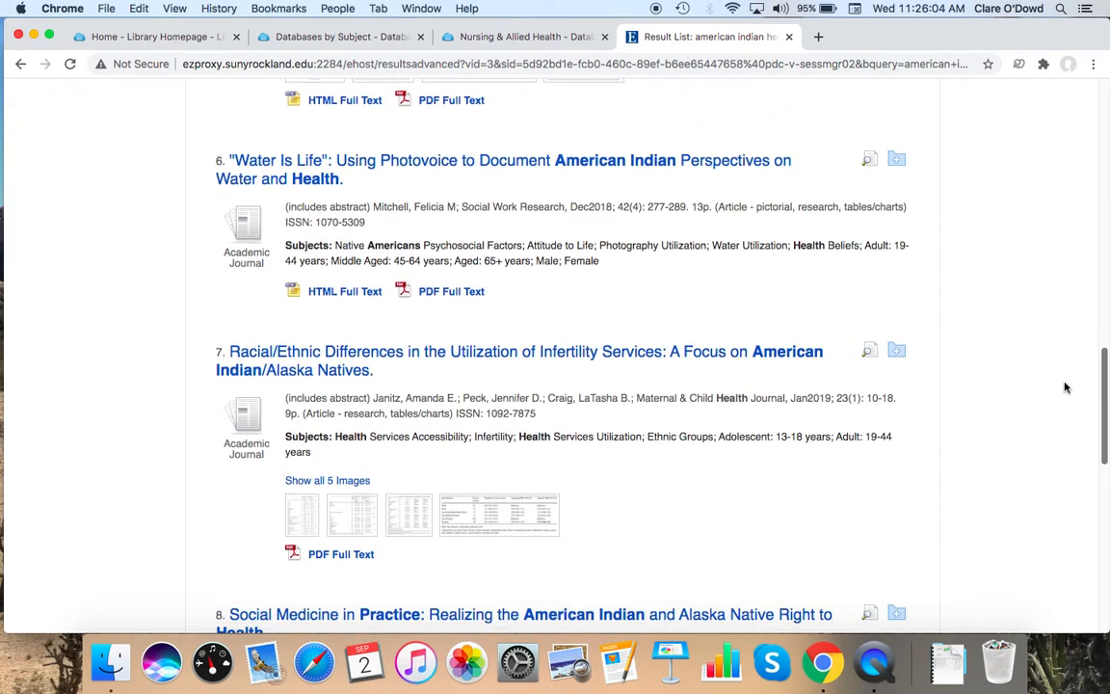
scroll(down, 3)
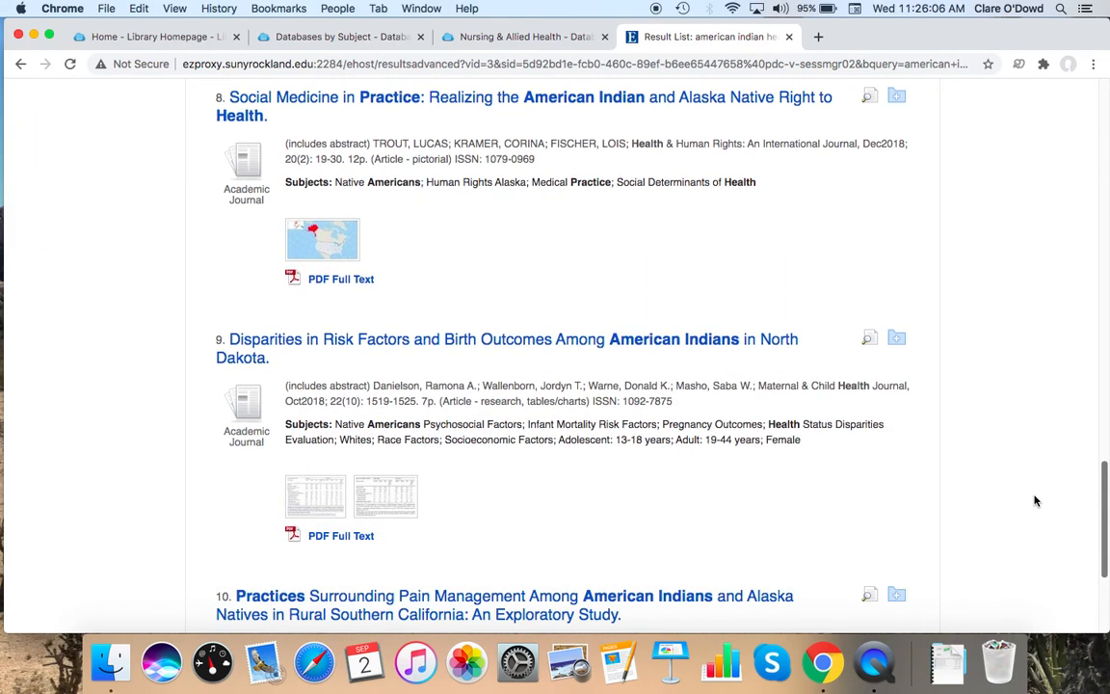
scroll(down, 3)
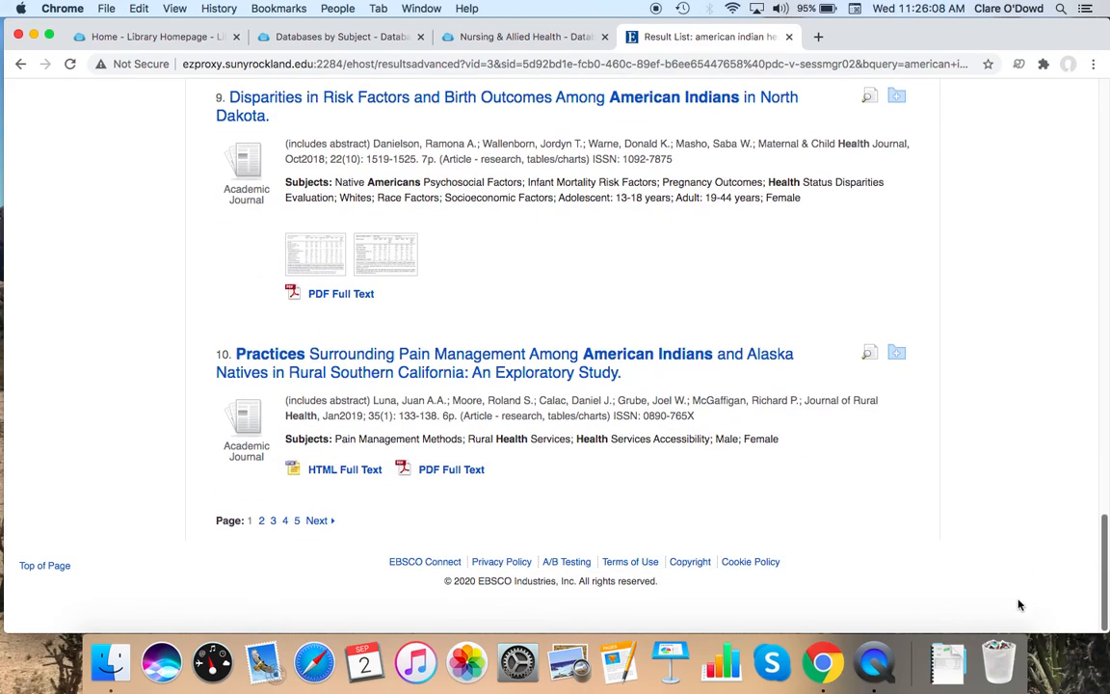
click(316, 520)
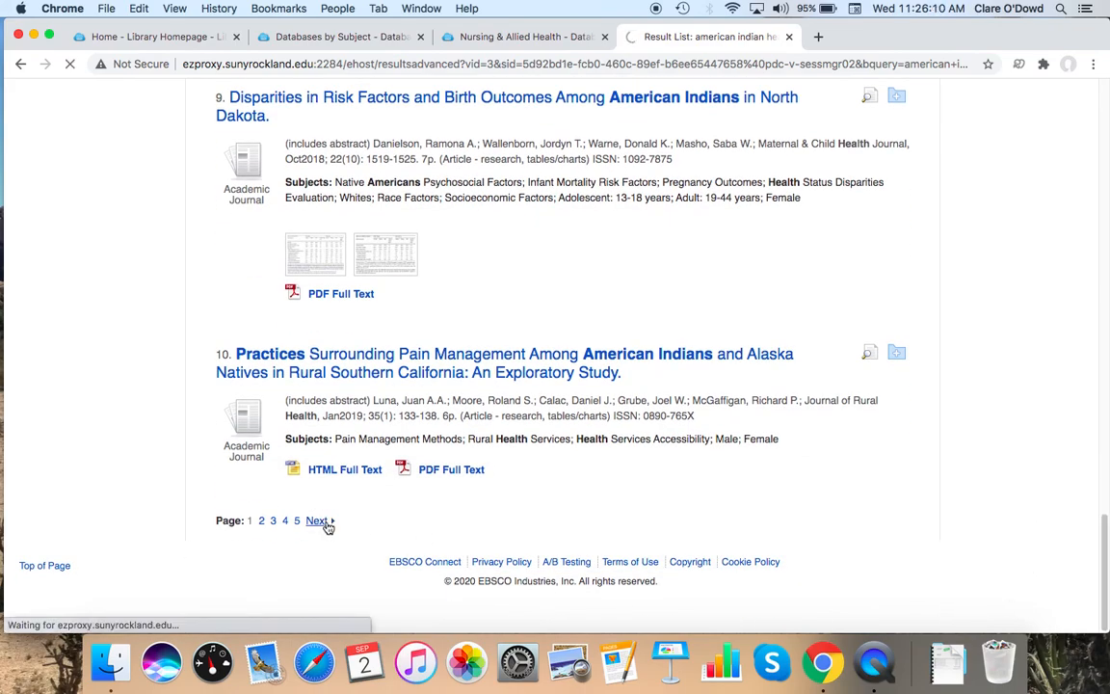
click(316, 521)
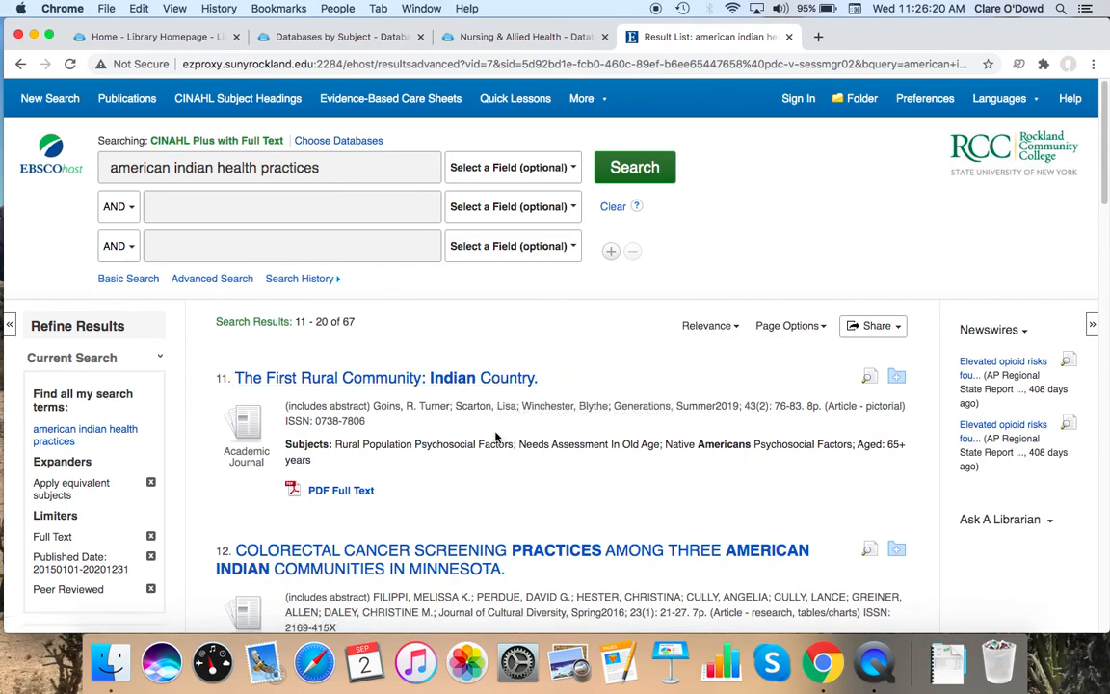
click(387, 377)
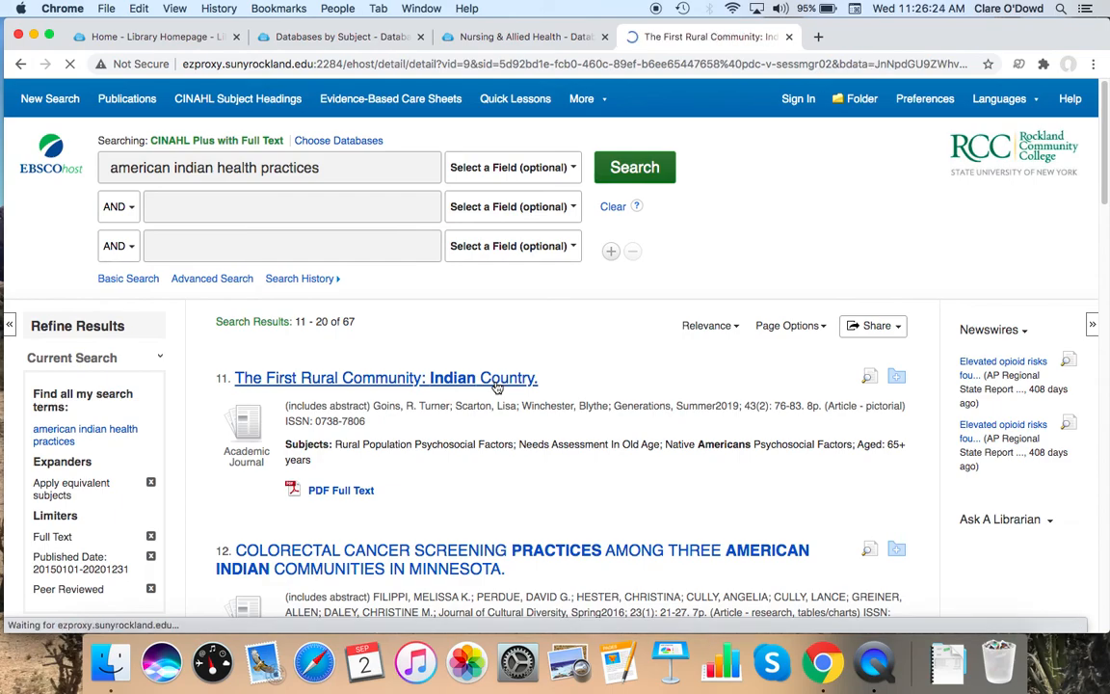
click(386, 377)
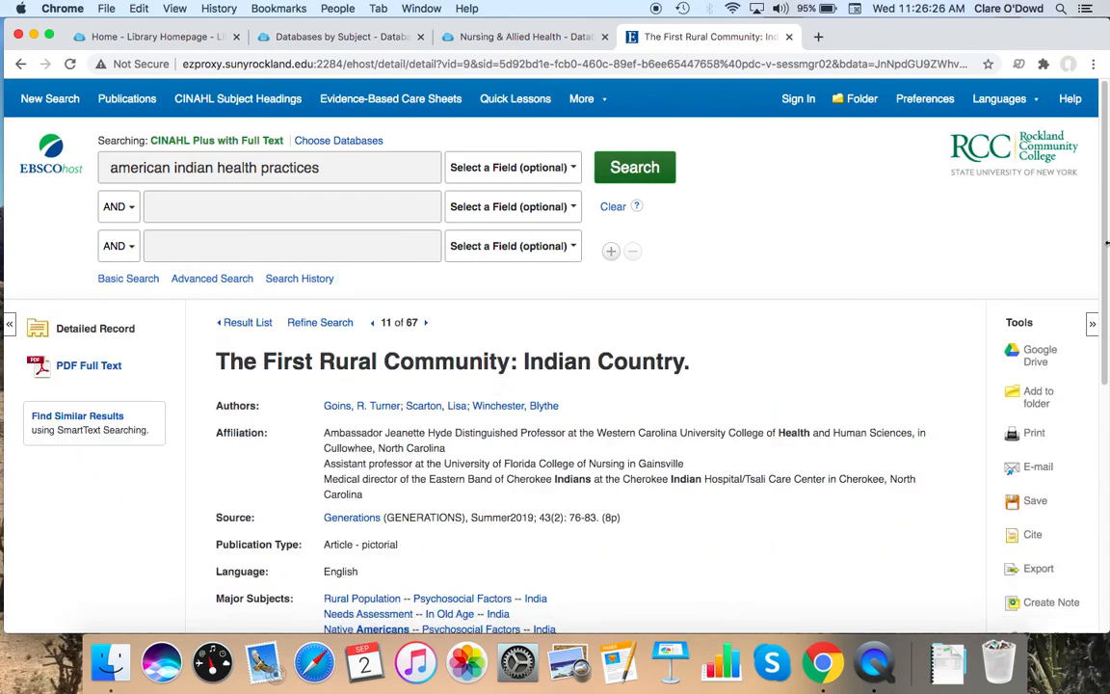
scroll(down, 3)
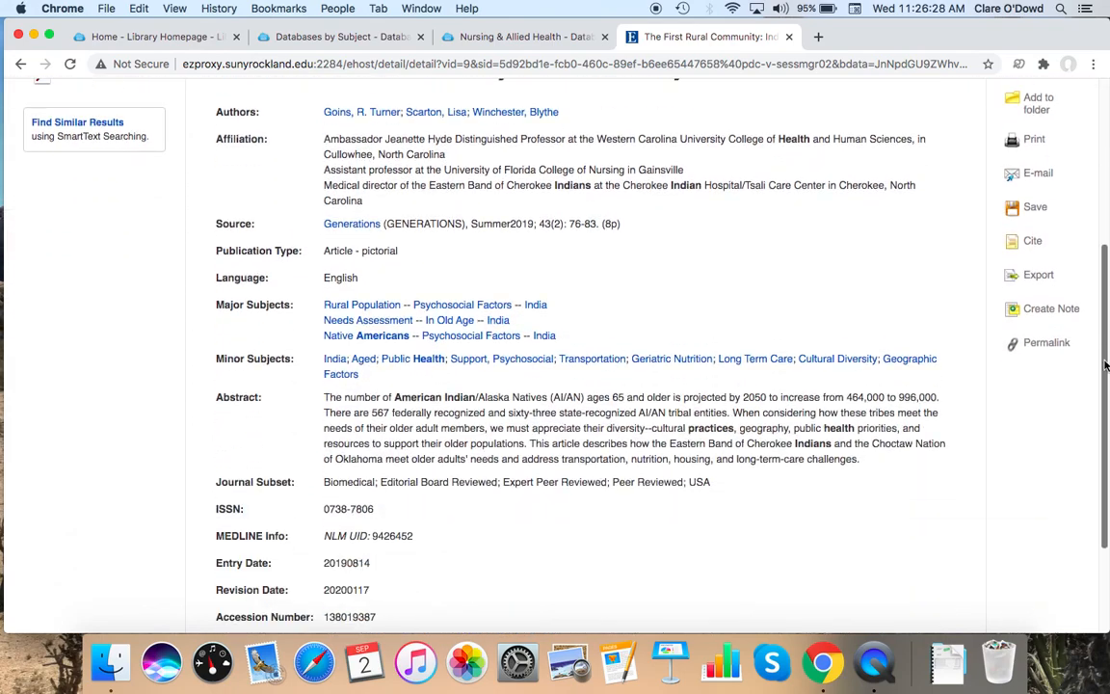
scroll(down, 3)
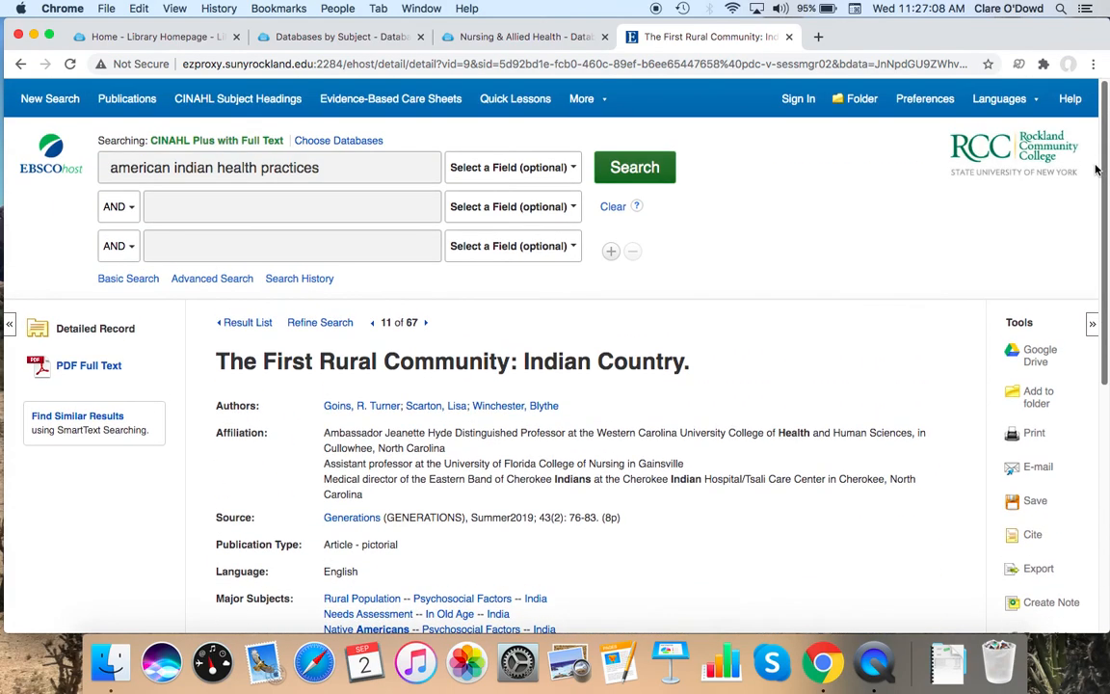
Step: Open the PDF full text of 'The First Rural Community: Indian Country' and scroll through its pages
click(93, 365)
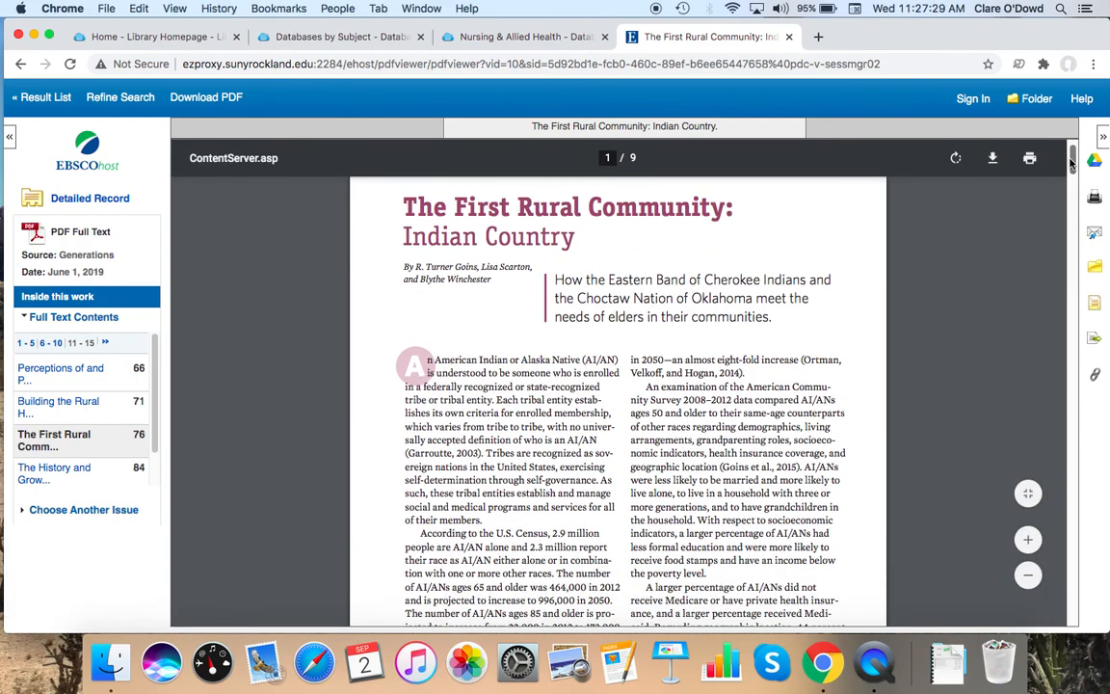
scroll(down, 3)
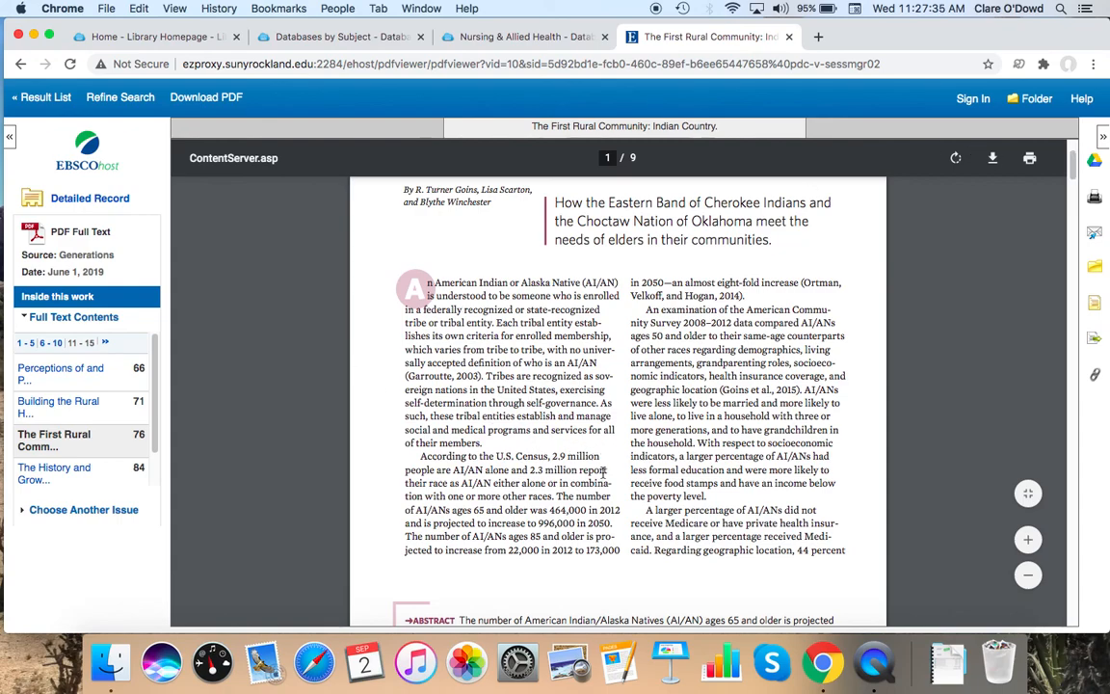
mouse_move(845, 356)
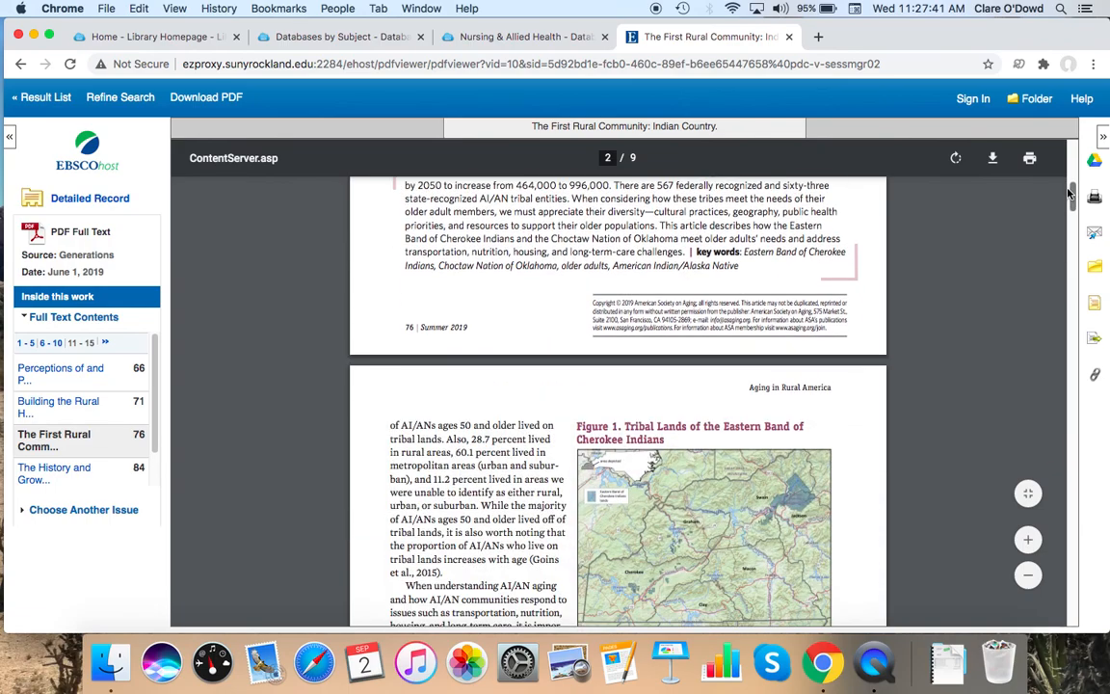
scroll(down, 3)
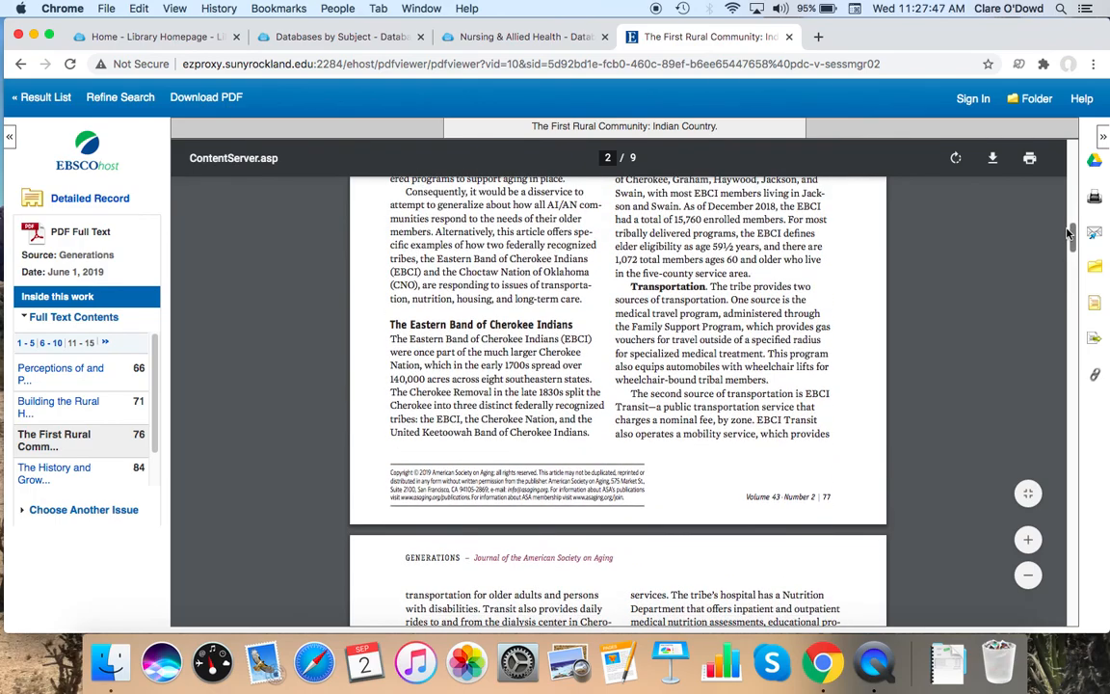
scroll(down, 3)
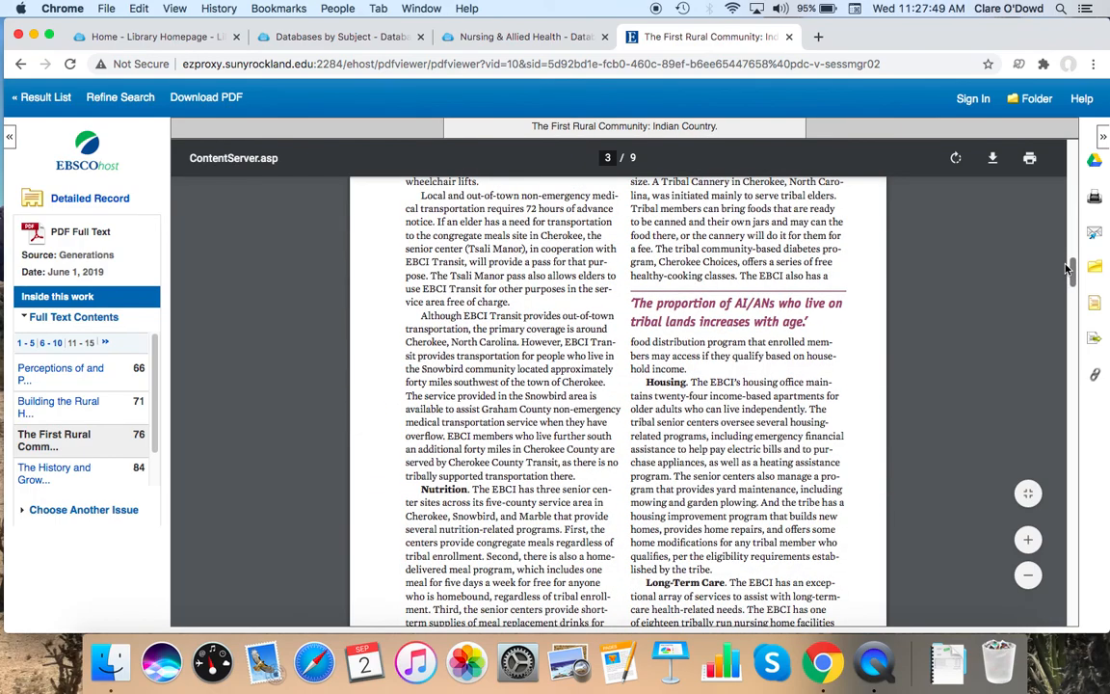
scroll(down, 3)
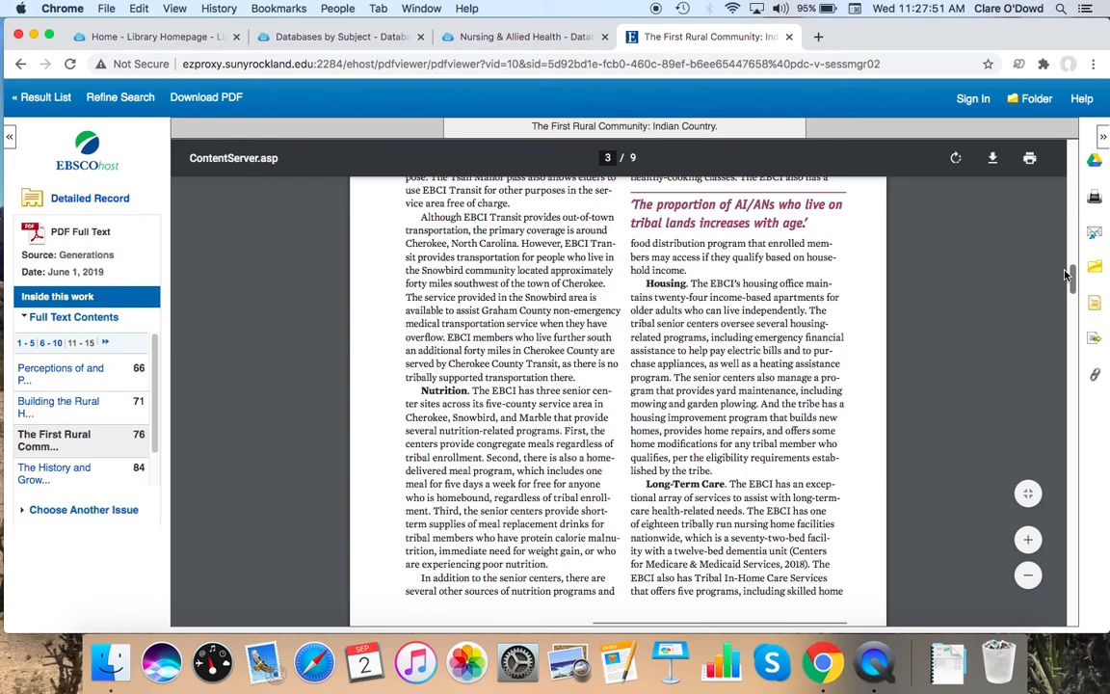
scroll(down, 3)
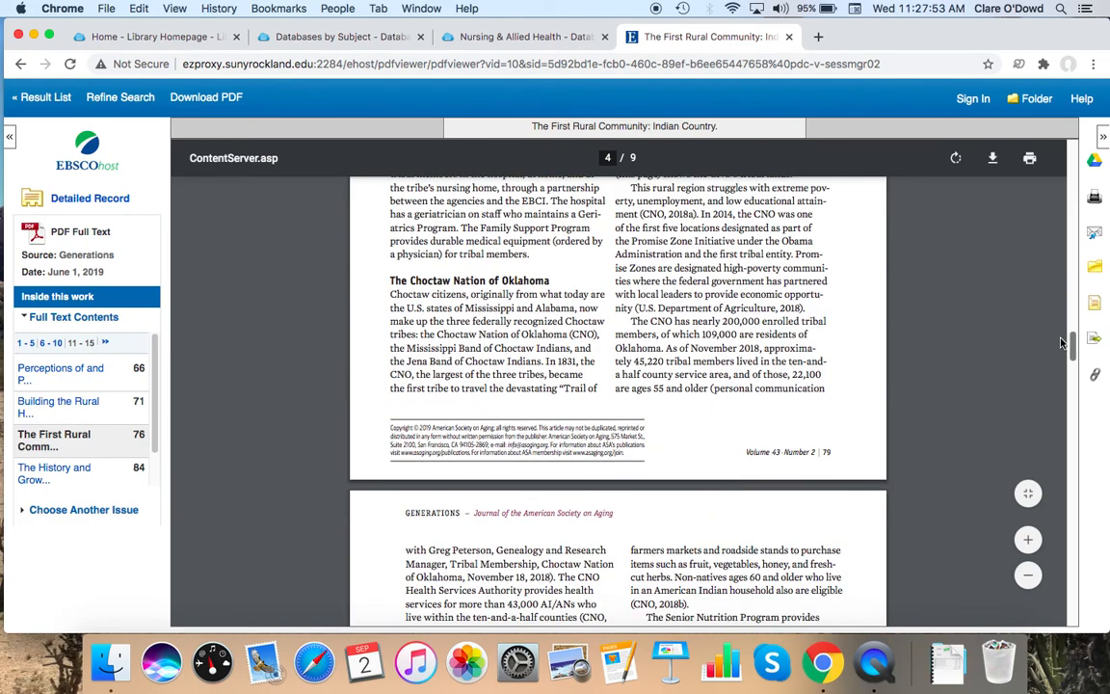
scroll(down, 3)
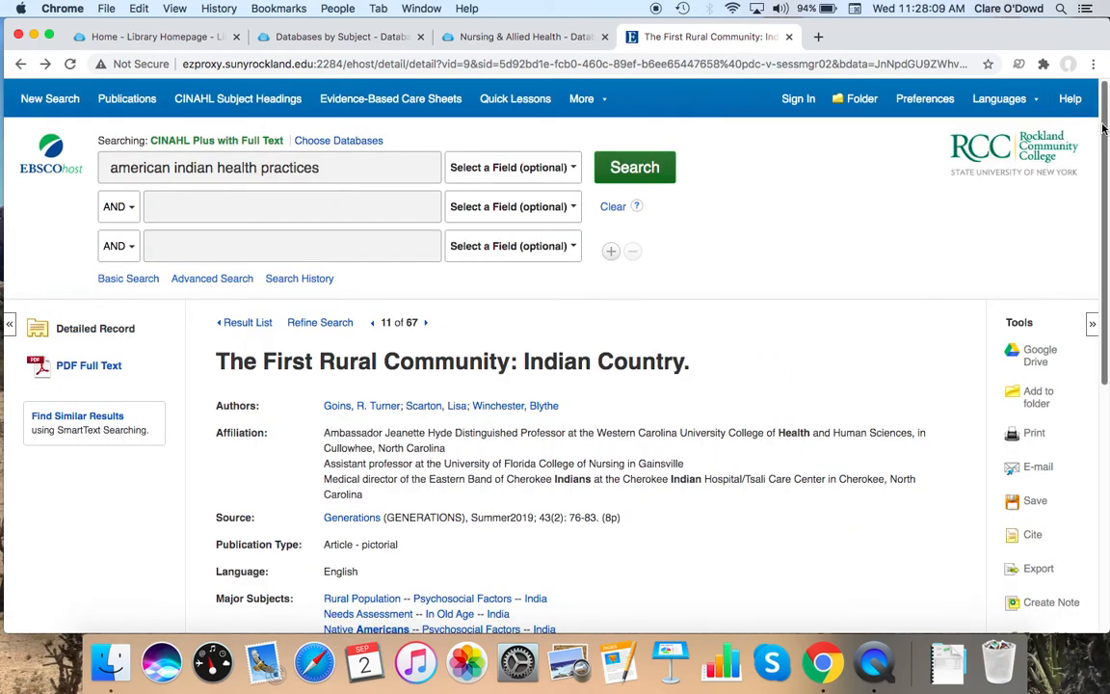
Step: Scroll the detailed record down through its subjects, abstract and accession number
scroll(down, 3)
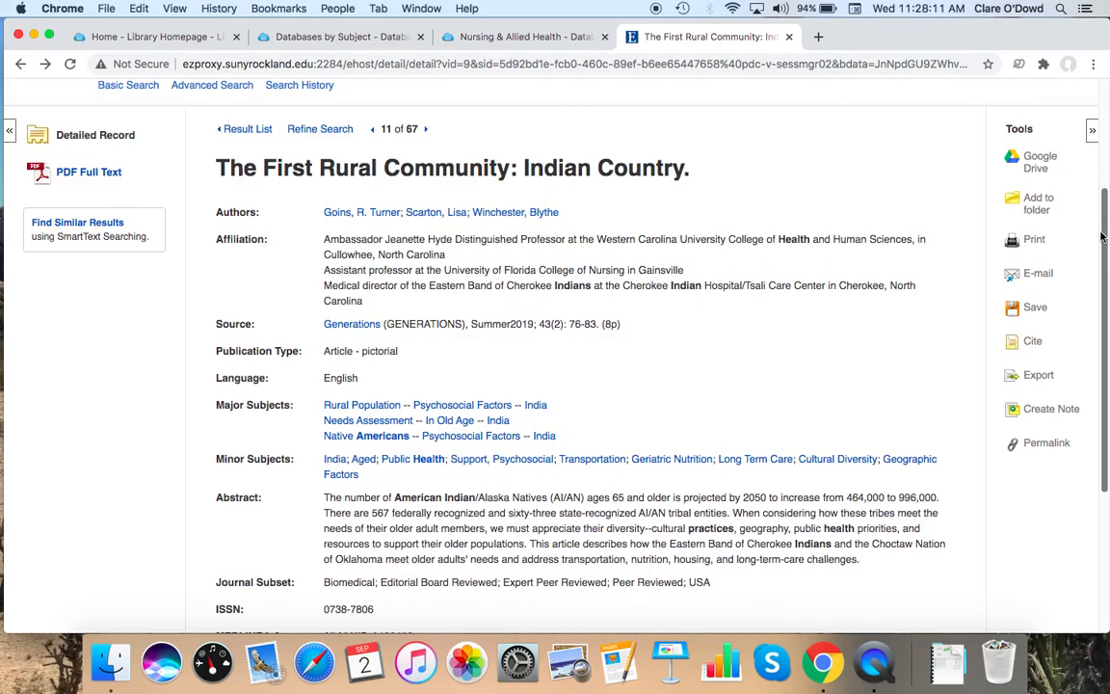
scroll(down, 3)
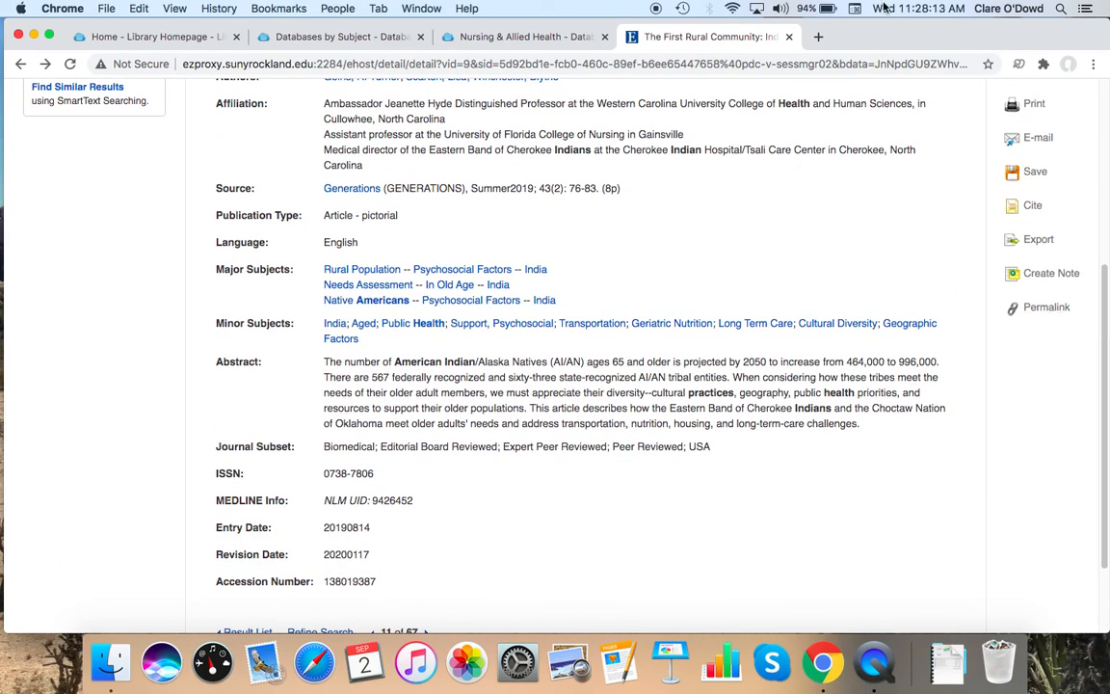
mouse_move(600, 163)
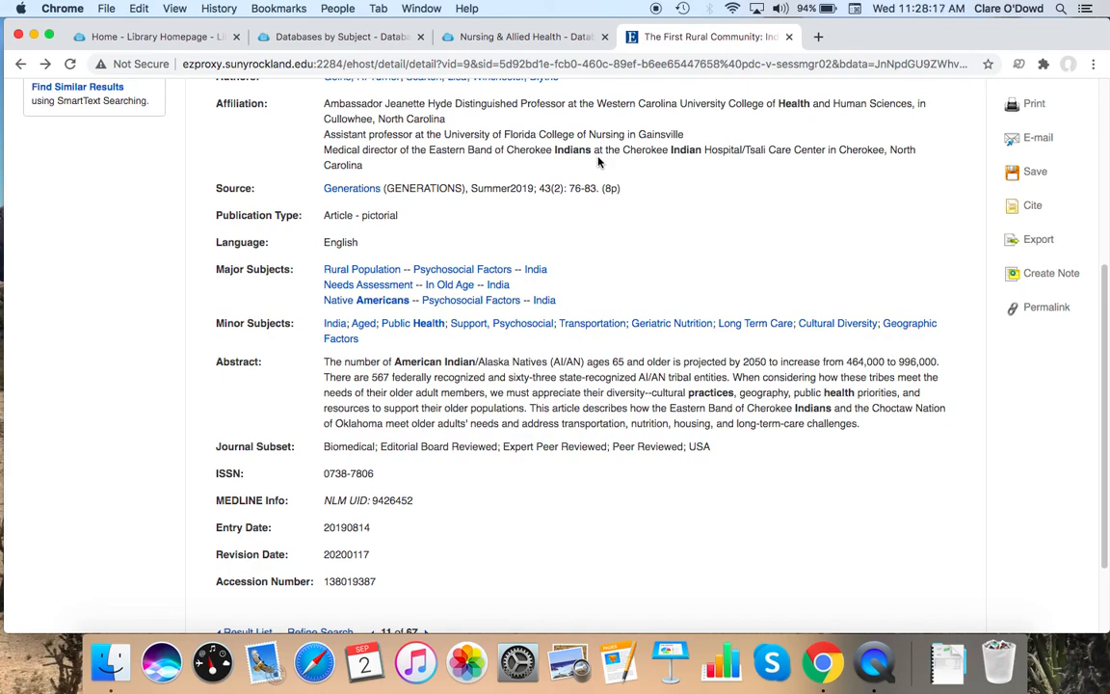
mouse_move(552, 305)
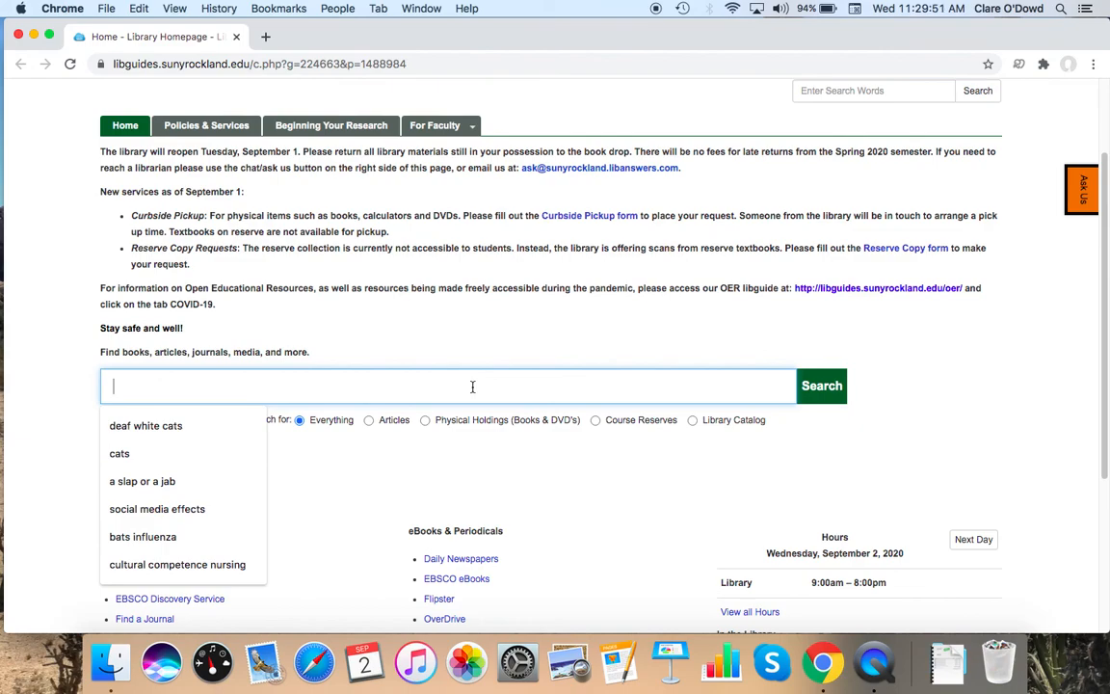
Step: Search Everything for 'muslim health beliefs' from the library homepage search box
text(muslin)
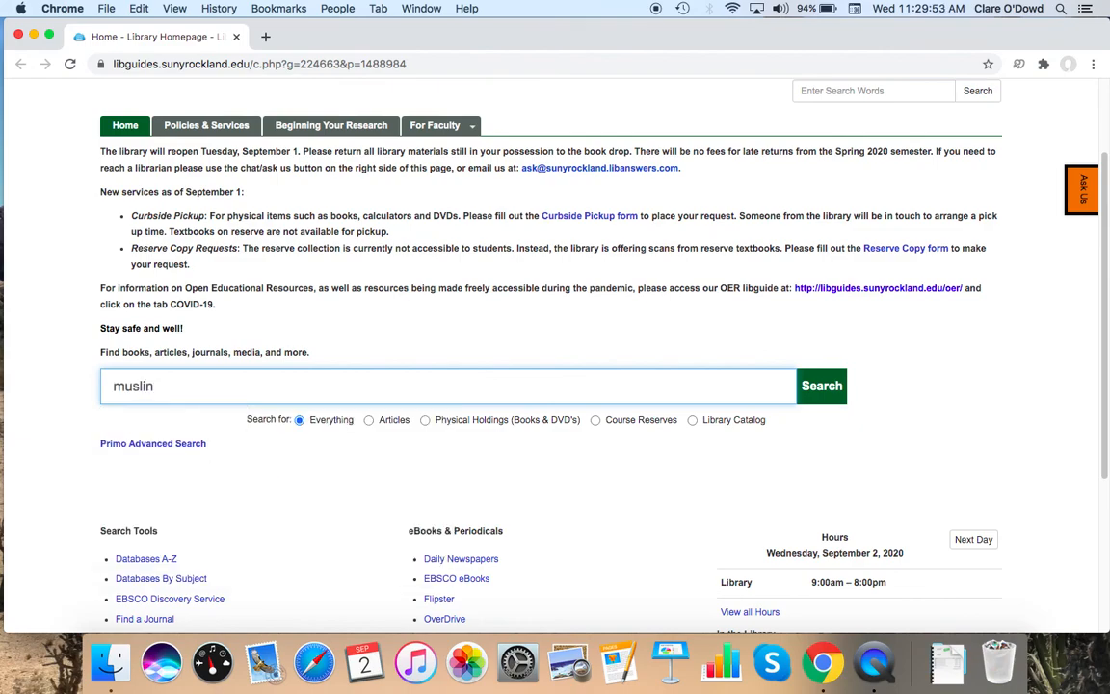
text(muslim health beliefs)
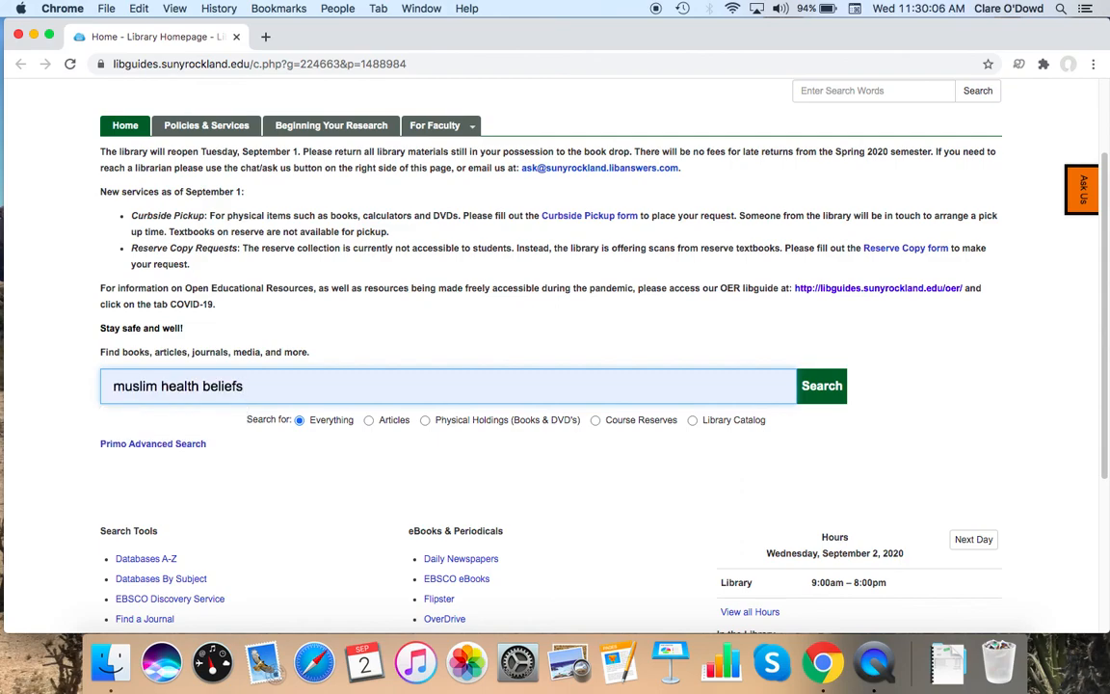
click(821, 386)
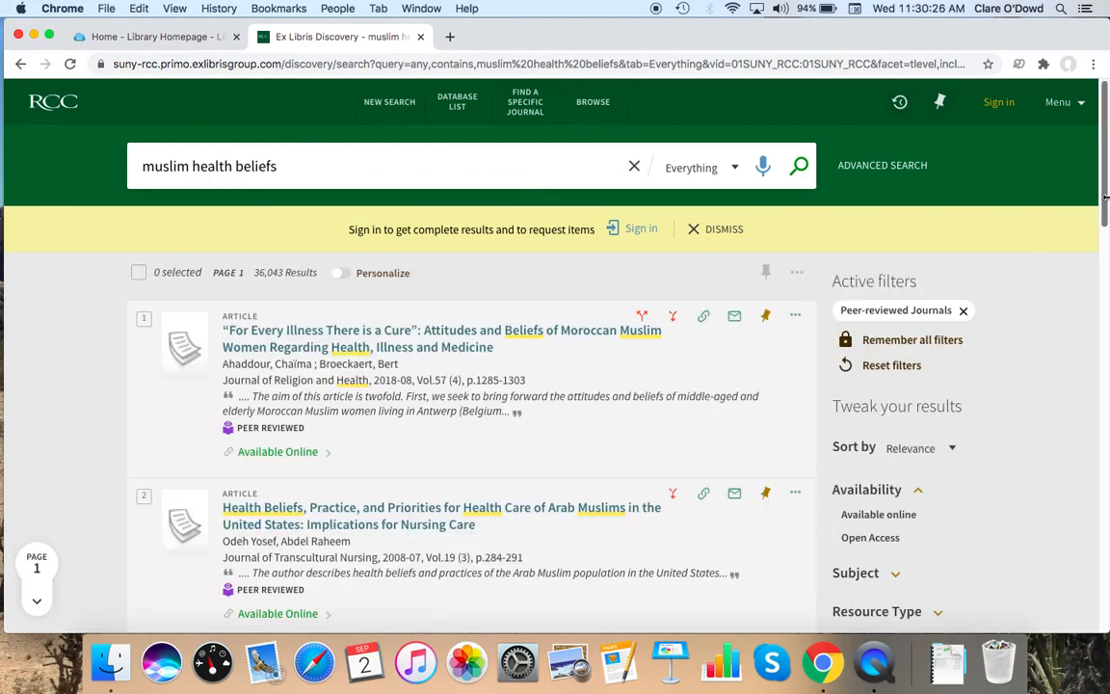
Step: Set the Creation Date start year to 2015 and browse the filtered results
scroll(down, 3)
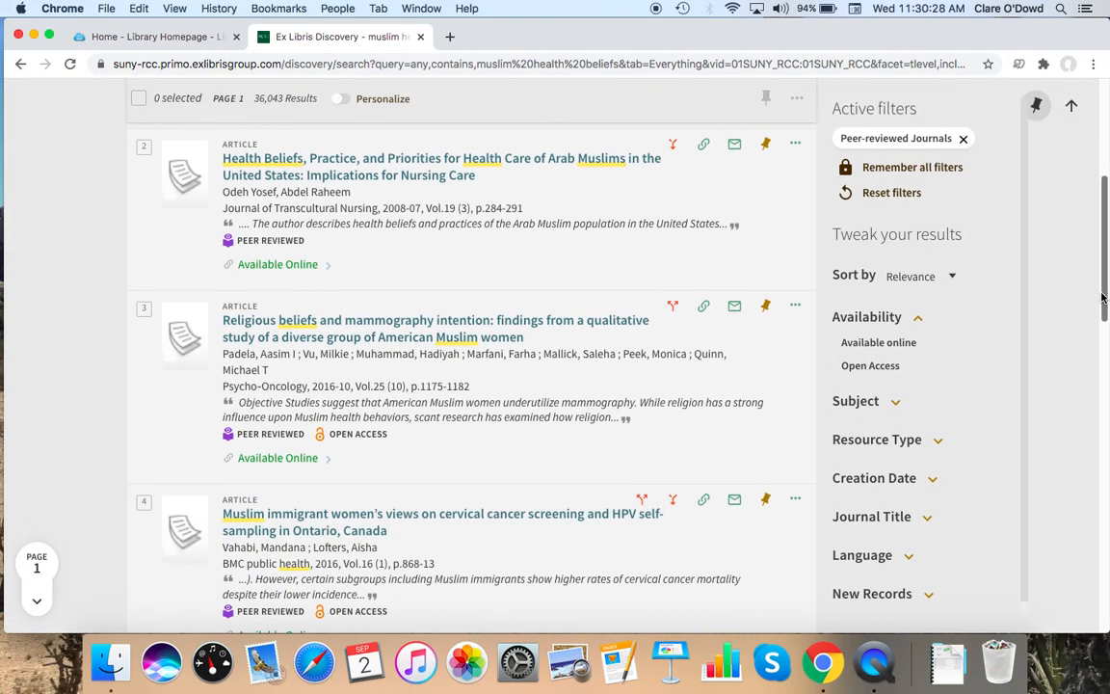
click(874, 478)
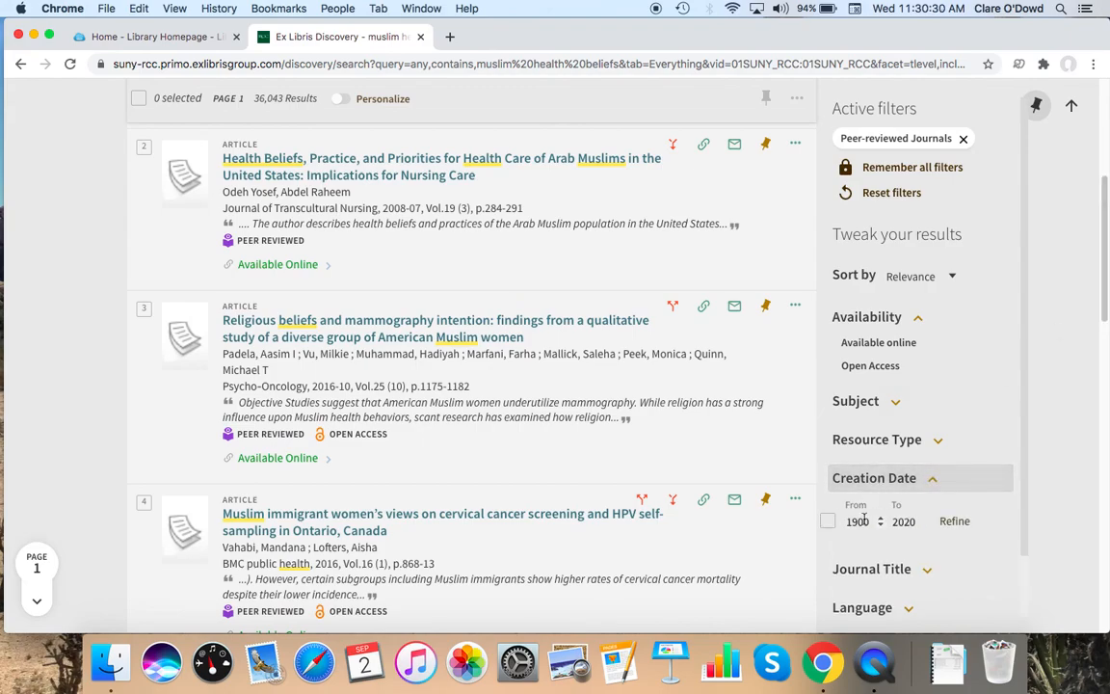
text(201)
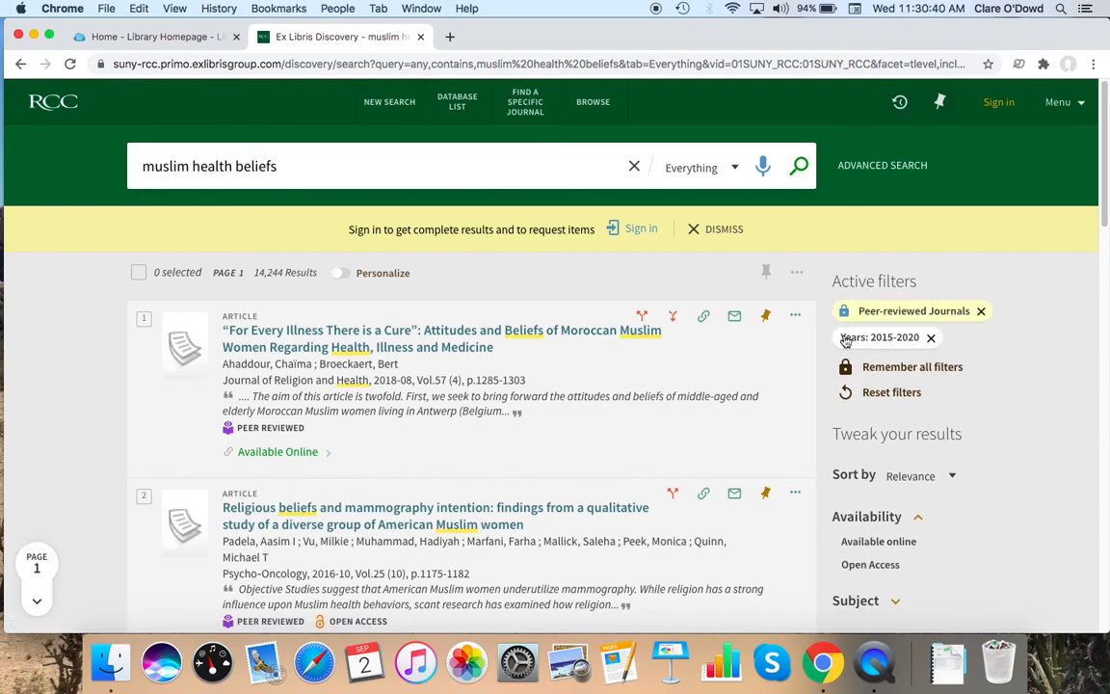
mouse_move(845, 337)
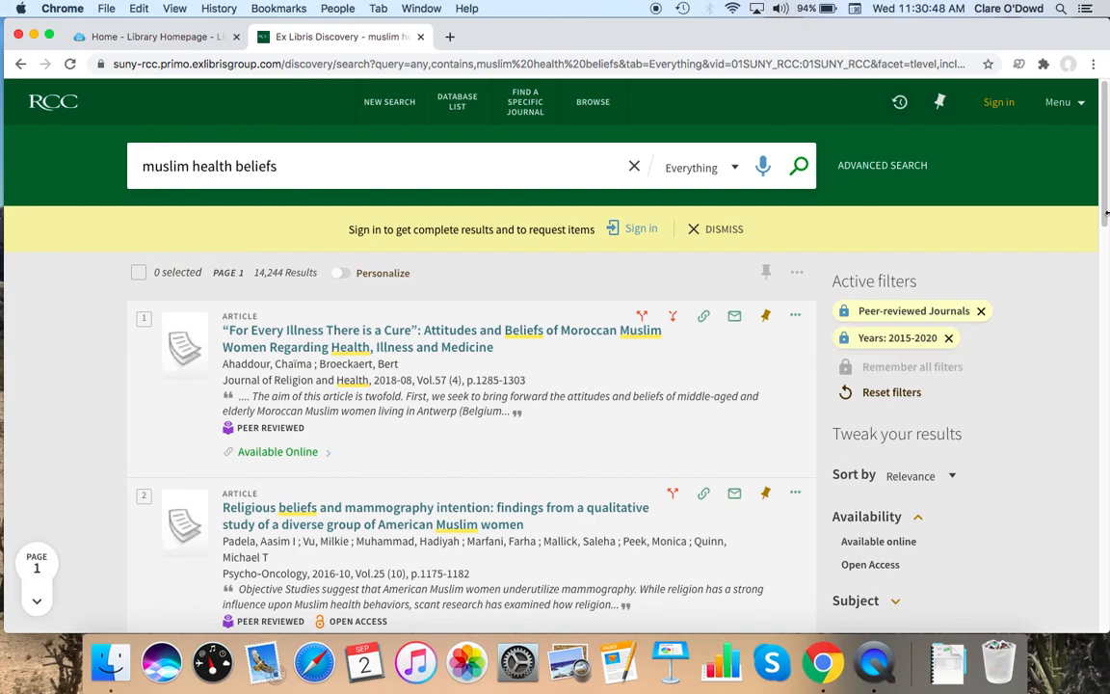
scroll(down, 3)
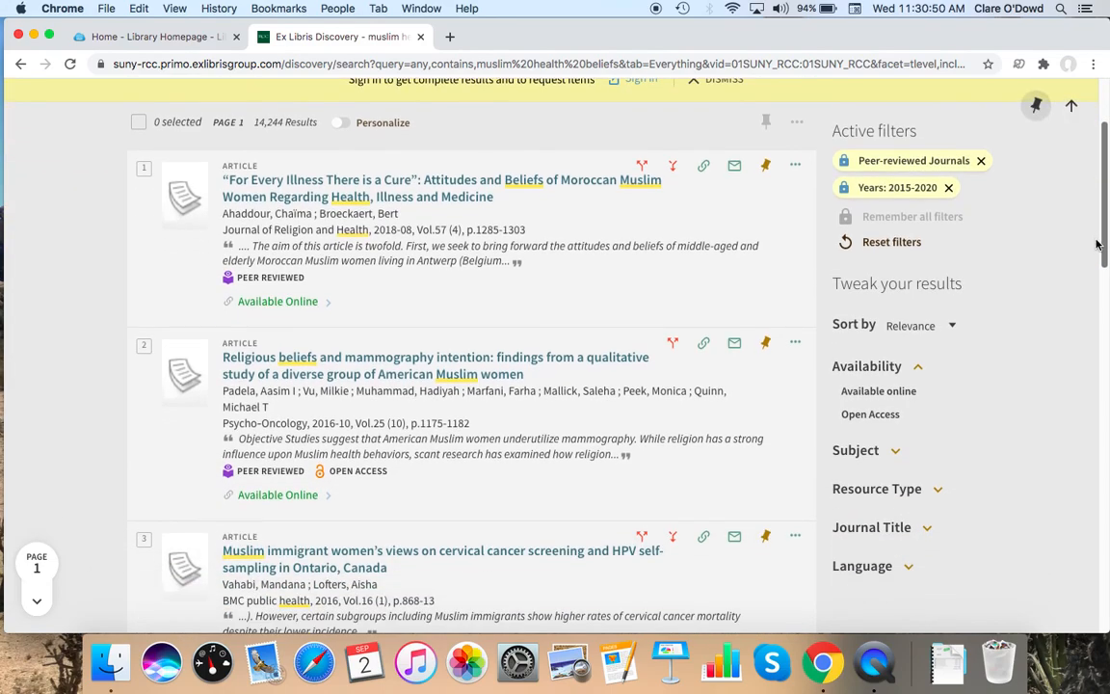
scroll(down, 3)
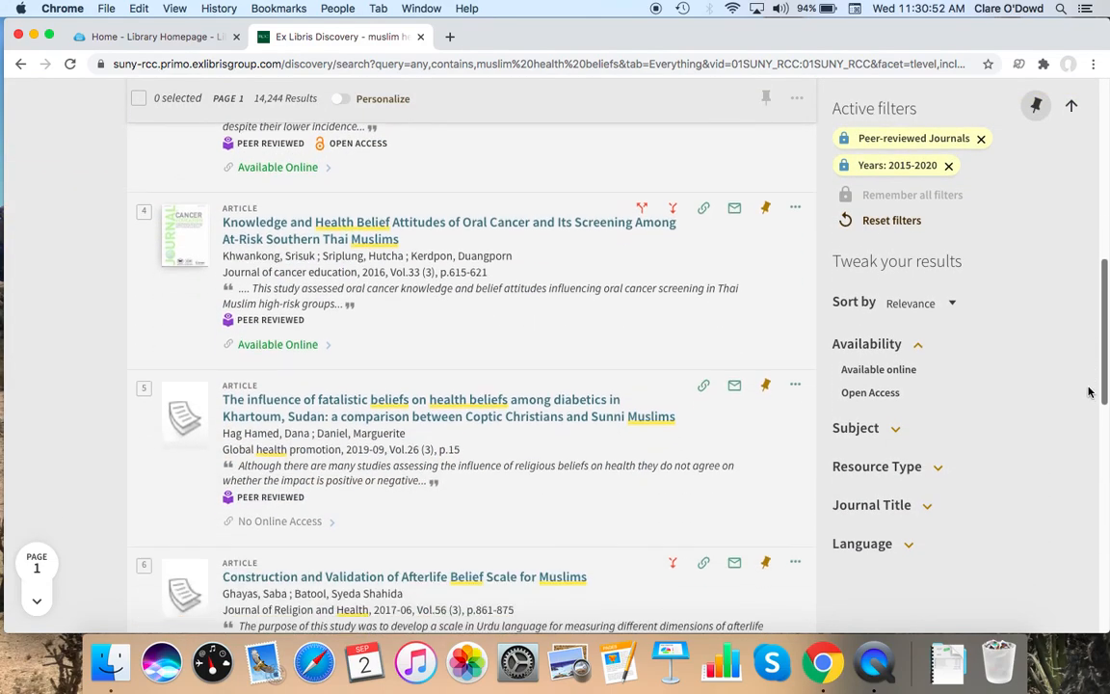
scroll(down, 3)
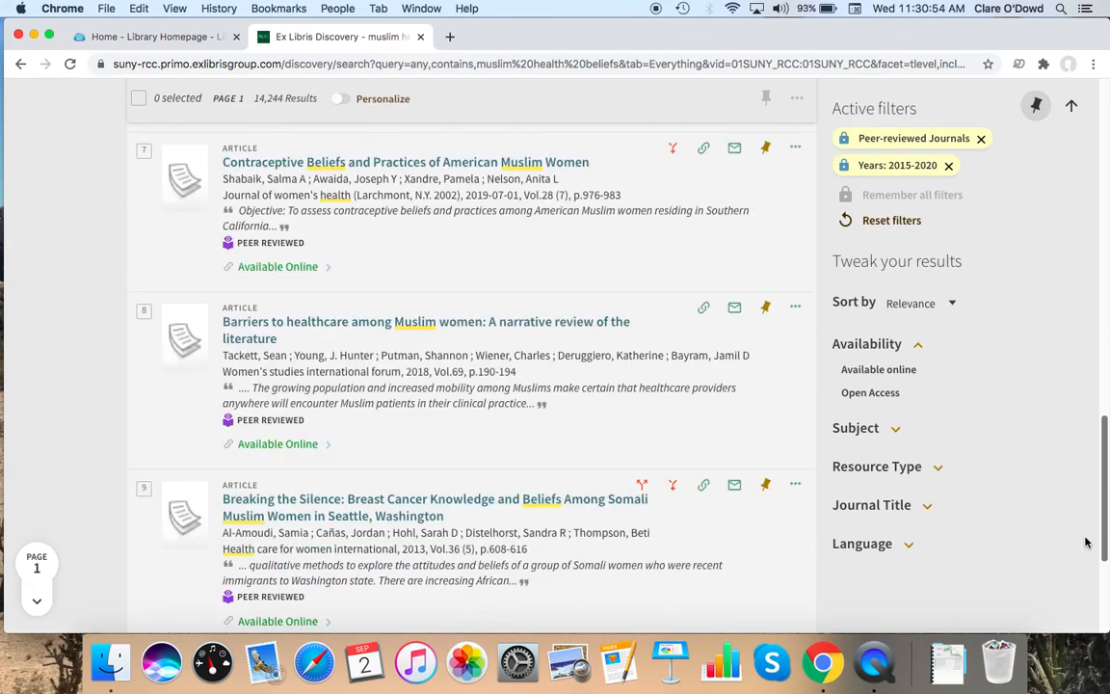
scroll(down, 3)
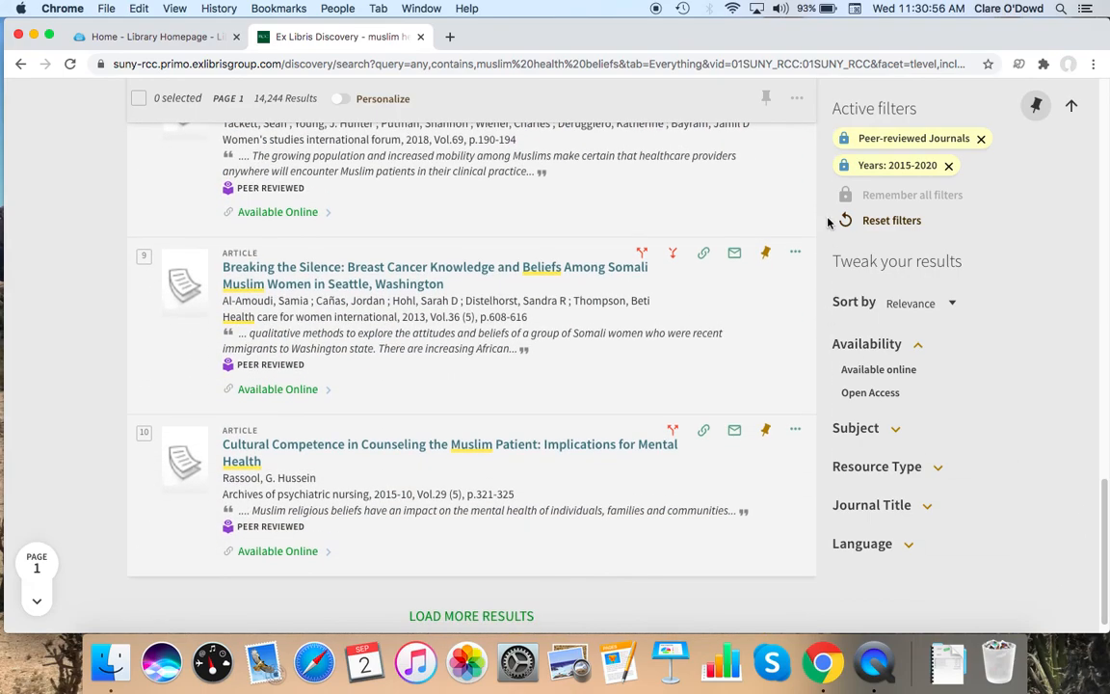
mouse_move(393, 379)
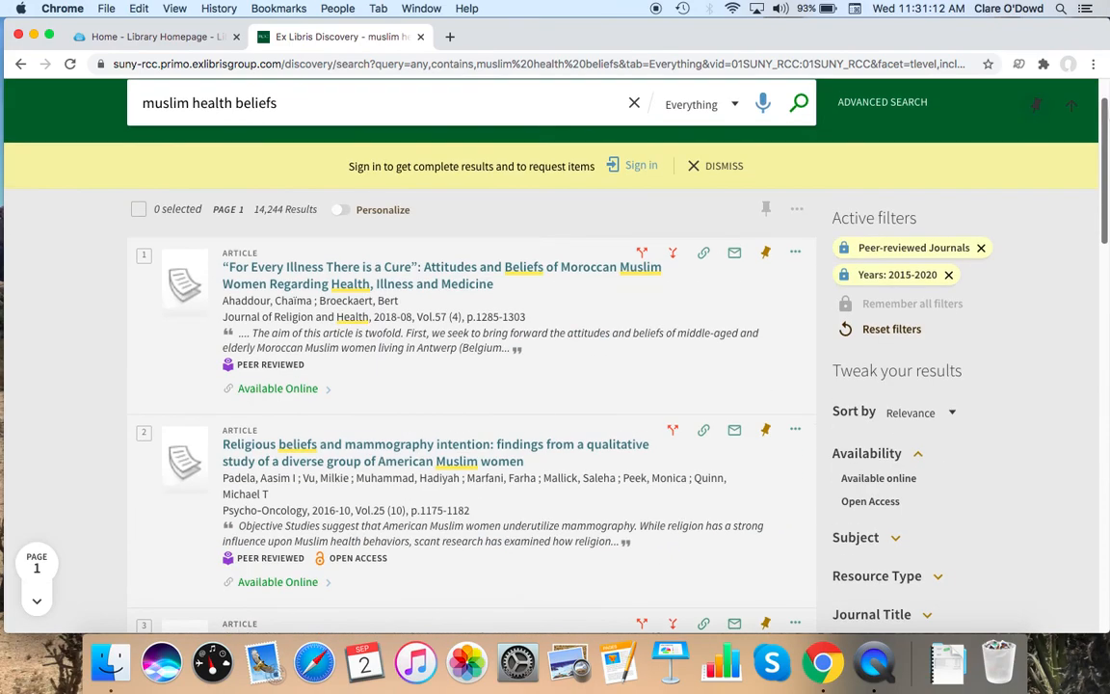
Step: Sign in, pin the Moroccan Muslim women article, save the query, and view My Favorites
click(637, 229)
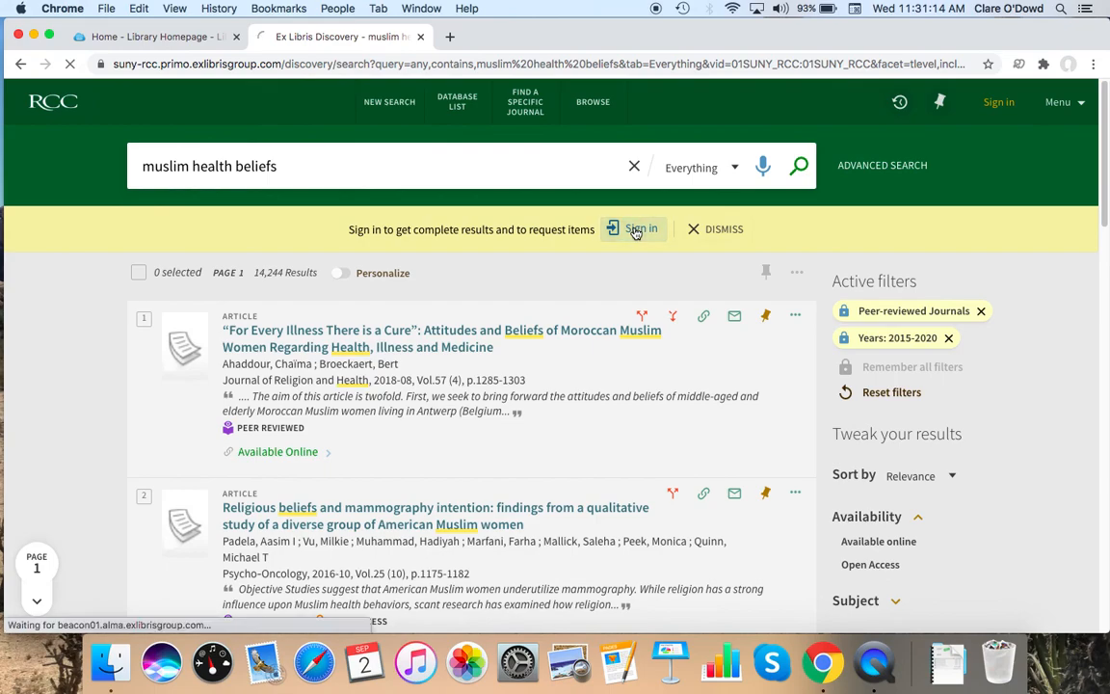
click(633, 228)
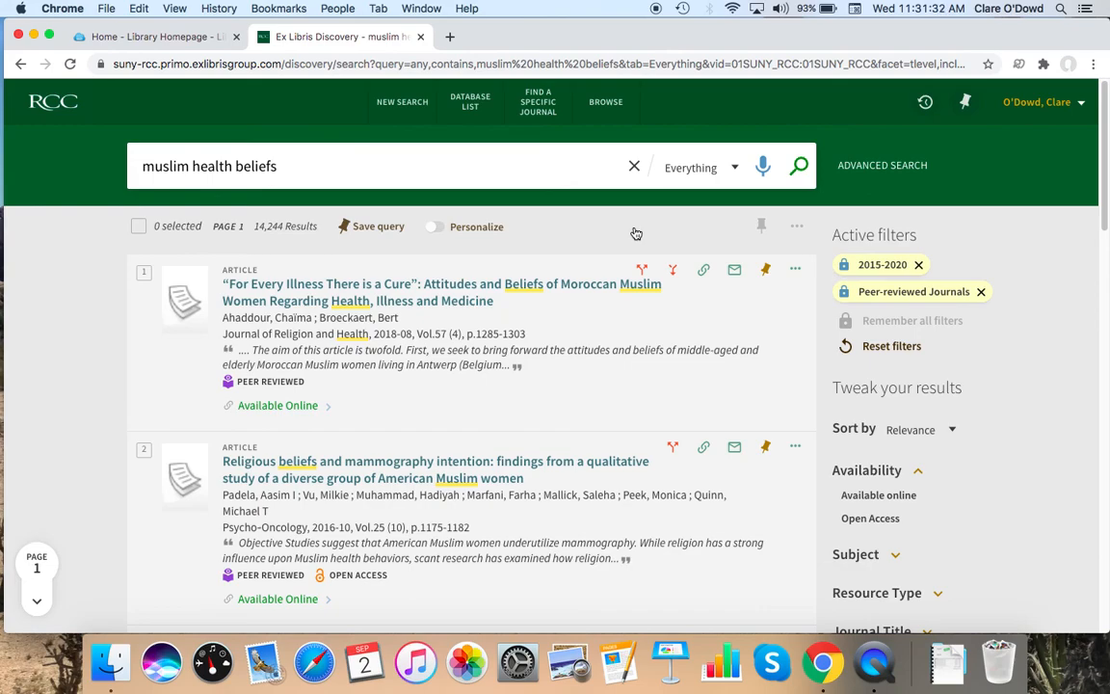
mouse_move(762, 270)
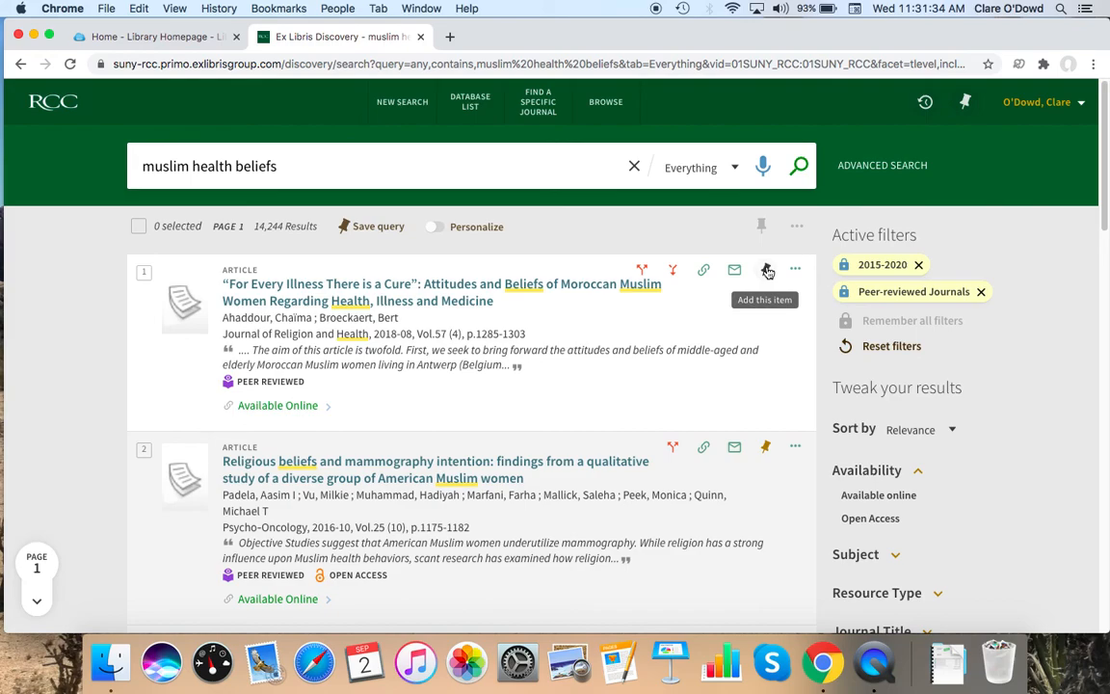
click(764, 270)
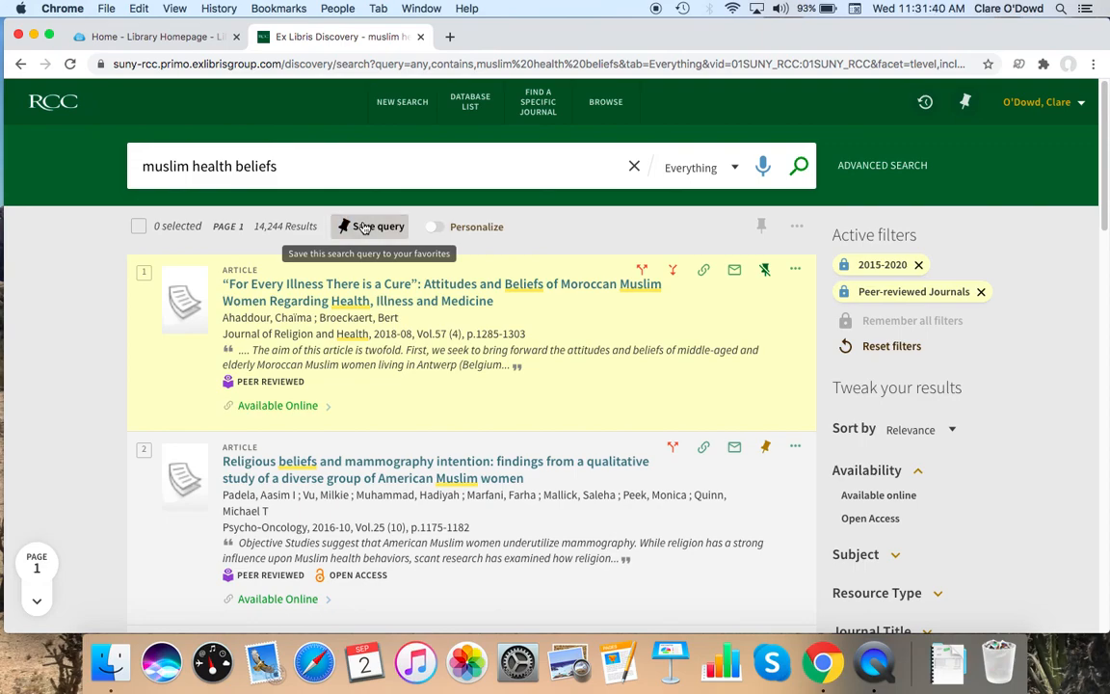
click(369, 226)
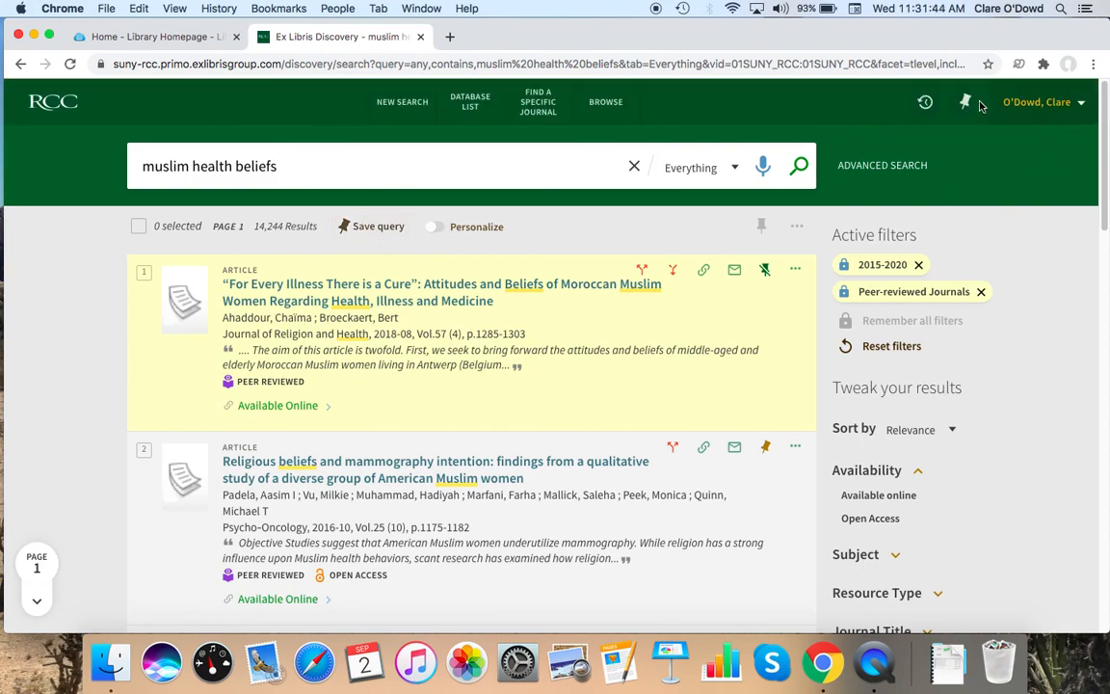
mouse_move(966, 102)
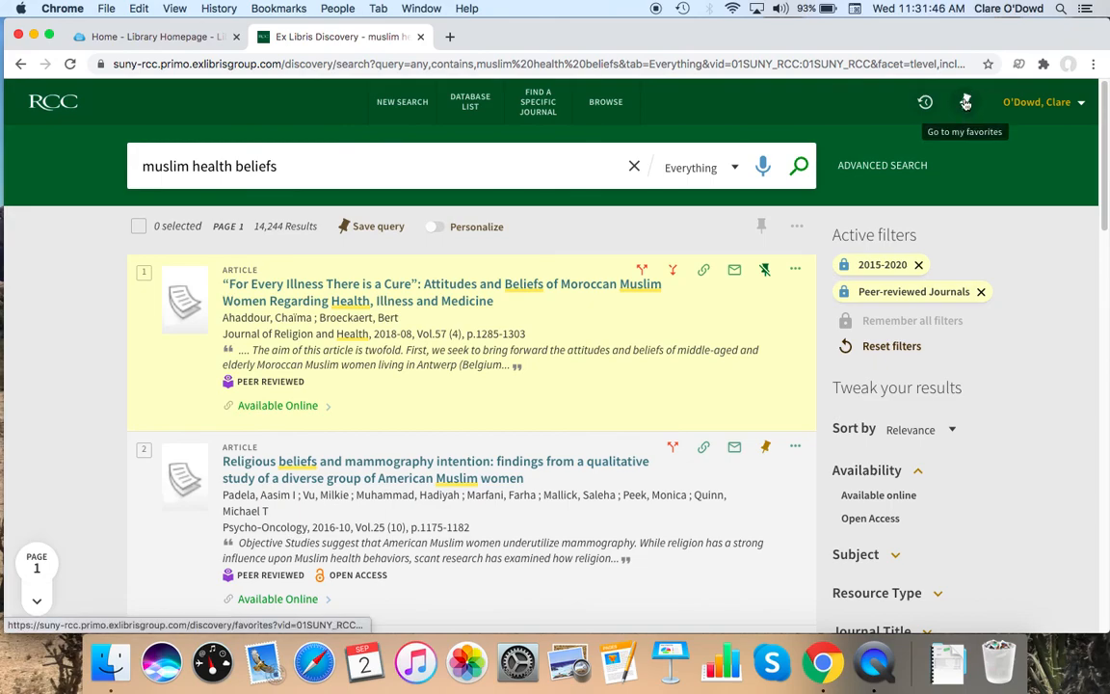
click(977, 103)
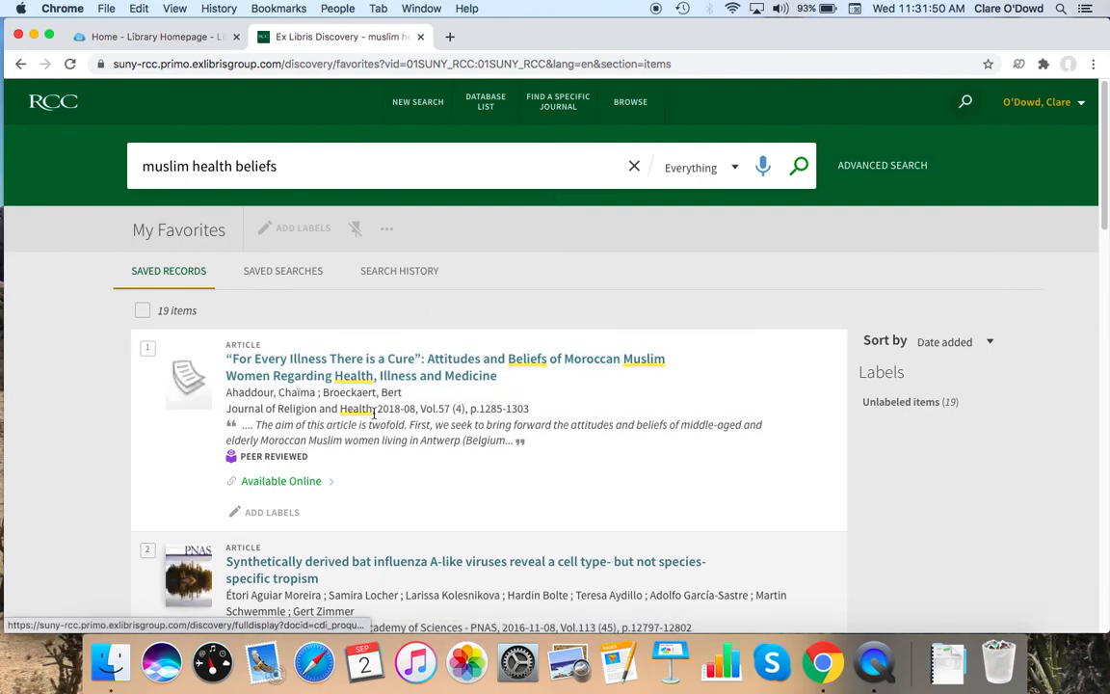
mouse_move(293, 253)
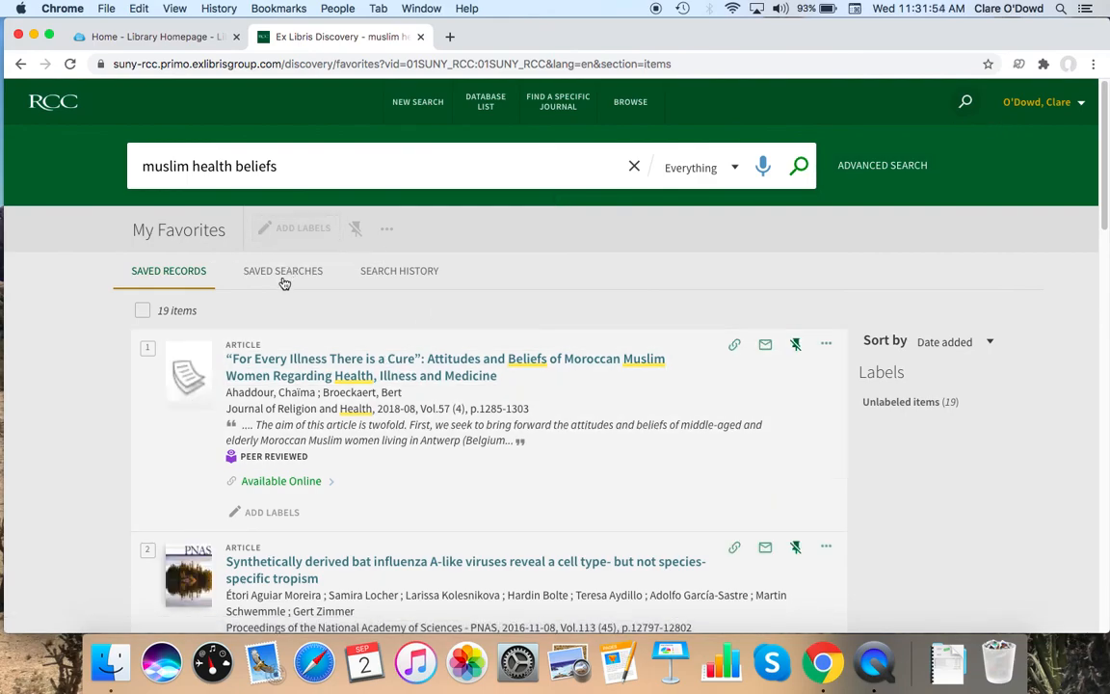
click(283, 270)
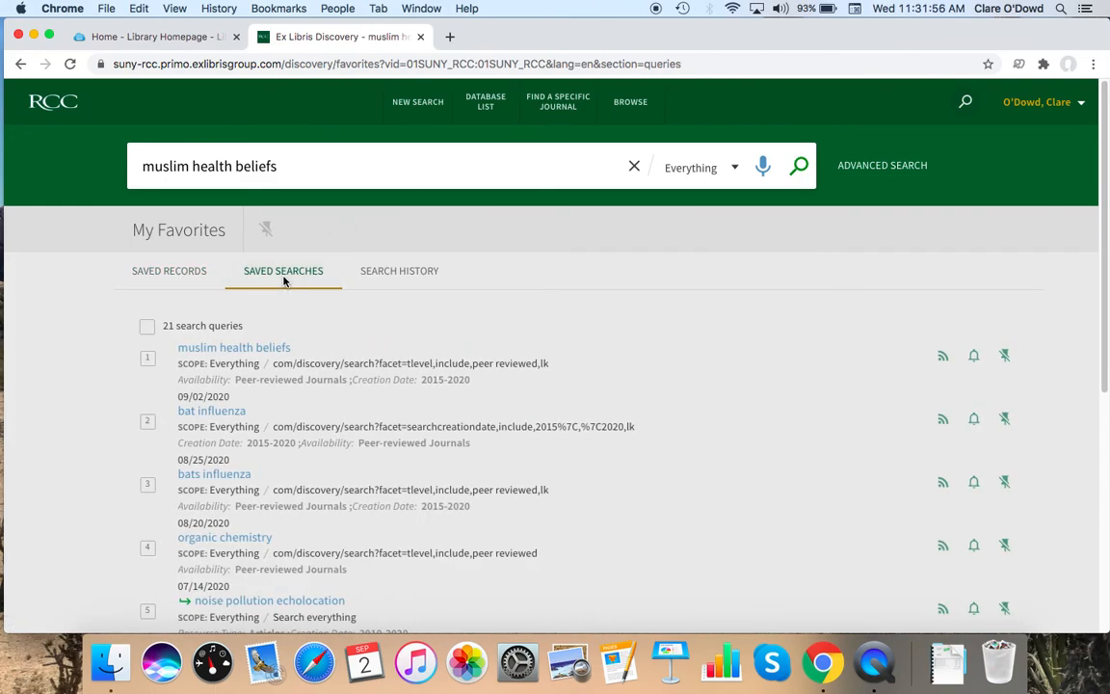
mouse_move(575, 328)
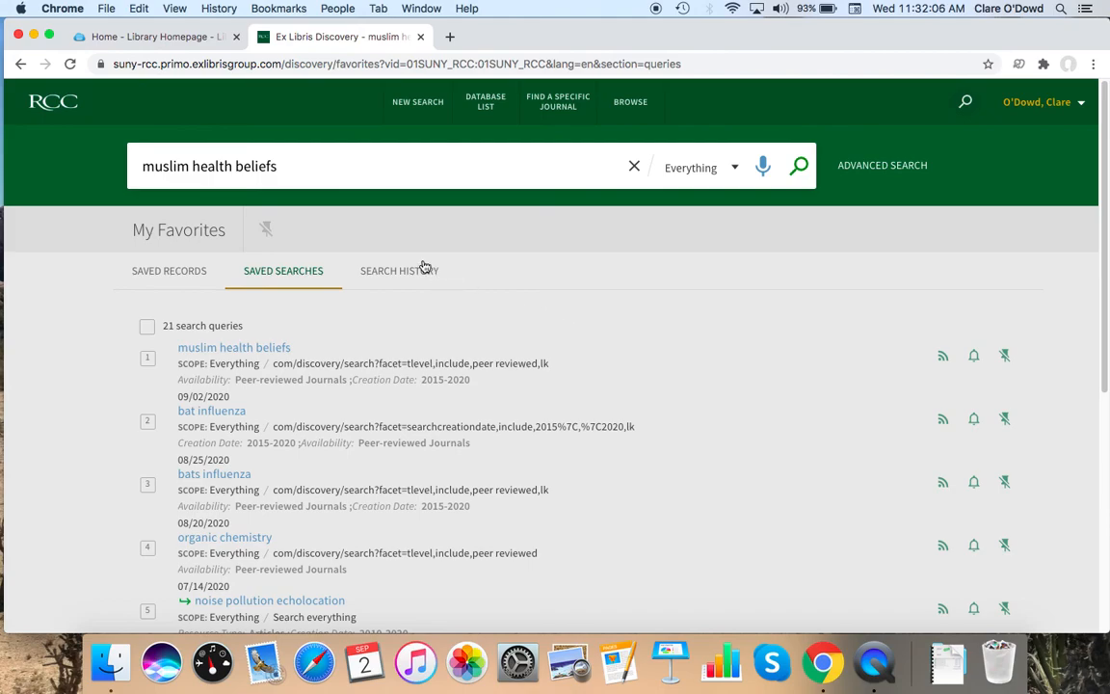
click(400, 271)
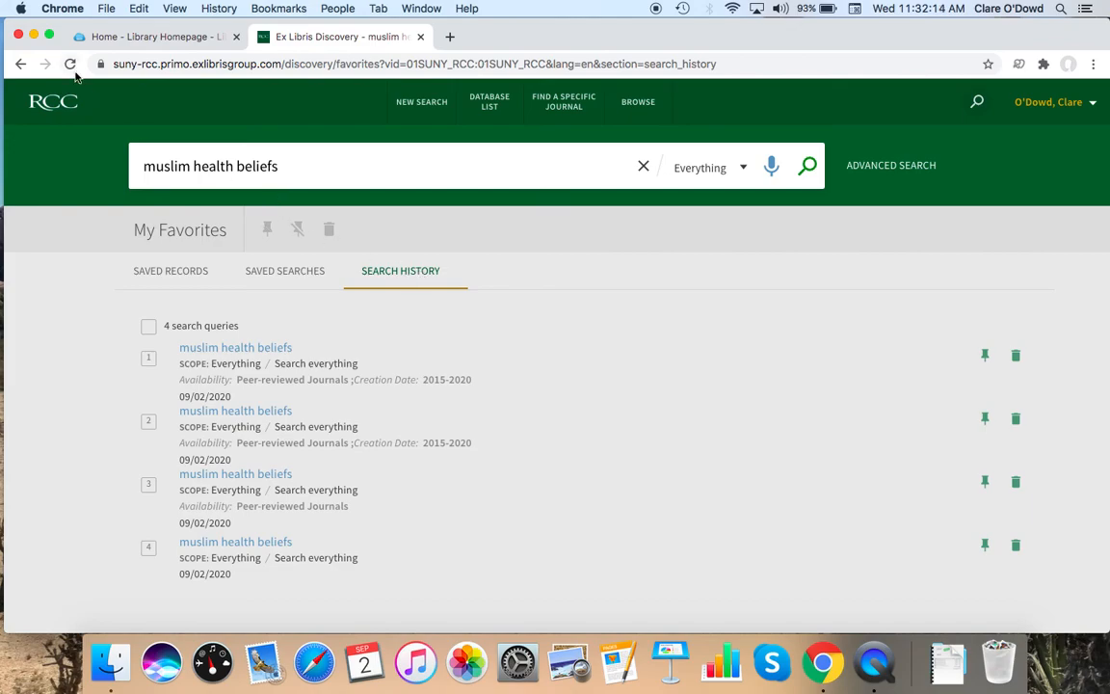
click(20, 66)
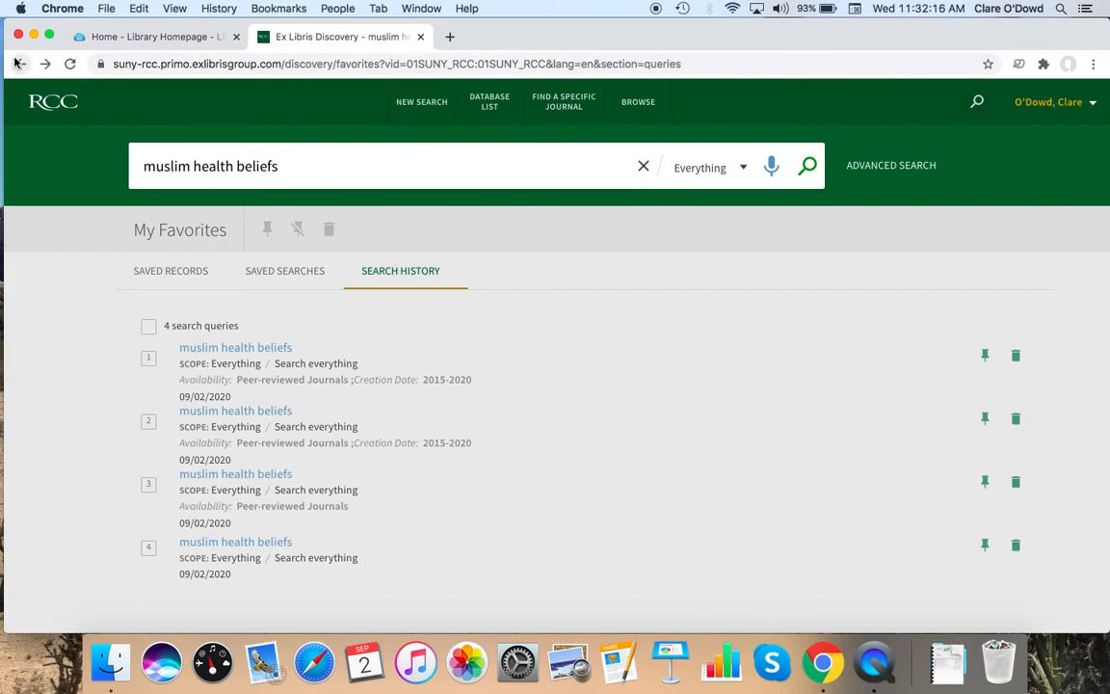
click(169, 271)
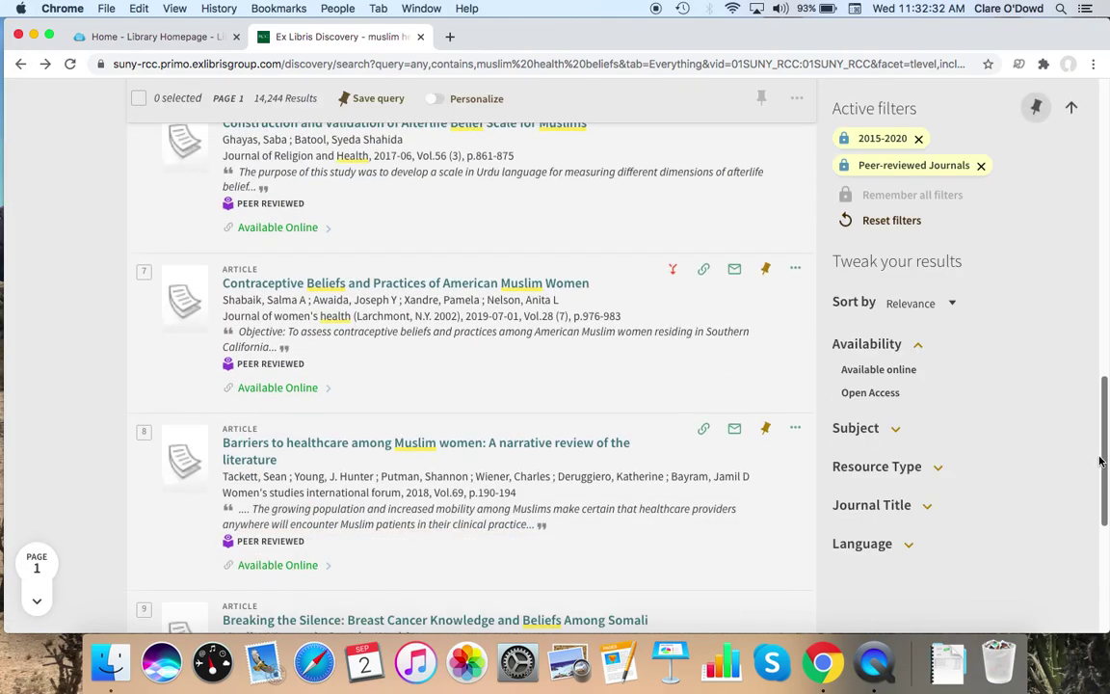
Step: Scroll to result 10 and find sources citing 'Cultural Competence in Counseling the Muslim Patient'
scroll(down, 3)
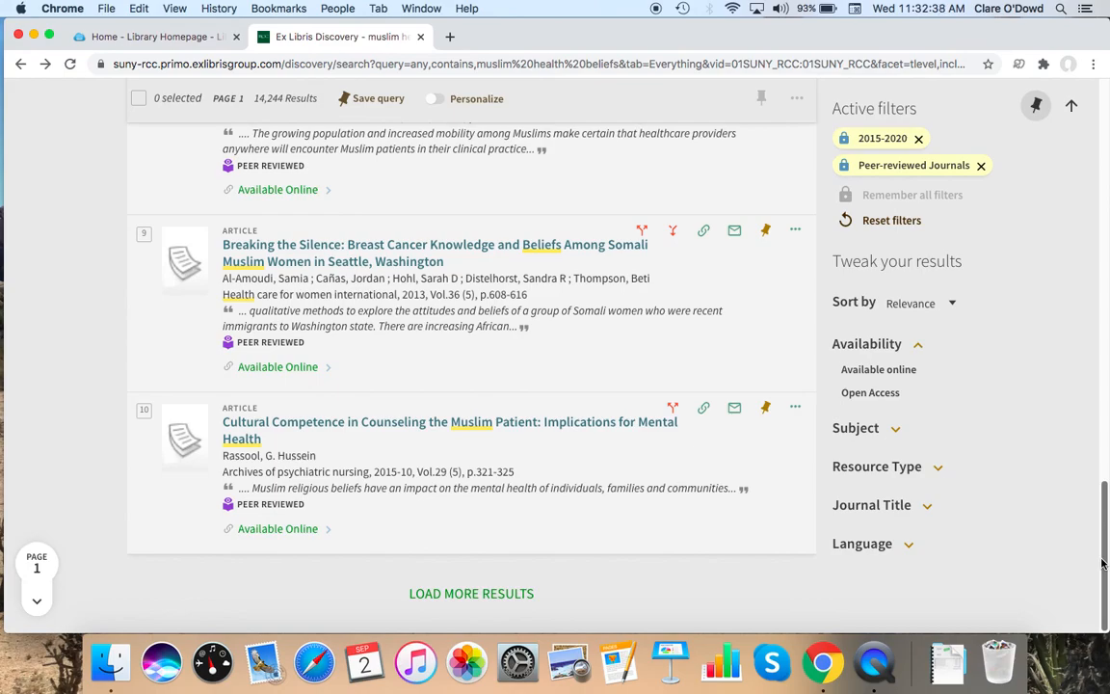
mouse_move(1066, 502)
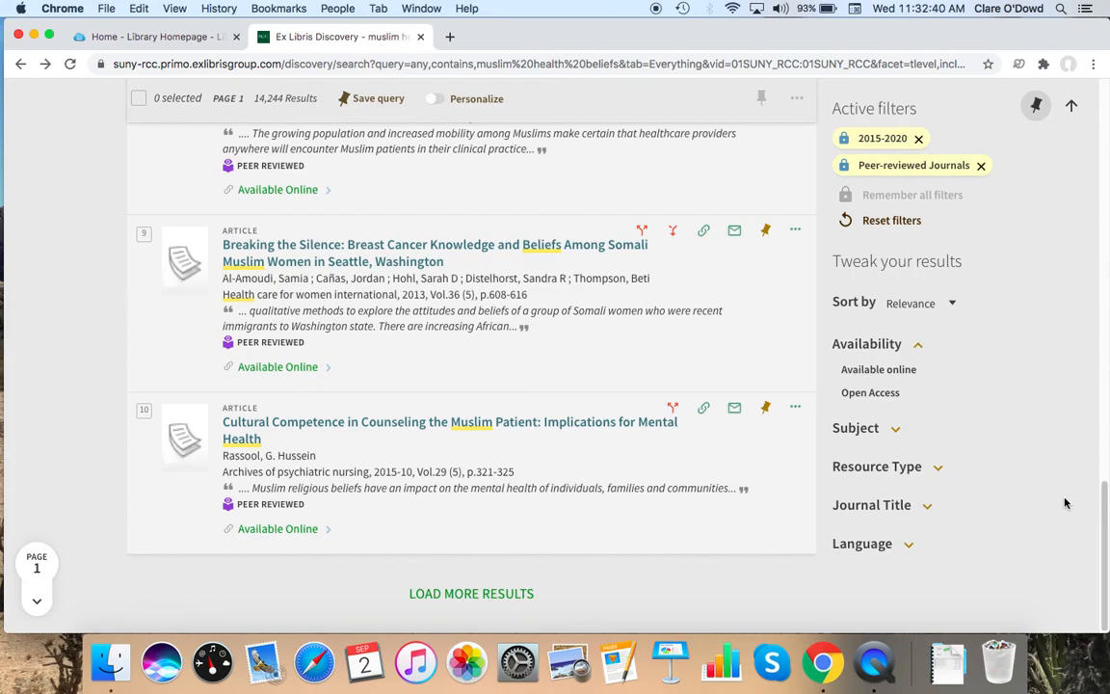
mouse_move(672, 231)
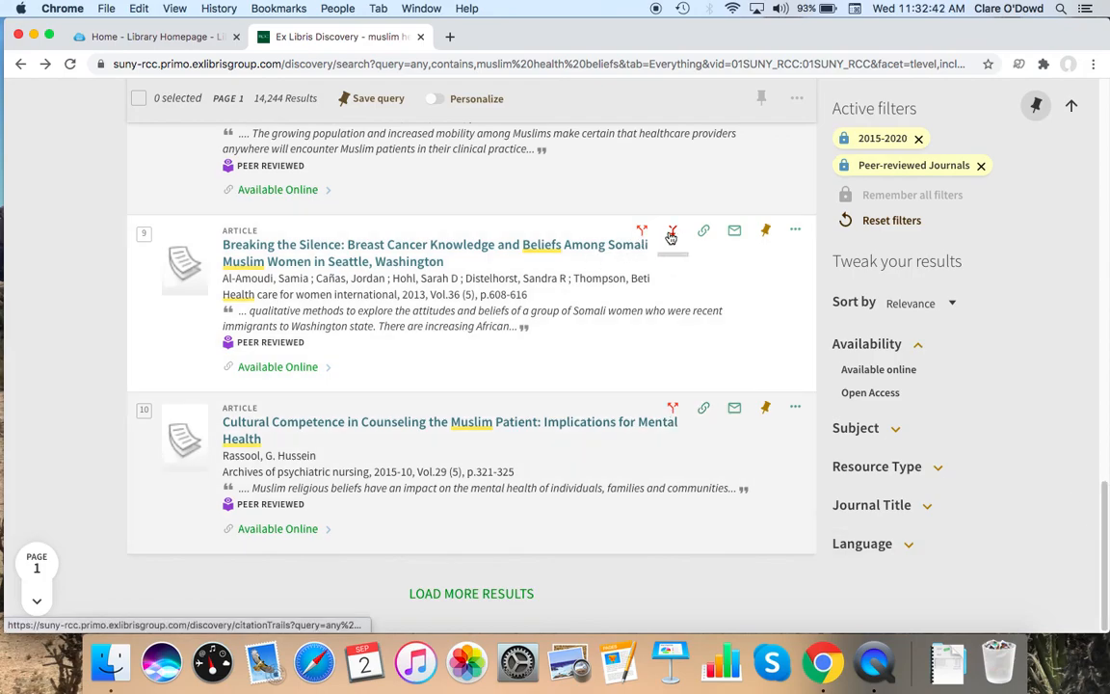
mouse_move(673, 408)
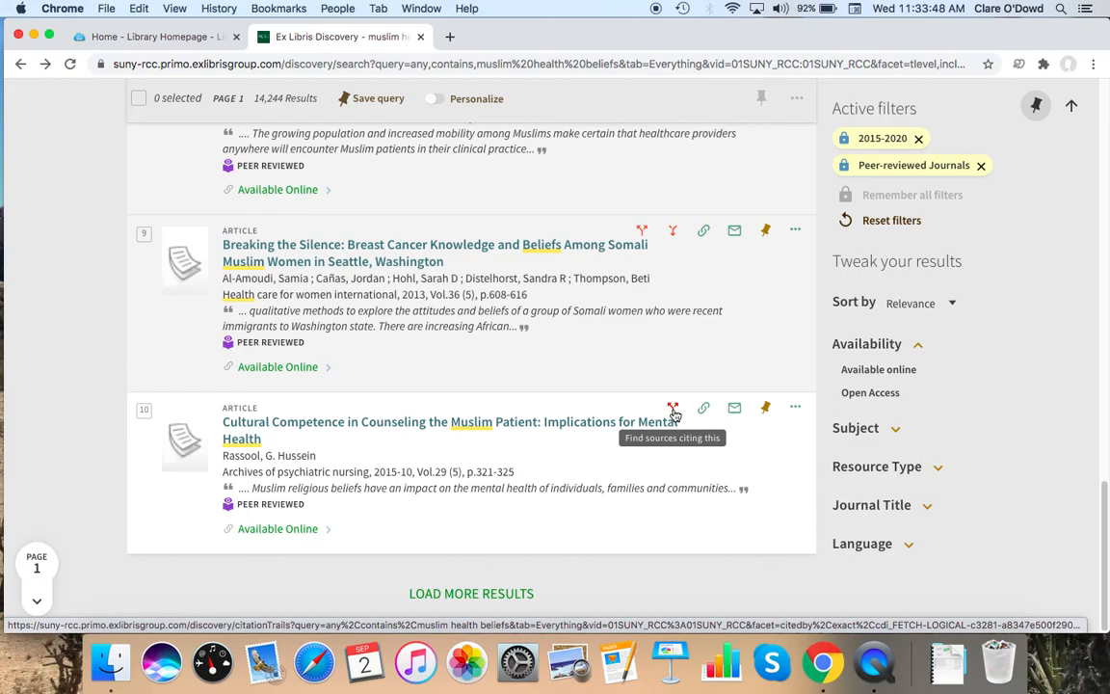
mouse_move(668, 403)
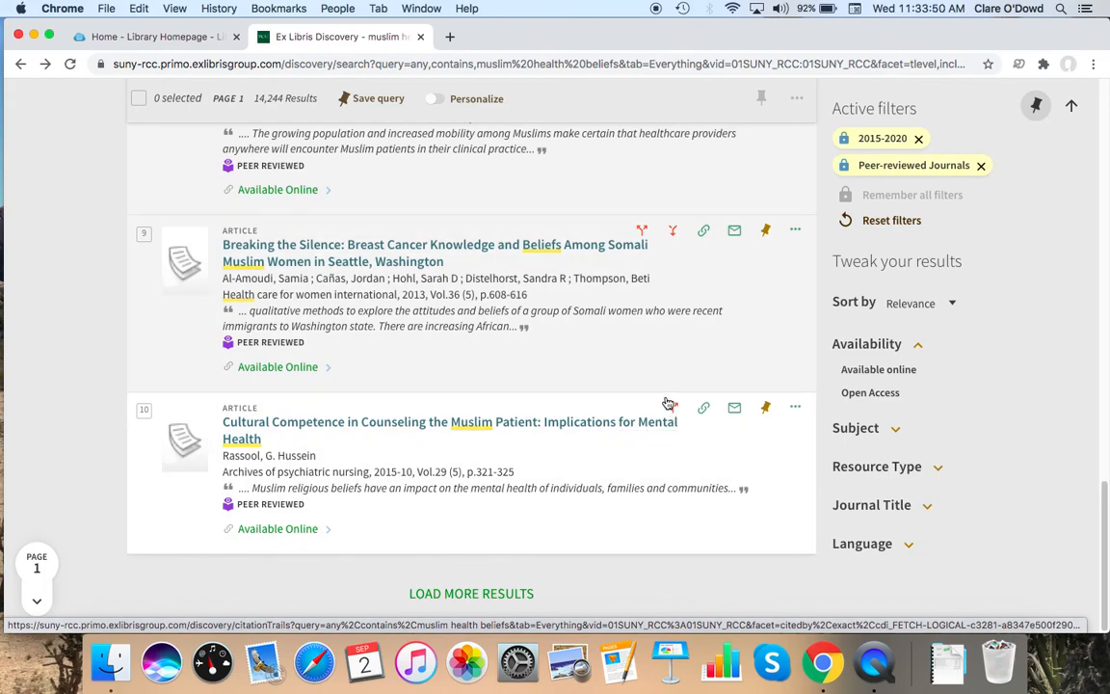
mouse_move(670, 408)
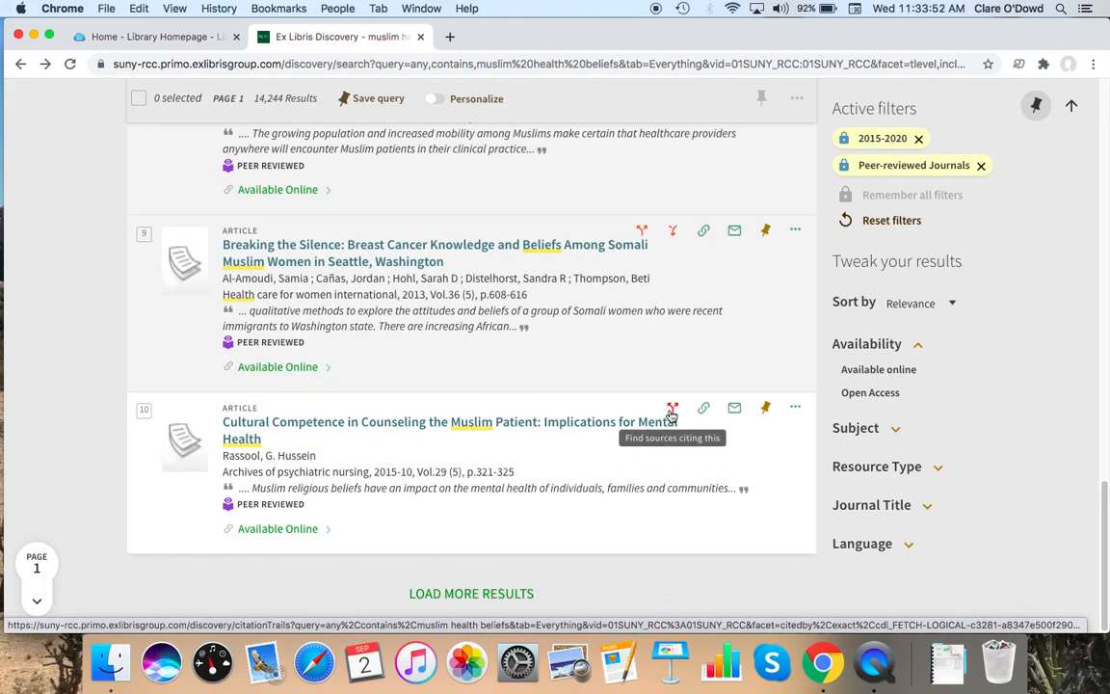
click(670, 408)
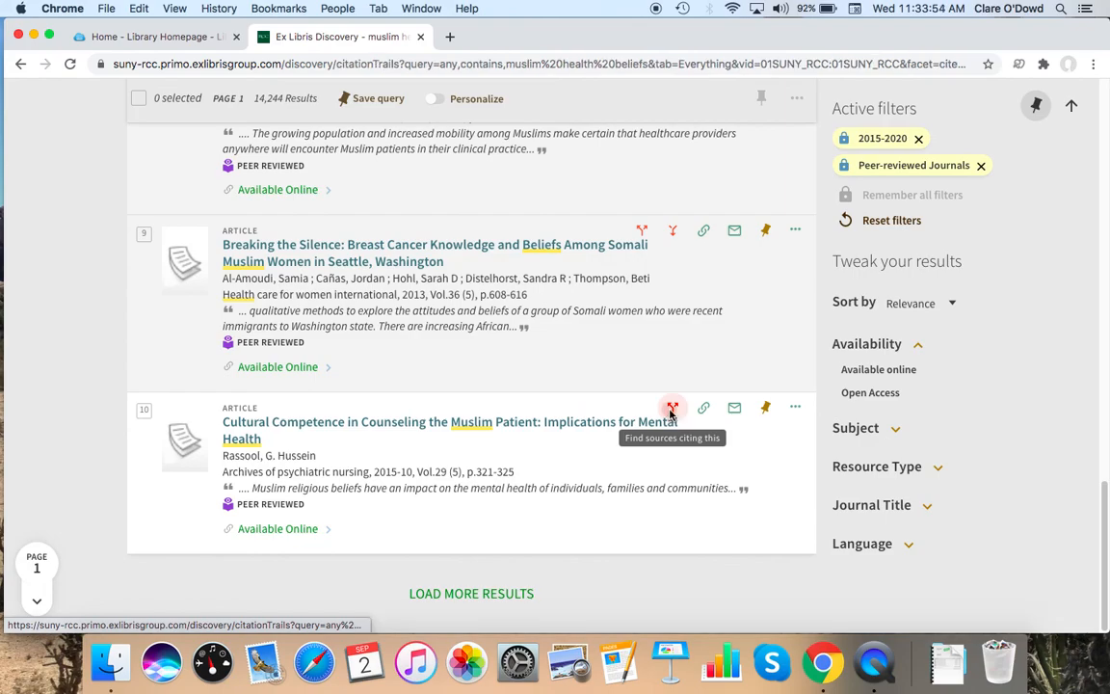
Step: Load the citing-sources list, which shows 'Religion and Suicide: New Findings'
click(672, 407)
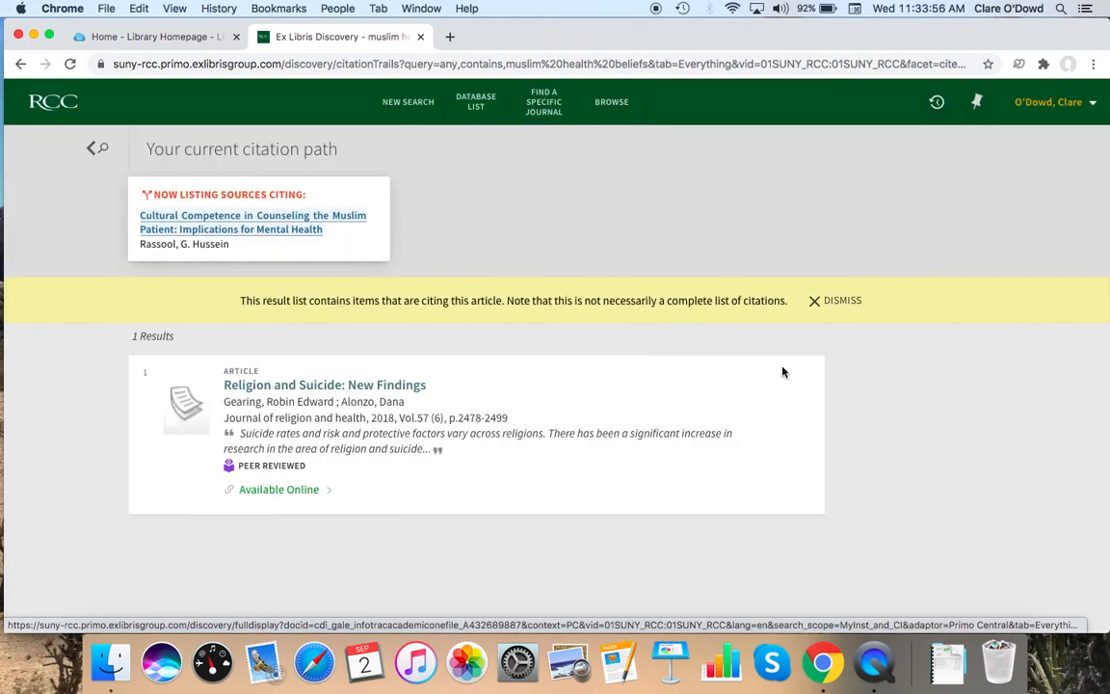
mouse_move(337, 462)
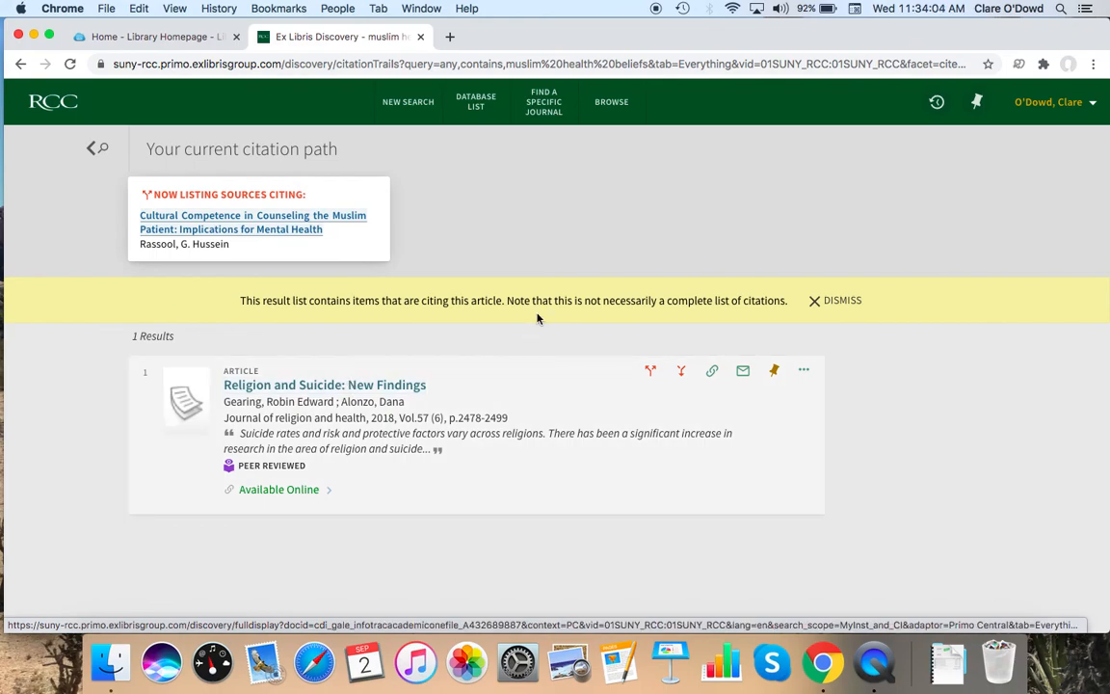
mouse_move(313, 234)
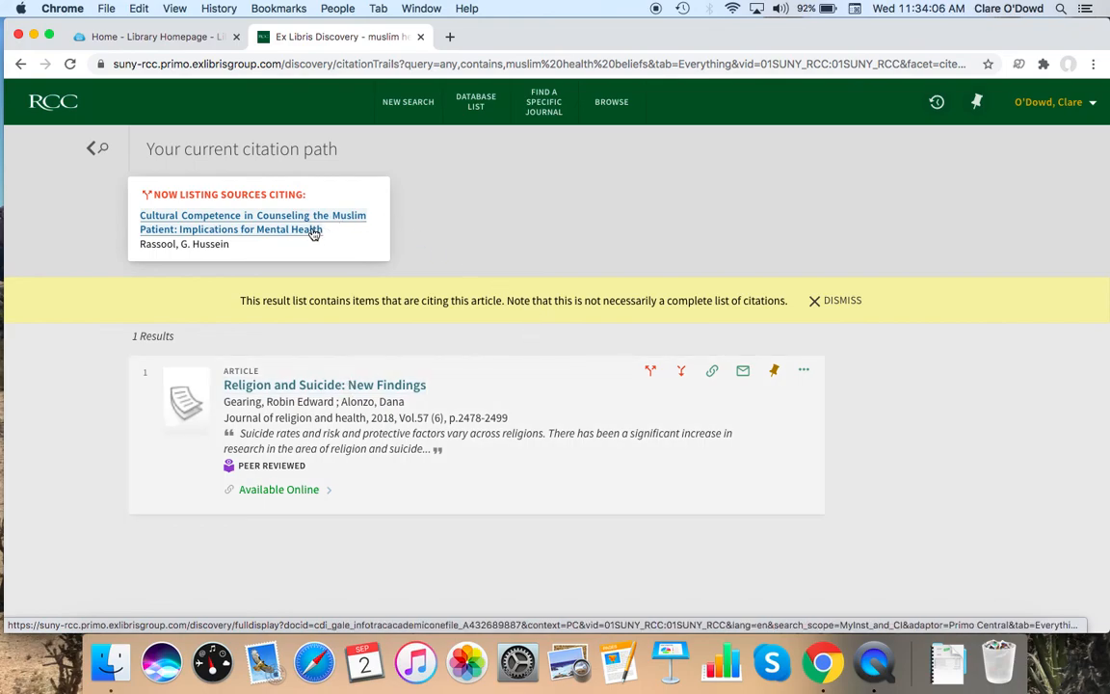
mouse_move(96, 152)
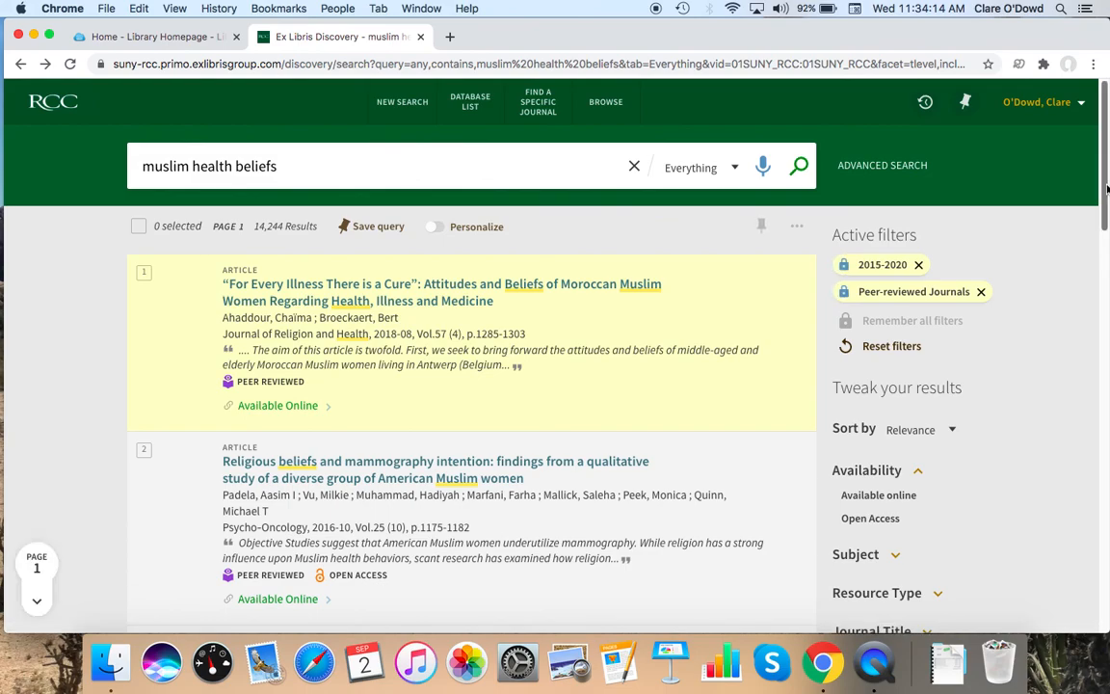
scroll(down, 3)
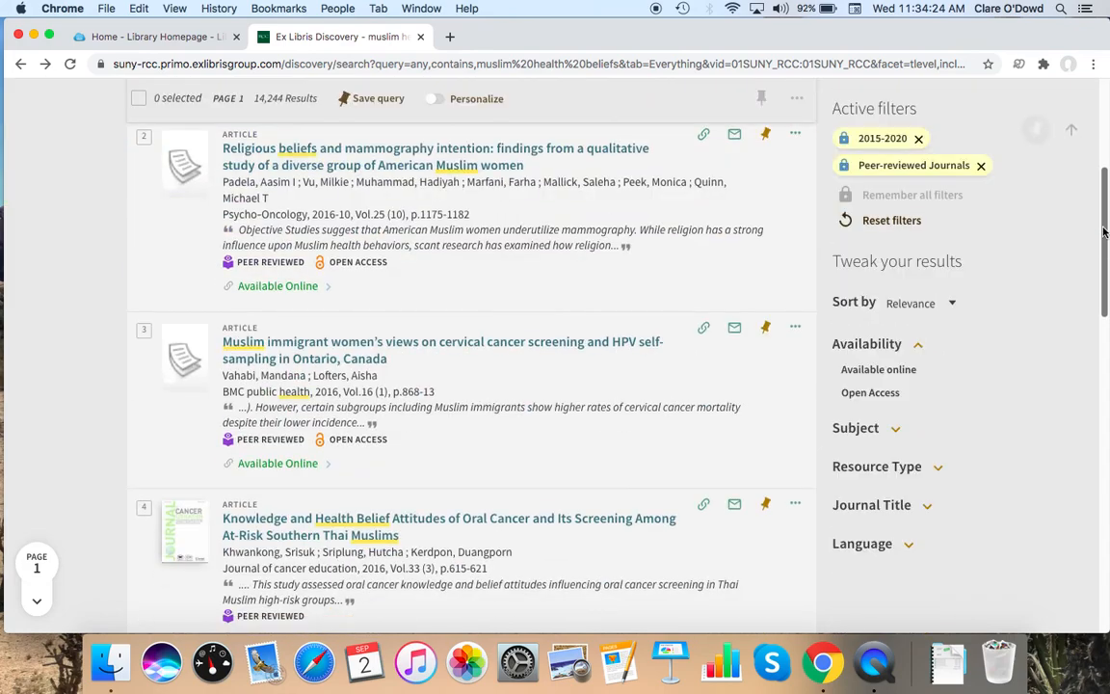
scroll(down, 3)
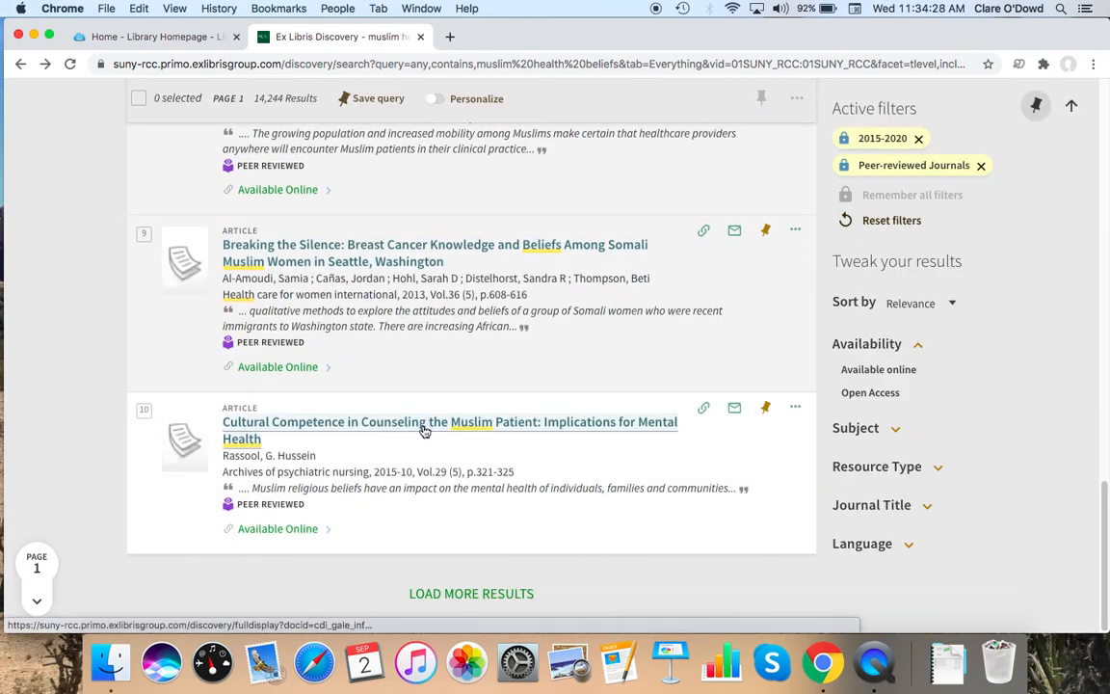
Step: Open the Cultural Competence article's full record, view its APA citation and email form, and scroll its details
click(425, 431)
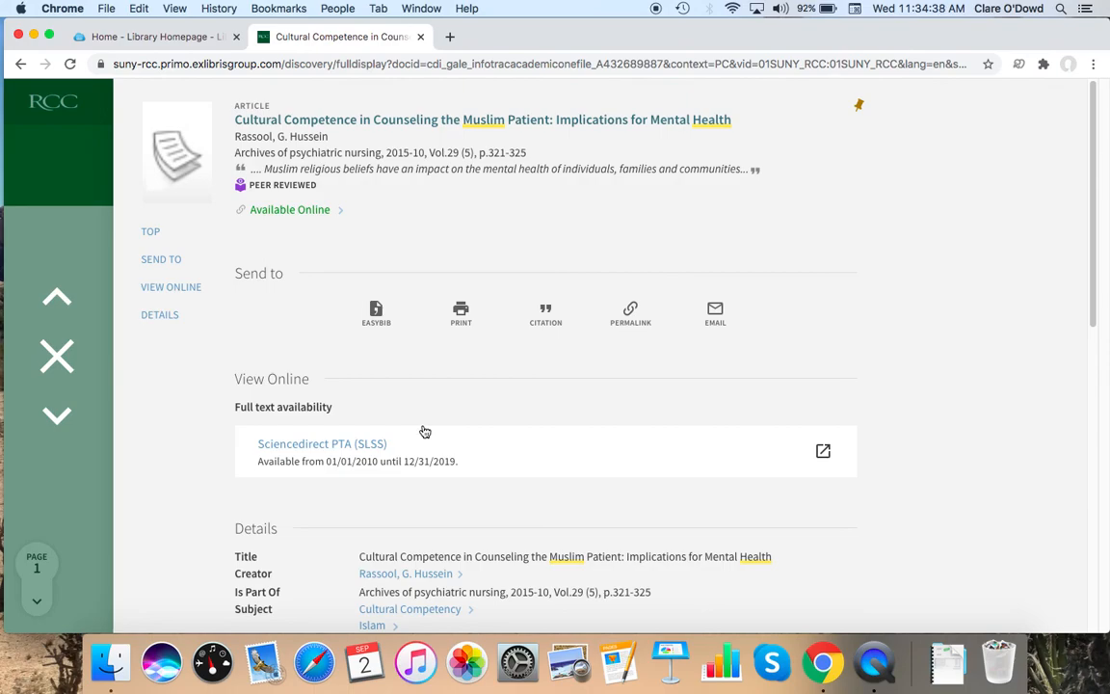
mouse_move(592, 365)
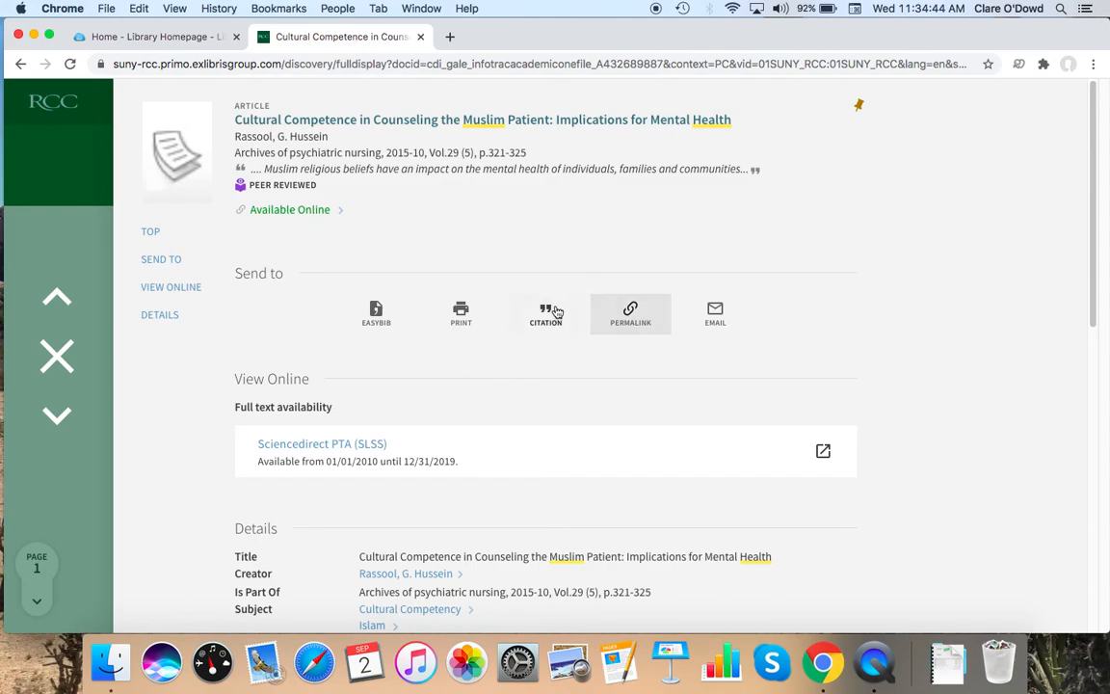
click(546, 312)
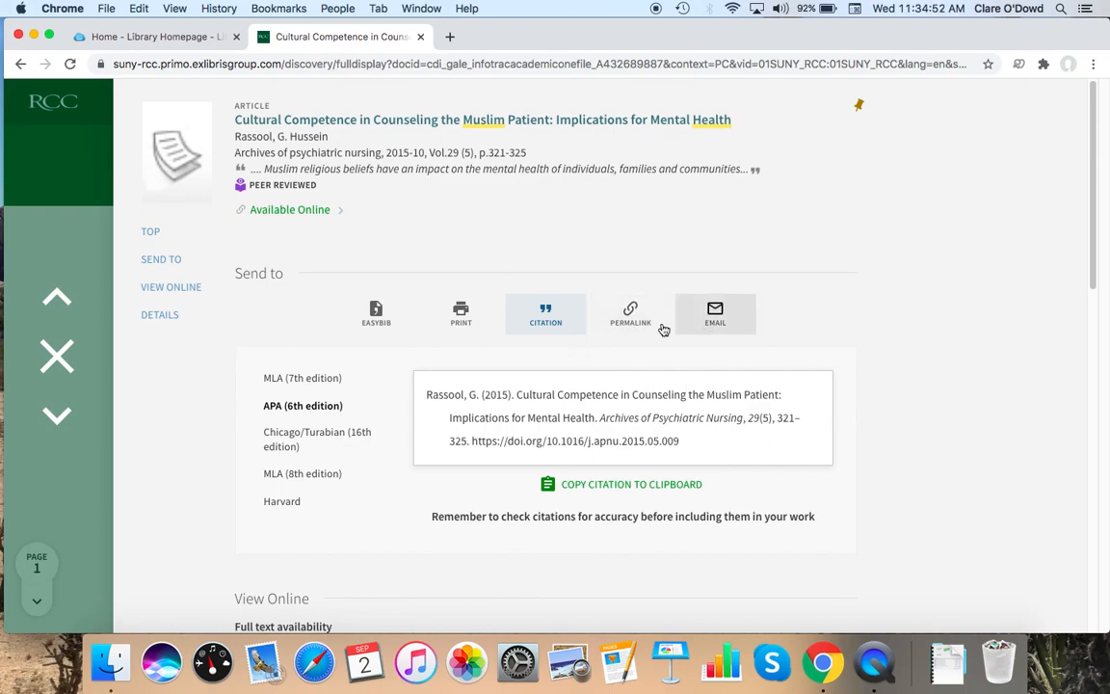
click(715, 313)
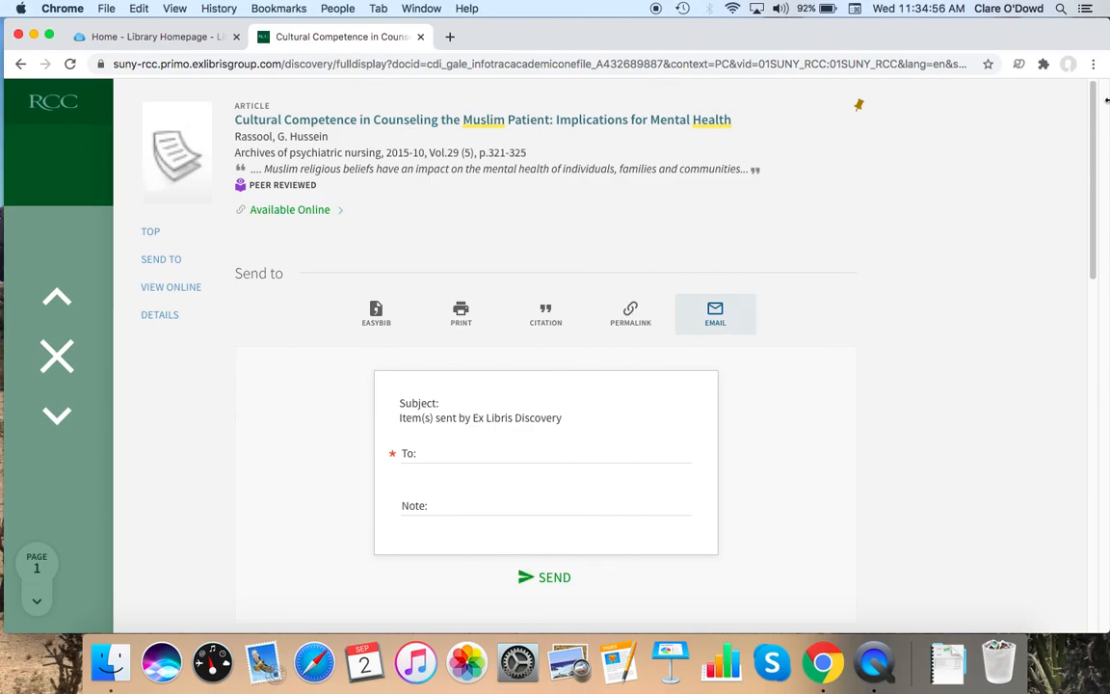
scroll(down, 3)
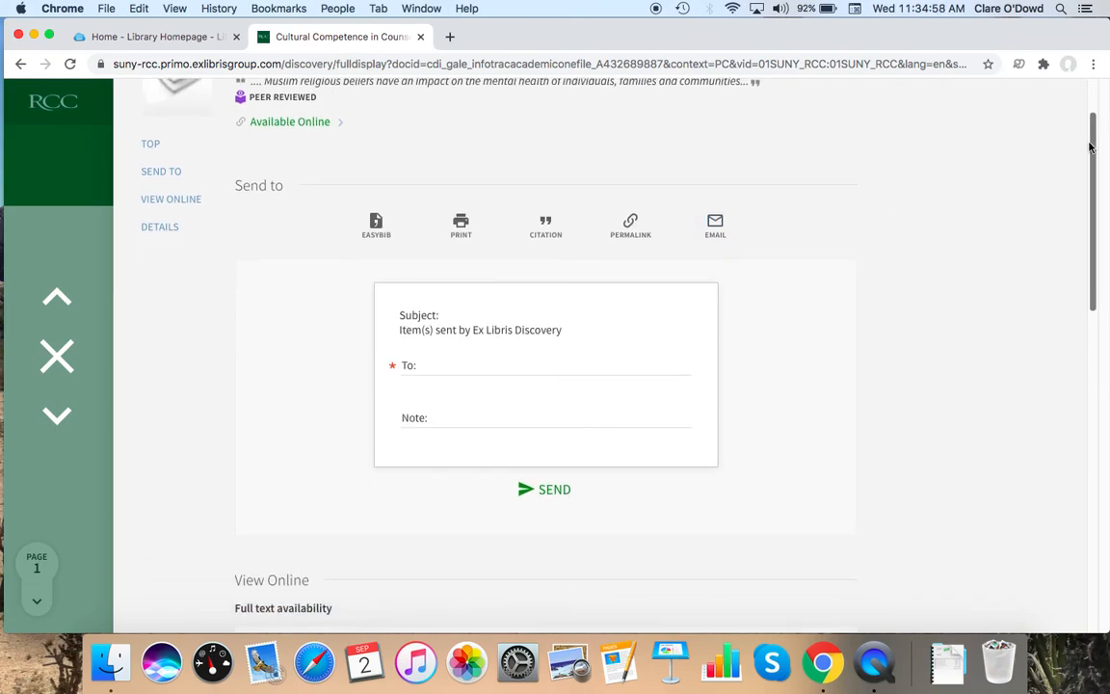
scroll(down, 3)
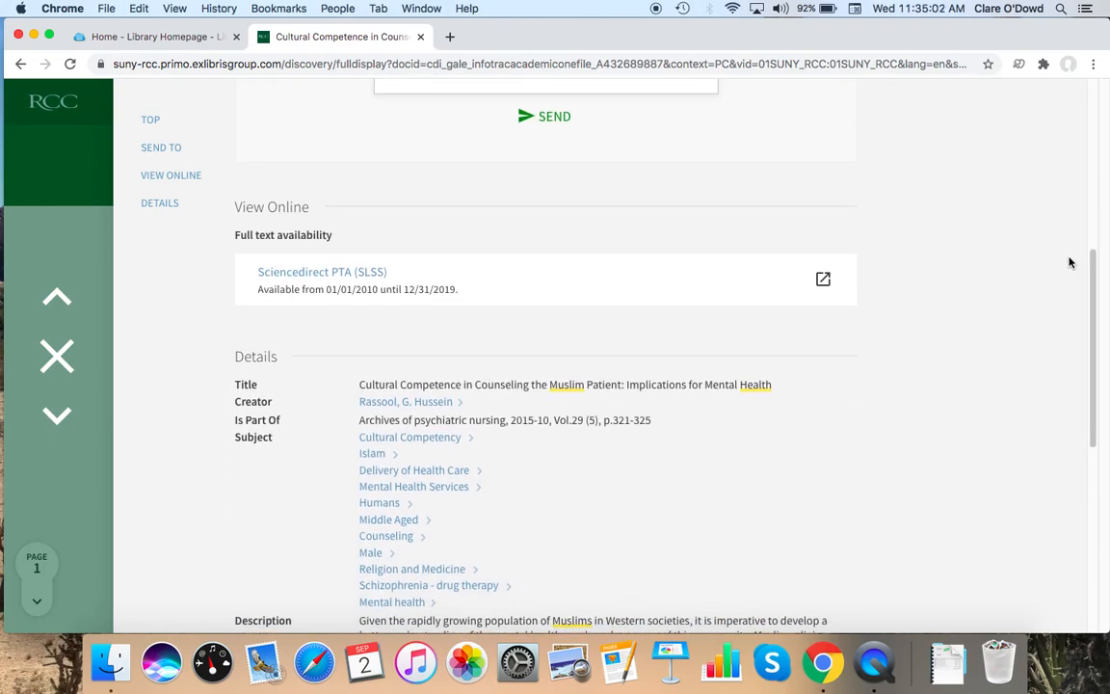
mouse_move(341, 177)
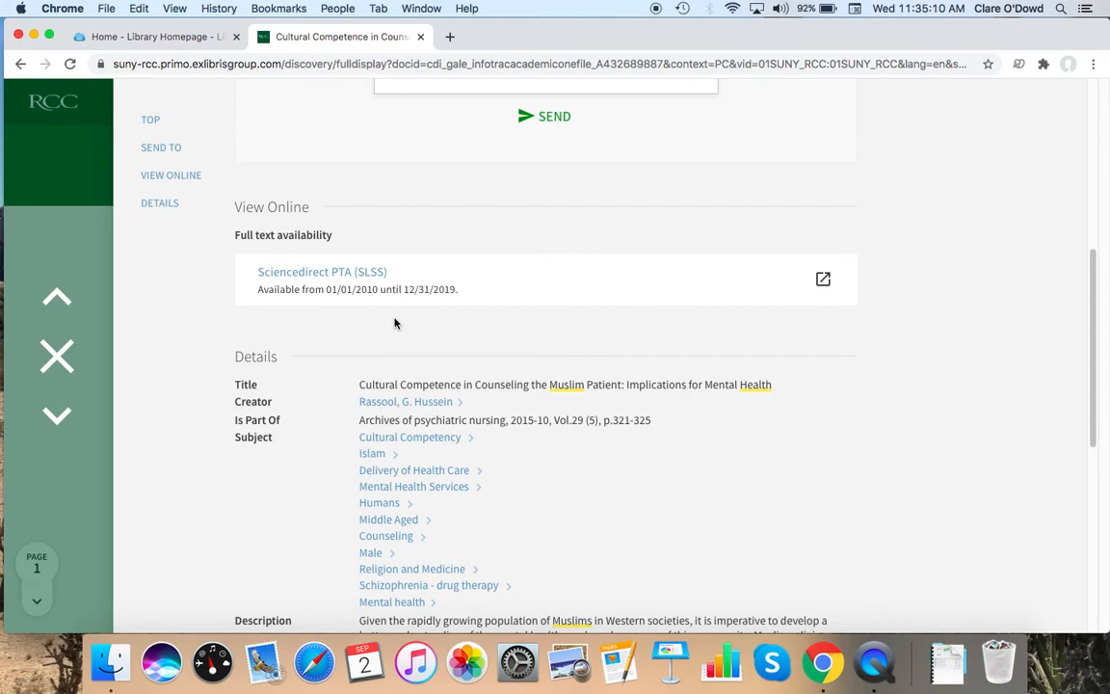
mouse_move(202, 306)
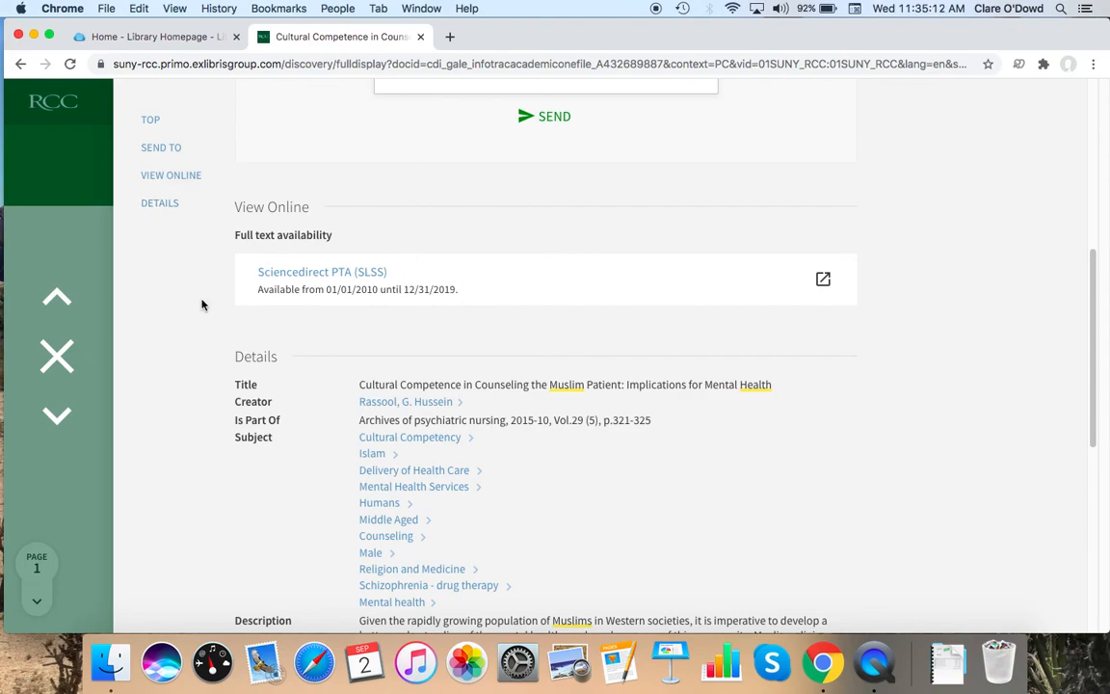
mouse_move(328, 290)
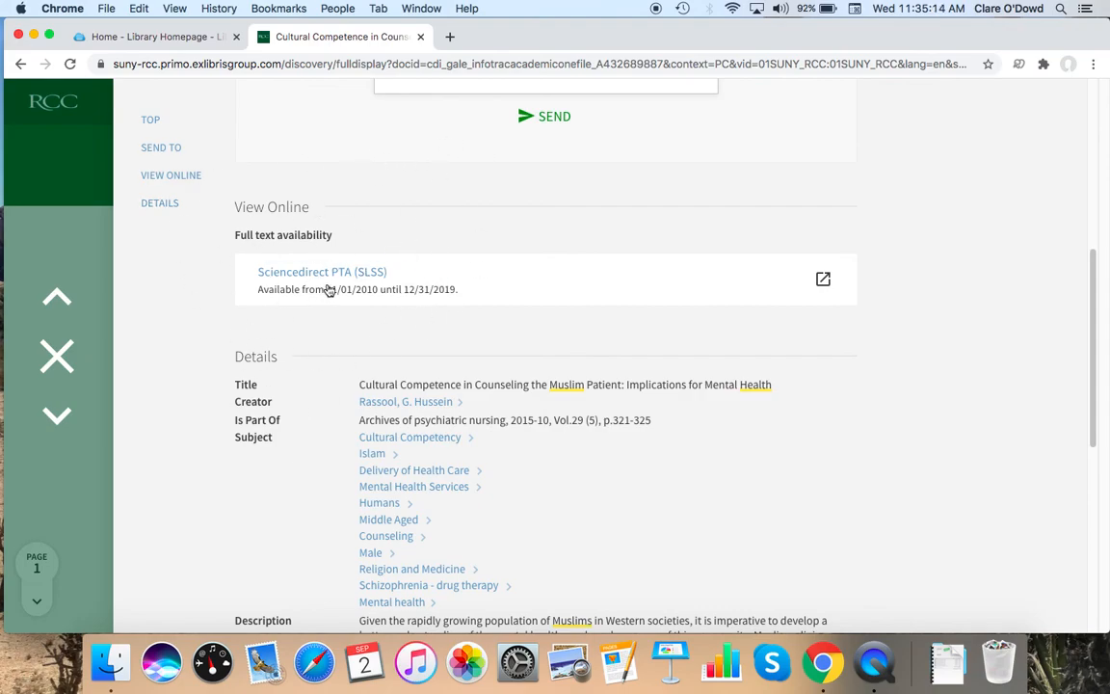
mouse_move(345, 278)
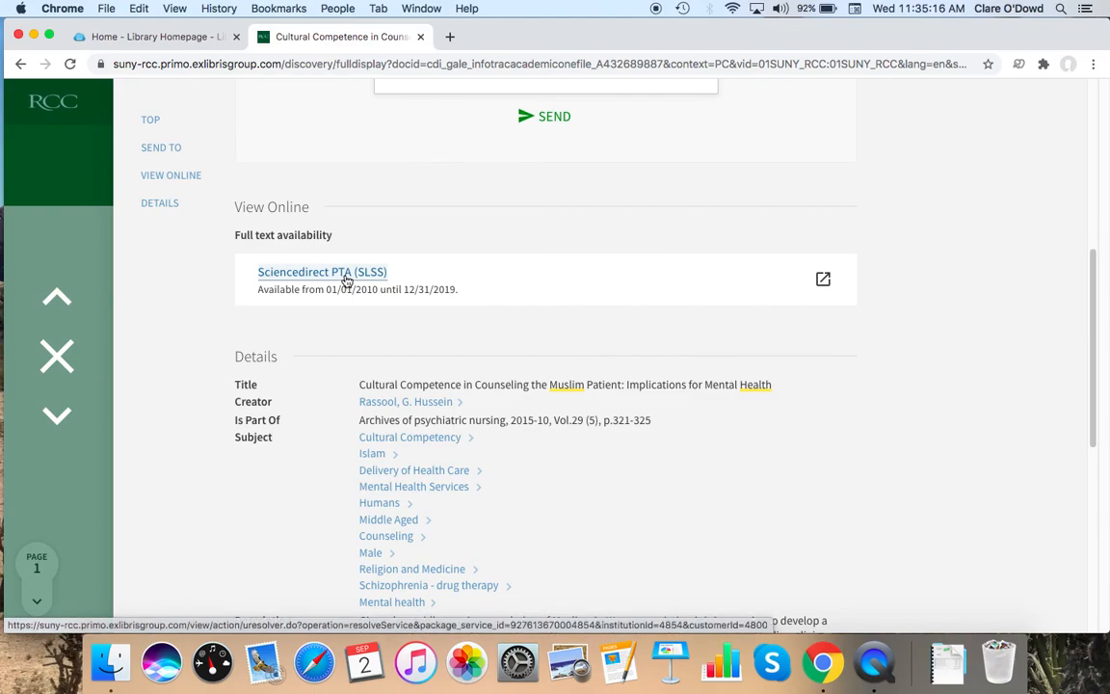
Step: Open the article through Sciencedirect PTA (SLSS) and read its abstract and introduction
click(321, 272)
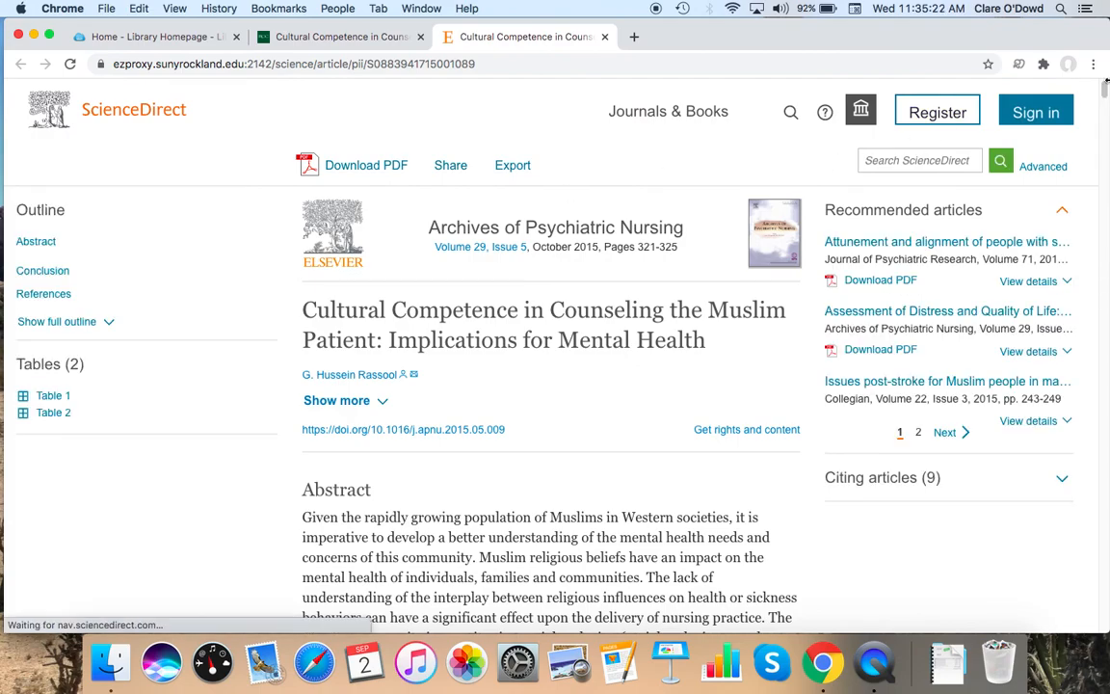
scroll(down, 3)
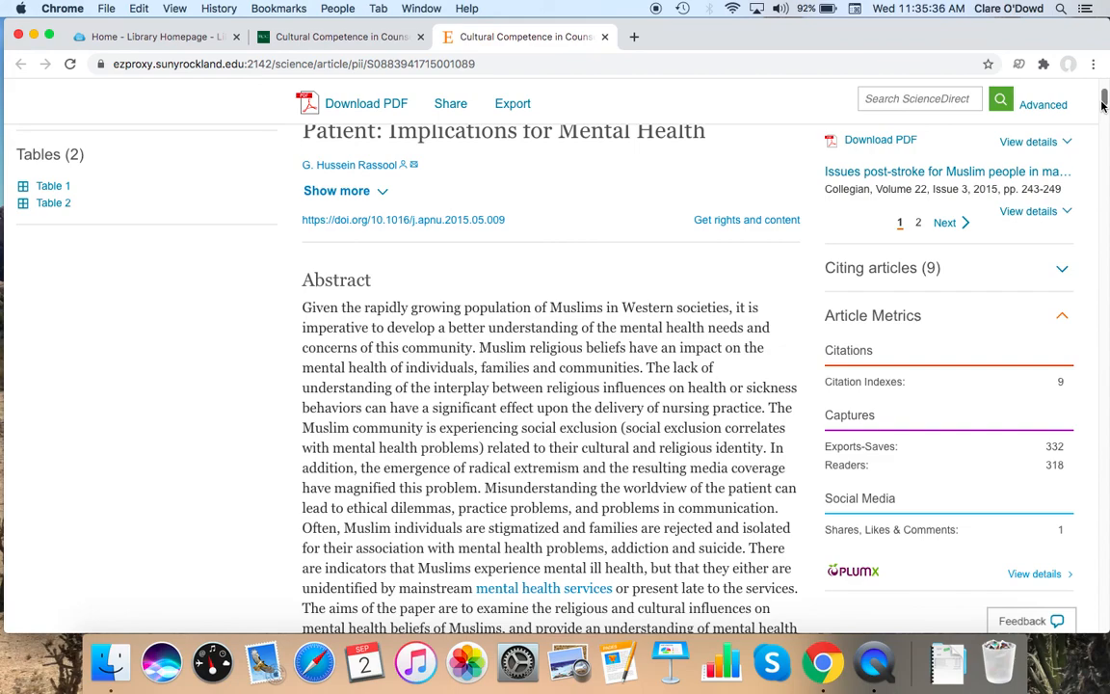
scroll(down, 3)
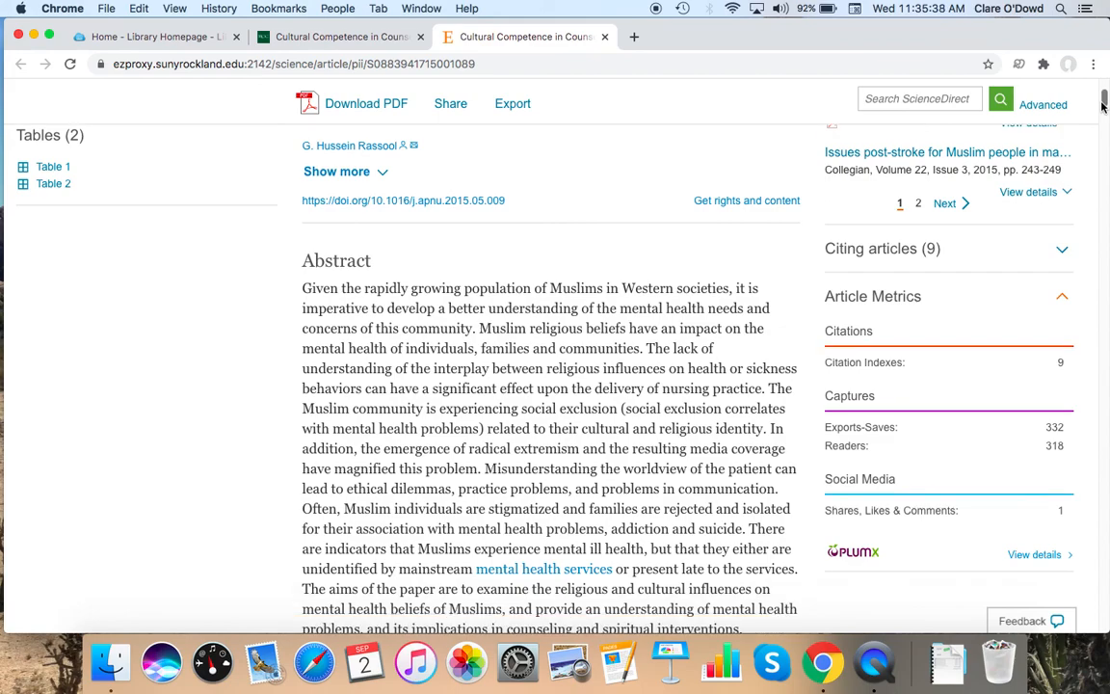
scroll(down, 3)
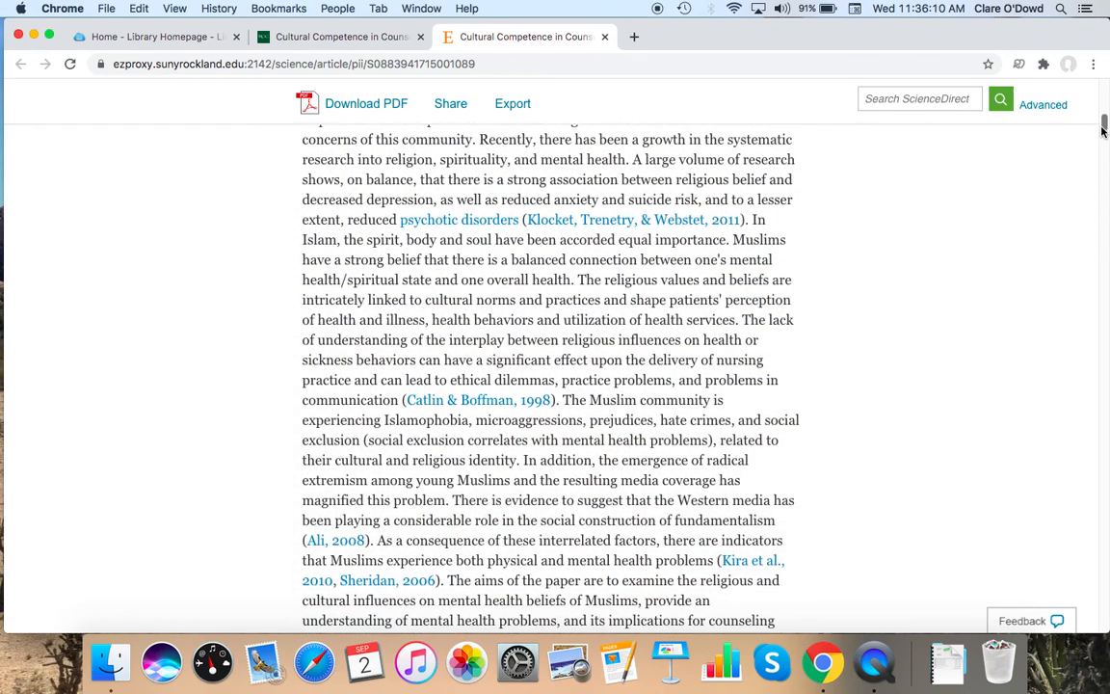
scroll(down, 3)
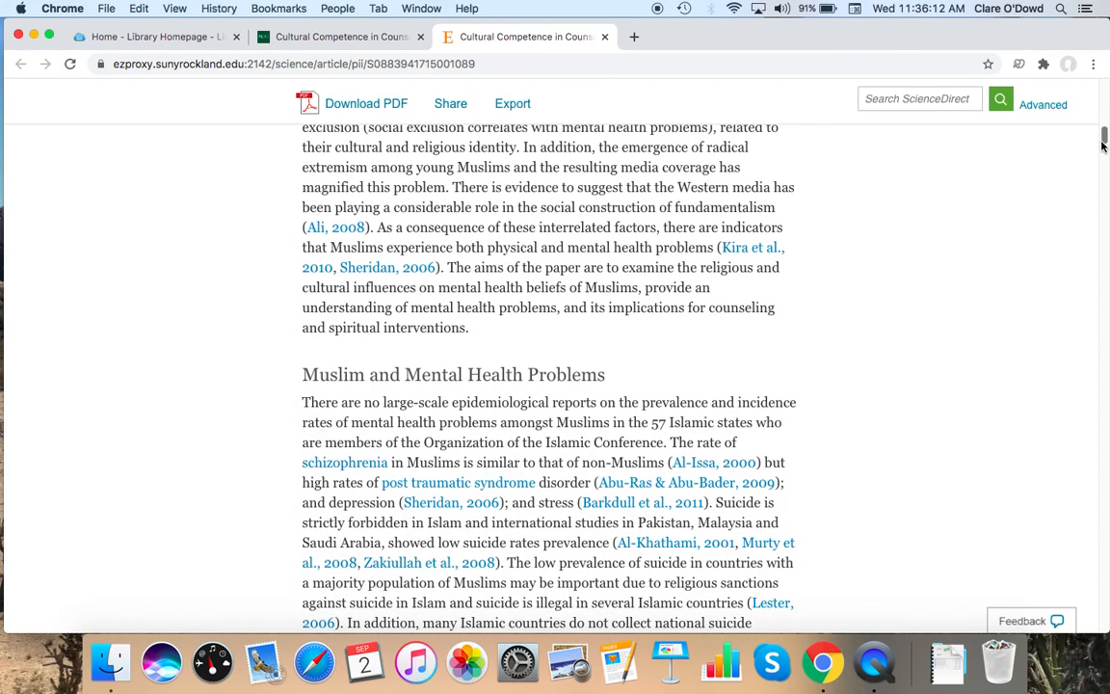
scroll(down, 3)
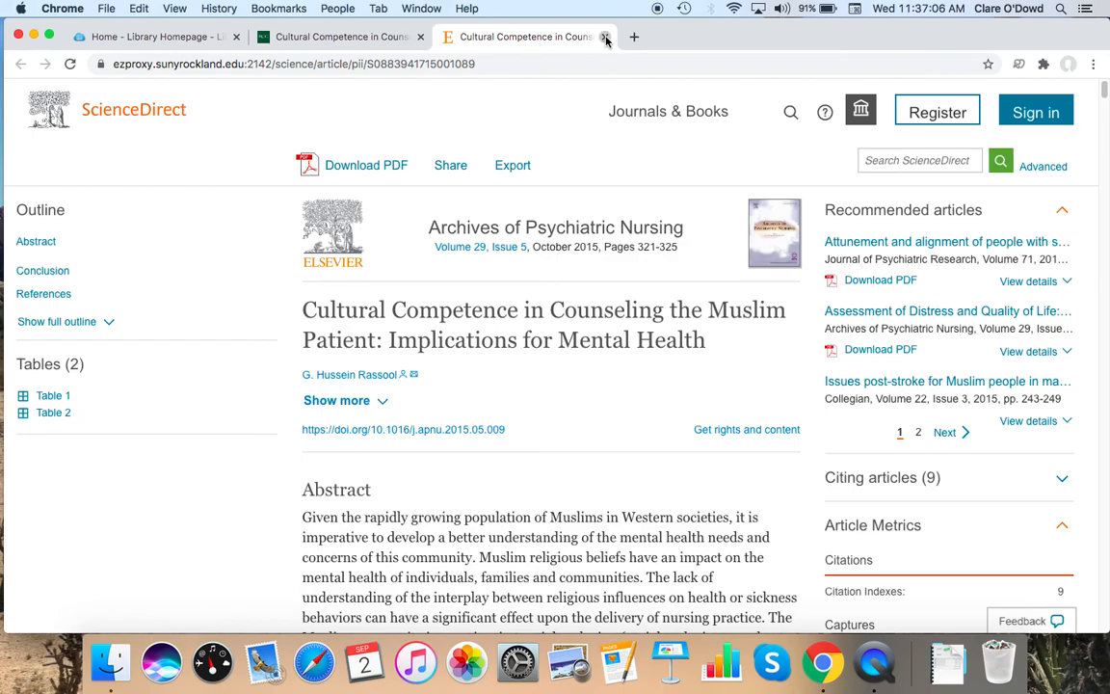
Step: Close the ScienceDirect tab and scroll the RCC Library homepage toward Search Tools
click(604, 37)
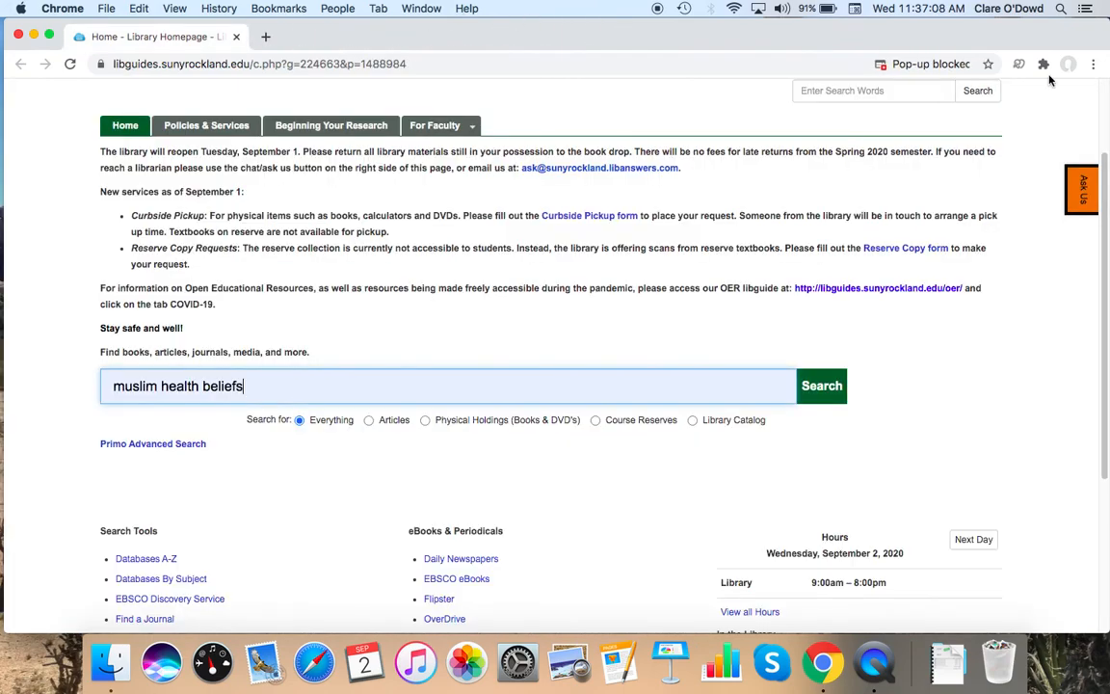
scroll(down, 3)
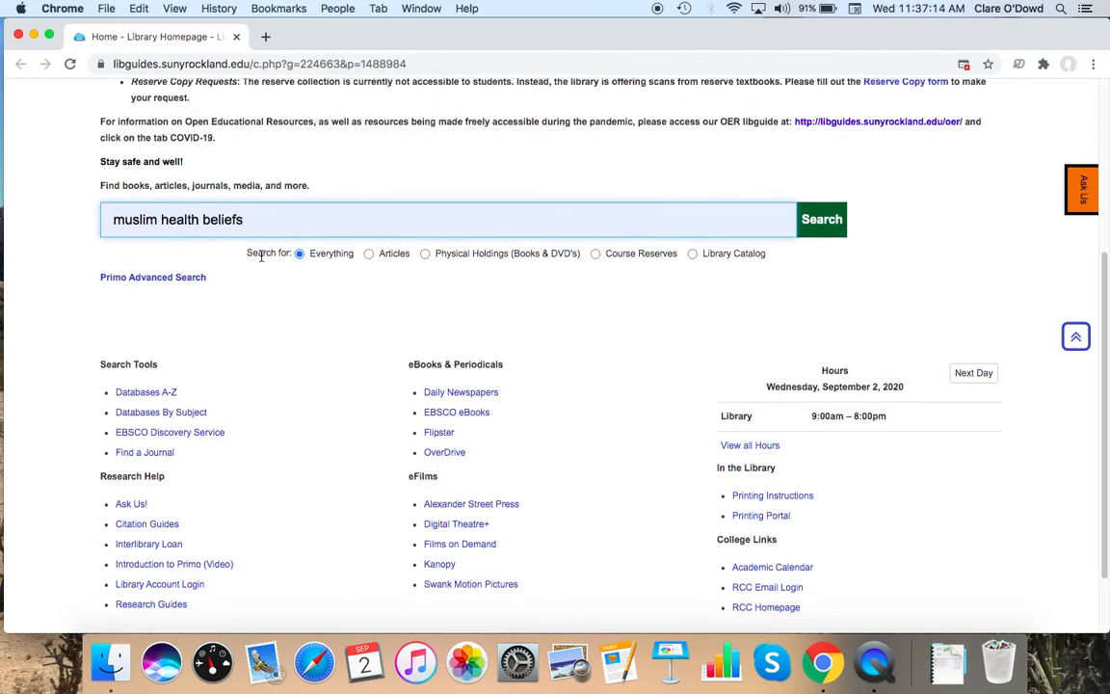
mouse_move(228, 288)
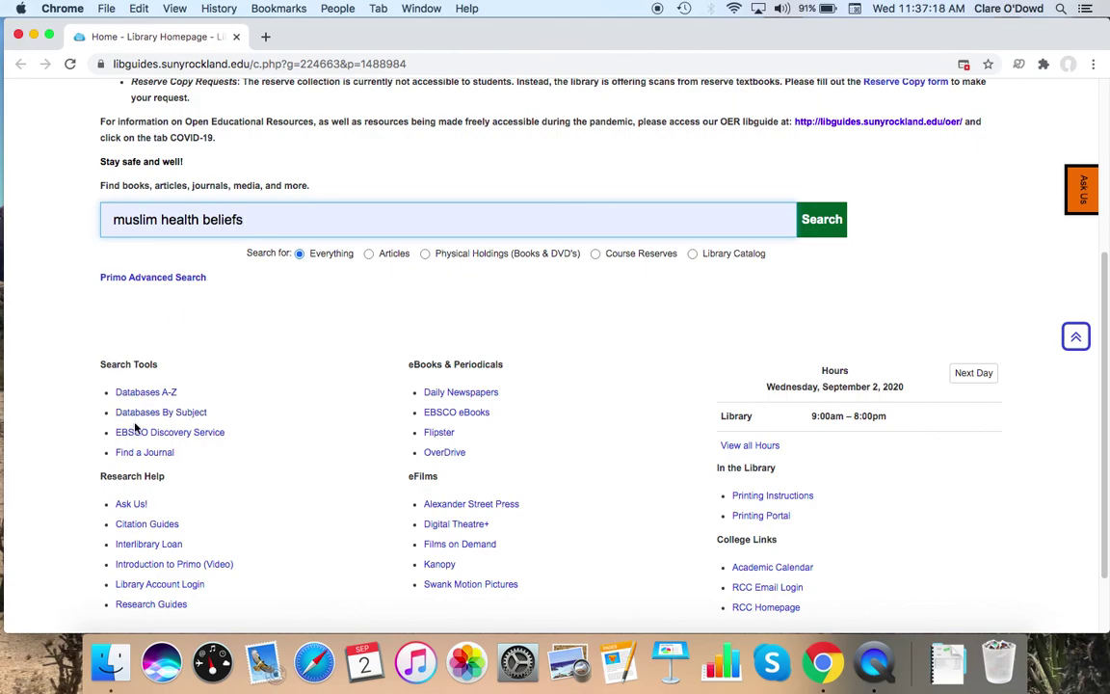
mouse_move(138, 435)
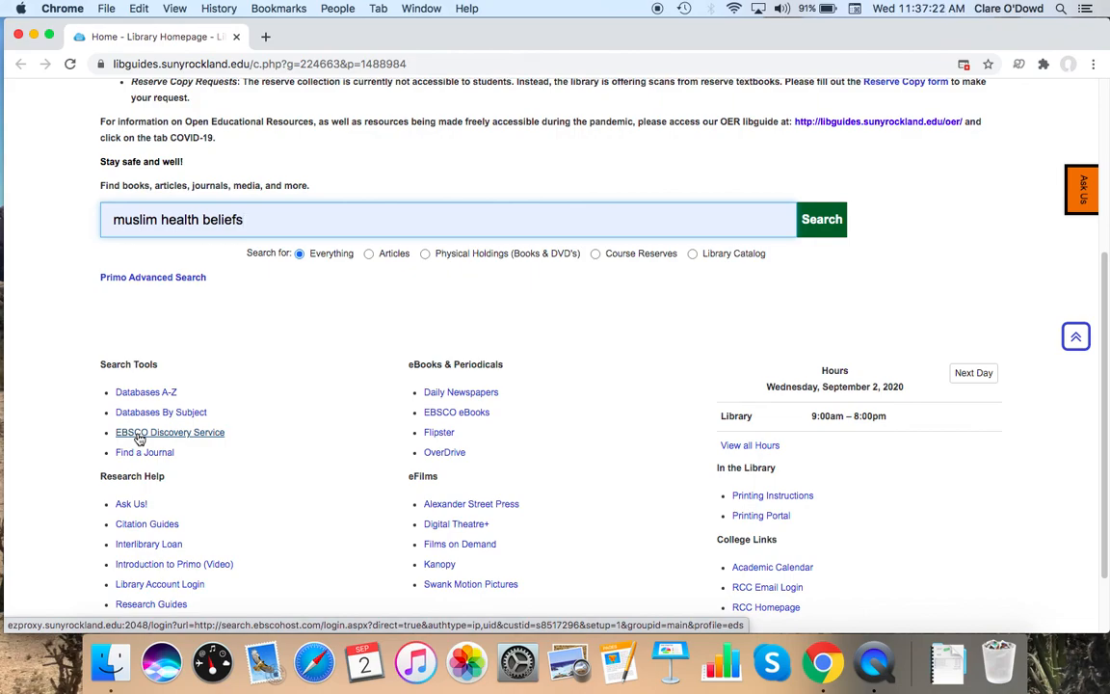
Step: Open EBSCO Discovery Service advanced search and enter 'muslim health beliefs'
click(170, 433)
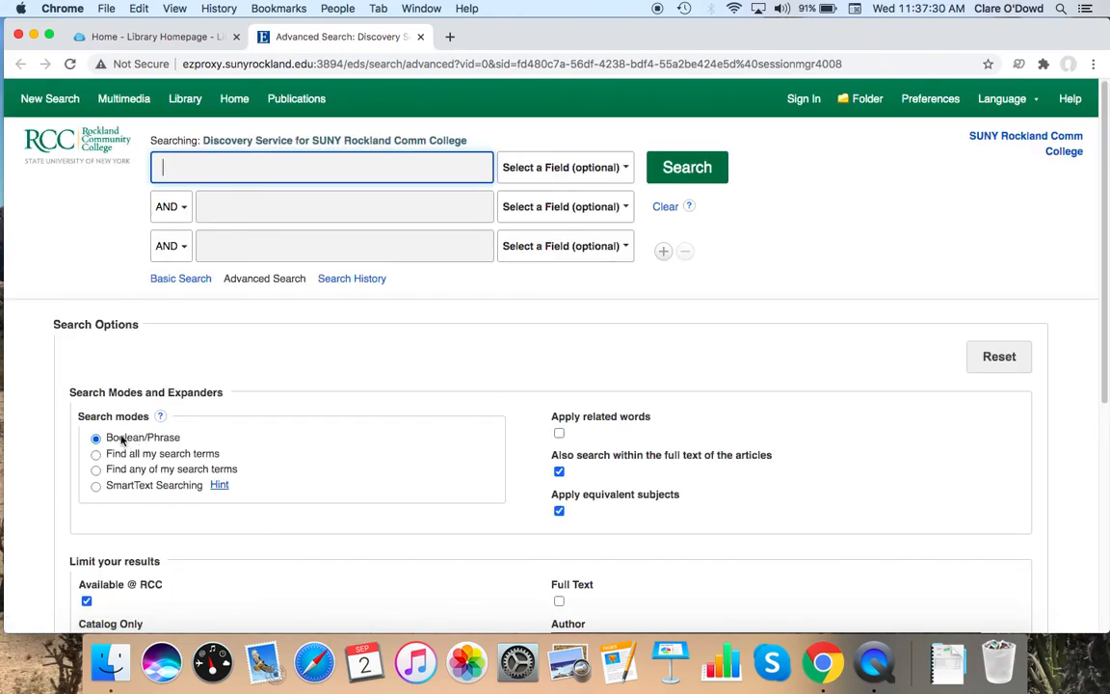
text(musl)
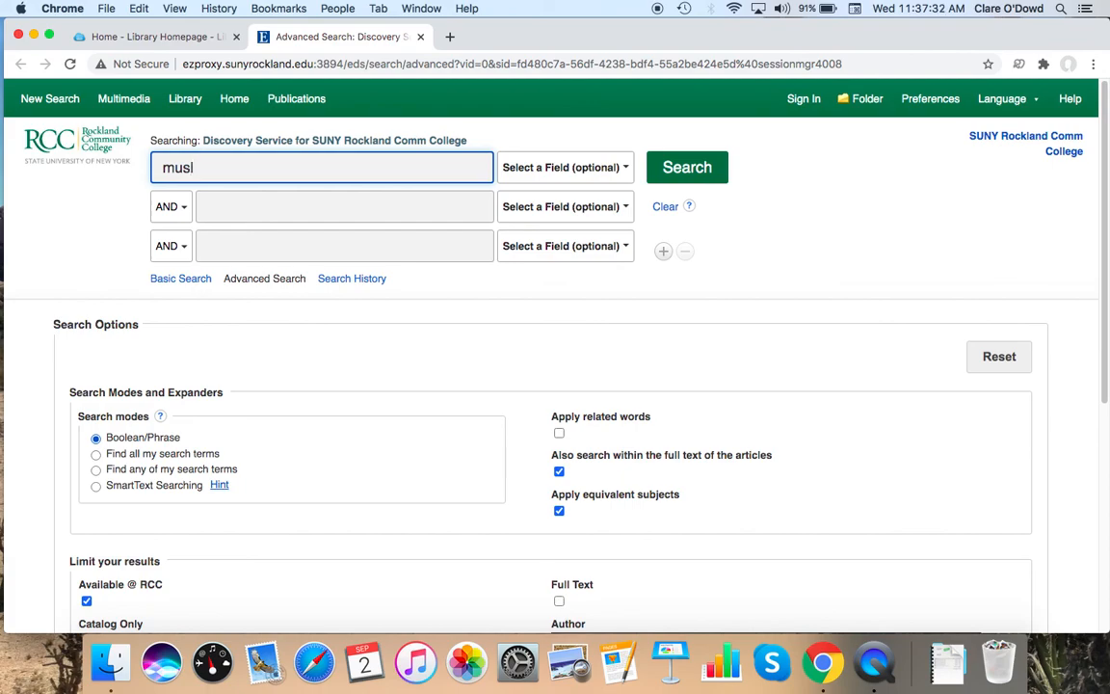
text(im)
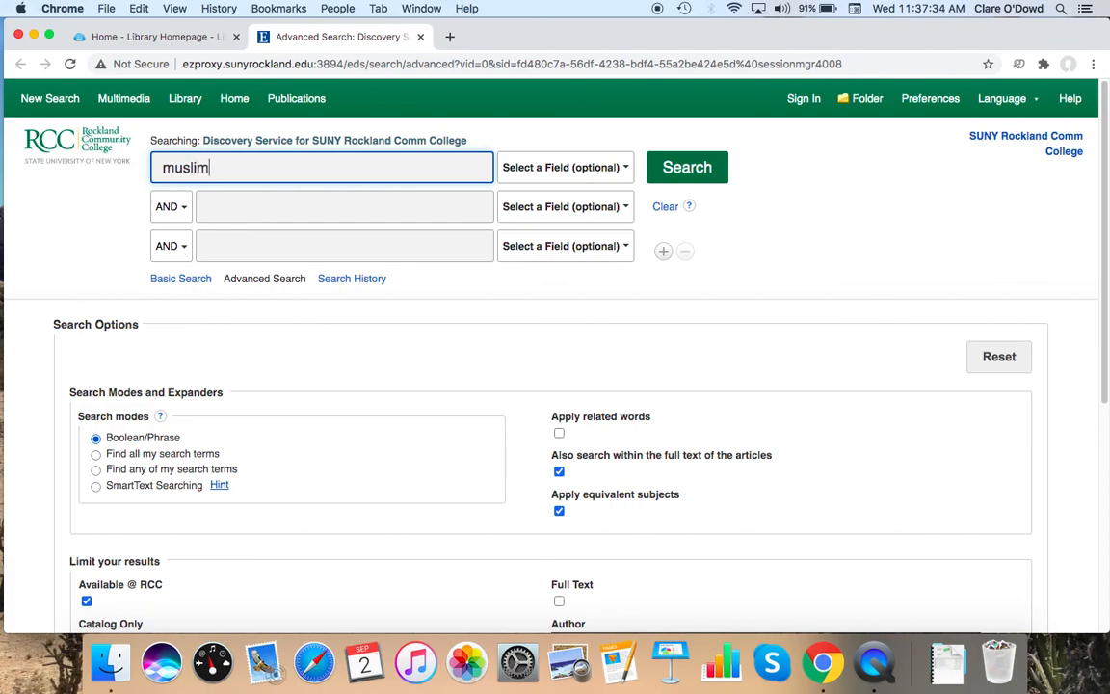
text(health)
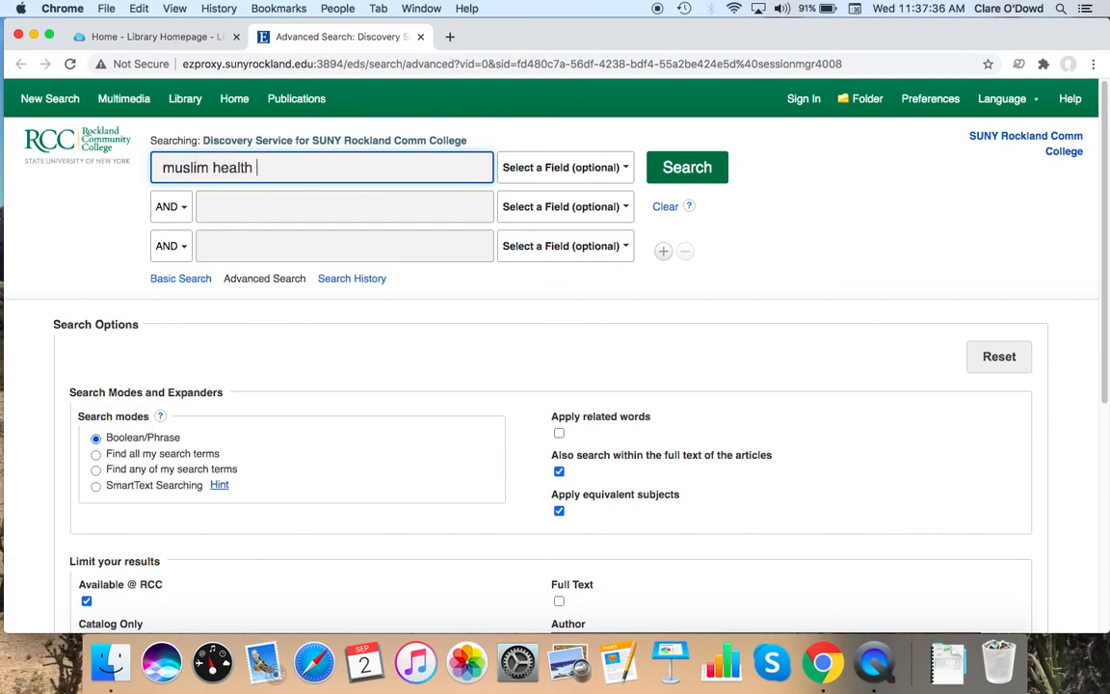
text(beliefs)
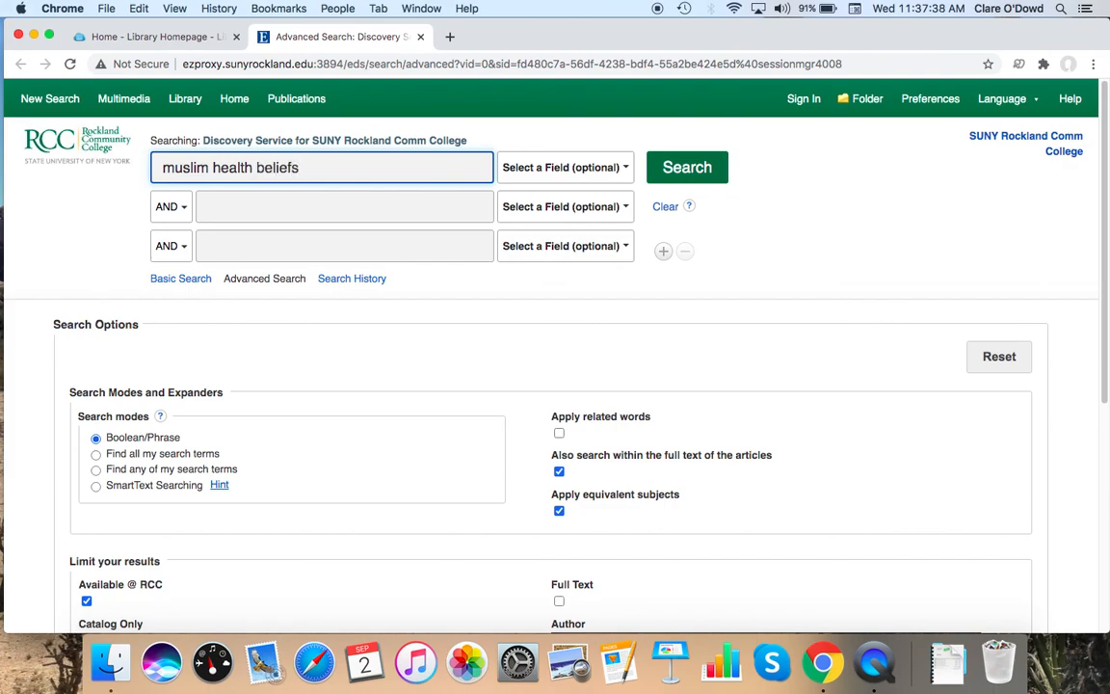
Step: Limit to scholarly journals published 2015–2020 and run the search
scroll(down, 3)
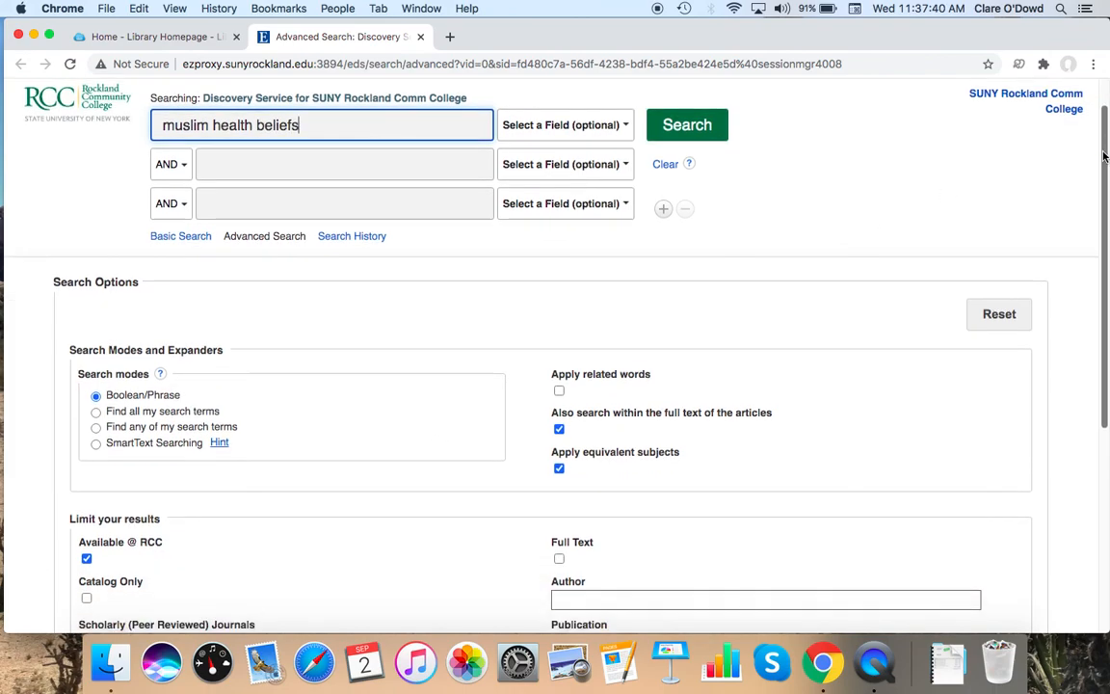
scroll(down, 3)
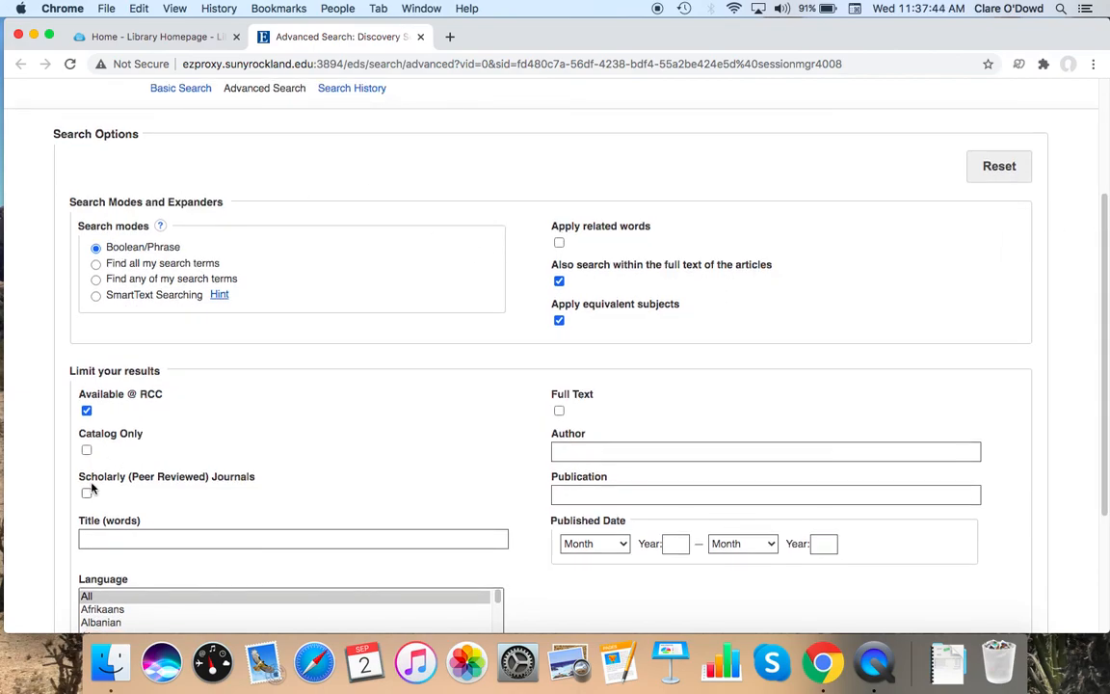
click(86, 492)
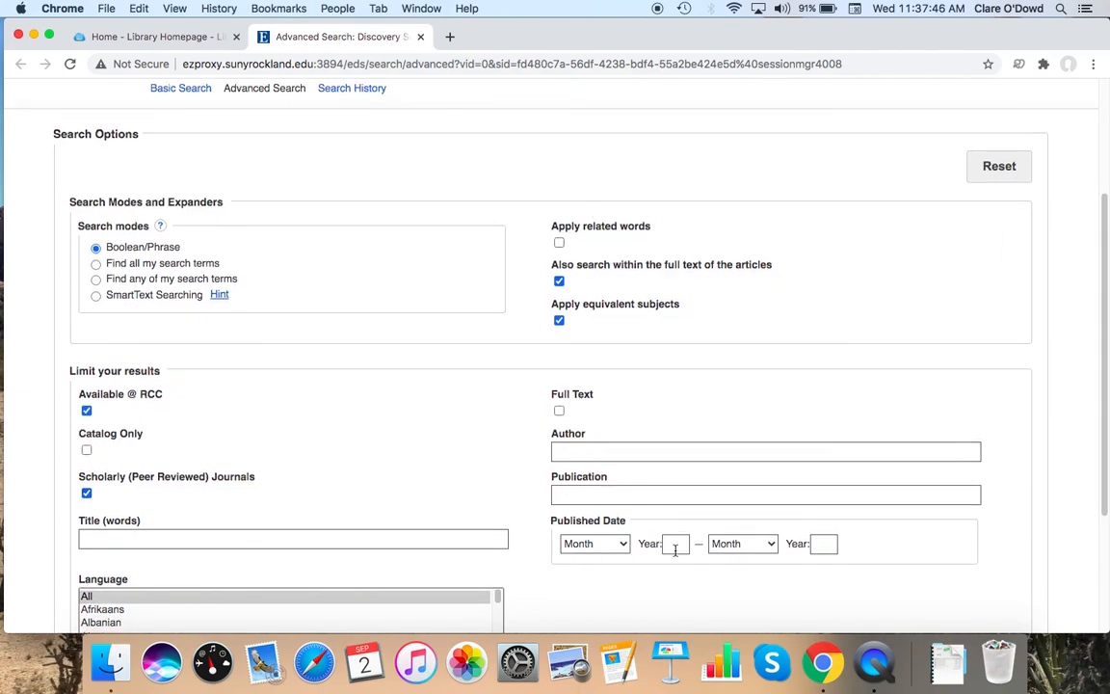
text(2015)
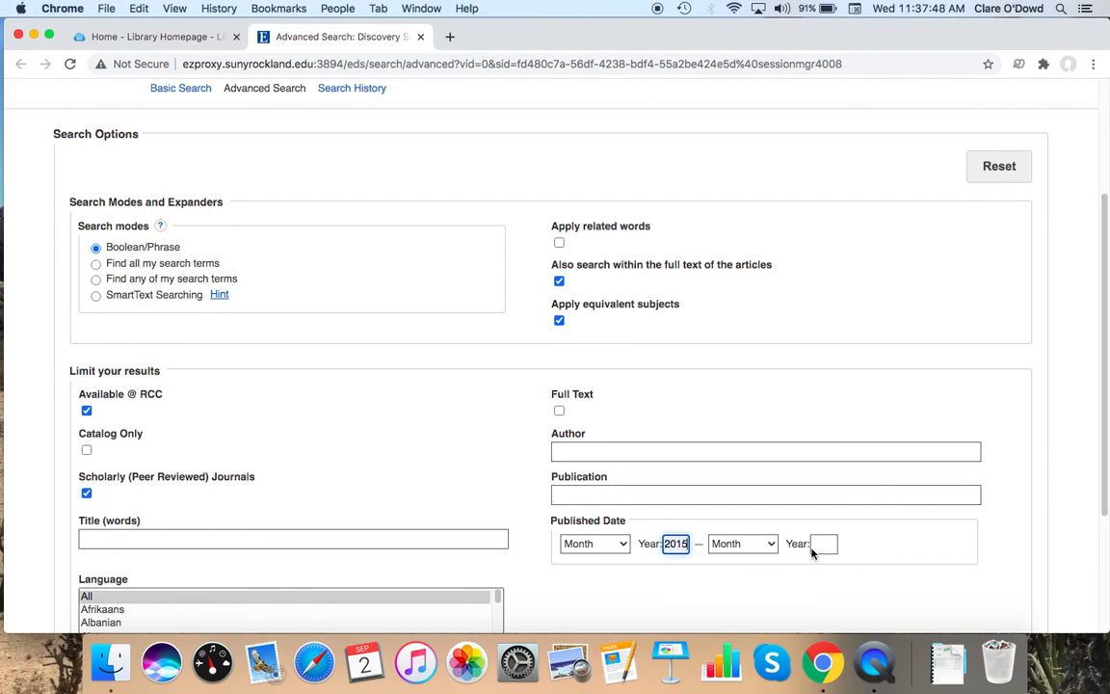
text(2020)
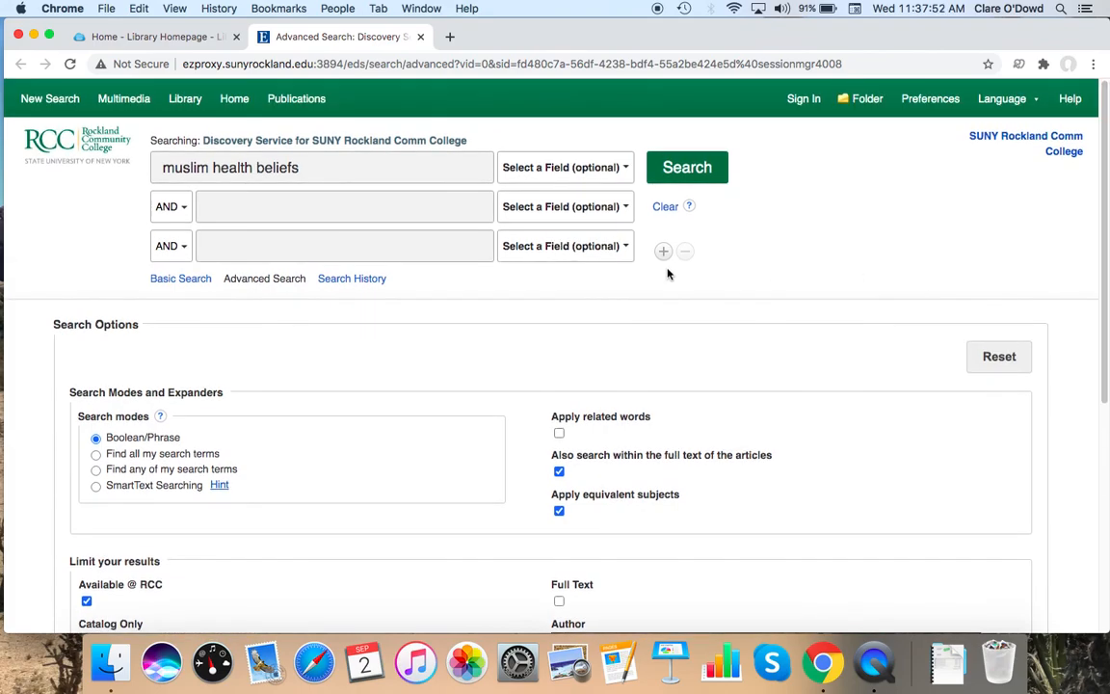
click(687, 167)
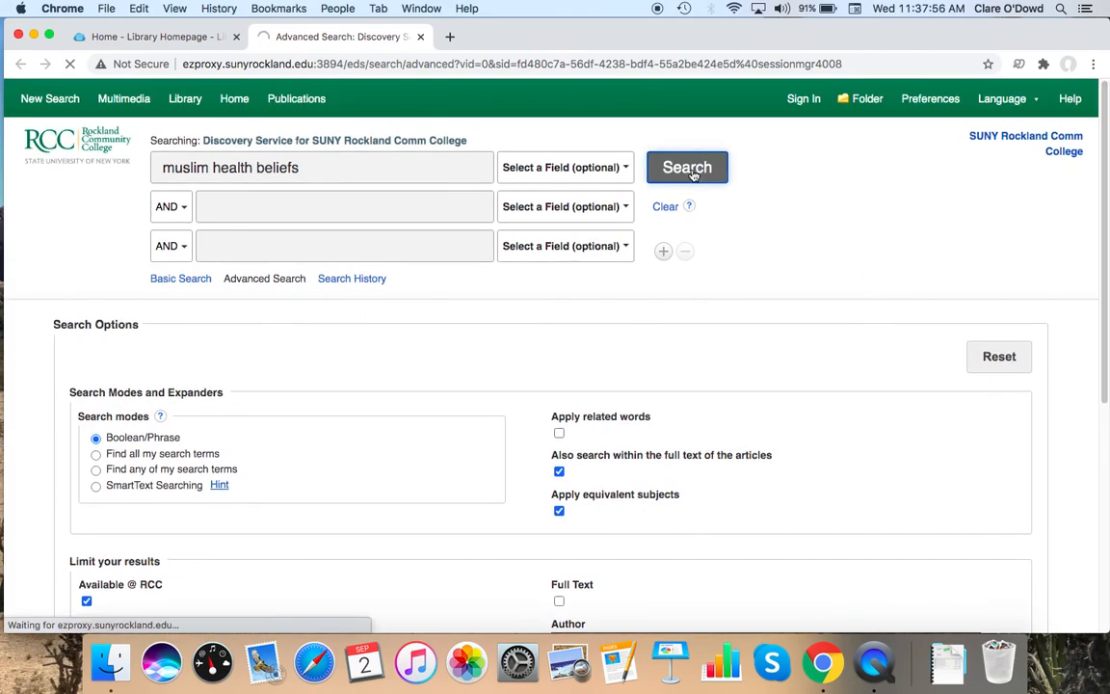
Step: Review the 220 results and select 'beliefs' in the search box for replacement
click(688, 166)
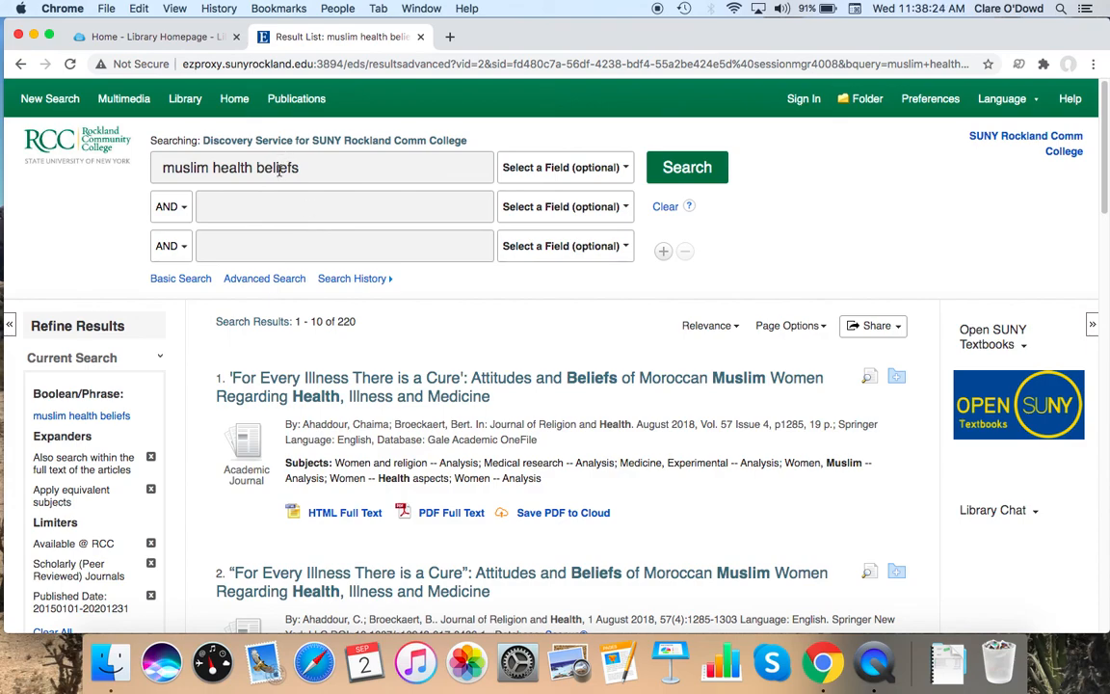
double_click(277, 167)
text(c)
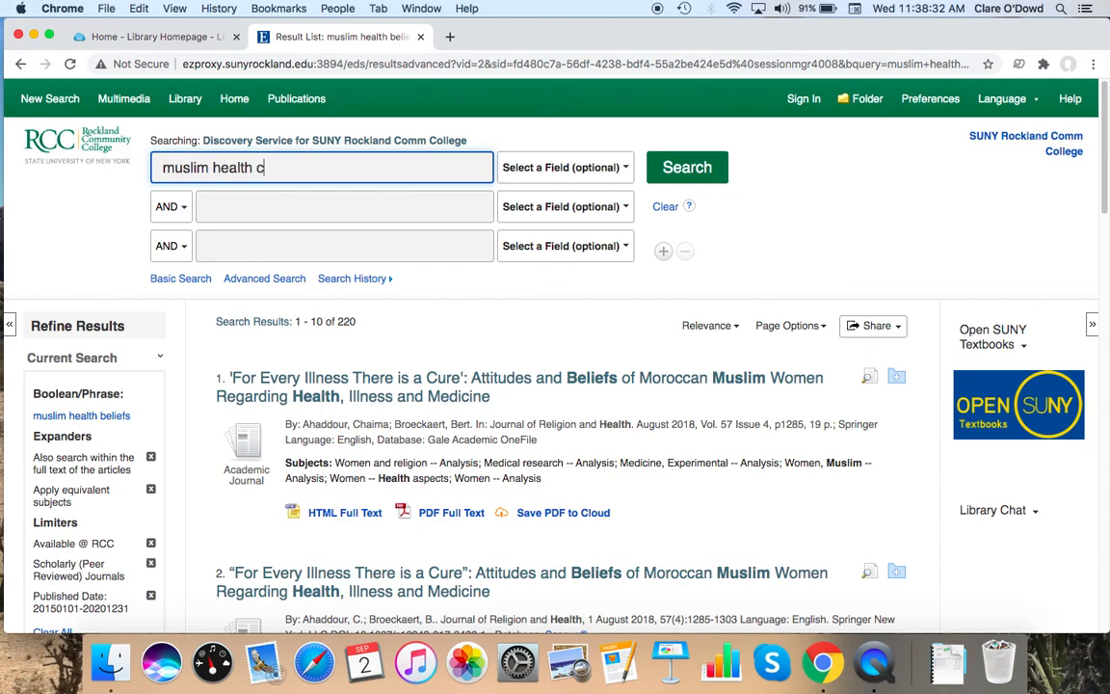
Step: Search 'muslim health care' and open result 9, Maternal Health Care Challenges
text(are)
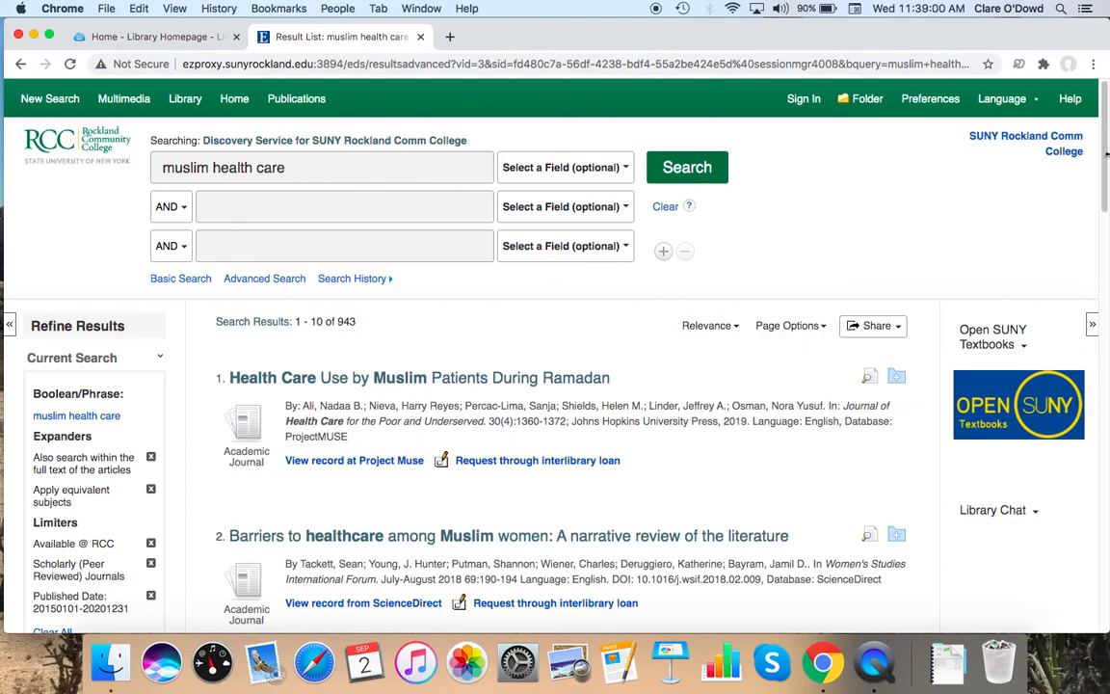
scroll(down, 3)
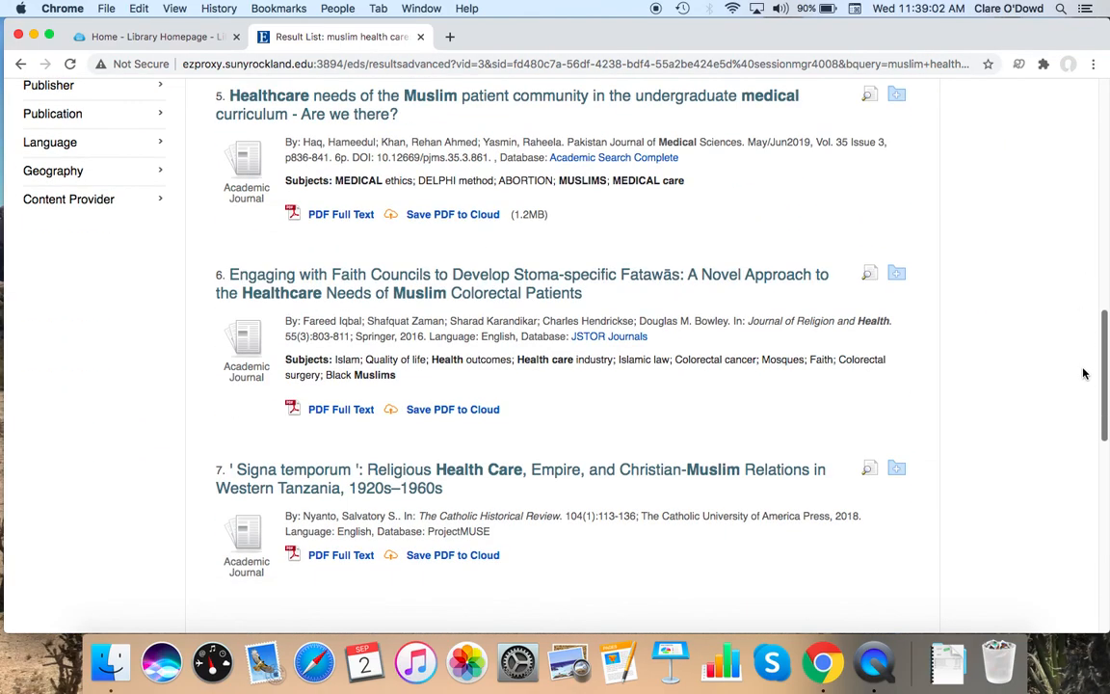
scroll(down, 3)
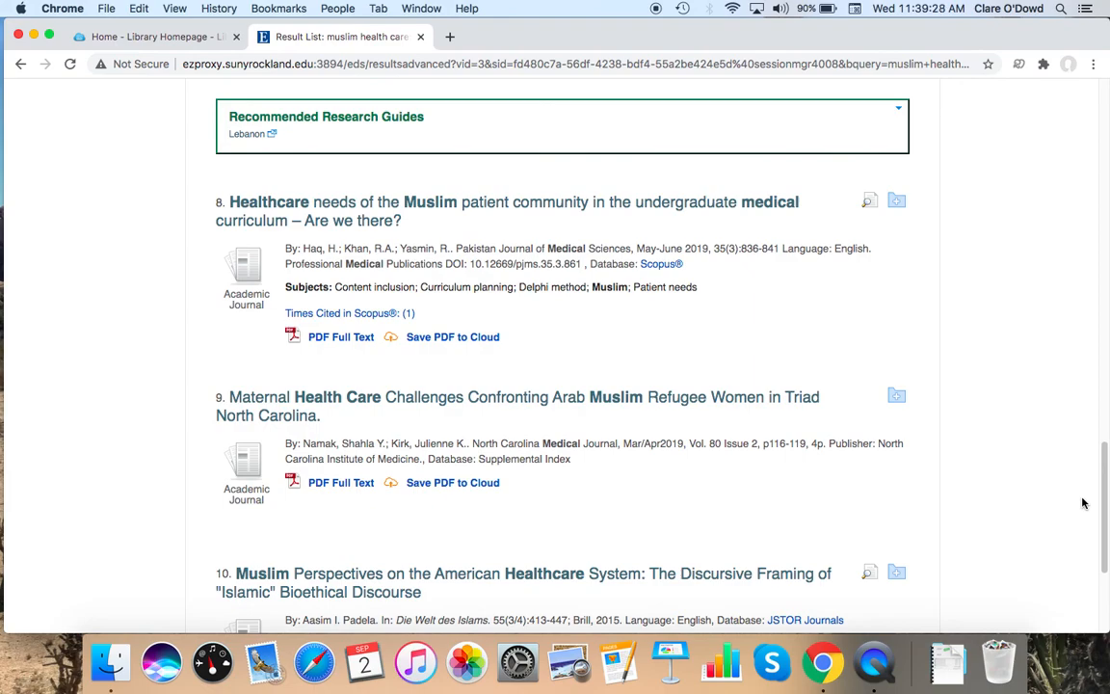
mouse_move(860, 354)
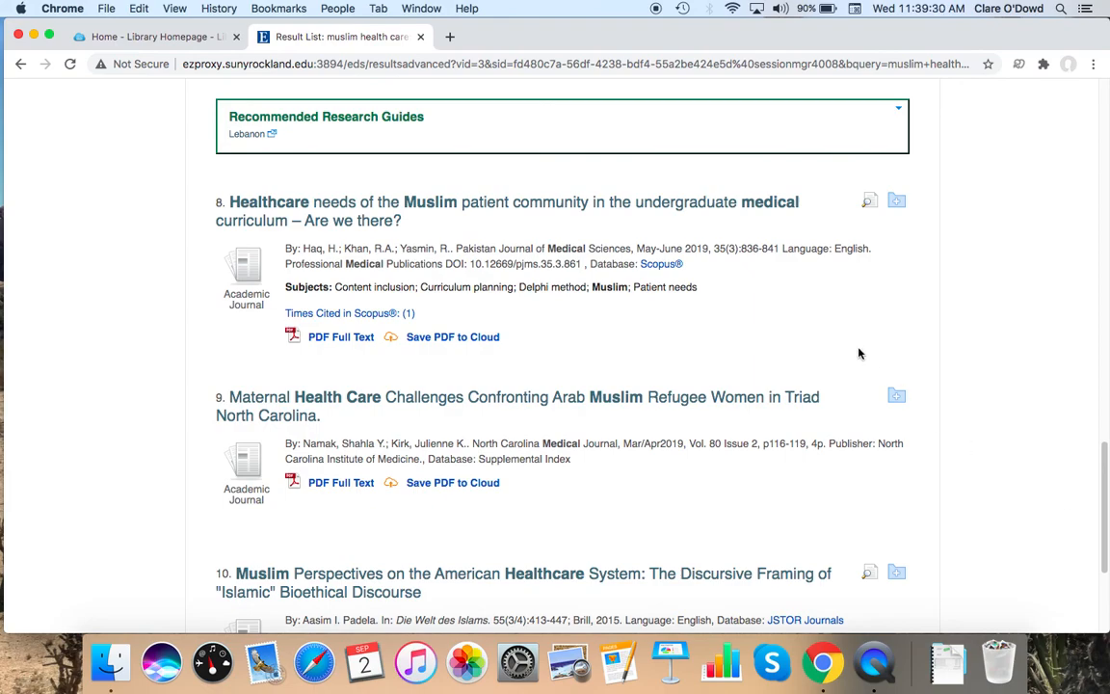
mouse_move(393, 400)
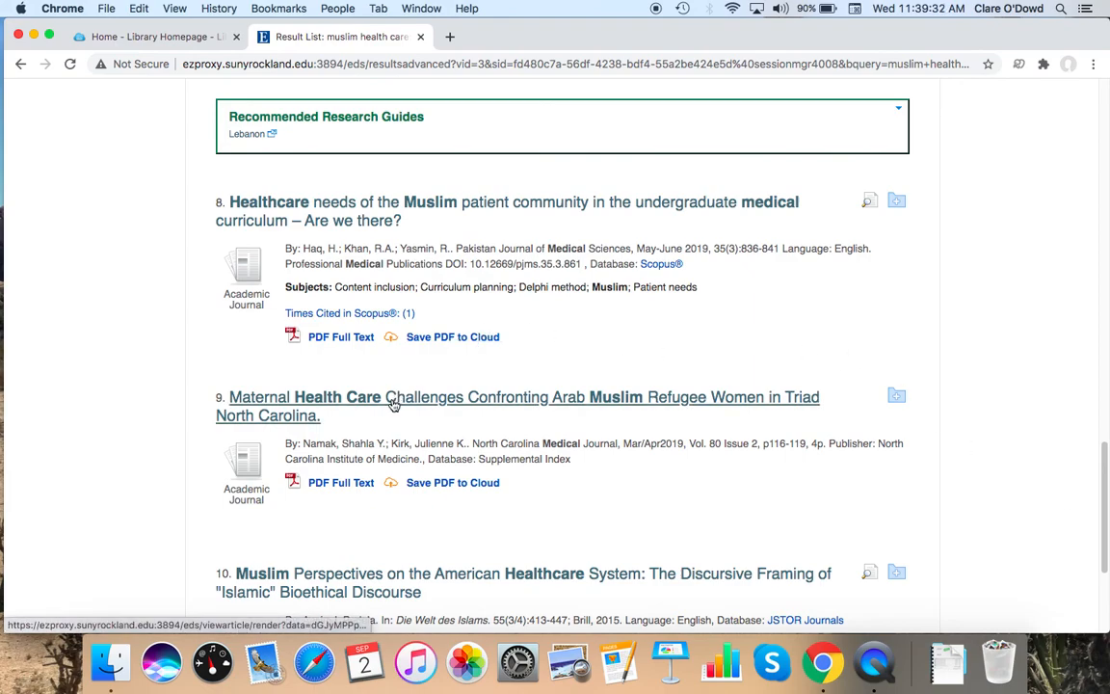
mouse_move(496, 407)
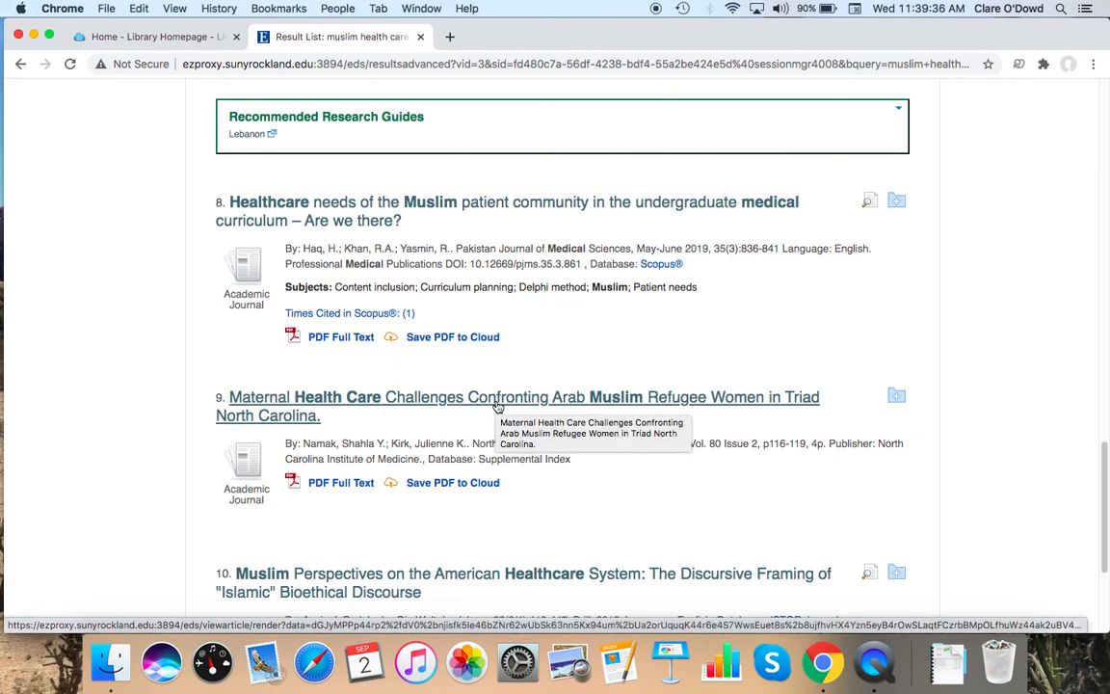
click(494, 397)
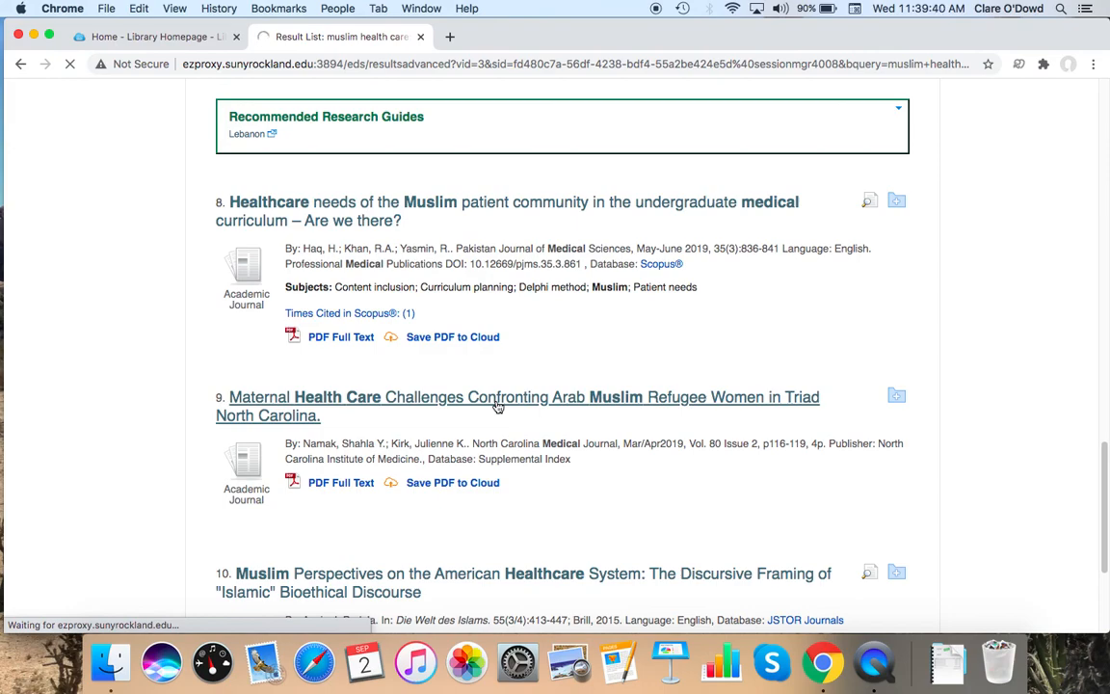
Step: Open PDF Full Text from the Maternal Health Care Challenges detailed record
click(497, 397)
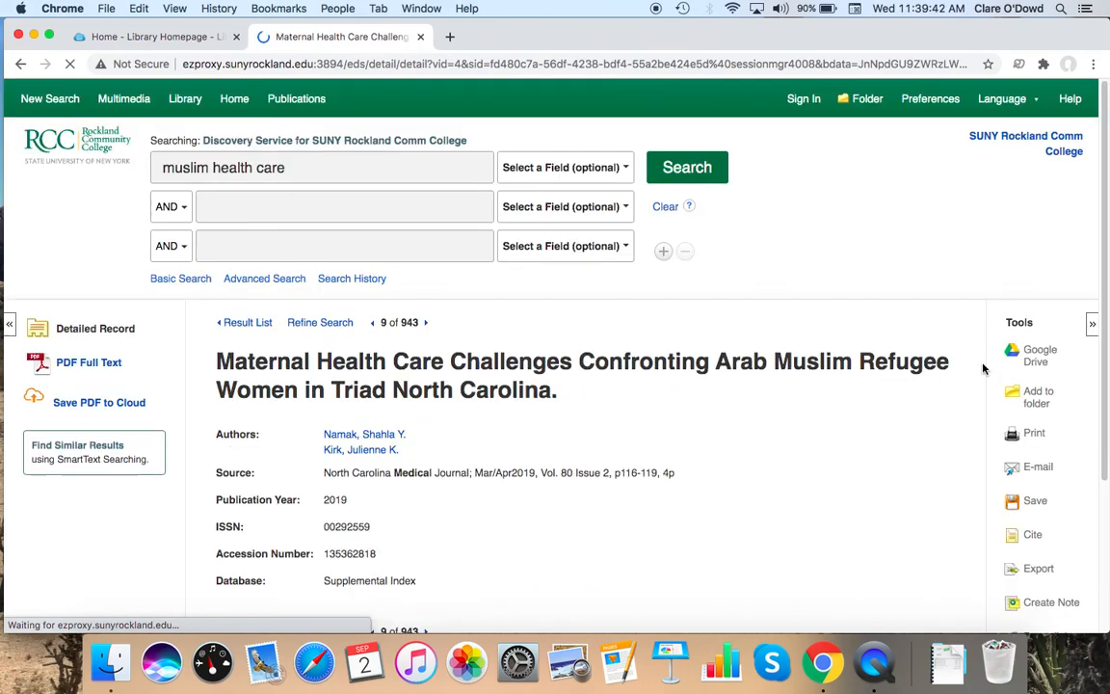
scroll(down, 3)
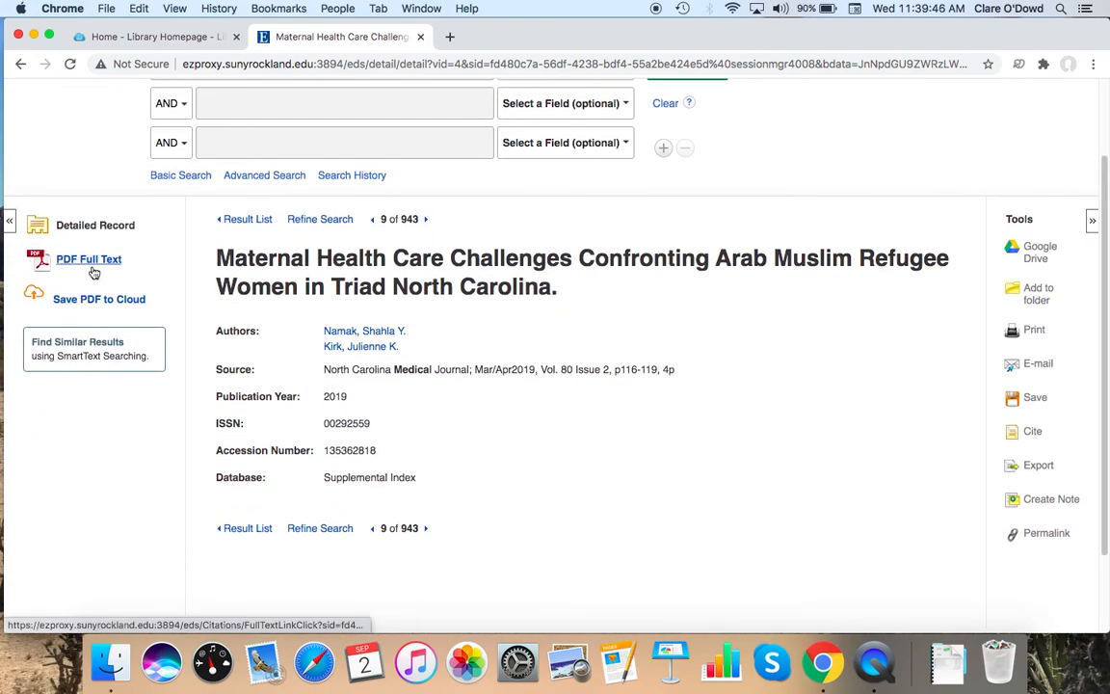
click(89, 258)
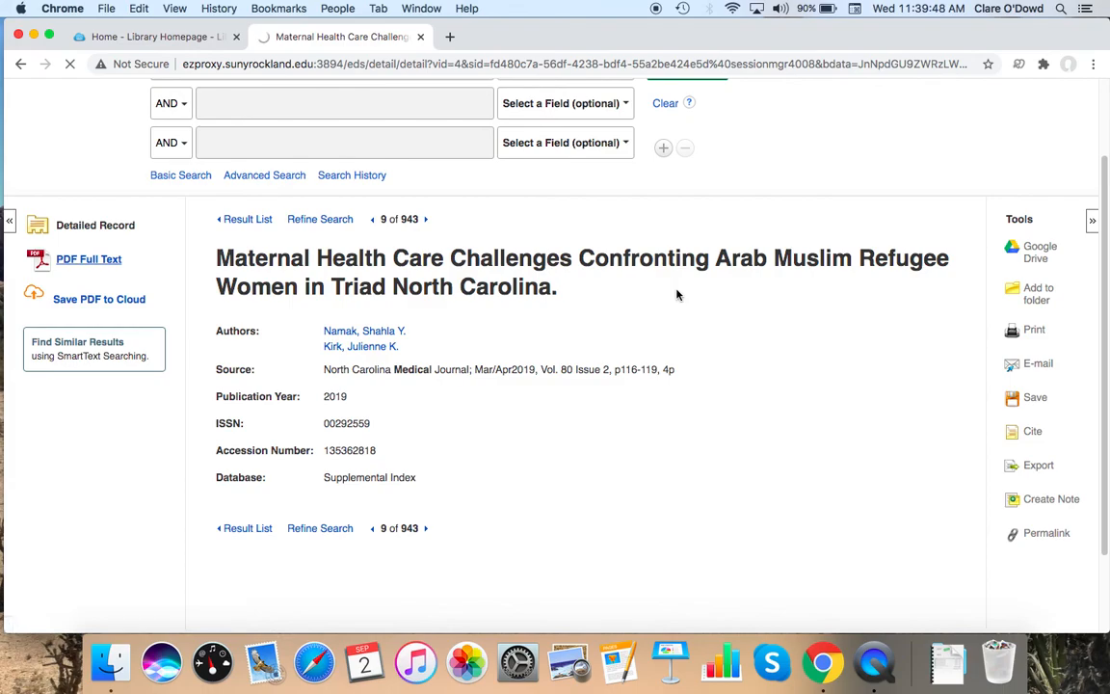
Step: Read the Maternal Health Care Challenges PDF from page 1 to about page 3
click(88, 259)
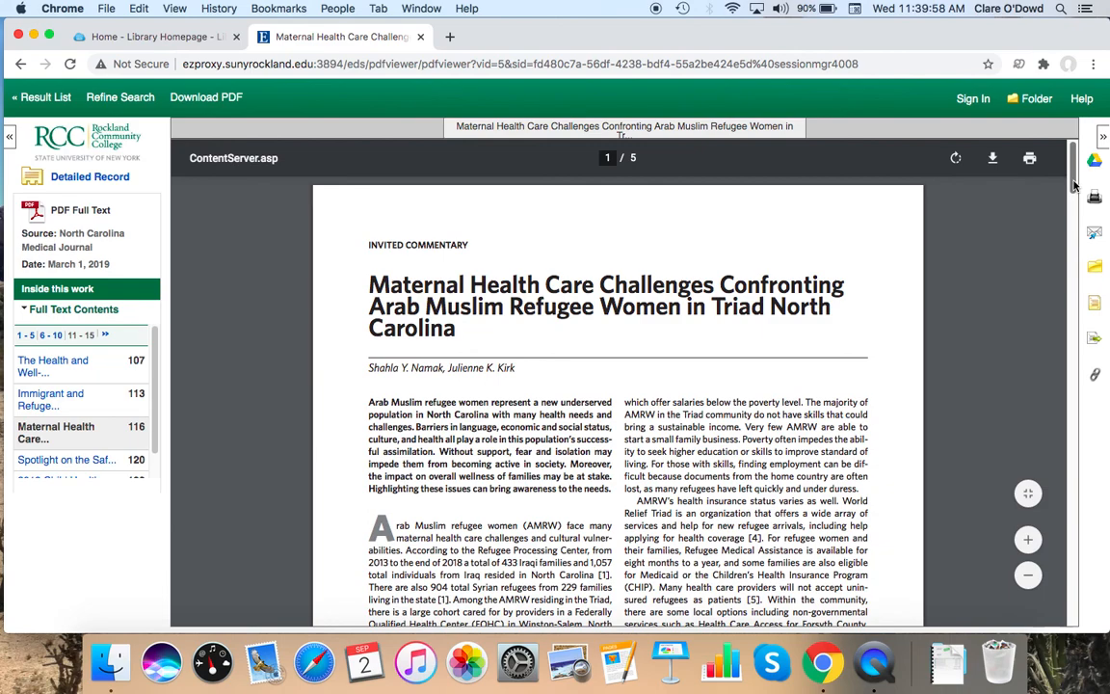
scroll(down, 3)
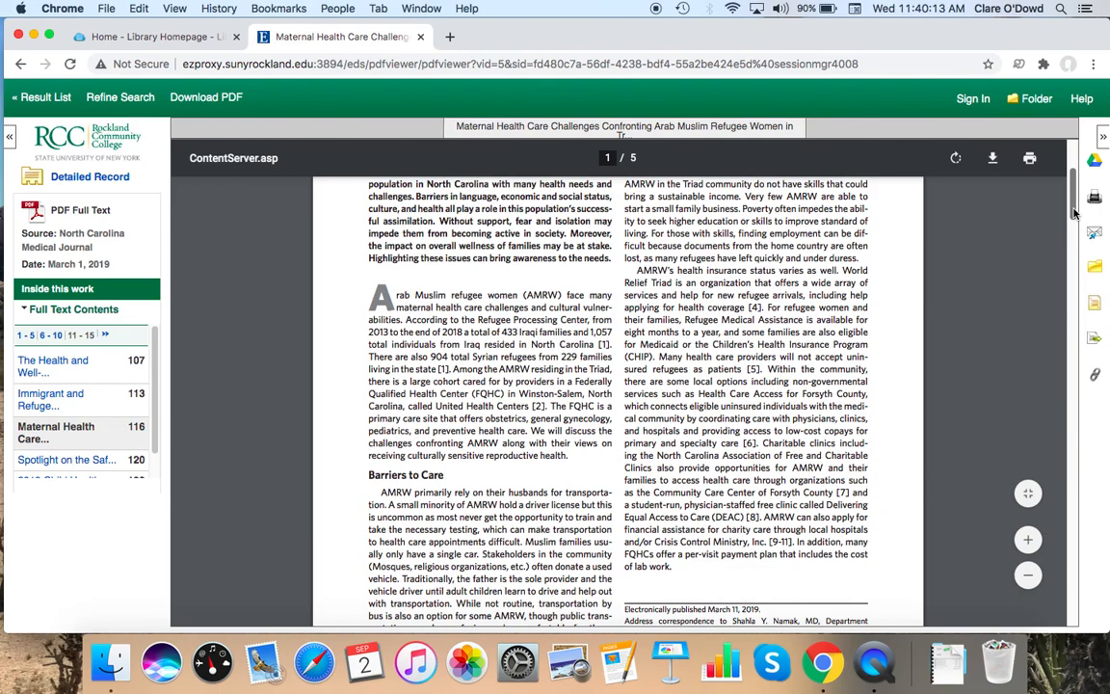
scroll(down, 3)
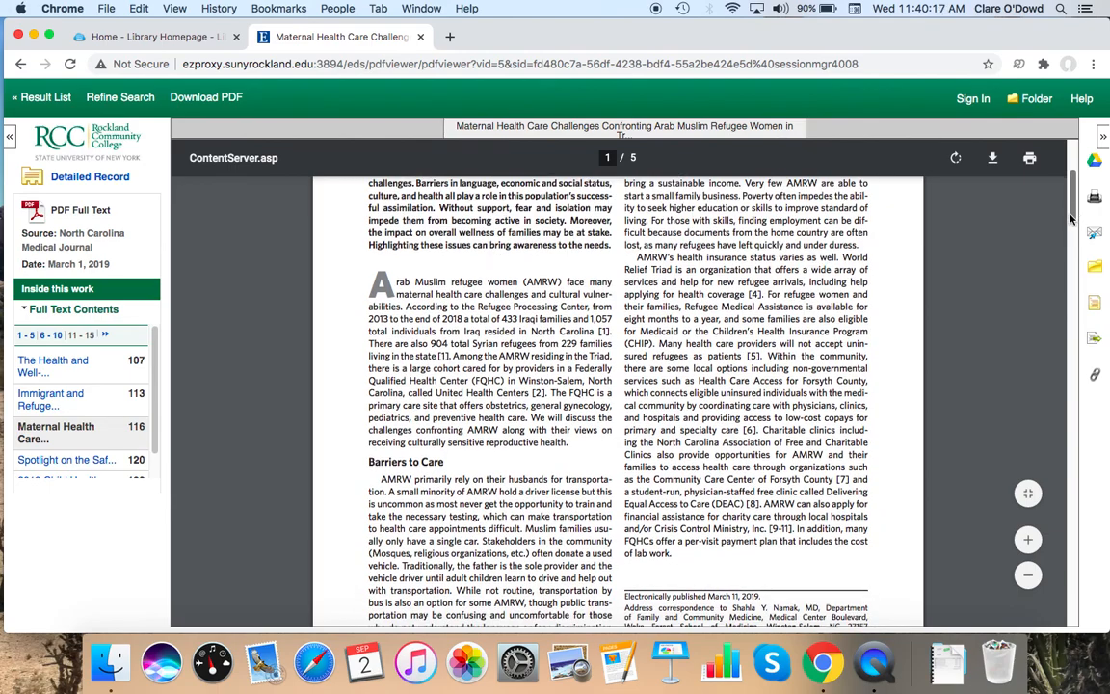
scroll(down, 3)
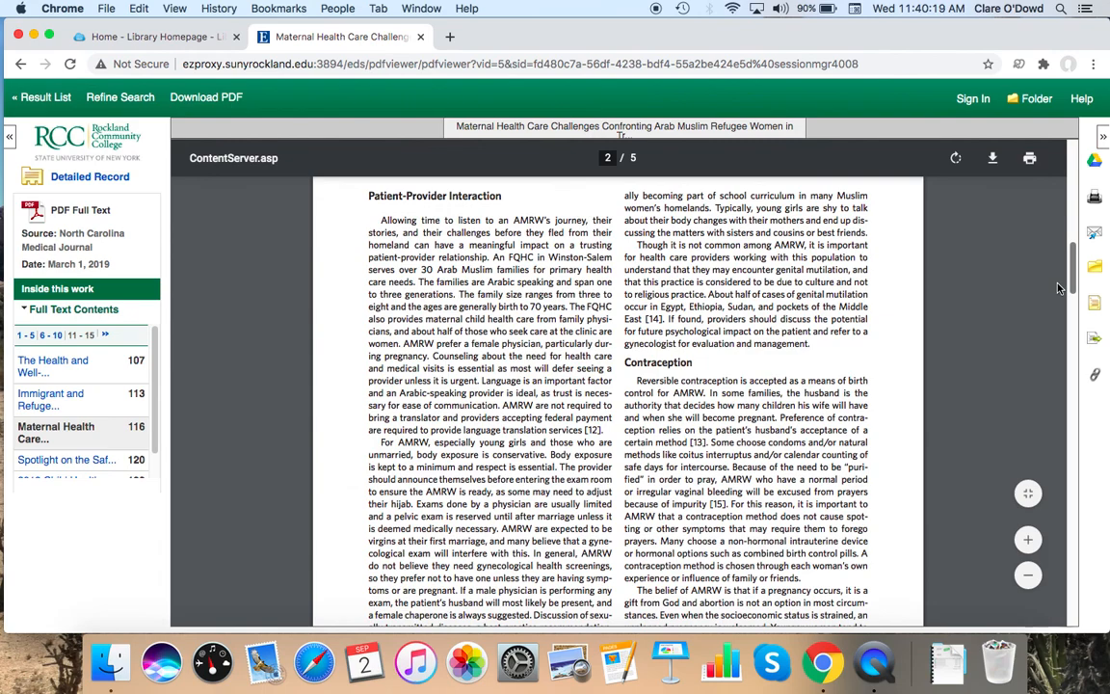
scroll(down, 3)
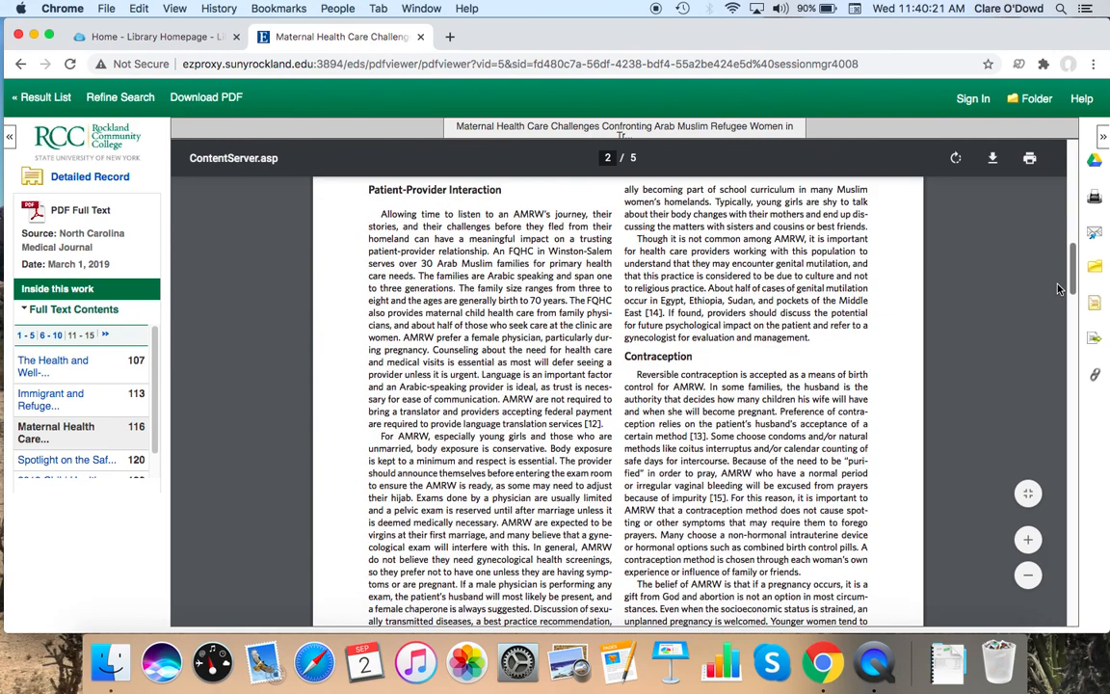
scroll(down, 3)
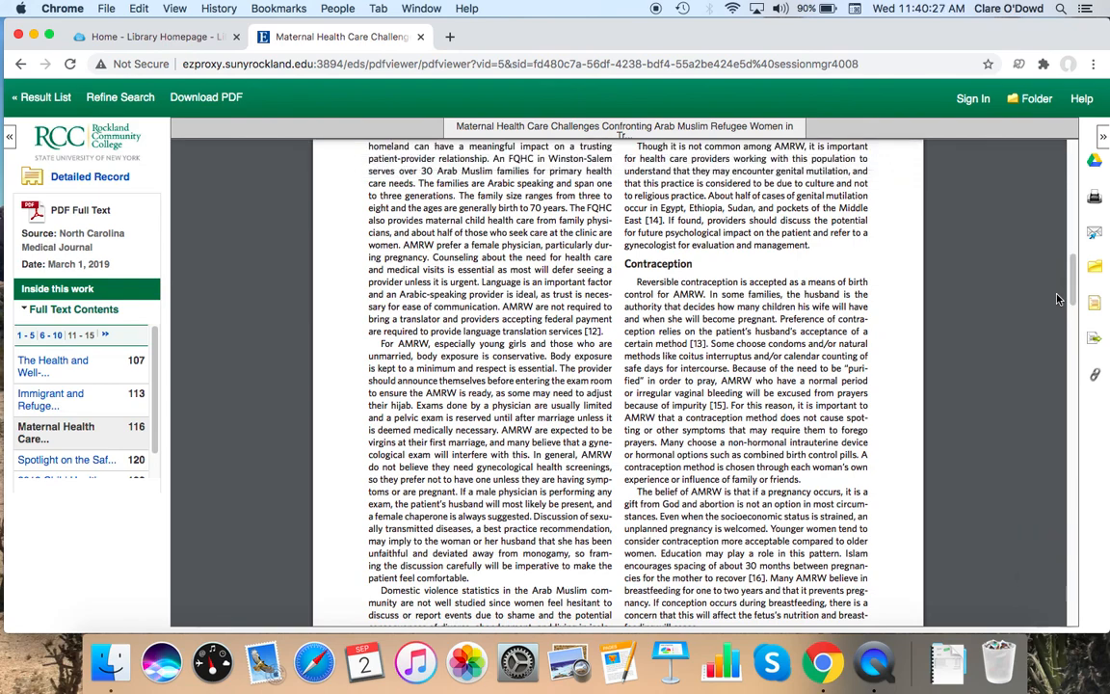
scroll(down, 3)
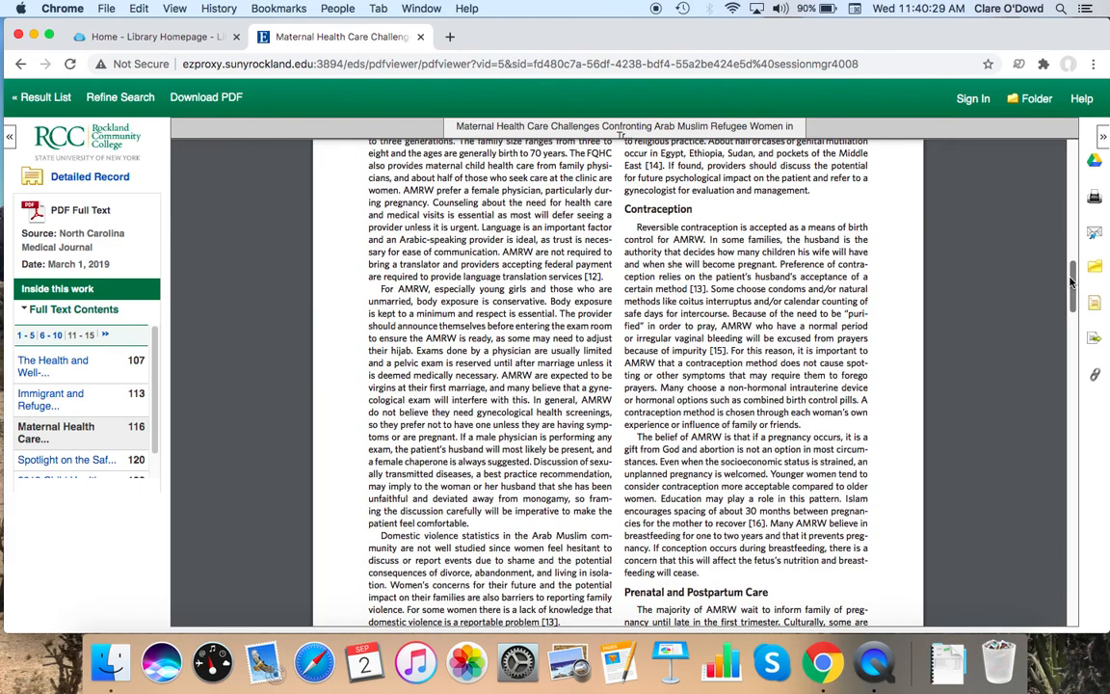
scroll(down, 3)
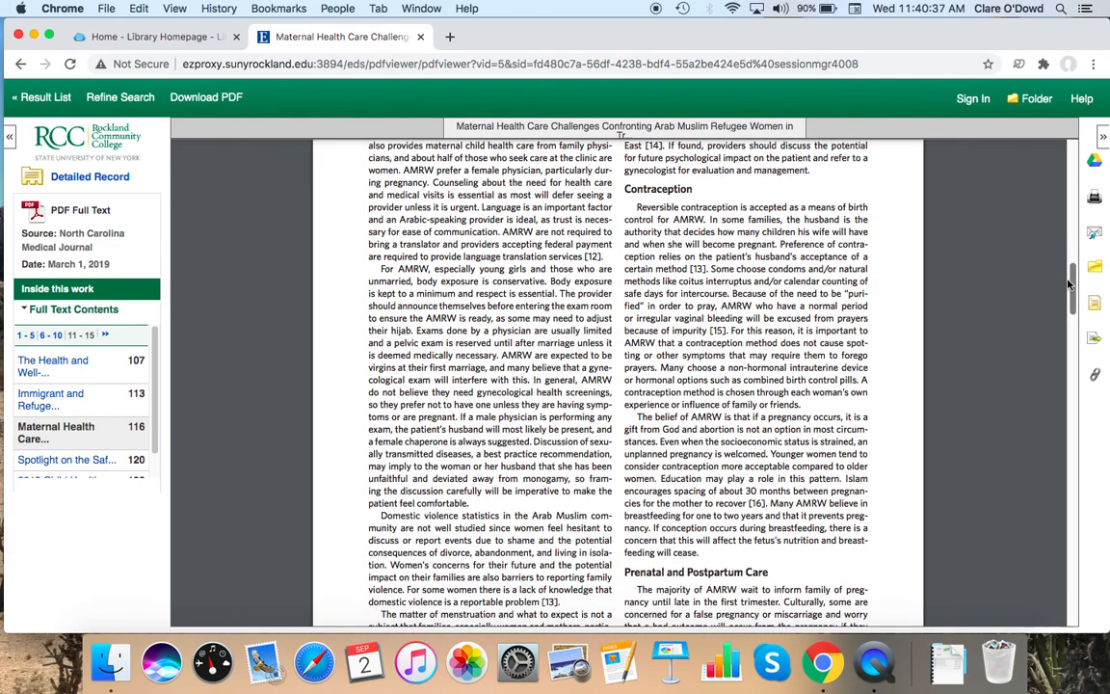
scroll(down, 3)
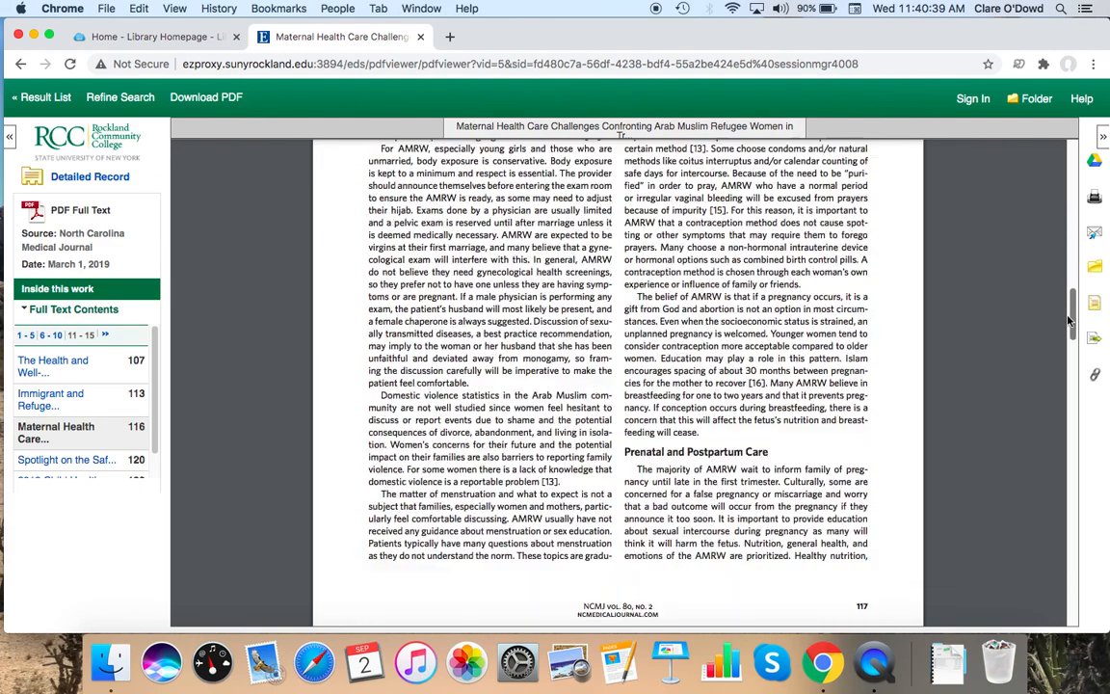
scroll(down, 3)
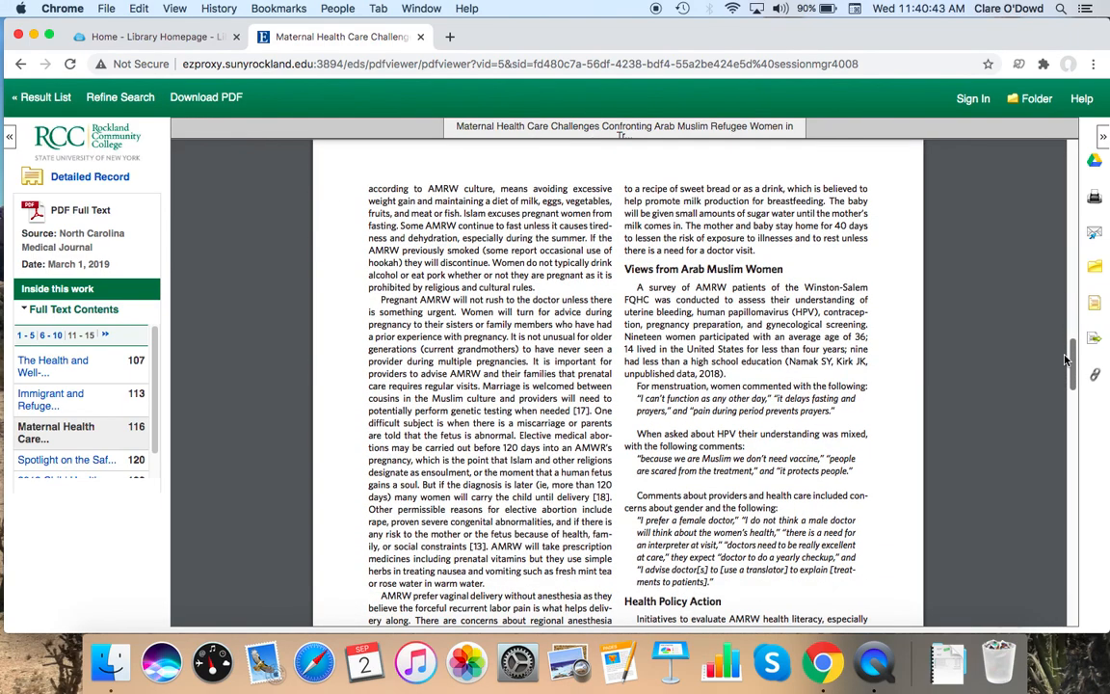
scroll(down, 3)
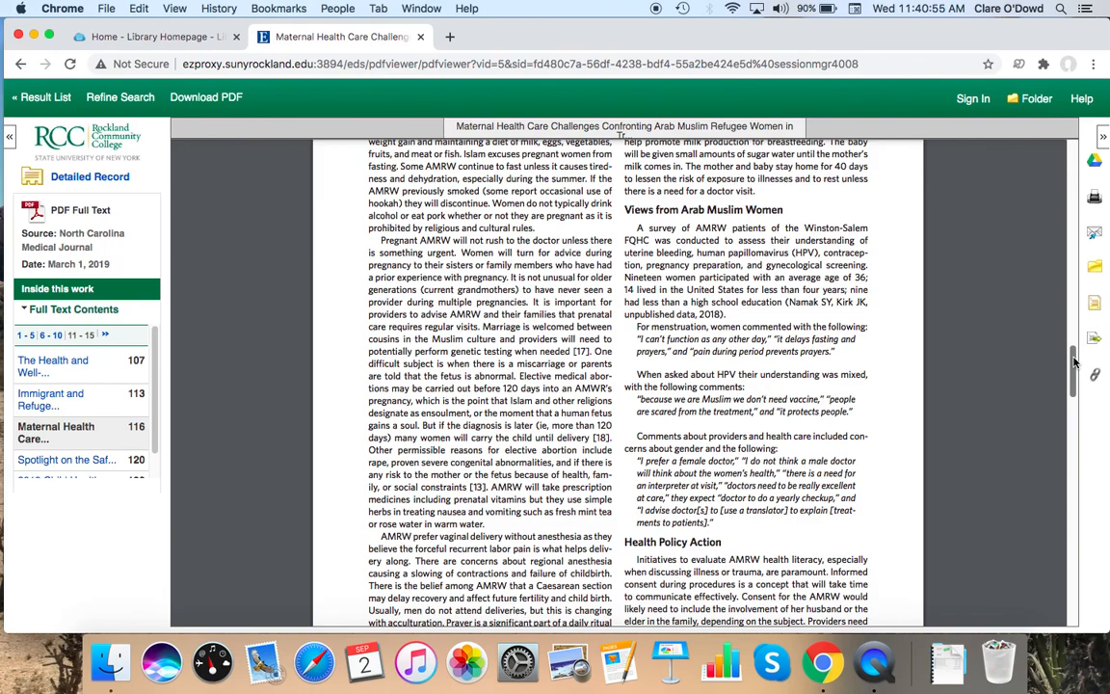
scroll(down, 3)
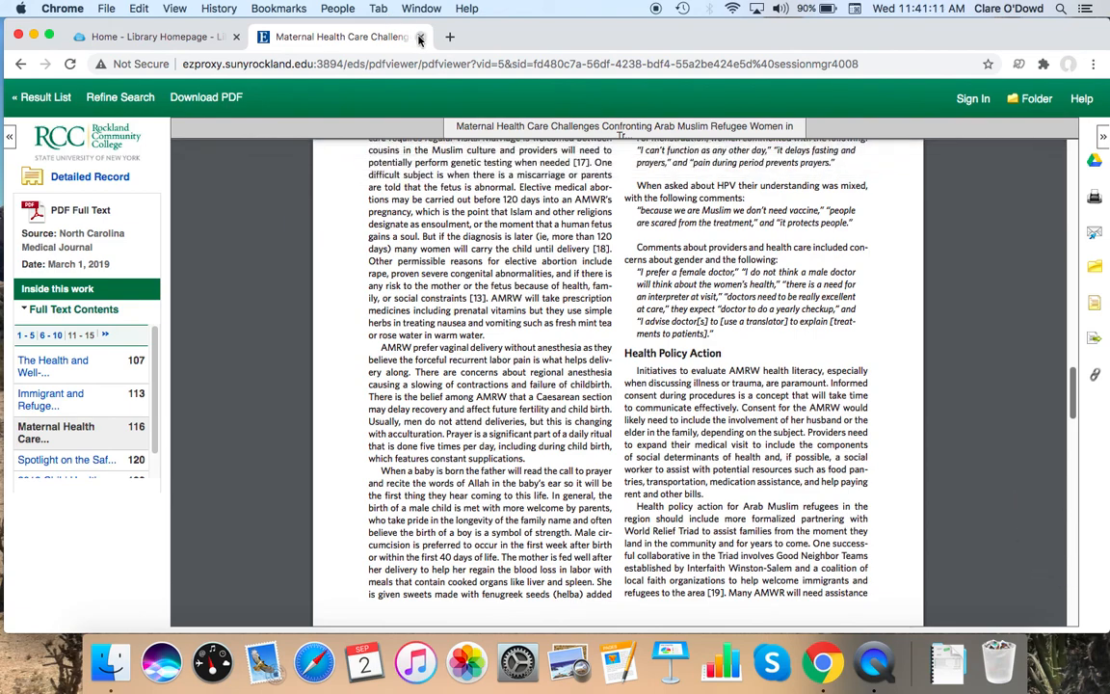
Step: Return to the library homepage and open the Nursing & Allied Health subject guide
click(428, 37)
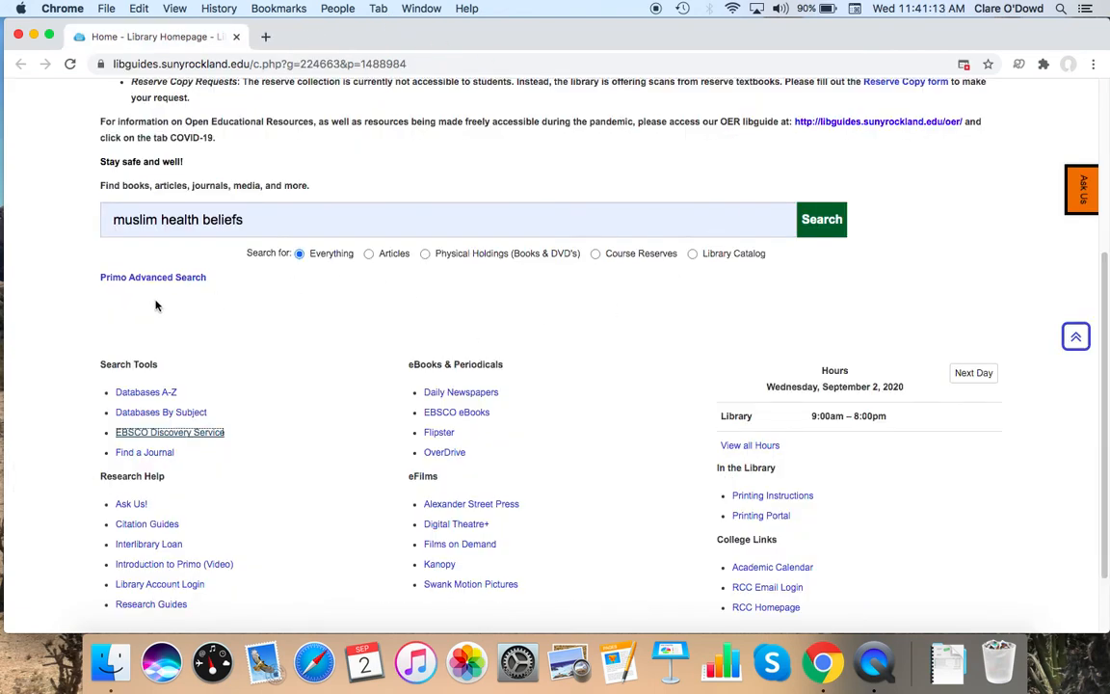
mouse_move(164, 607)
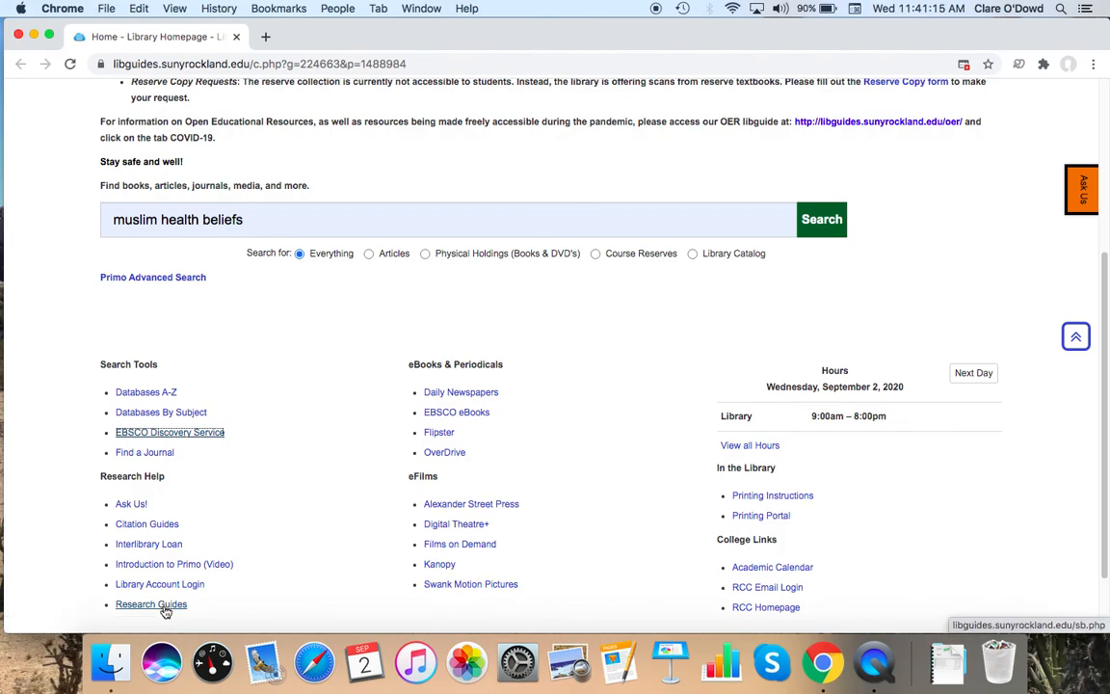
click(152, 603)
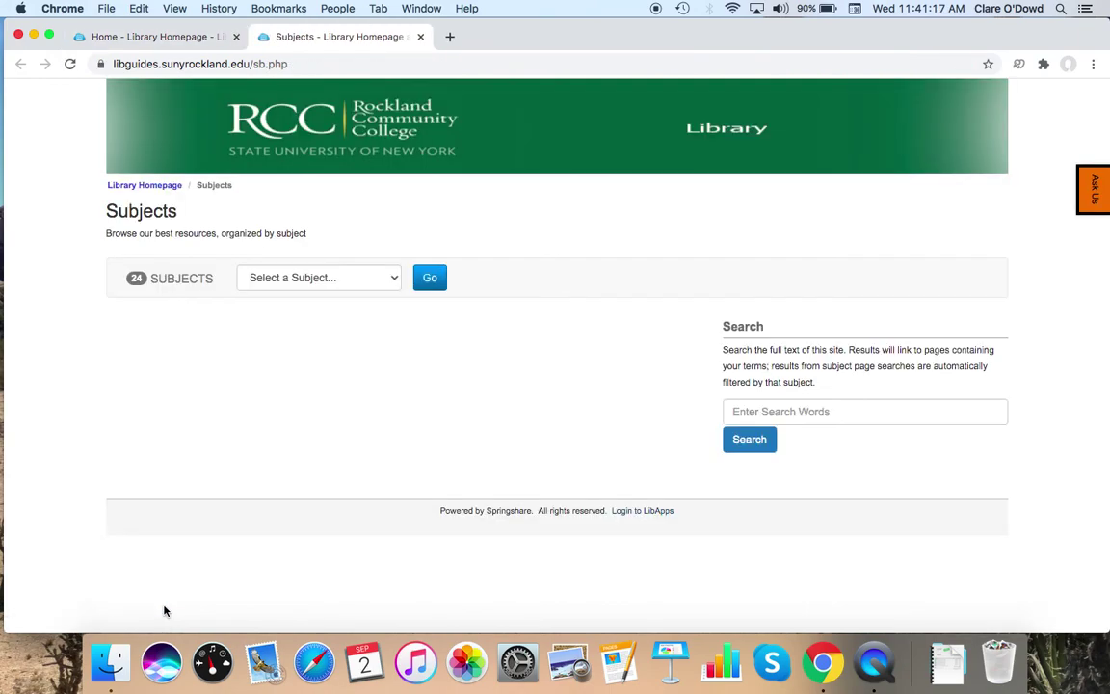
click(318, 277)
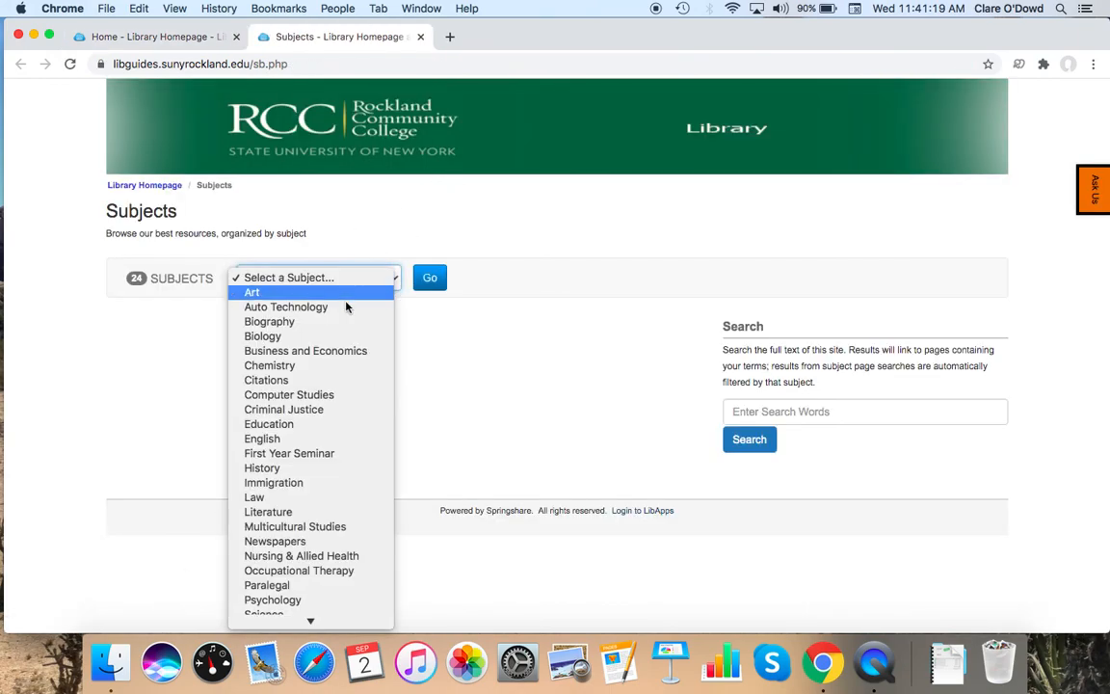
click(301, 557)
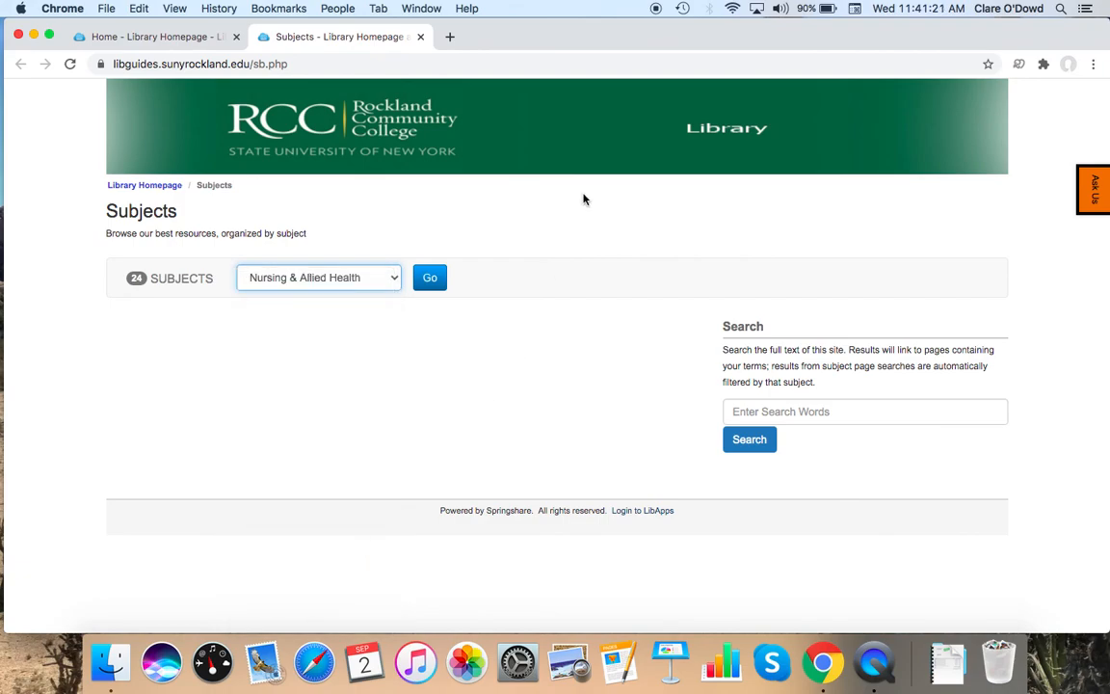
click(429, 278)
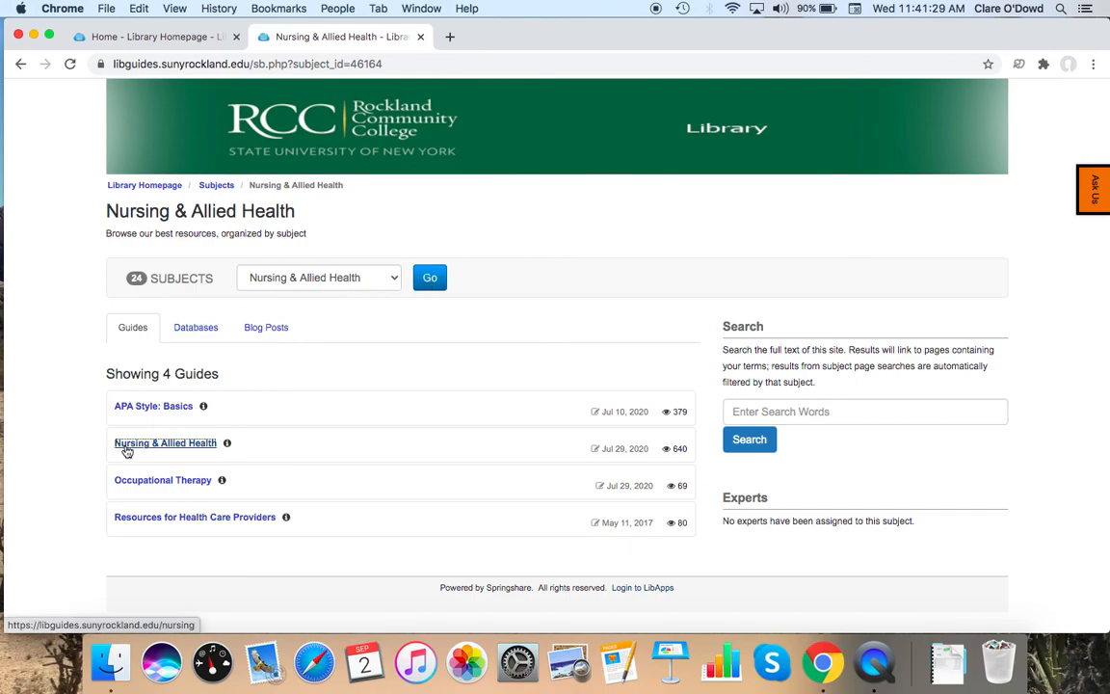
click(165, 442)
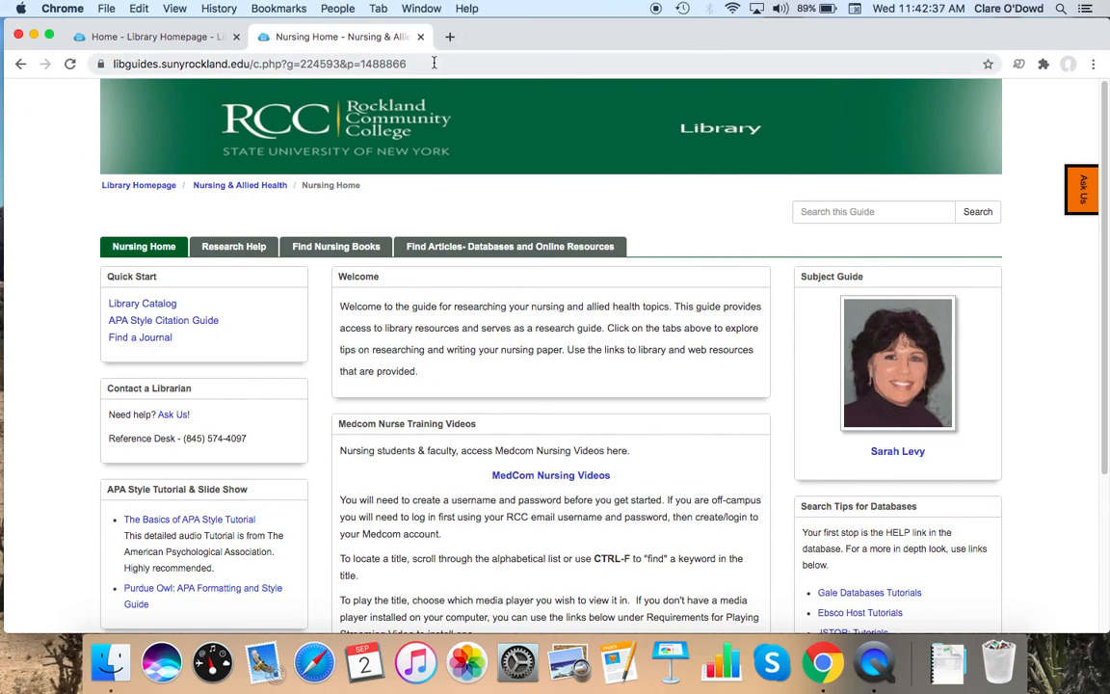
Step: Start typing the 'purdue owl apa' search into the address bar
text(purdue)
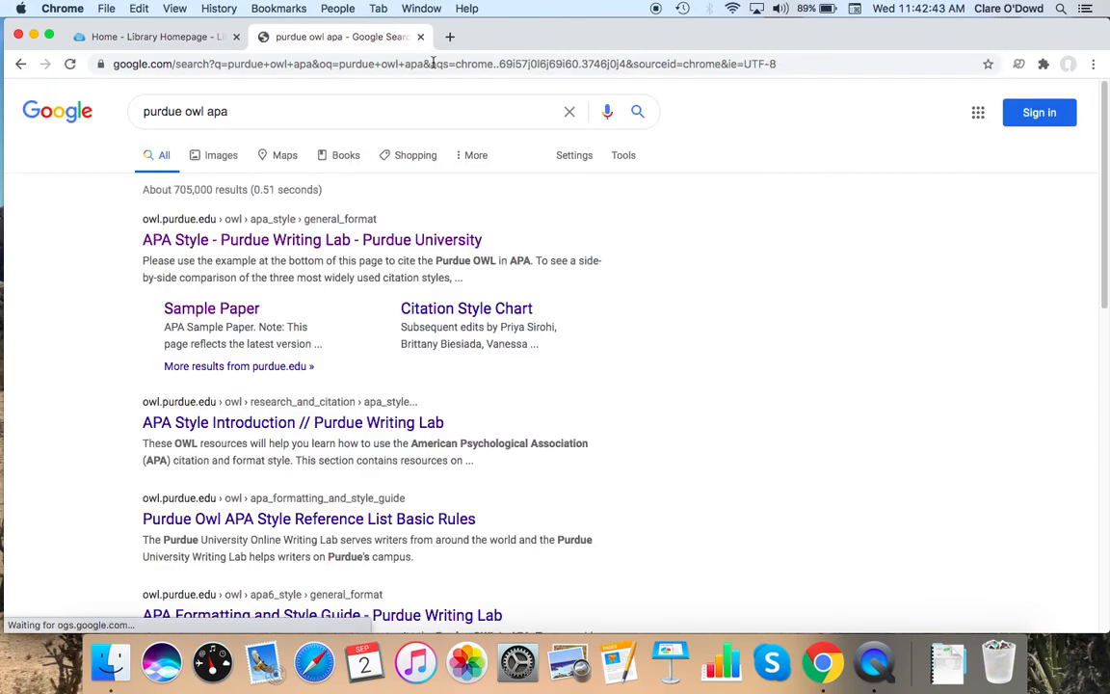
mouse_move(255, 255)
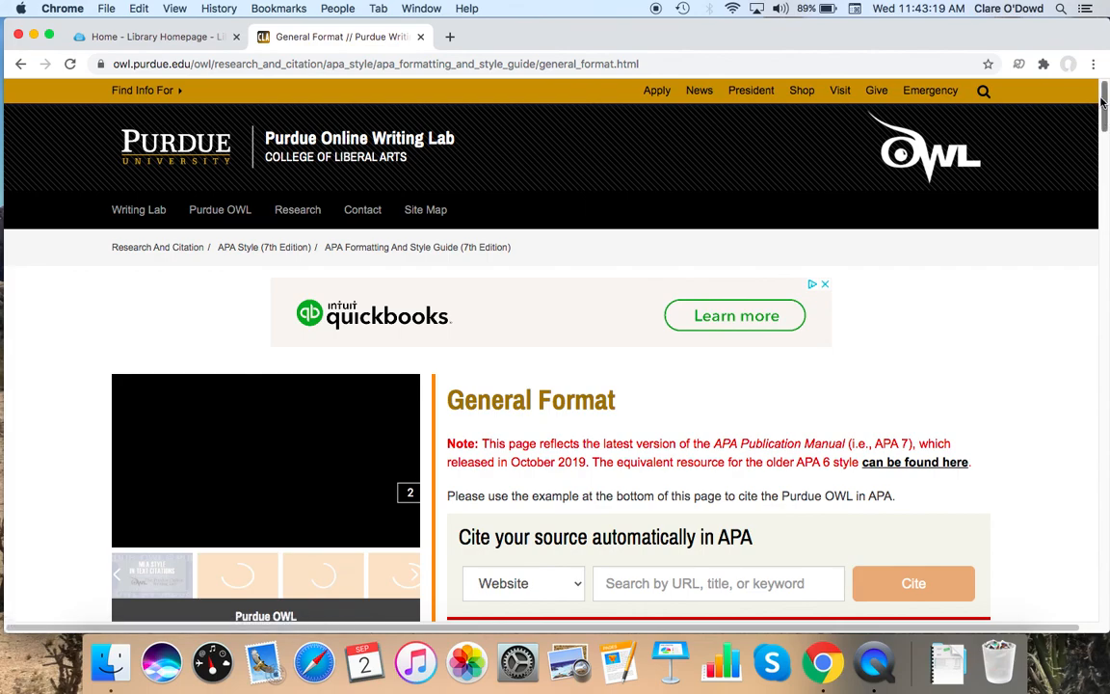
scroll(down, 3)
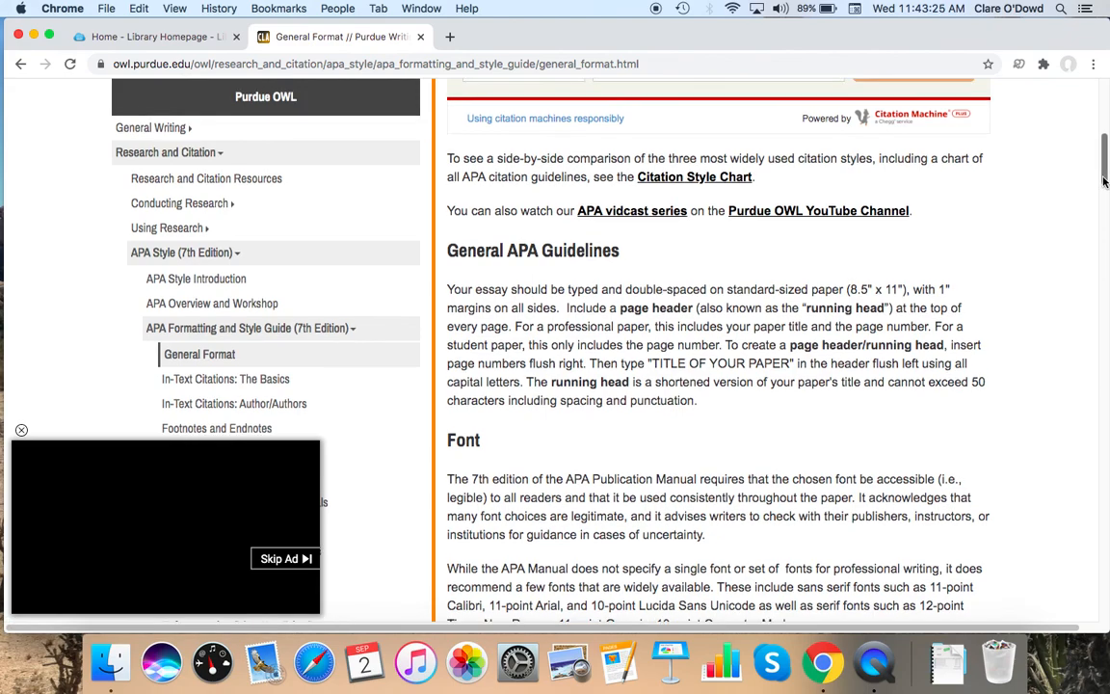
scroll(down, 3)
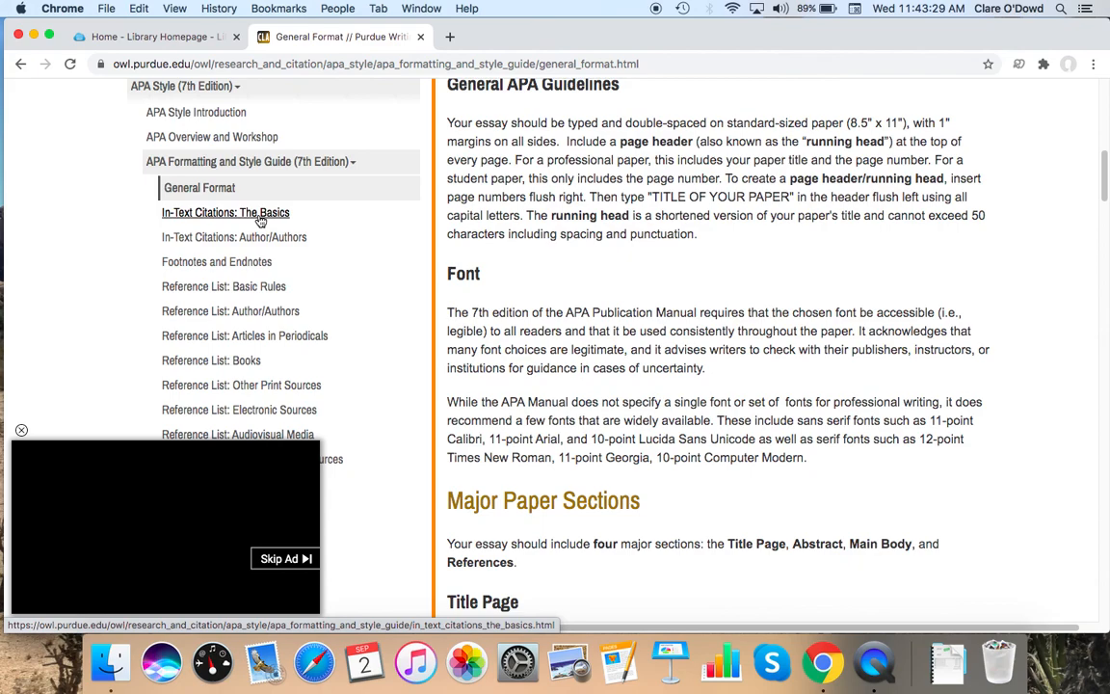
click(225, 212)
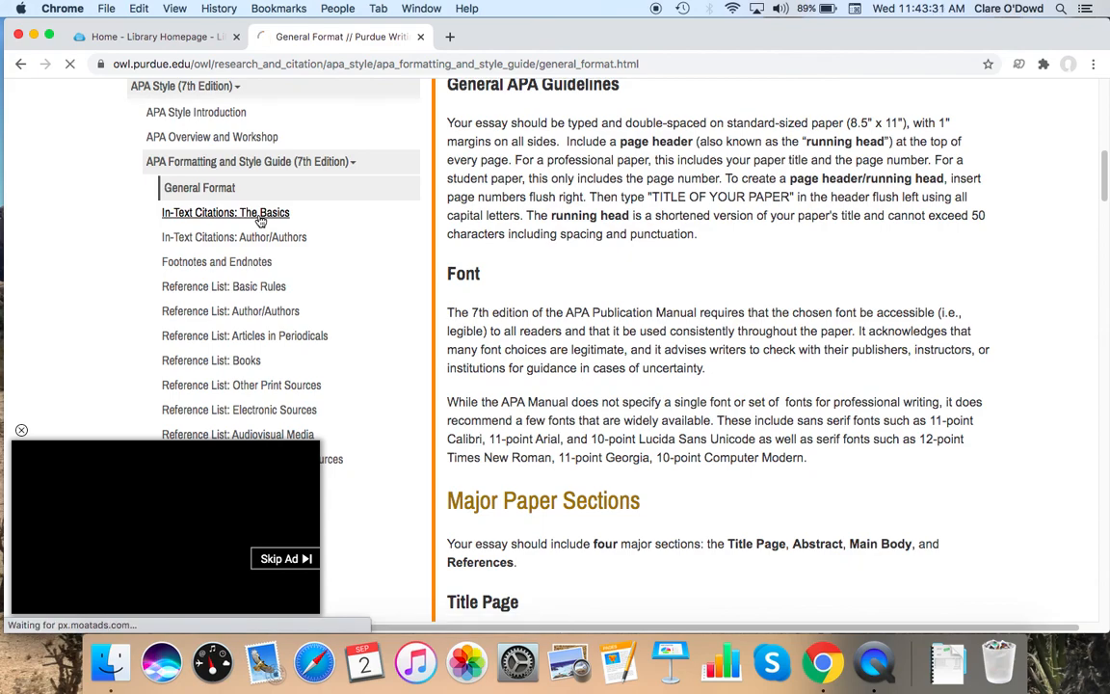
click(225, 212)
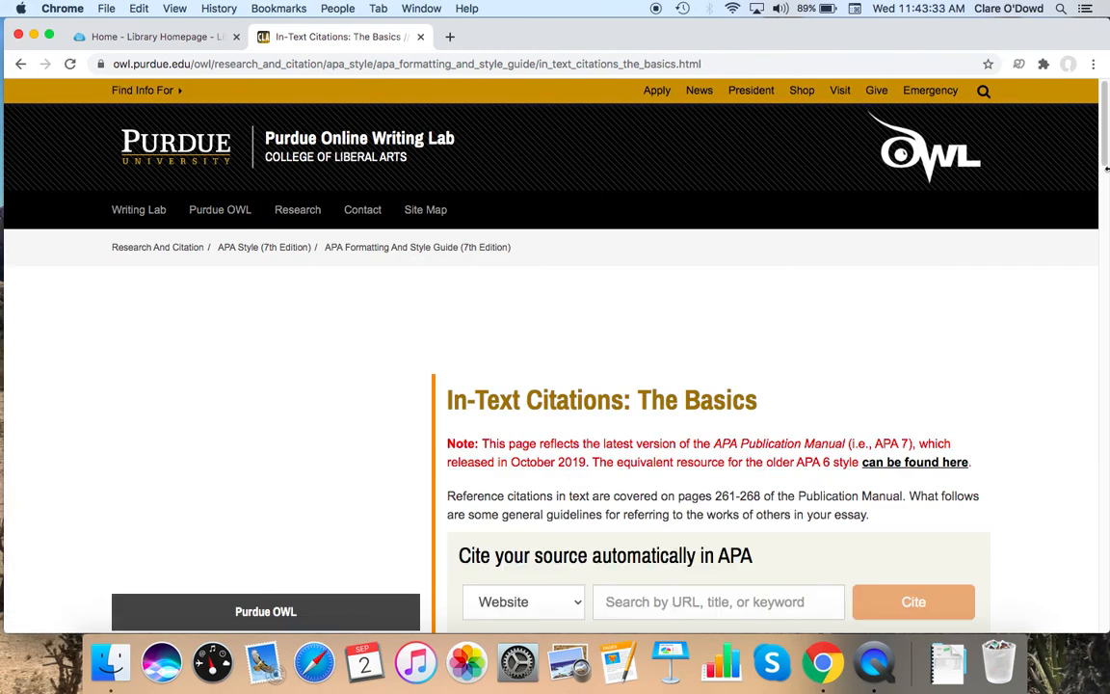
scroll(down, 3)
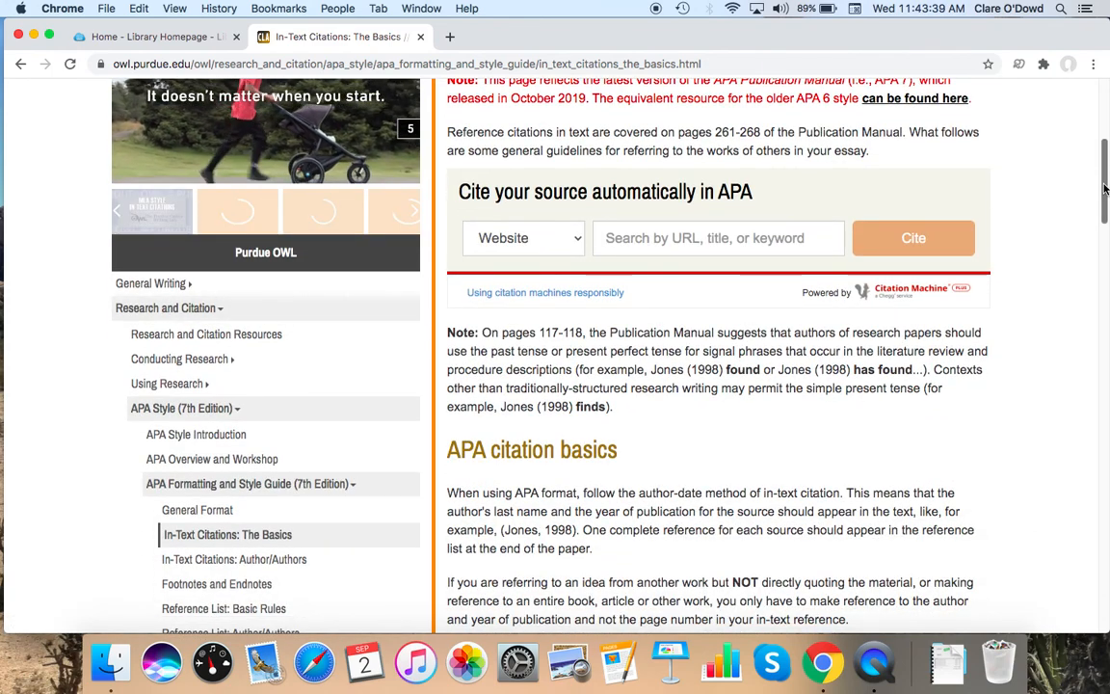
scroll(down, 3)
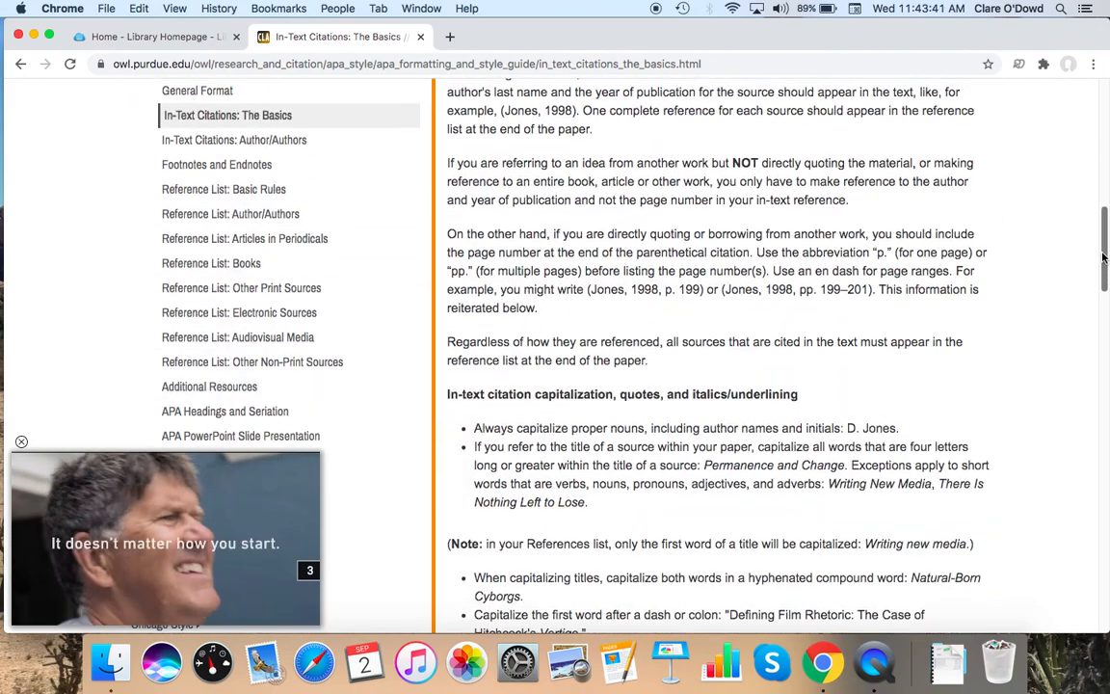
scroll(down, 3)
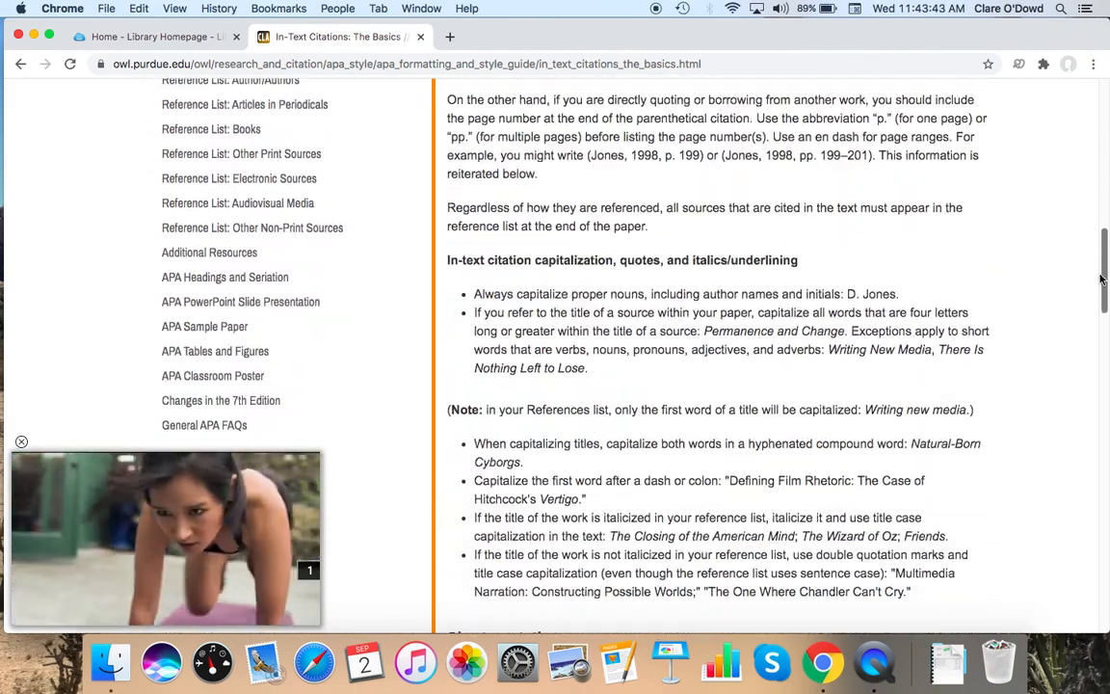
scroll(down, 3)
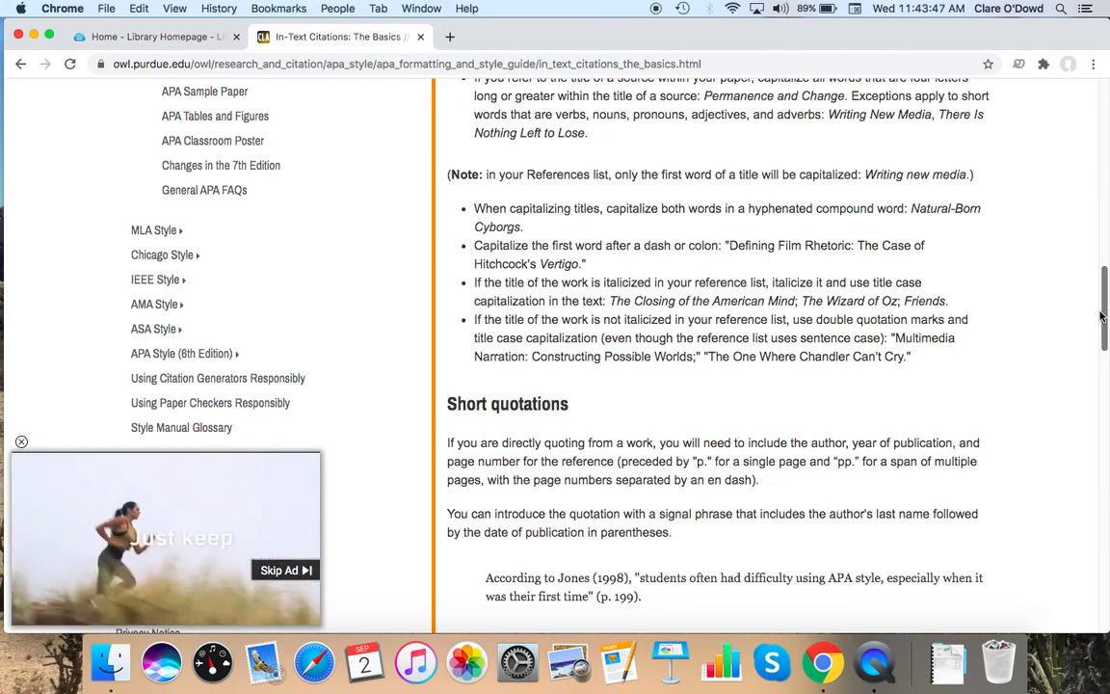
scroll(down, 3)
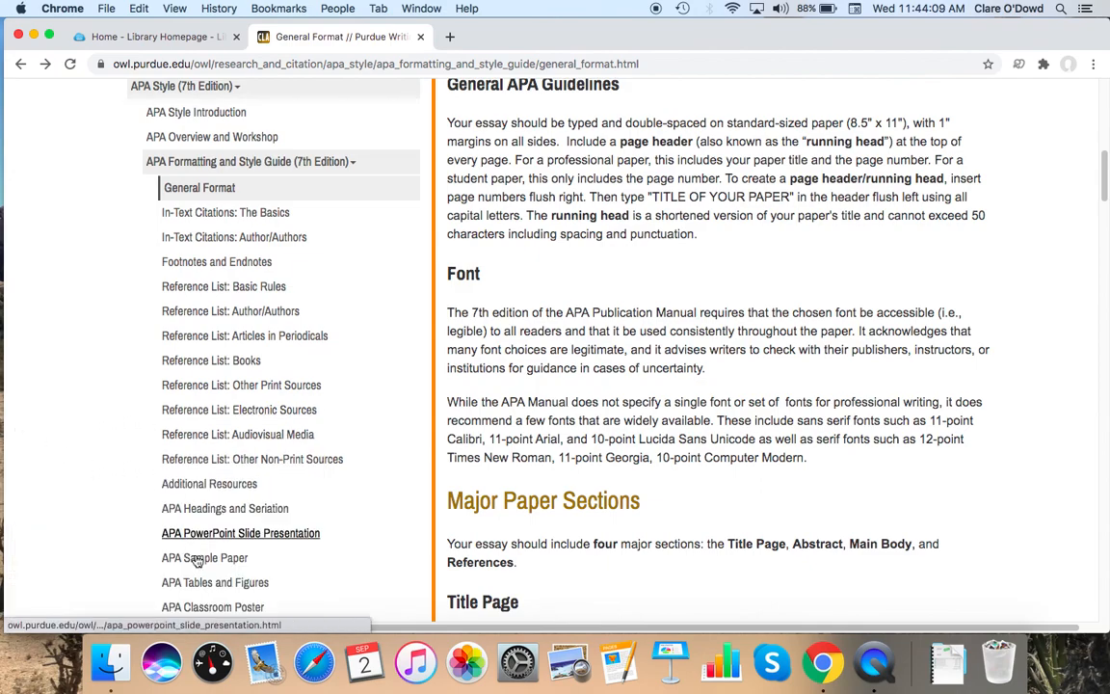
Step: Open Purdue OWL's APA Sample Paper page and scroll through the APA 7 student paper
click(204, 558)
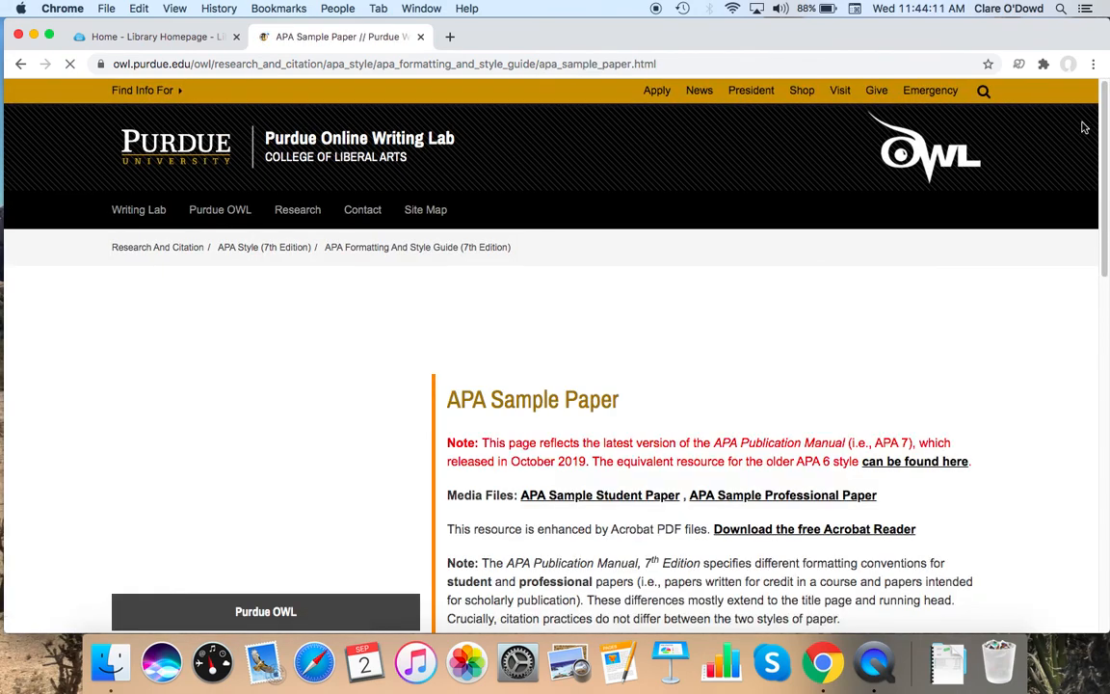
scroll(down, 3)
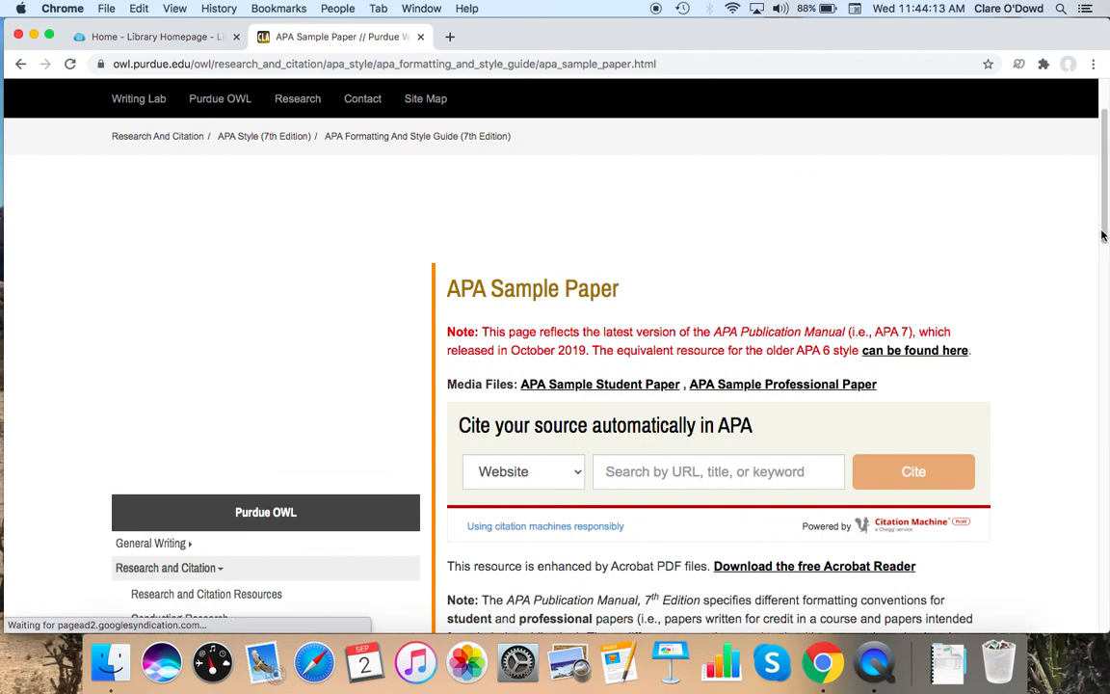
scroll(down, 3)
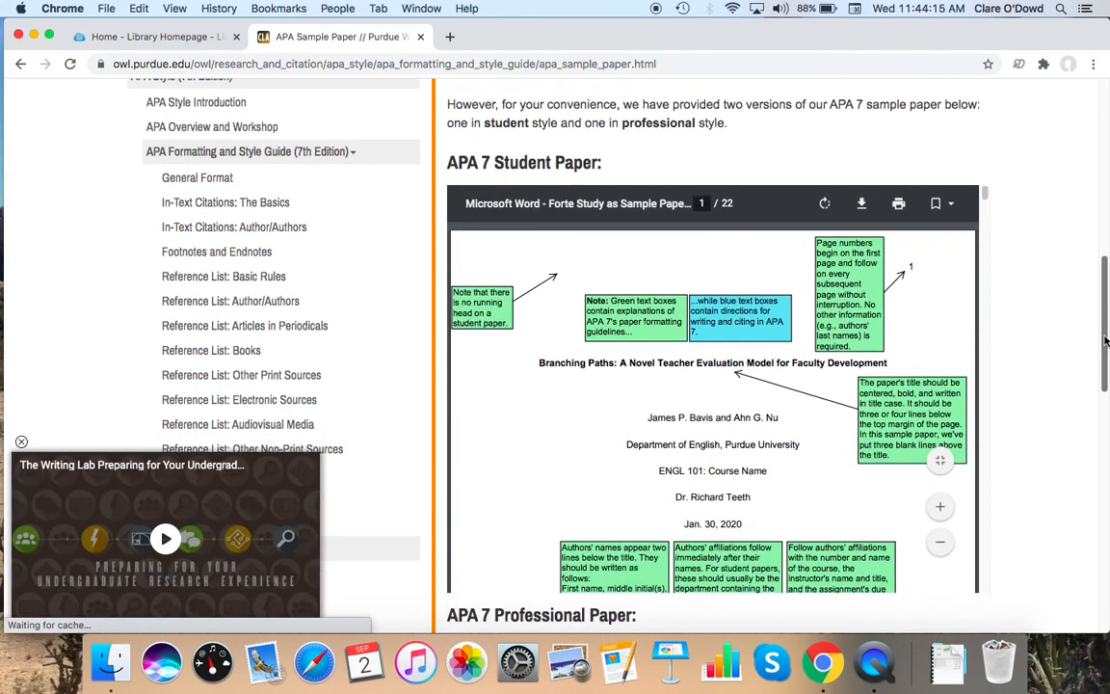
scroll(down, 3)
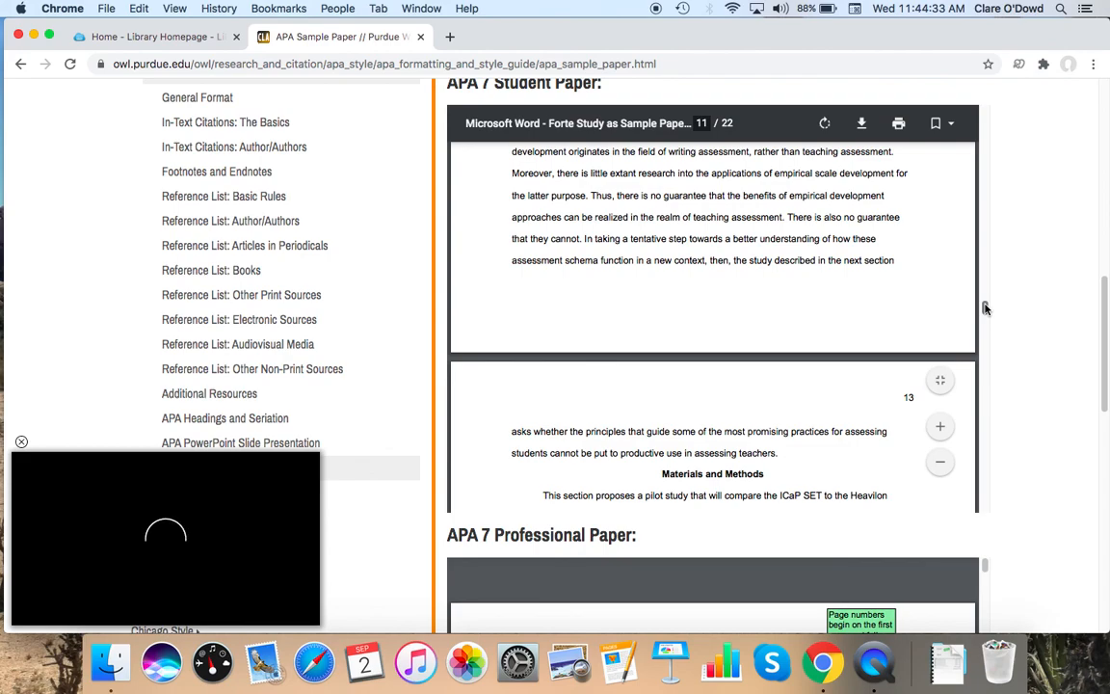
mouse_move(509, 10)
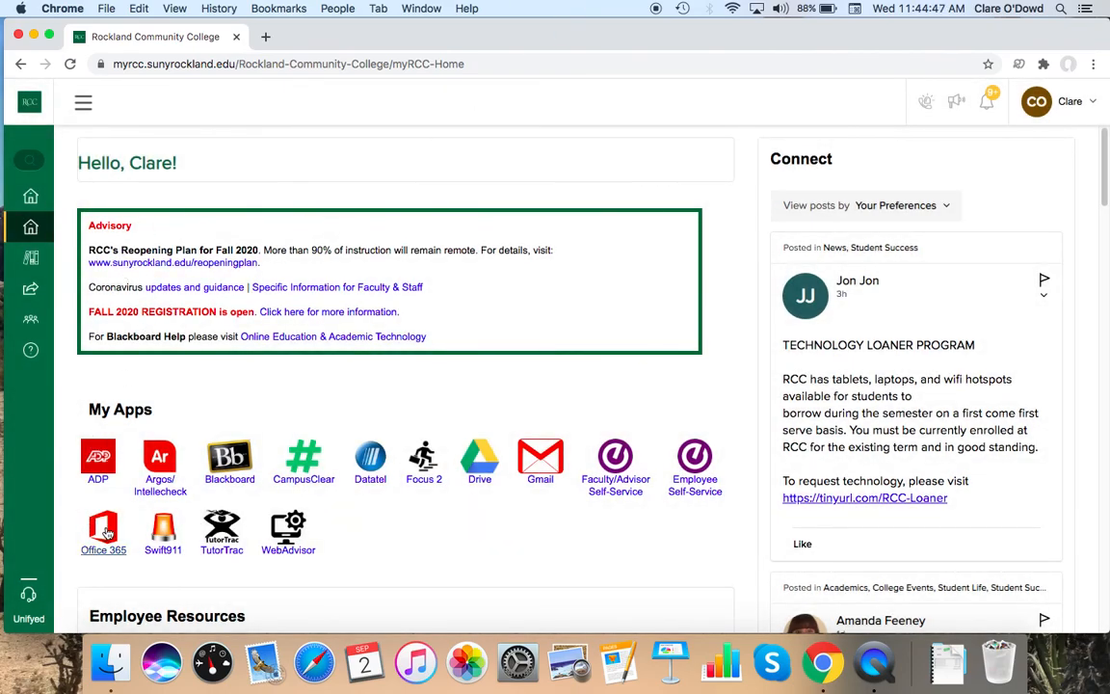
mouse_move(103, 530)
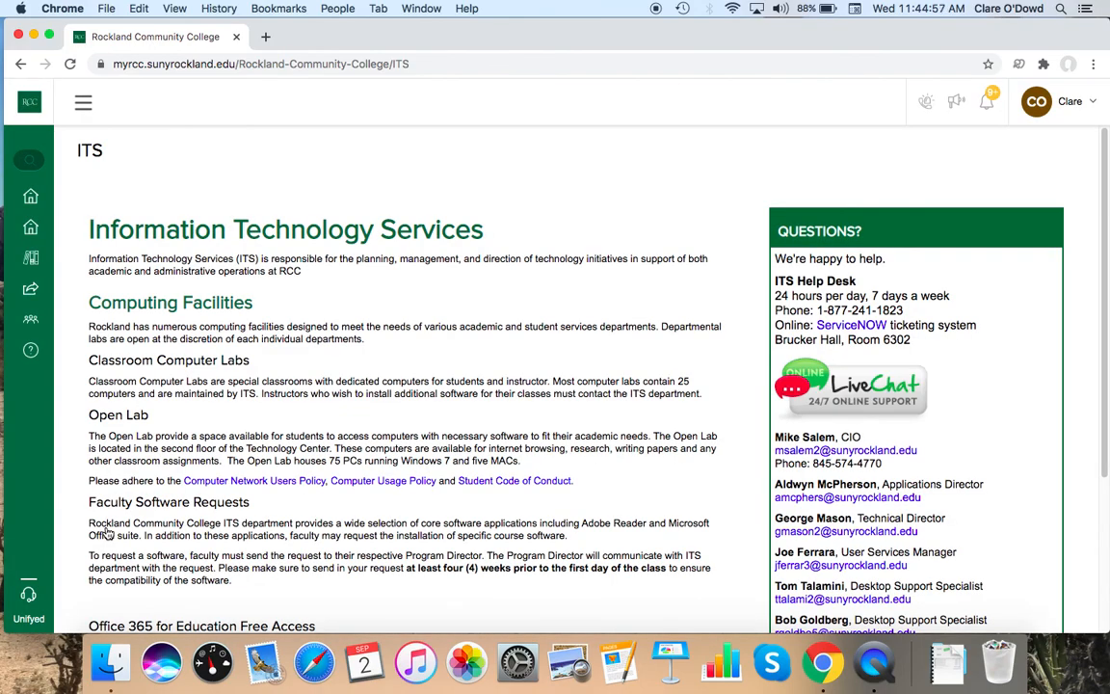
Step: Scroll the myRCC ITS page down to Office 365 for Education Free Access
scroll(down, 3)
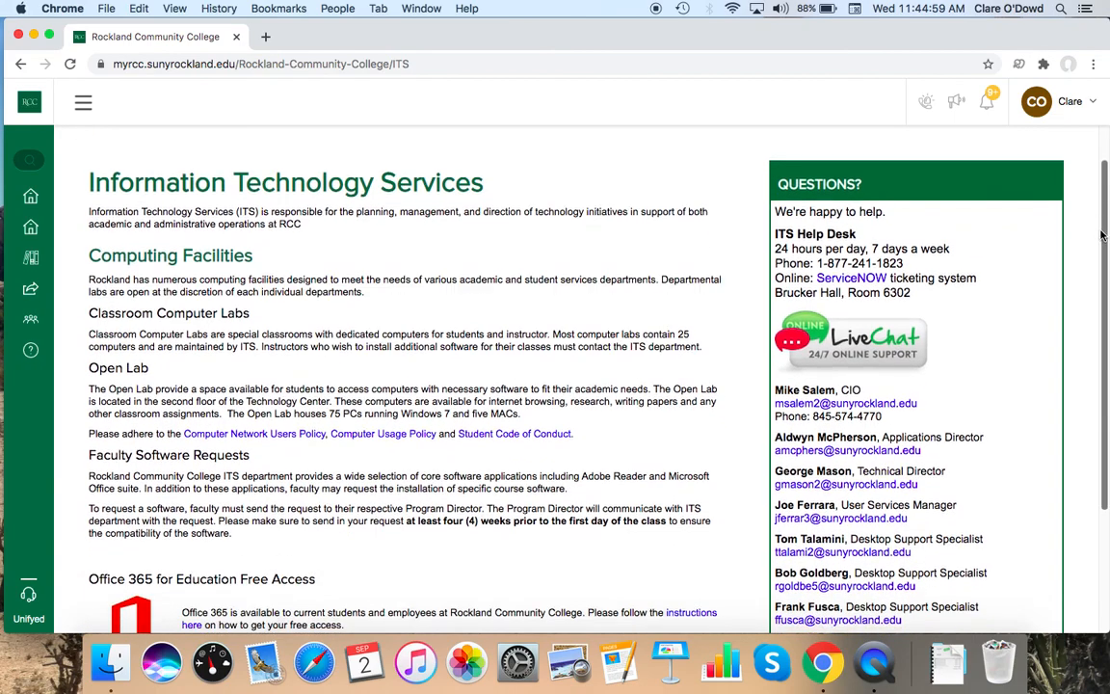
scroll(down, 3)
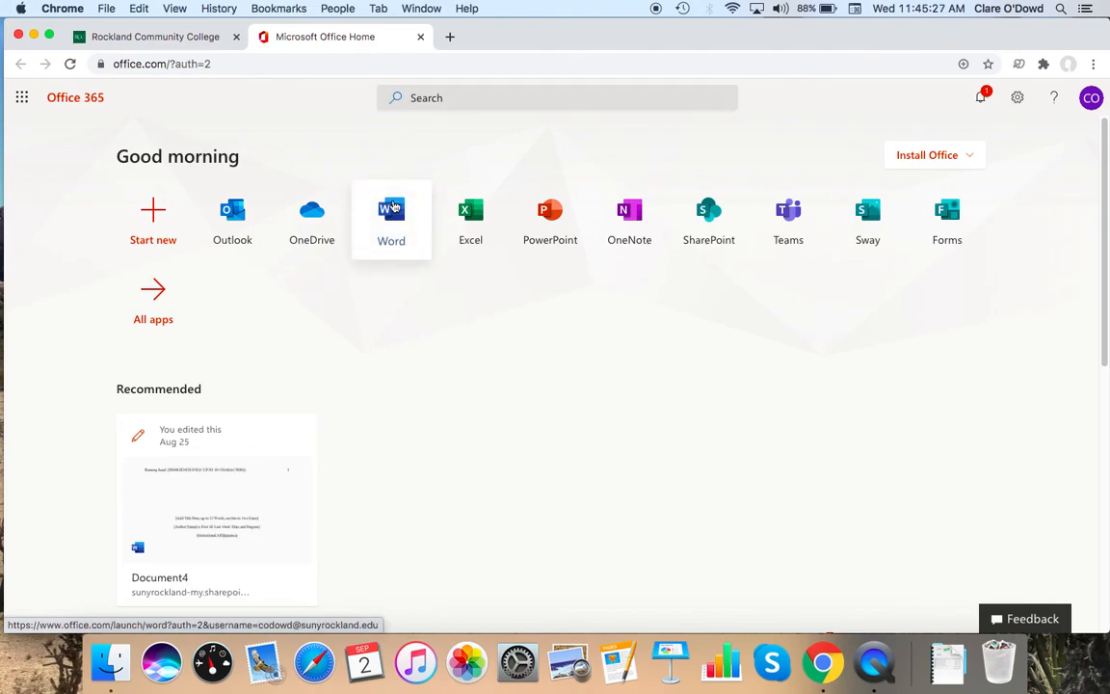
Step: Launch Word from Office 365 and create a document from the APA style paper template
click(390, 211)
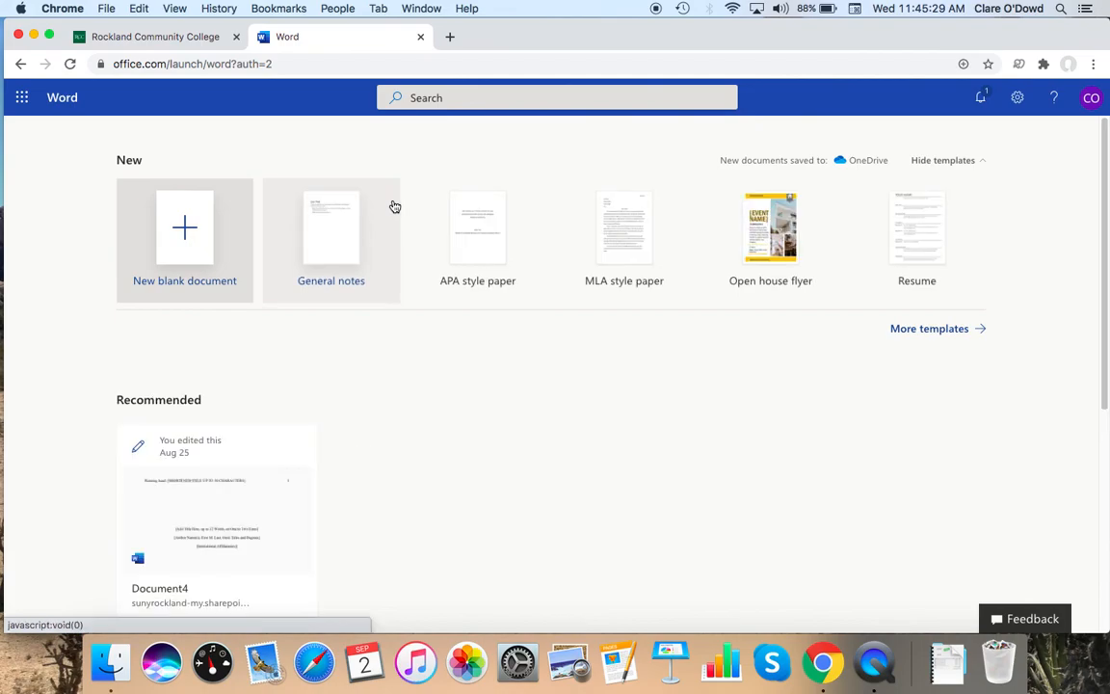
mouse_move(479, 226)
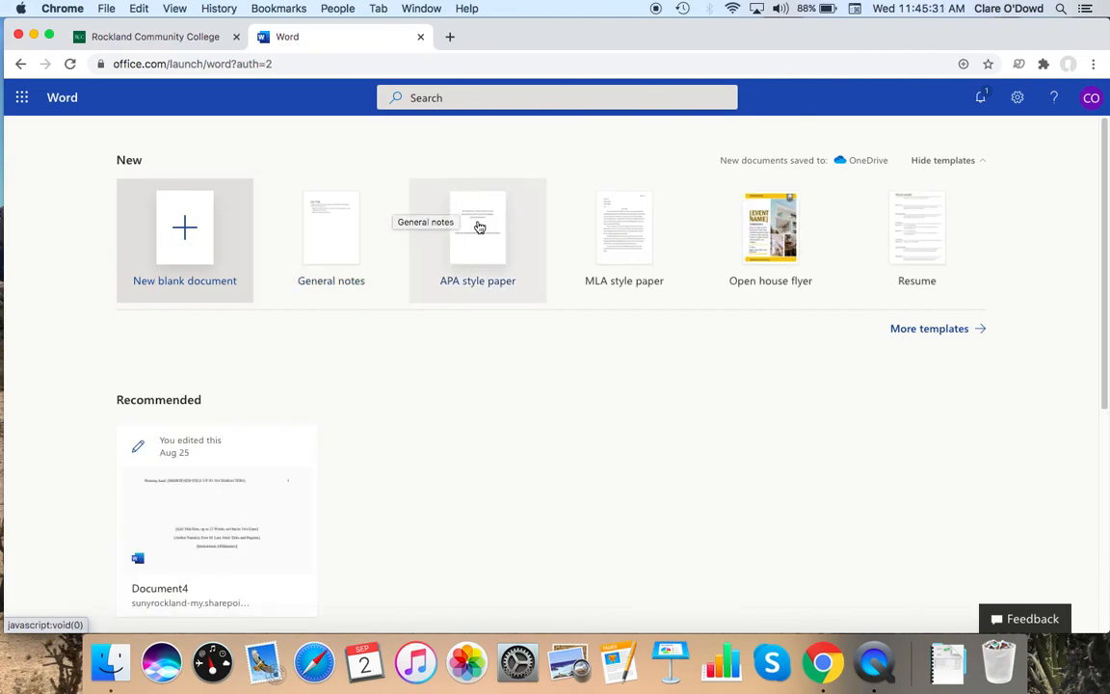
mouse_move(471, 226)
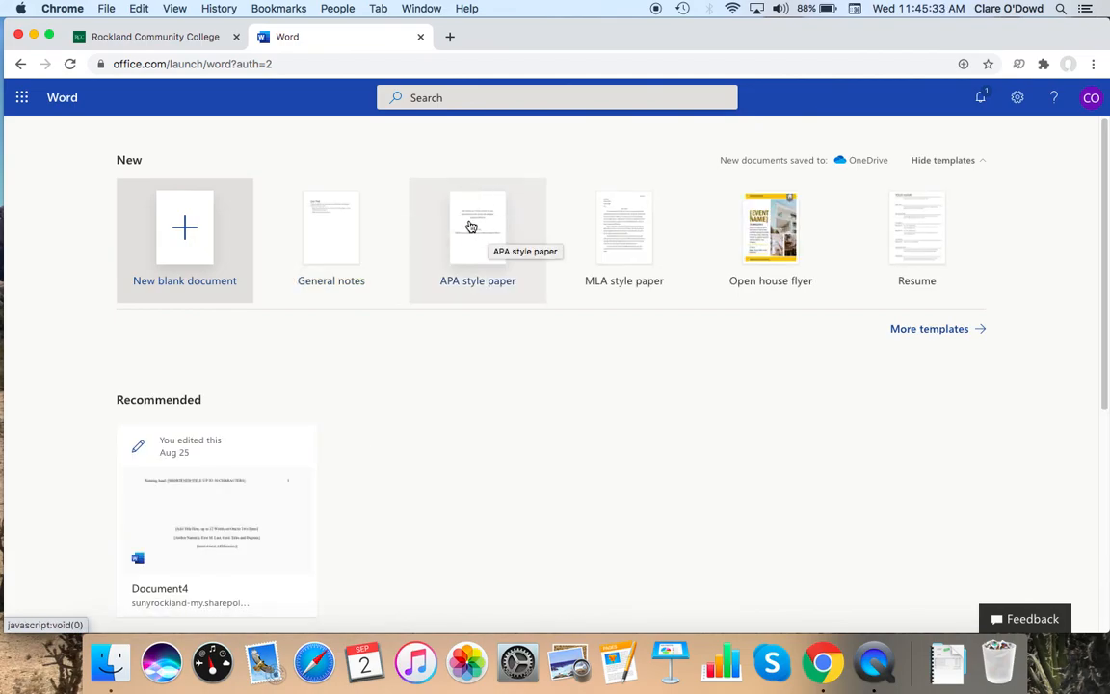
click(475, 227)
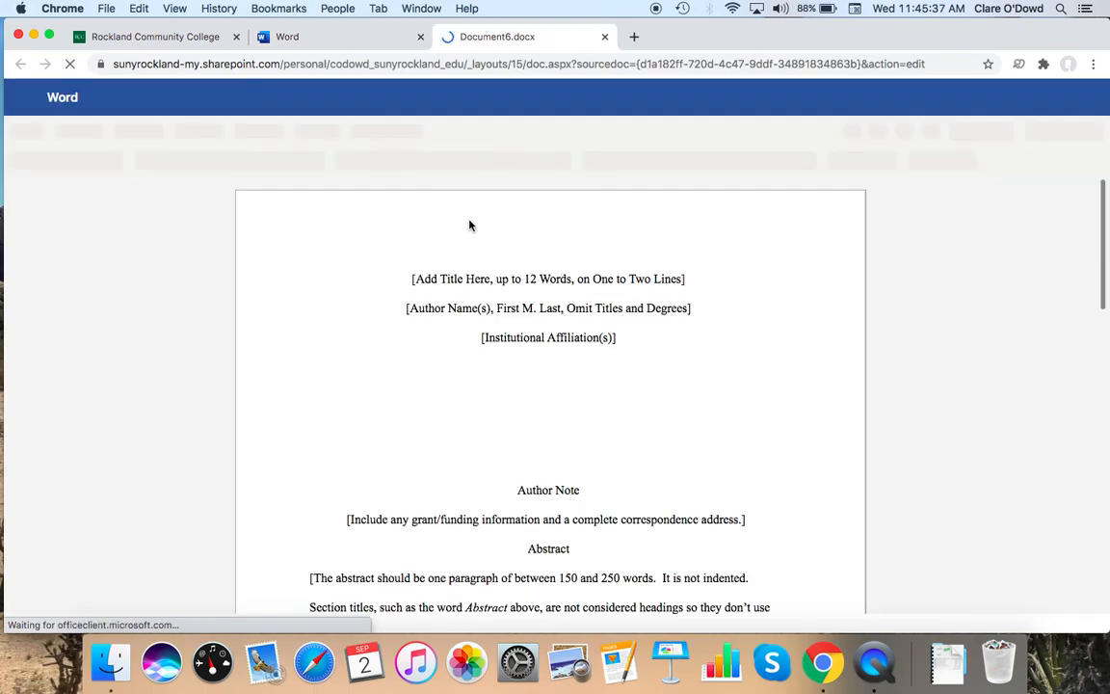